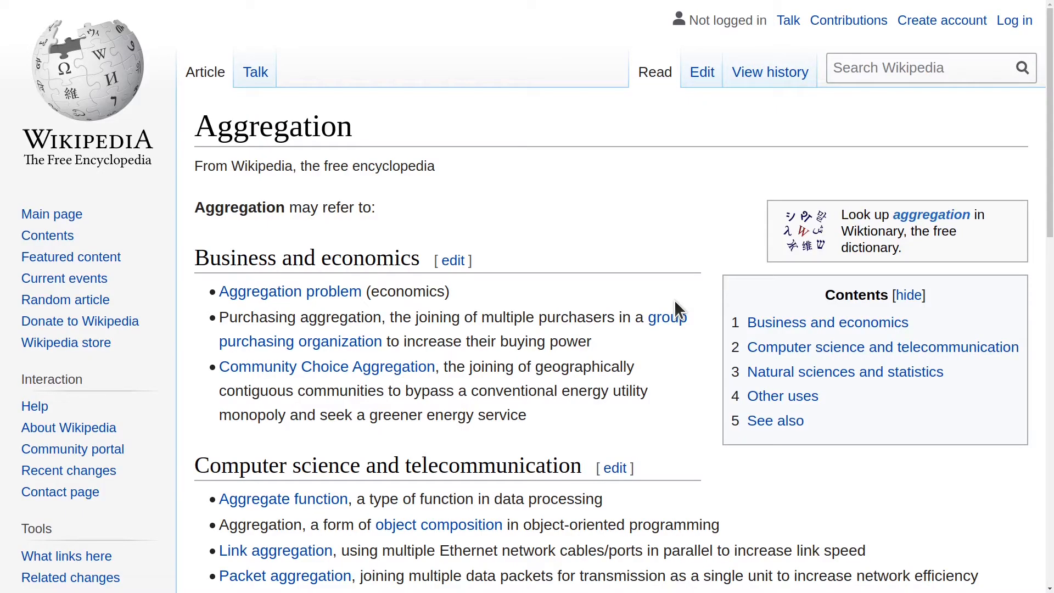
pyautogui.moveTo(460, 448)
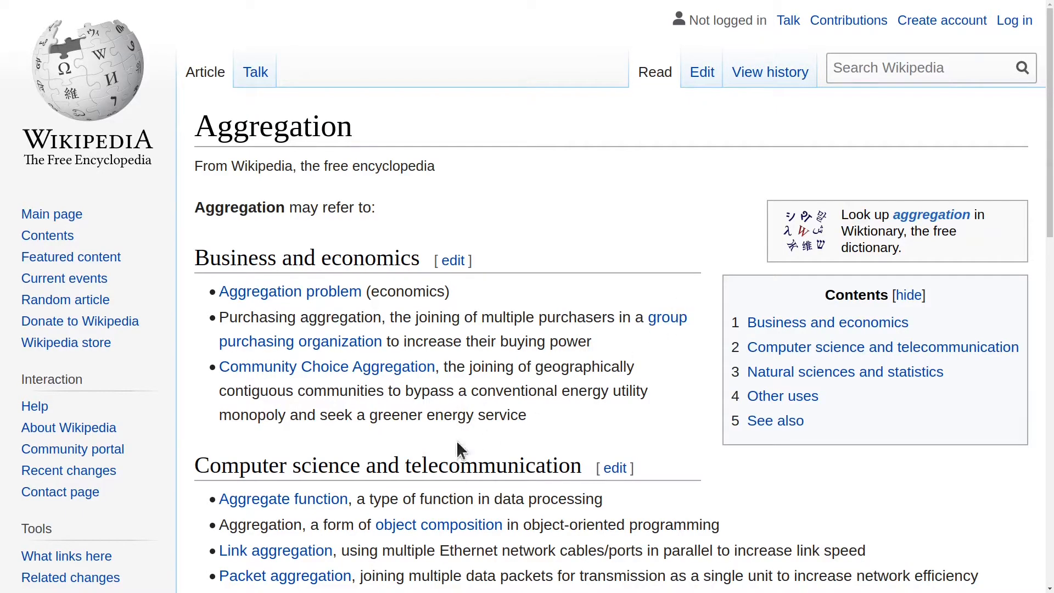
pyautogui.moveTo(283, 498)
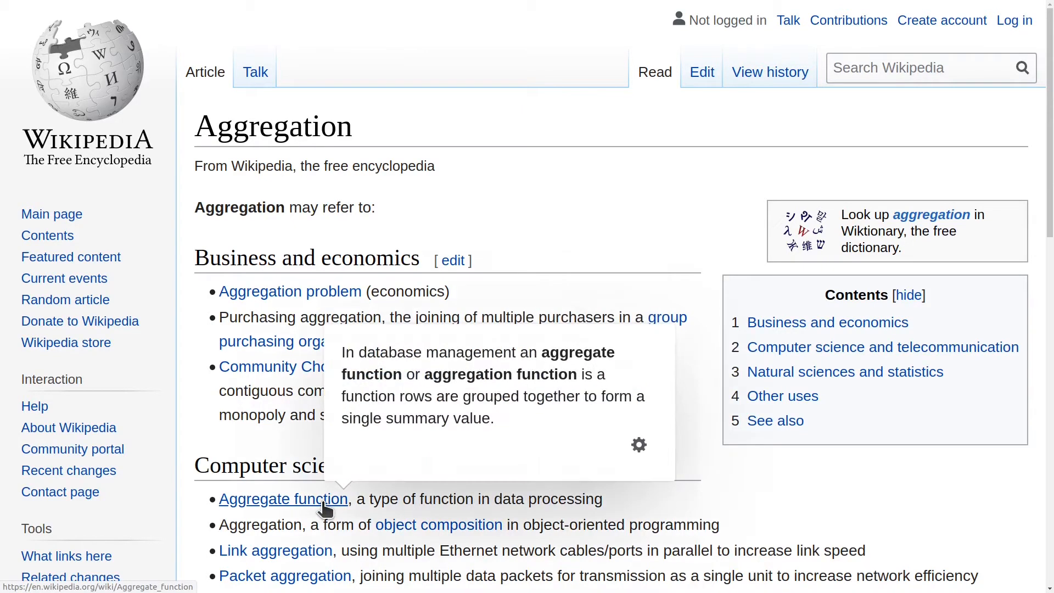
# Follow the 'Aggregate function' link under Computer science and telecommunication
pyautogui.click(282, 499)
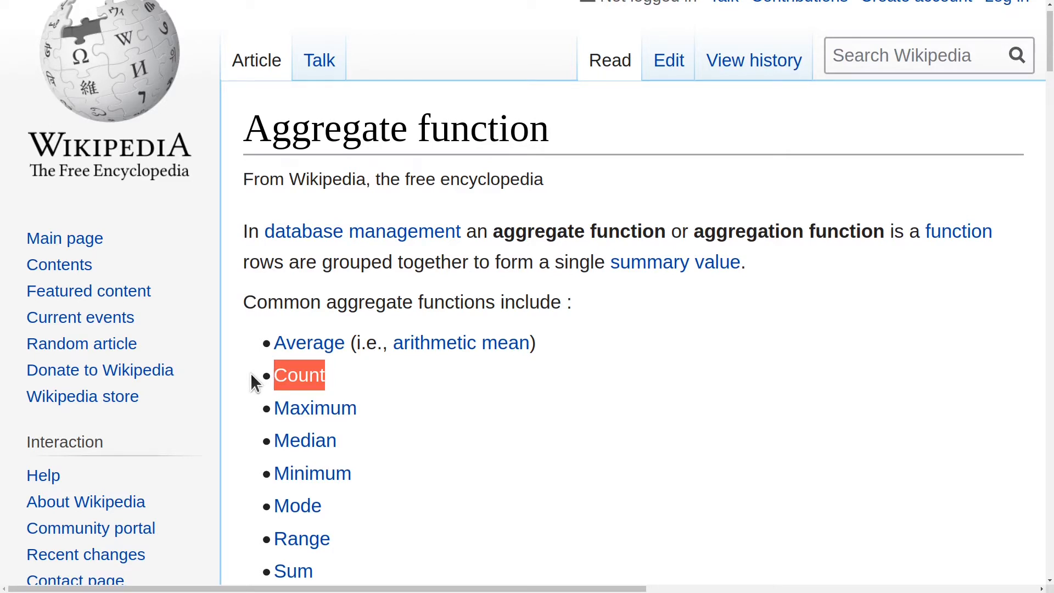
pyautogui.moveTo(309, 343)
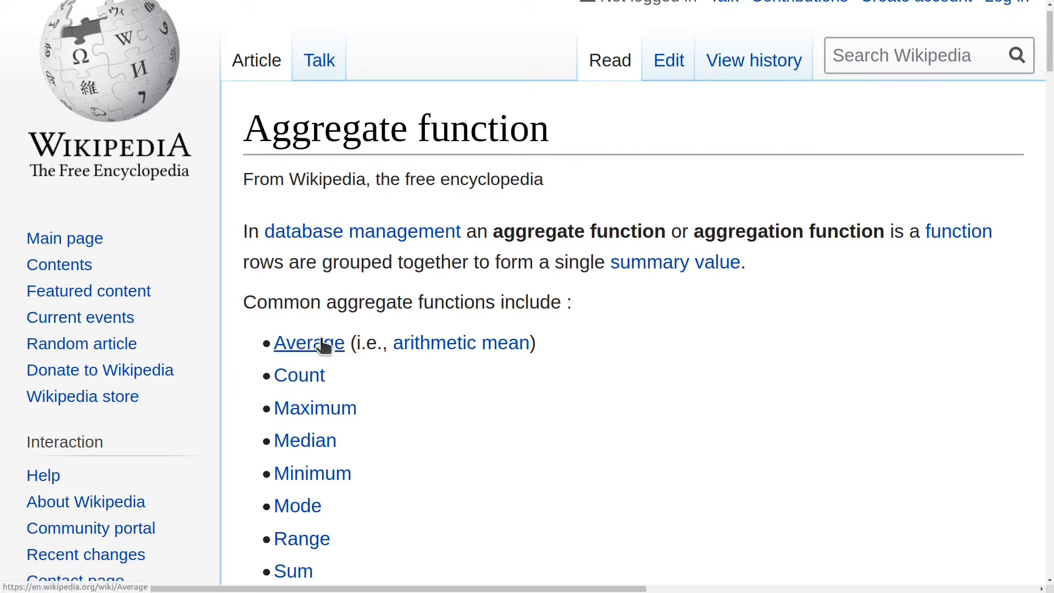
pyautogui.moveTo(305, 440)
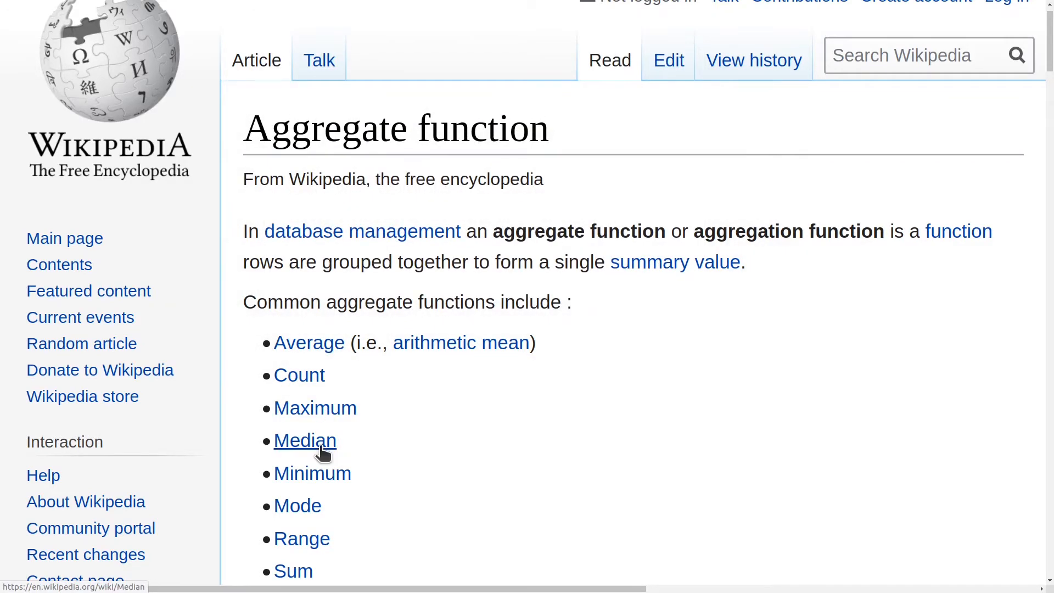
pyautogui.moveTo(348, 520)
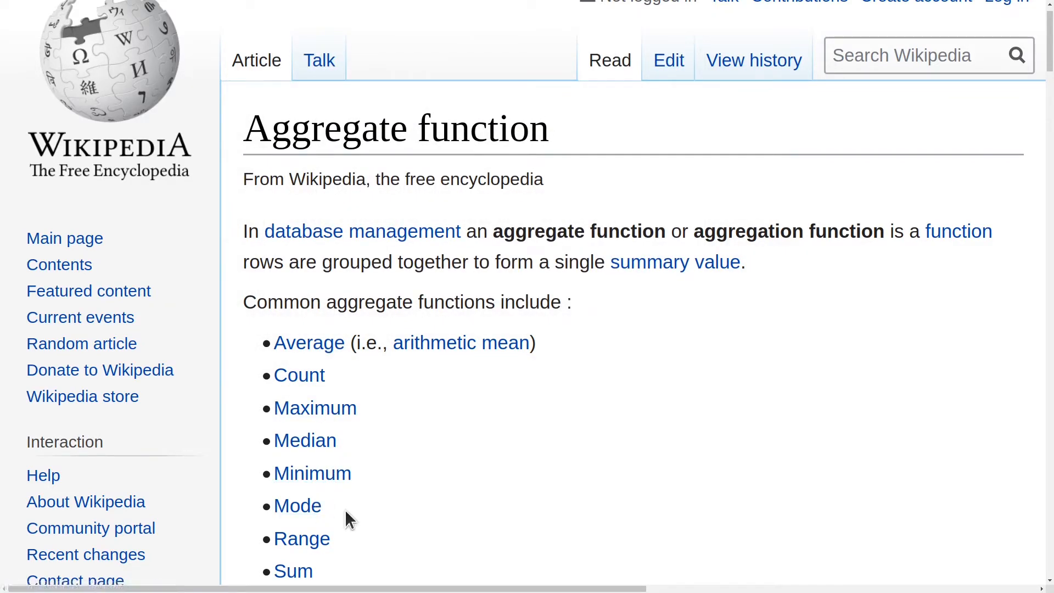
pyautogui.moveTo(292, 571)
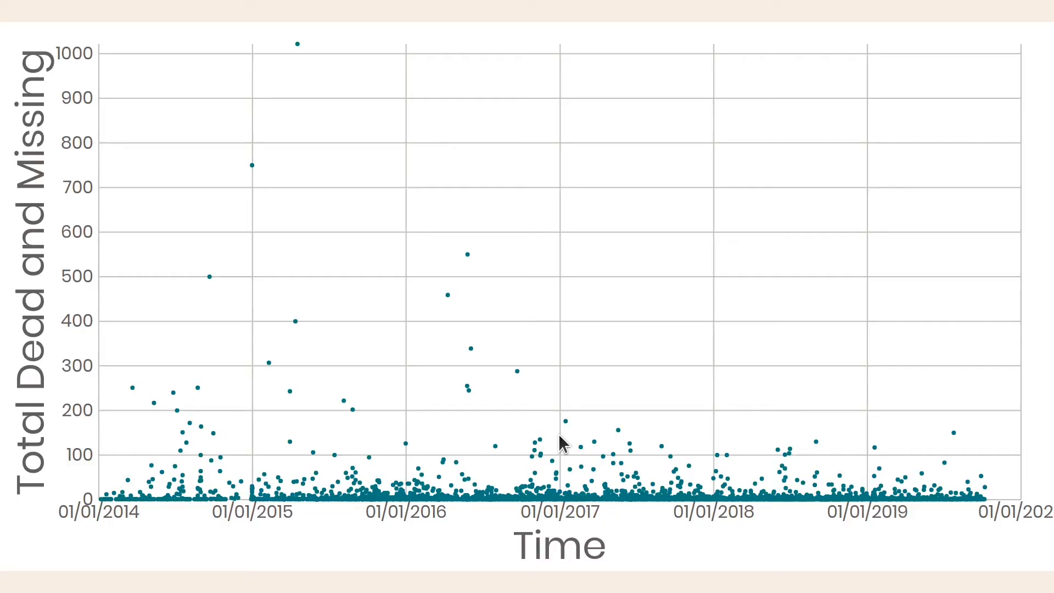
pyautogui.moveTo(580, 445)
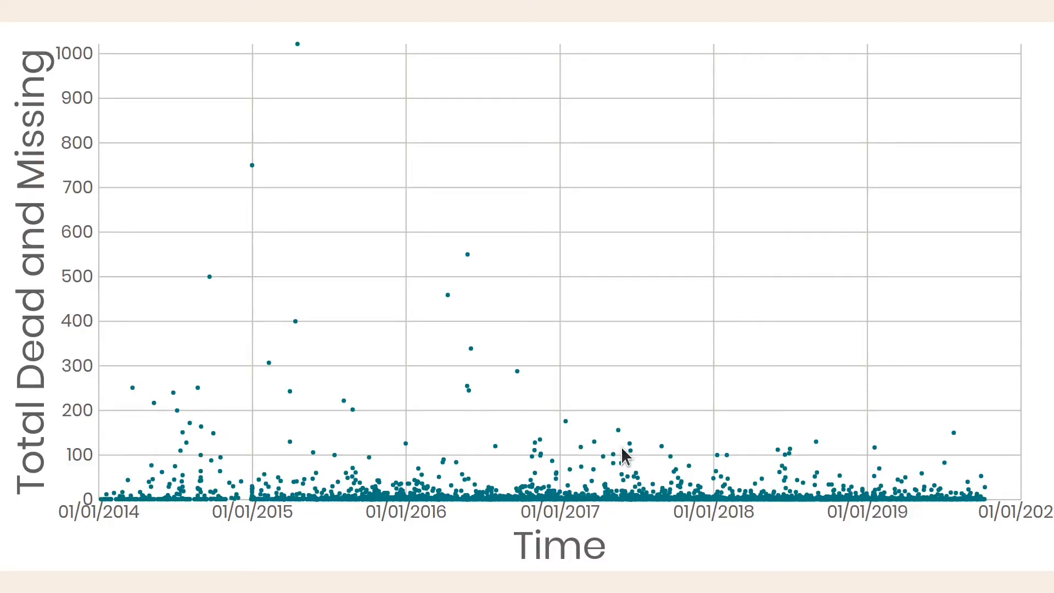
pyautogui.moveTo(107, 427)
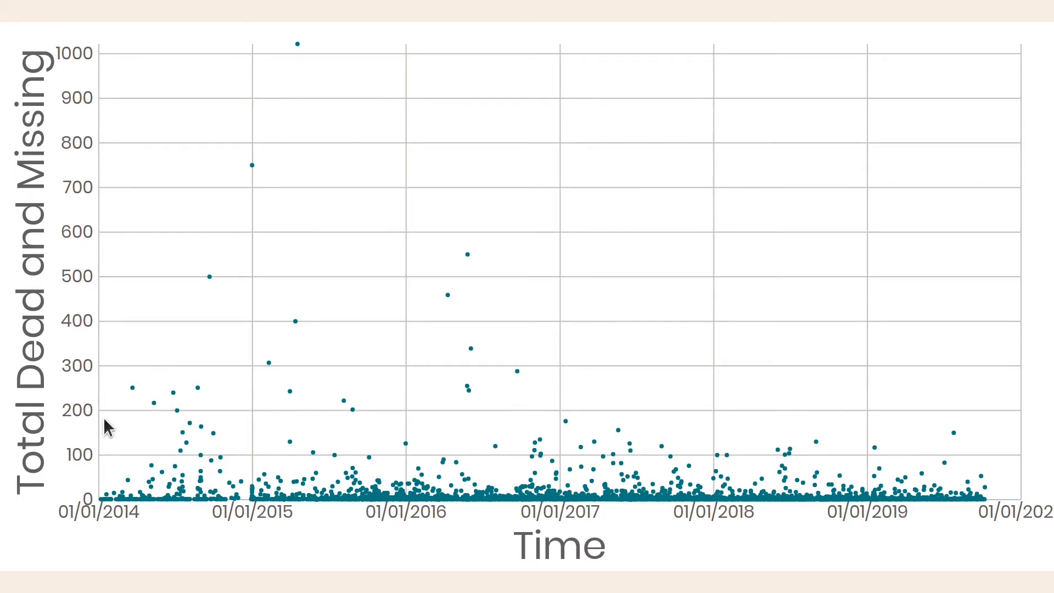
pyautogui.moveTo(41, 121)
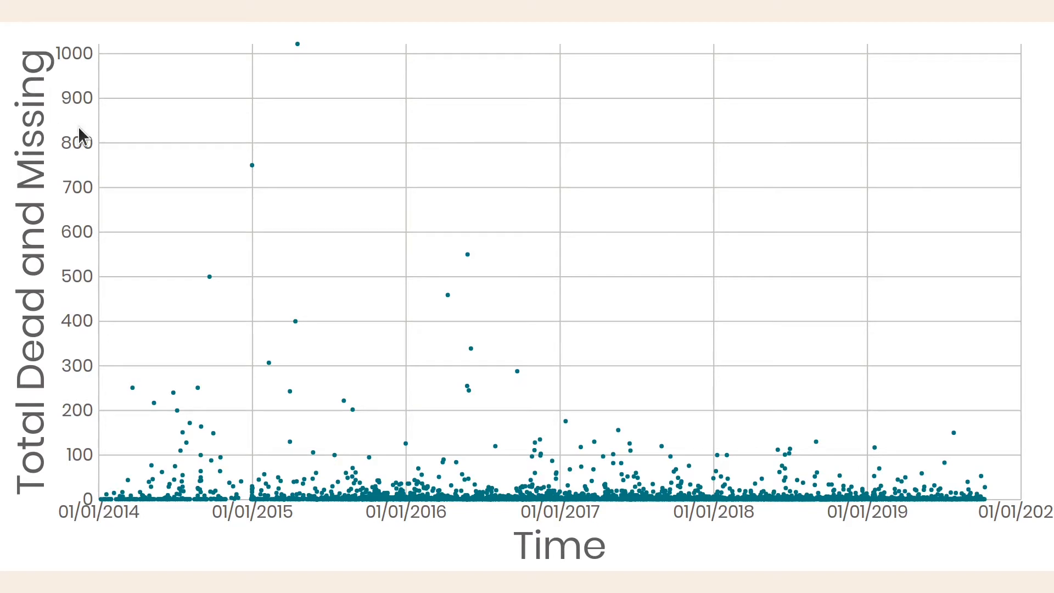
pyautogui.moveTo(174, 265)
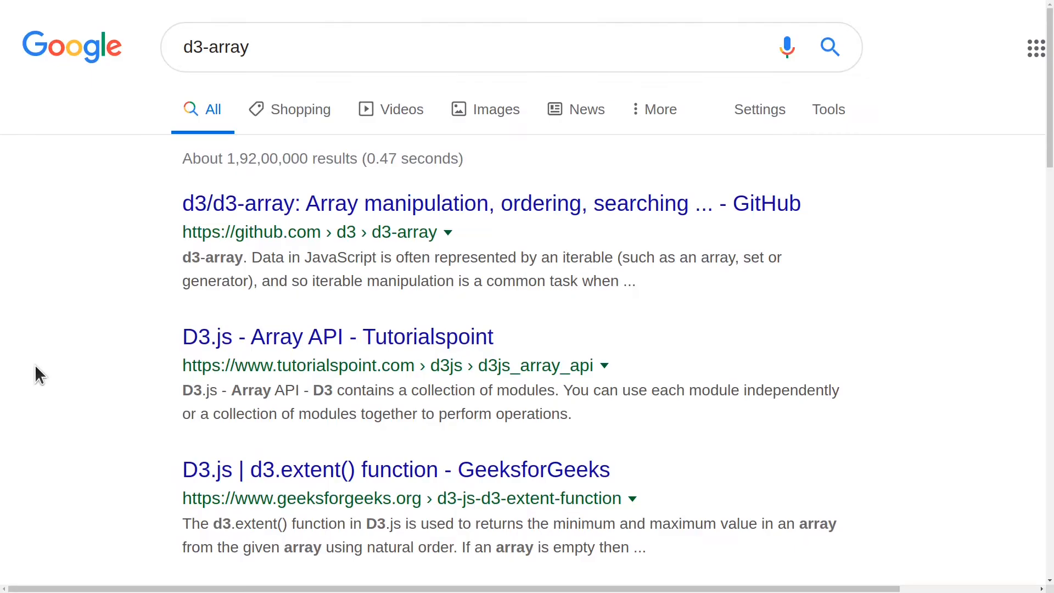
pyautogui.moveTo(252, 228)
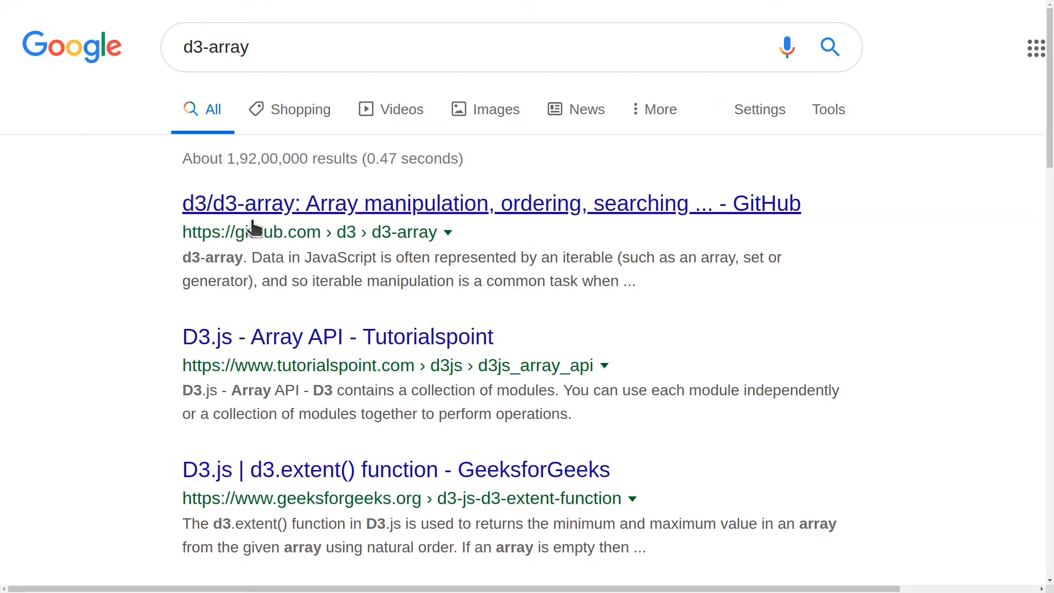
# Open the d3-array README on GitHub and highlight the d3.bin heading in the Bins section
pyautogui.click(262, 215)
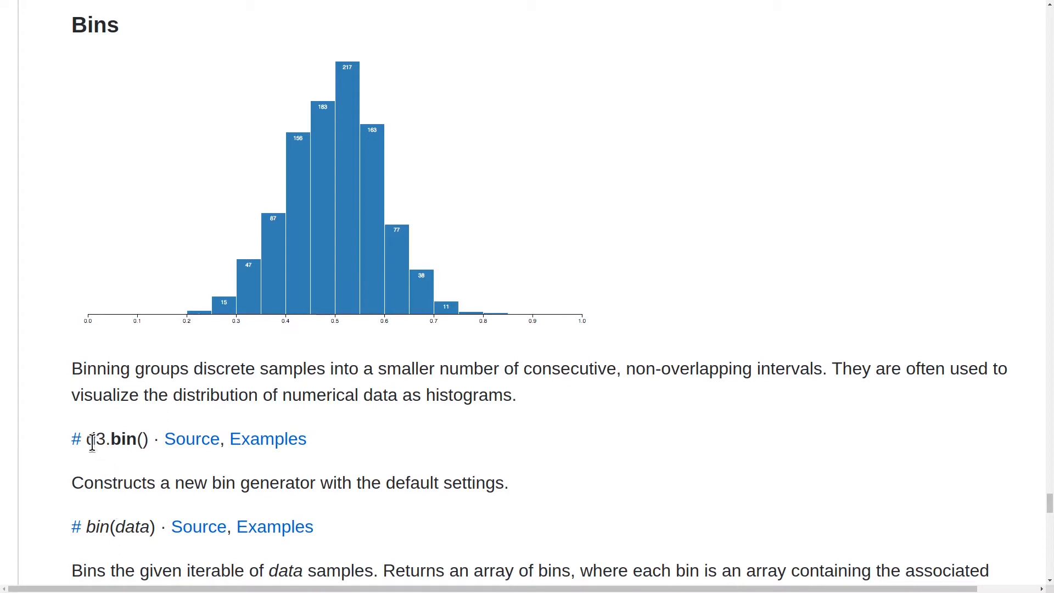
pyautogui.doubleClick(110, 438)
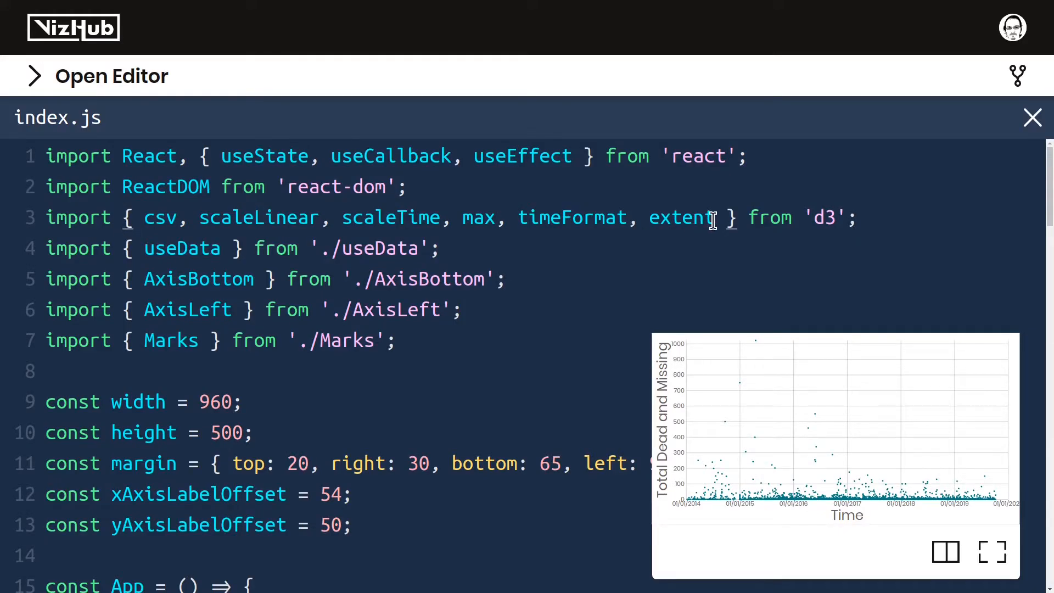
# Add bin to the d3 import line in index.js
pyautogui.write(', bi')
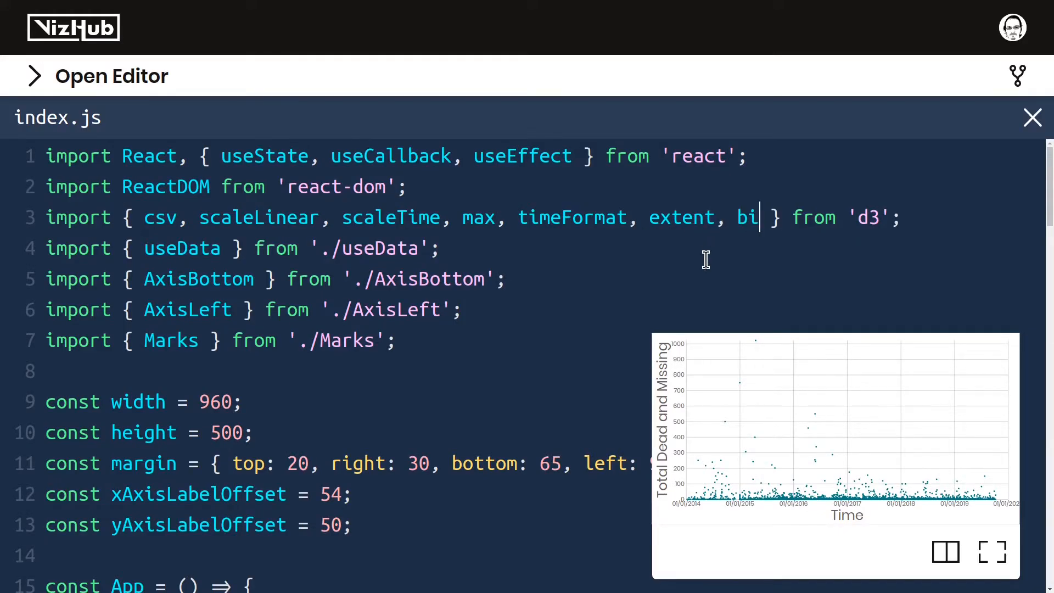
pyautogui.write('n')
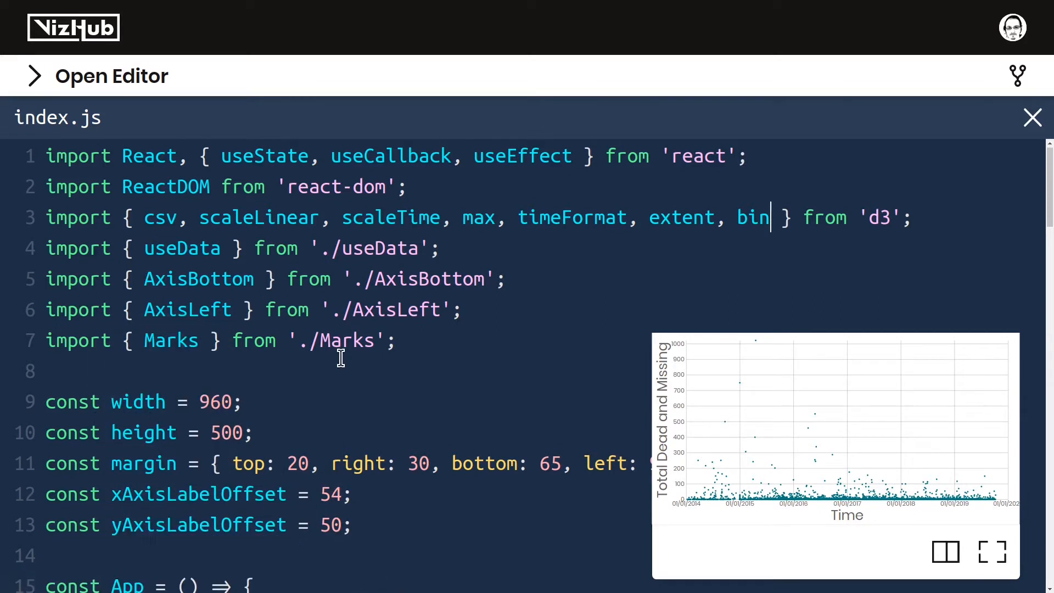
# Start 'const binnedData = bin()' right after the loading check block
pyautogui.scroll(-3)
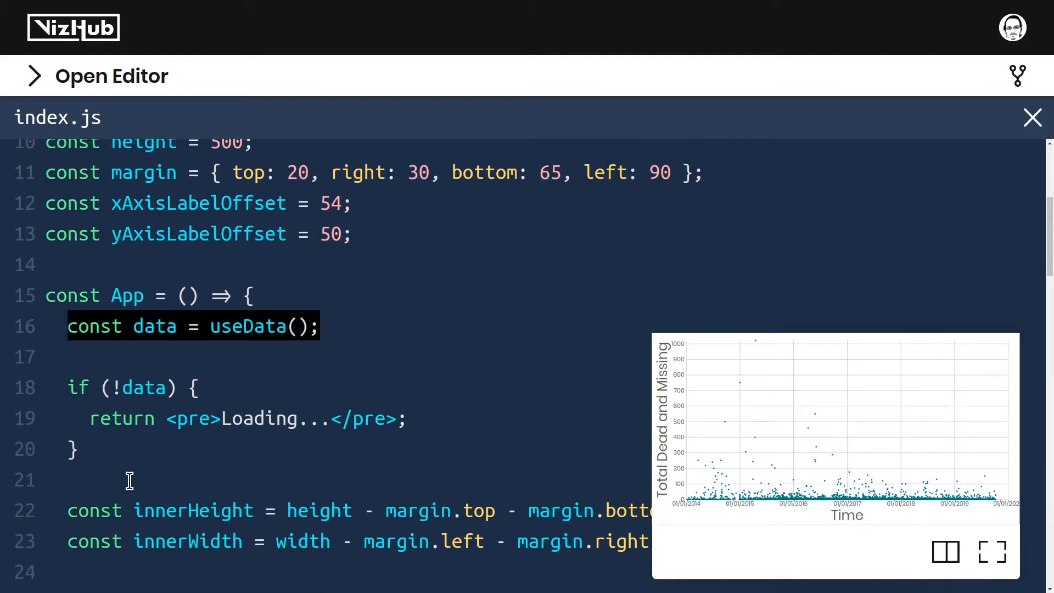
pyautogui.click(70, 388)
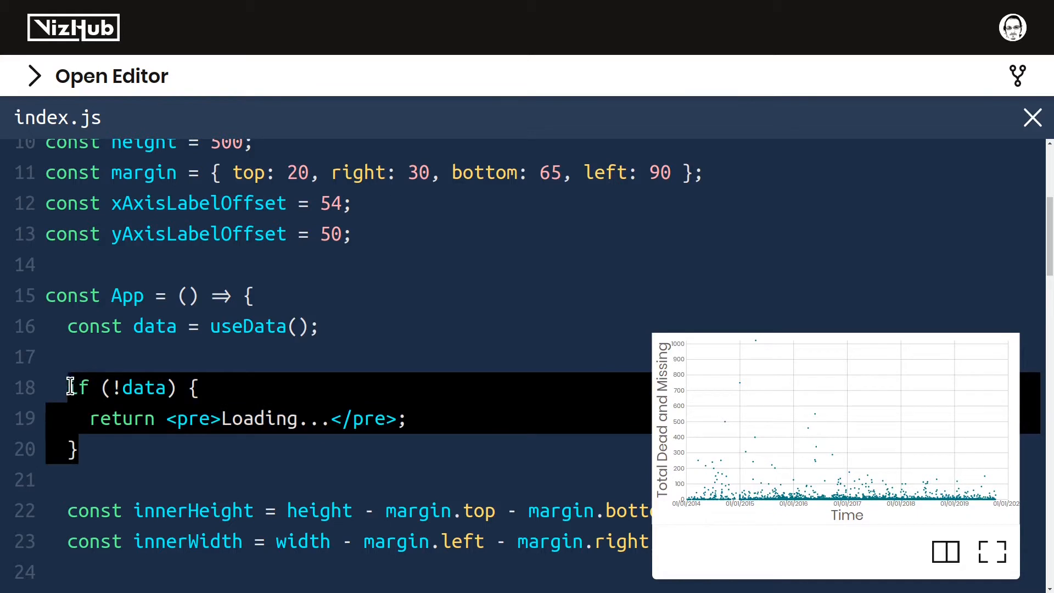
pyautogui.click(132, 451)
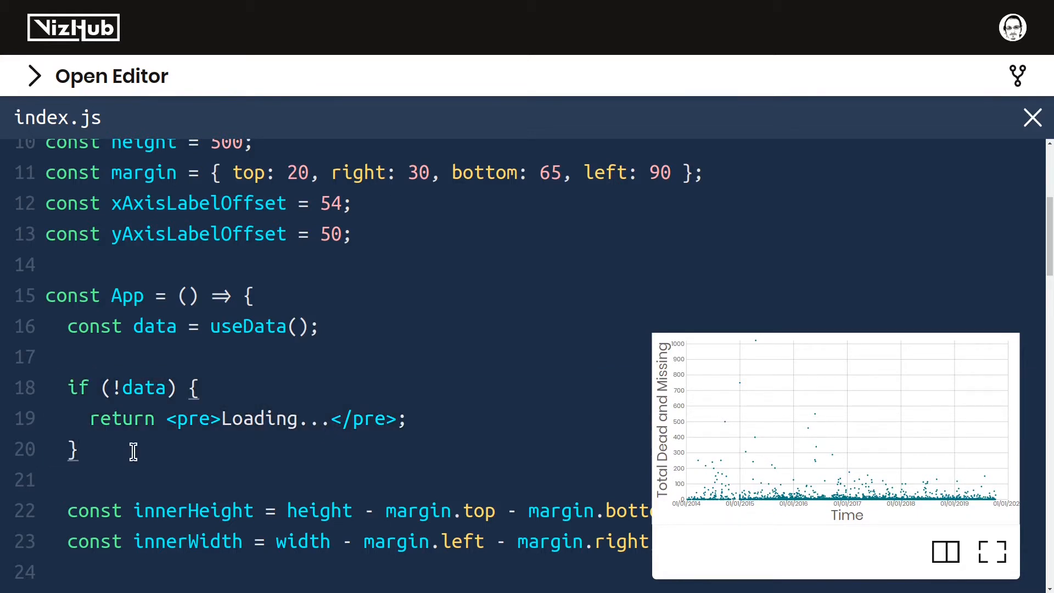
pyautogui.write('const binnedData')
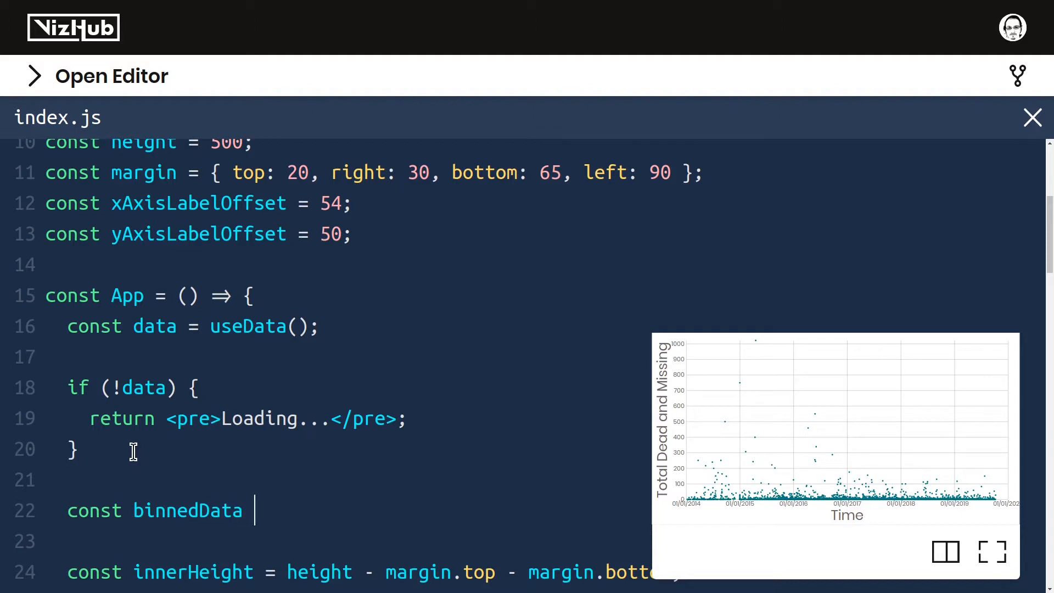
pyautogui.write('= bi')
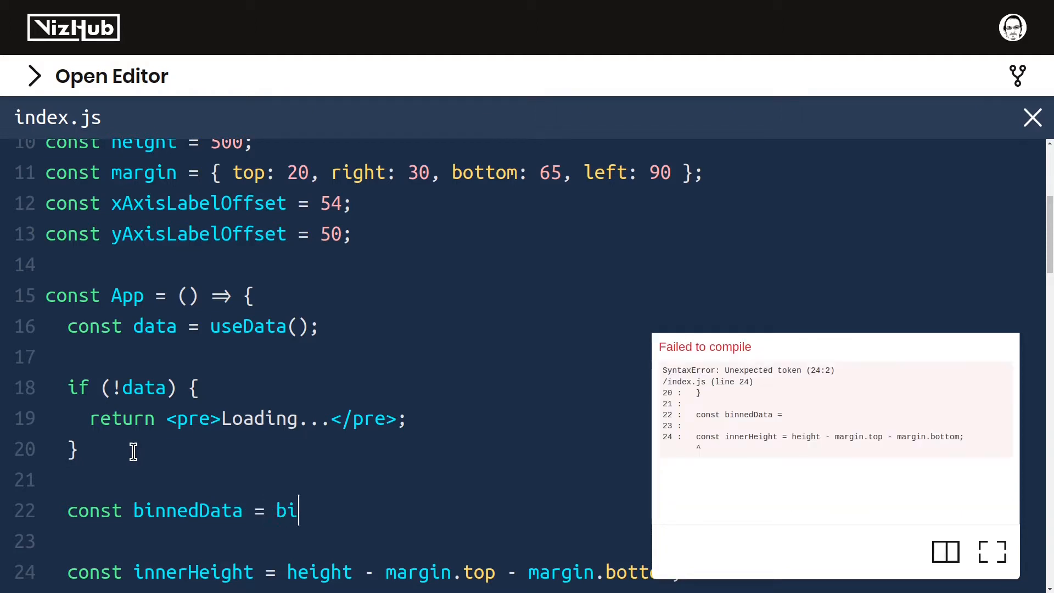
pyautogui.write('n()')
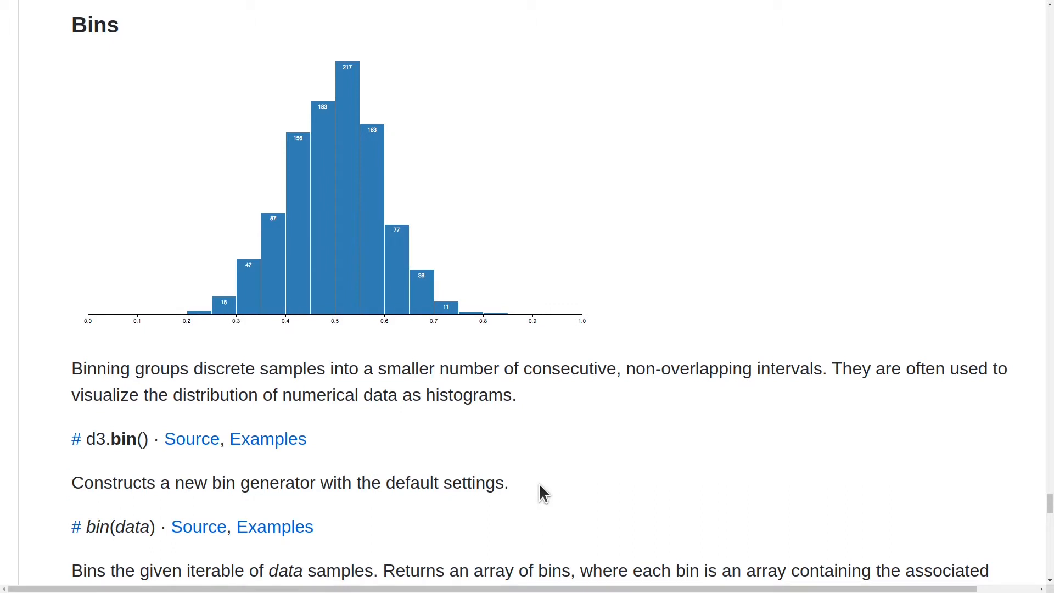
pyautogui.scroll(-3)
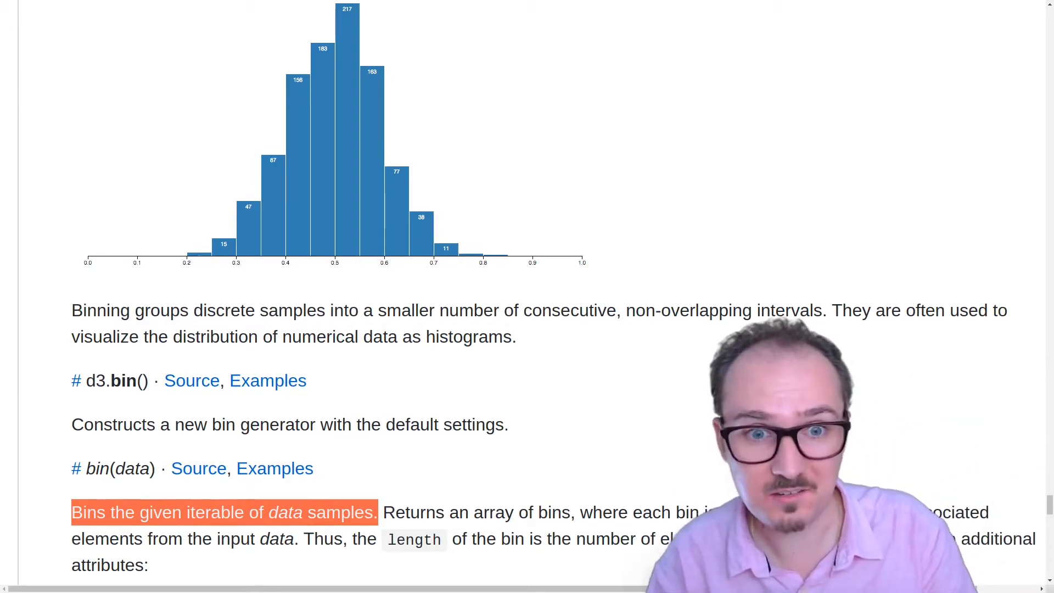
pyautogui.scroll(-3)
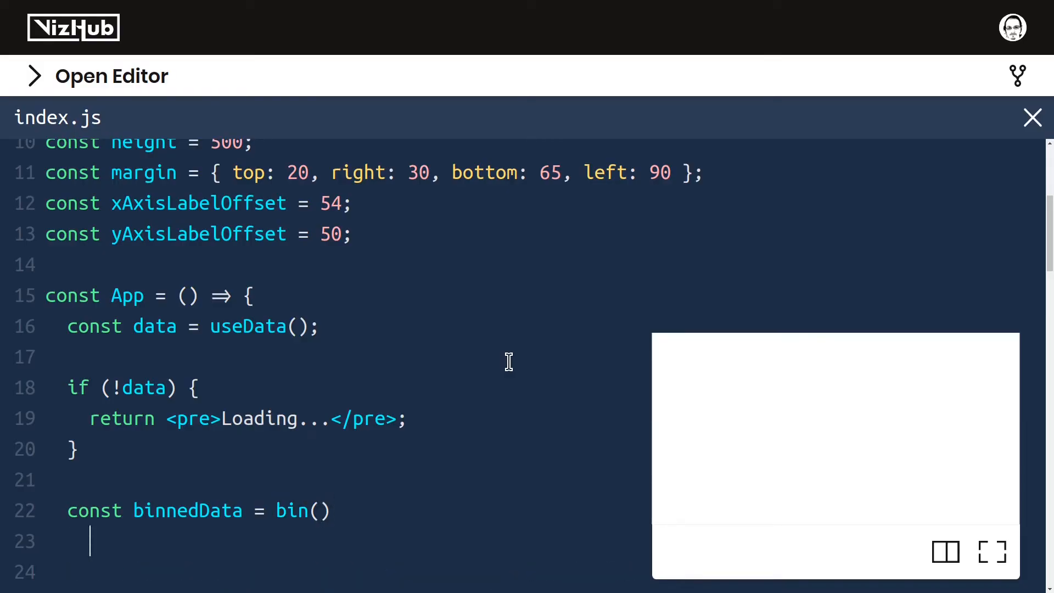
# Chain .value(xValue) onto bin() with the xValue accessor declared above binnedData
pyautogui.write('.value()')
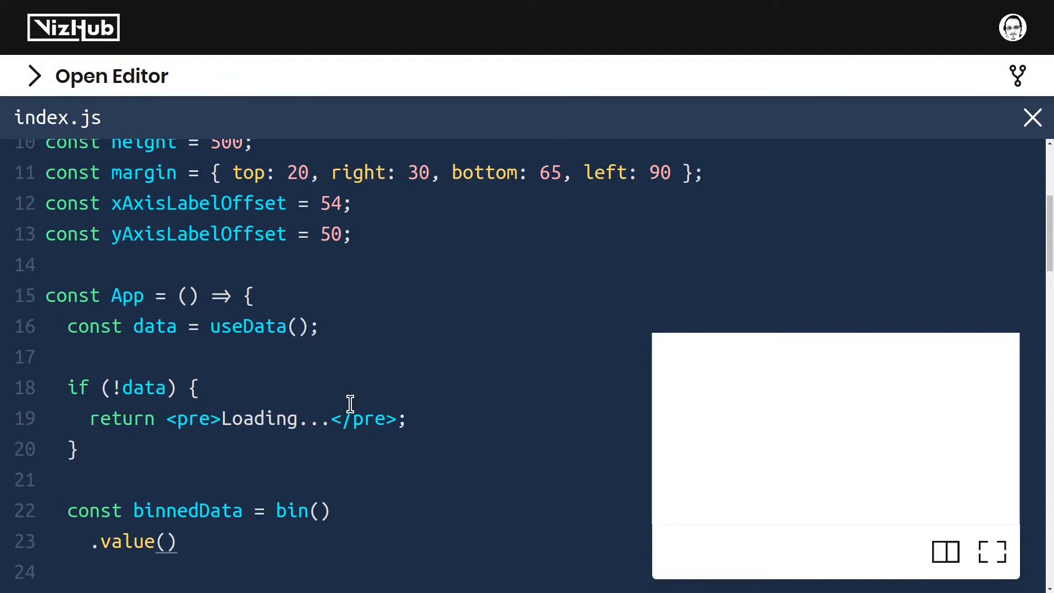
pyautogui.scroll(-3)
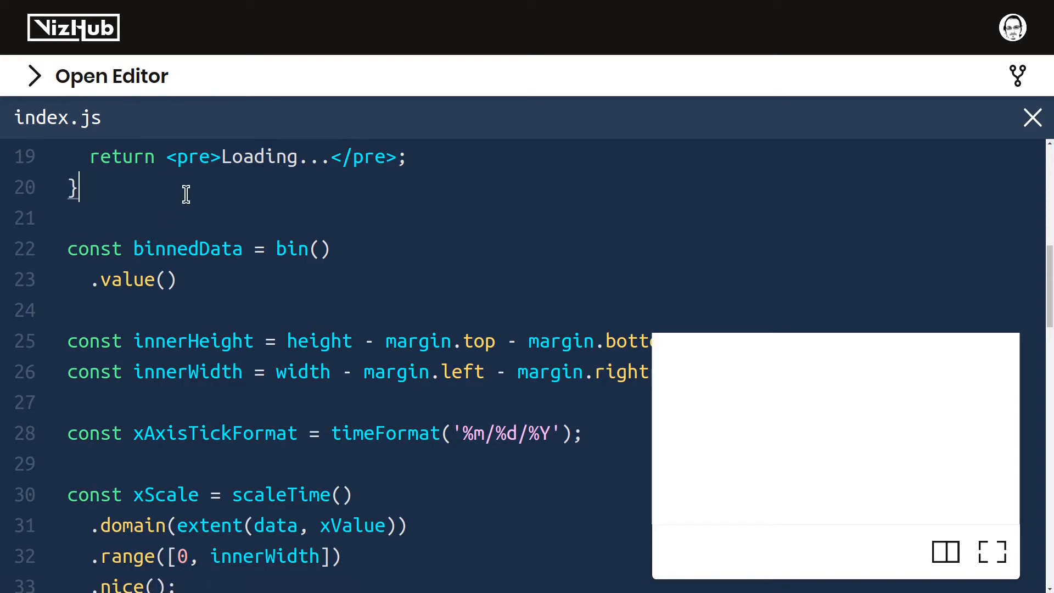
pyautogui.write("const xValue = d => d['Reported Date'];")
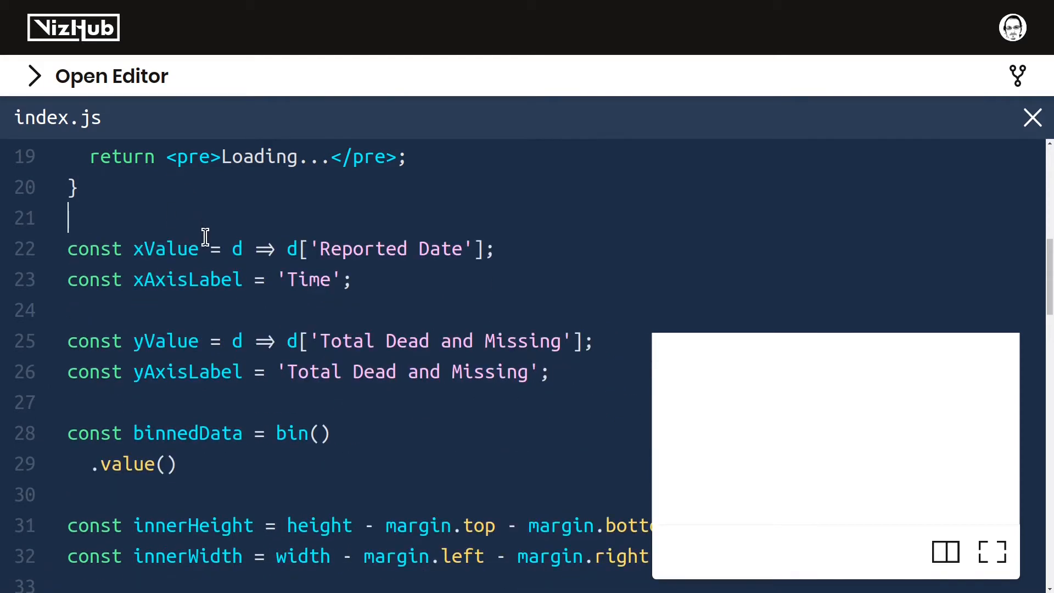
pyautogui.doubleClick(166, 249)
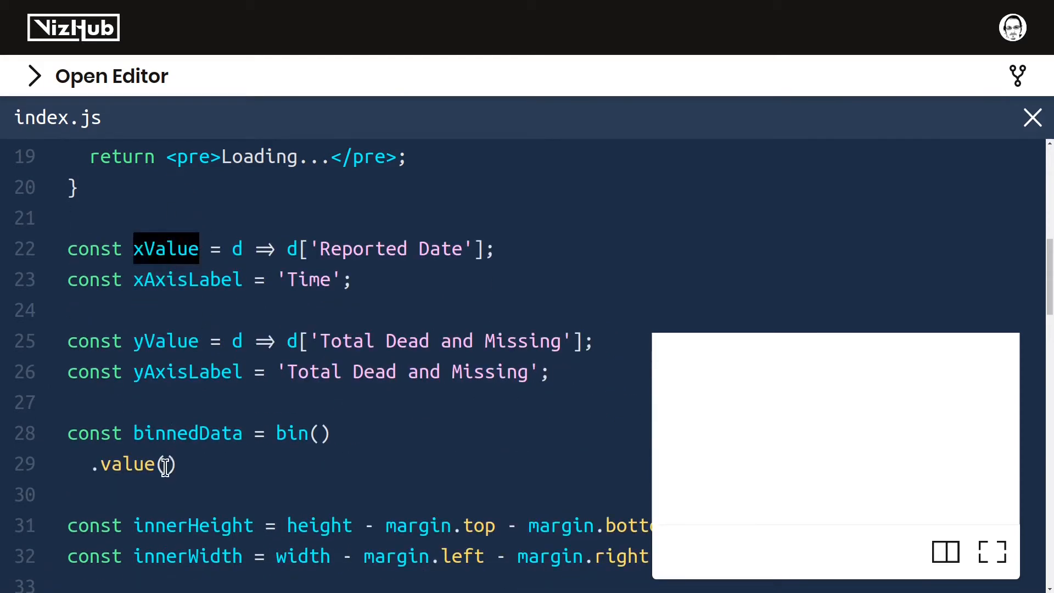
pyautogui.write('xValue')
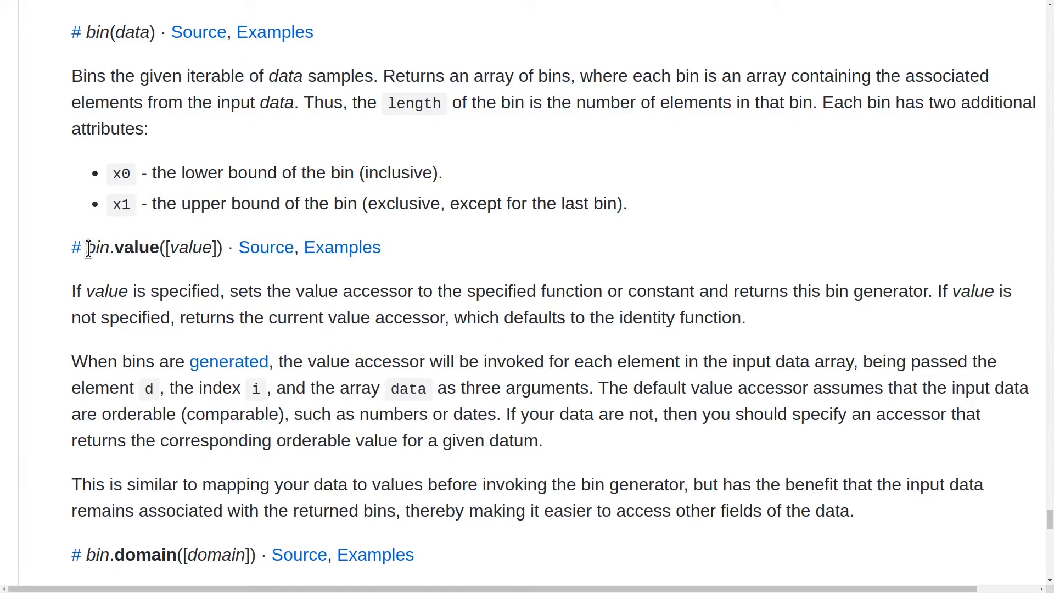
pyautogui.scroll(-3)
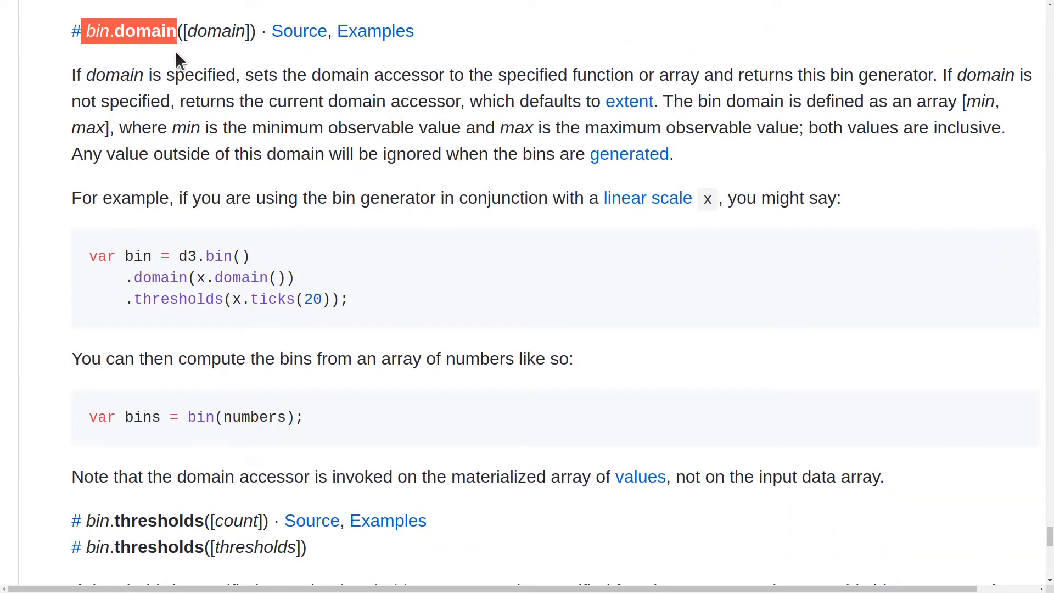
pyautogui.click(196, 547)
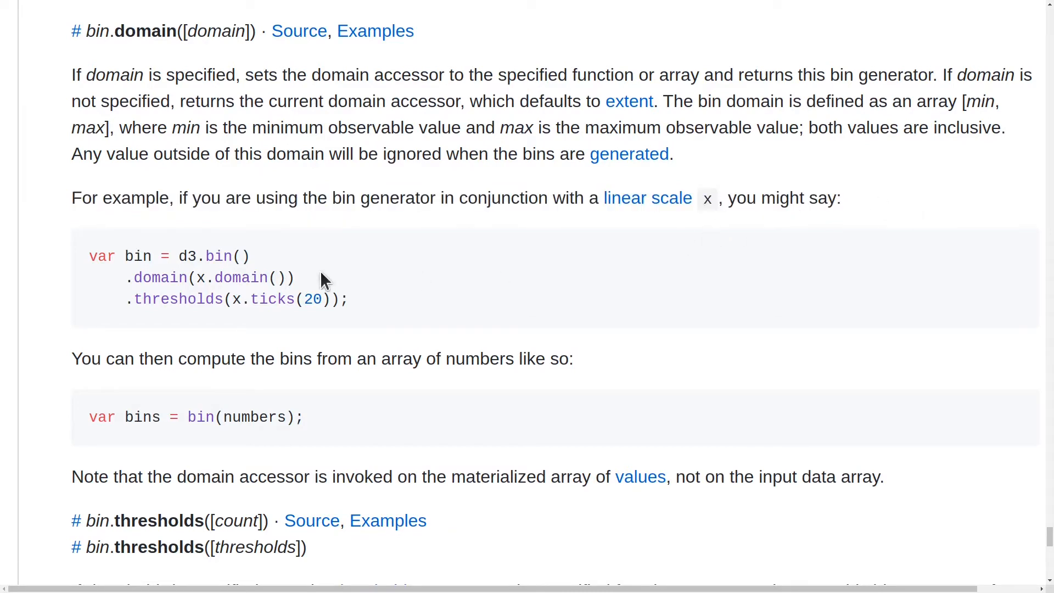
pyautogui.doubleClick(210, 278)
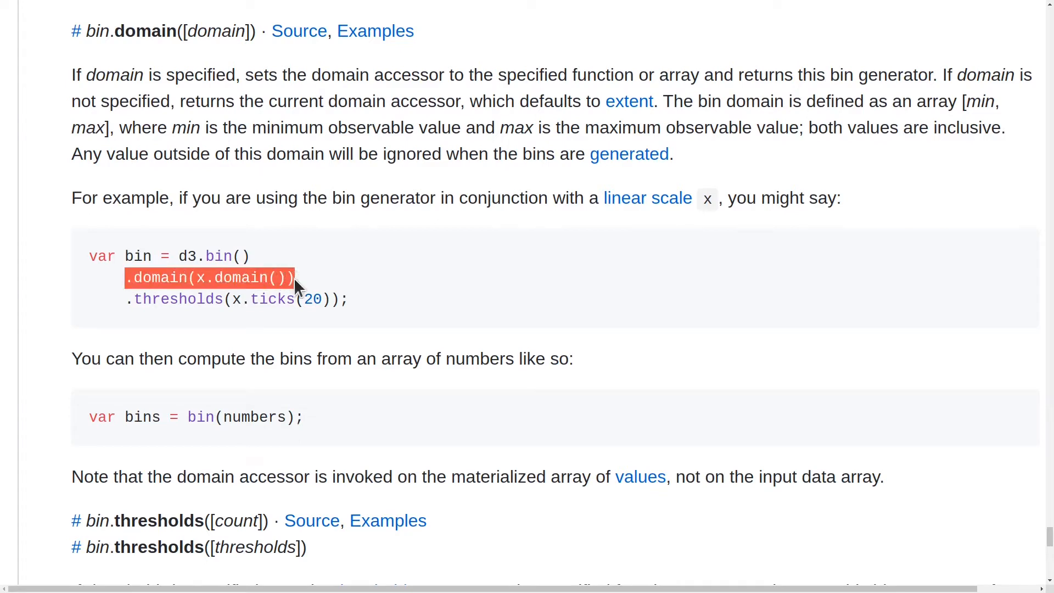
pyautogui.moveTo(155, 316)
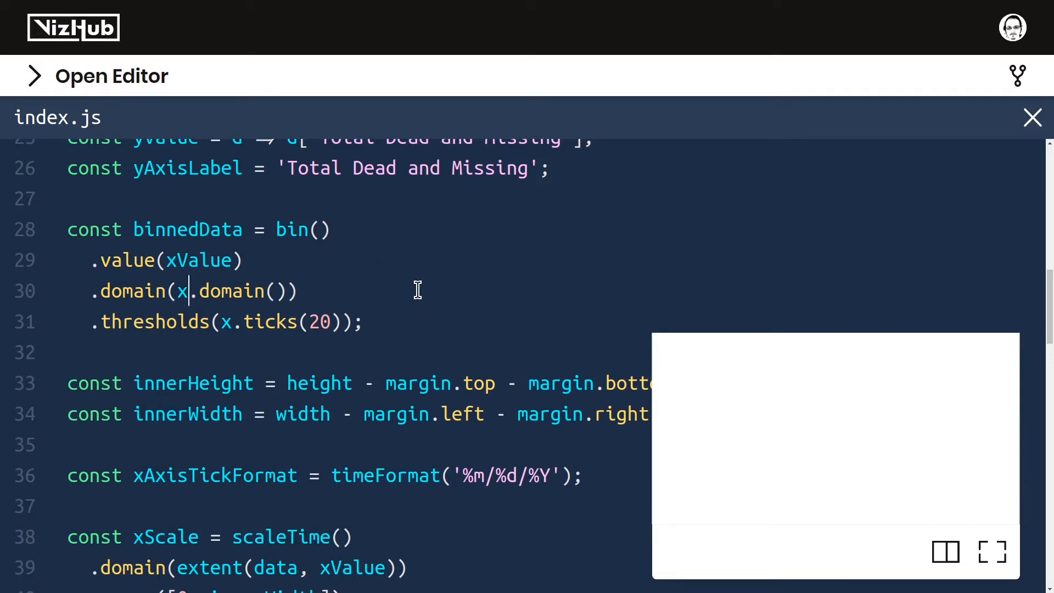
# Use xScale's domain and ticks in the bin generator and apply it to data below the scales
pyautogui.write('Scale')
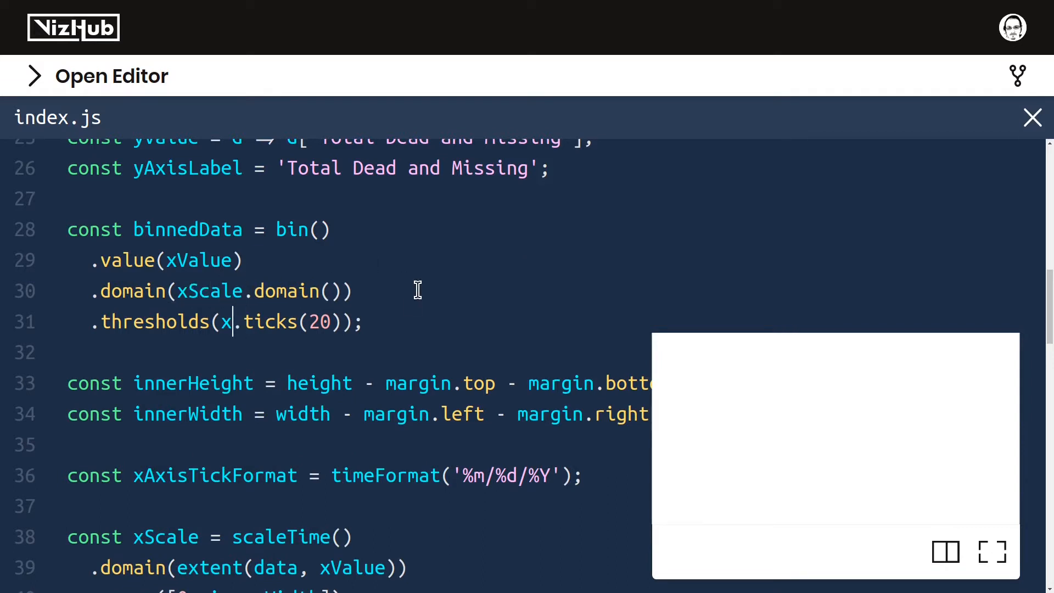
pyautogui.write('Sc')
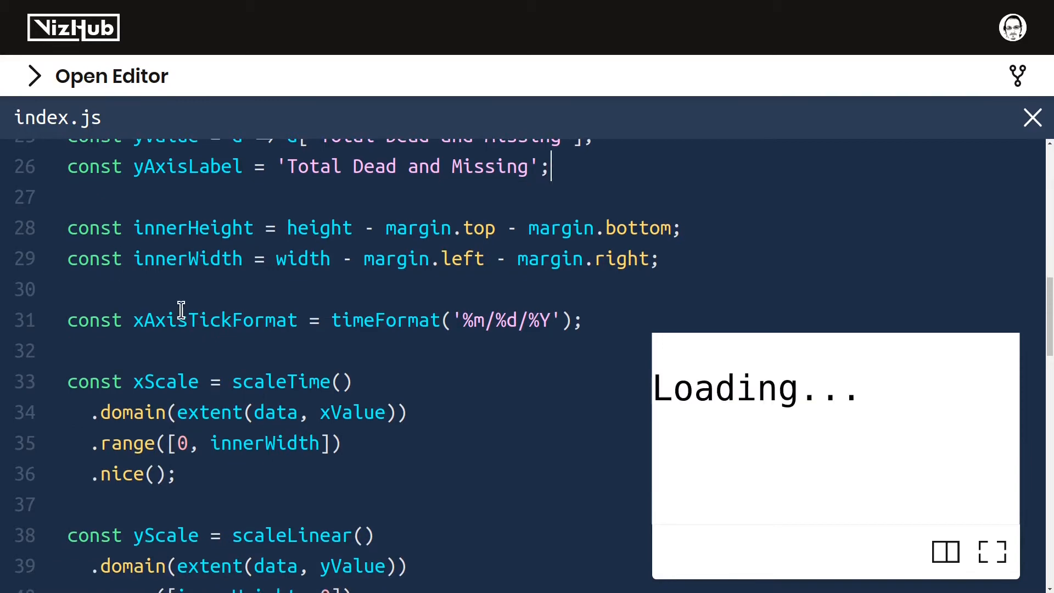
pyautogui.scroll(-3)
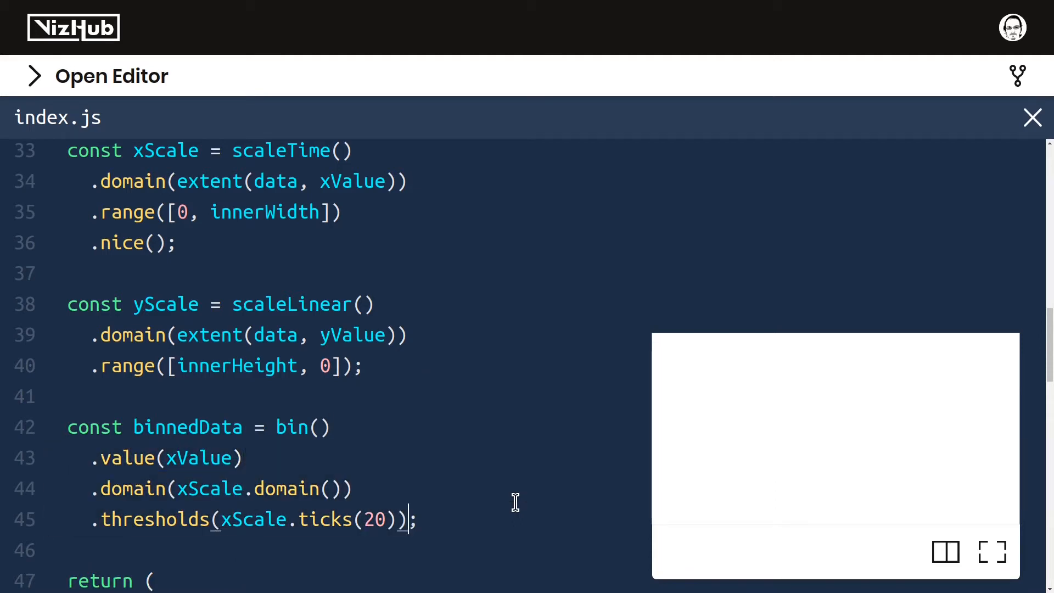
pyautogui.press('Enter')
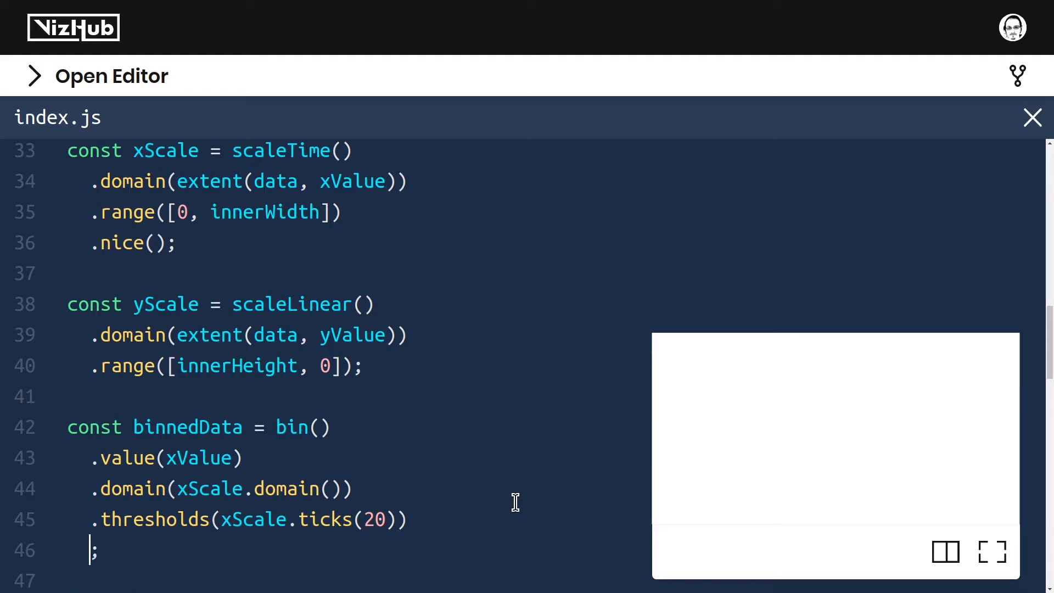
pyautogui.write('(data)')
pyautogui.write('con')
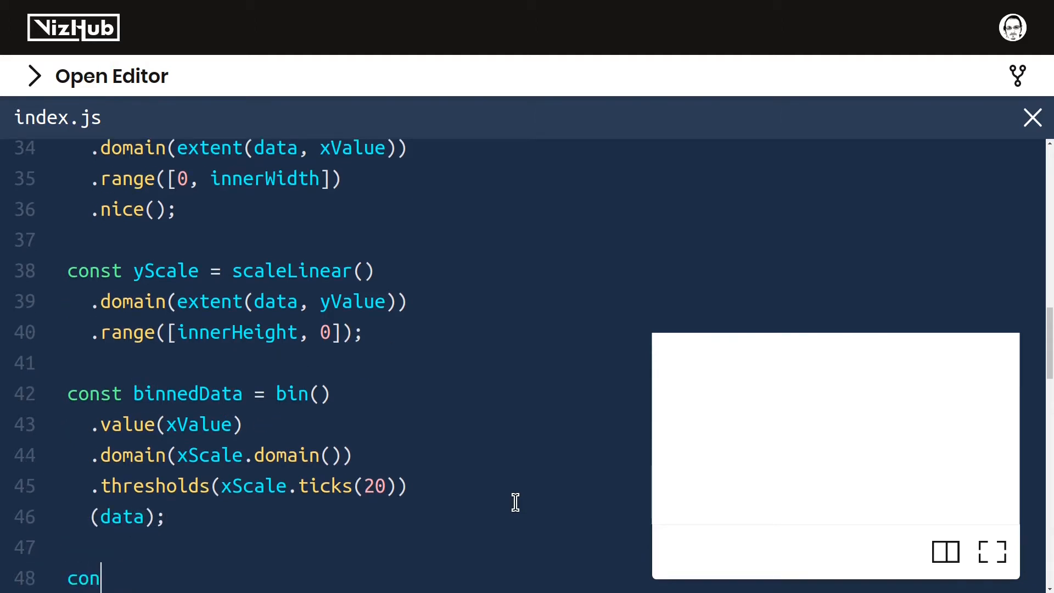
# Log binnedData to the console with console.log(binnedData)
pyautogui.write('sole')
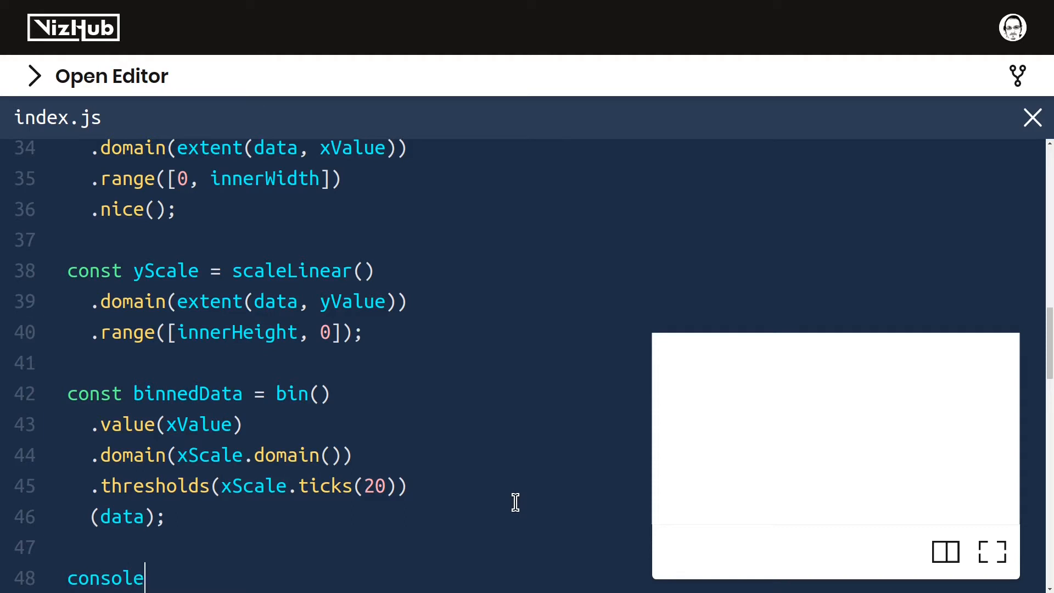
pyautogui.write('.log(binnedData);')
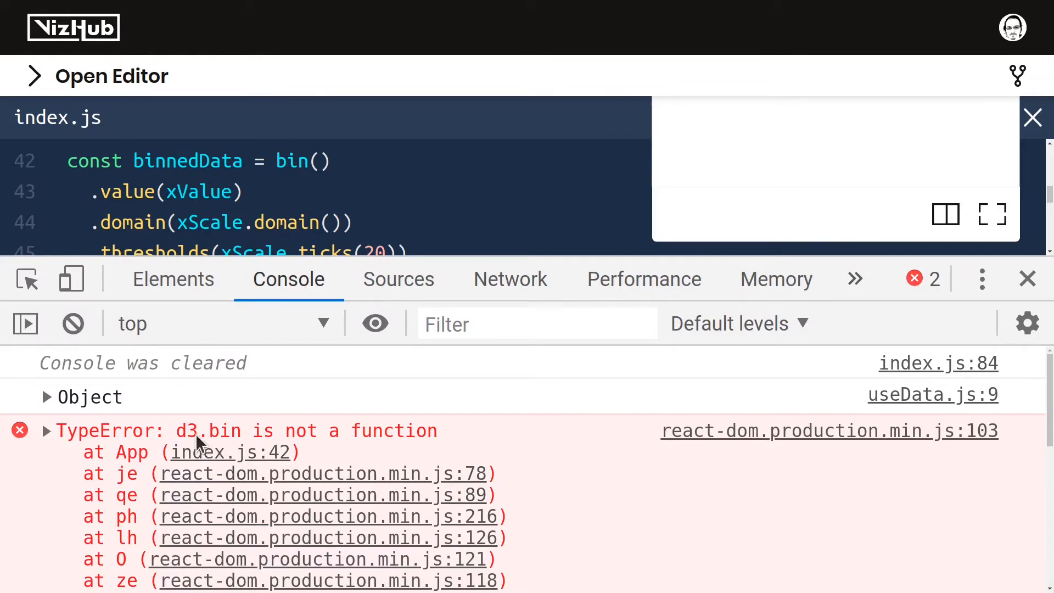
pyautogui.moveTo(336, 444)
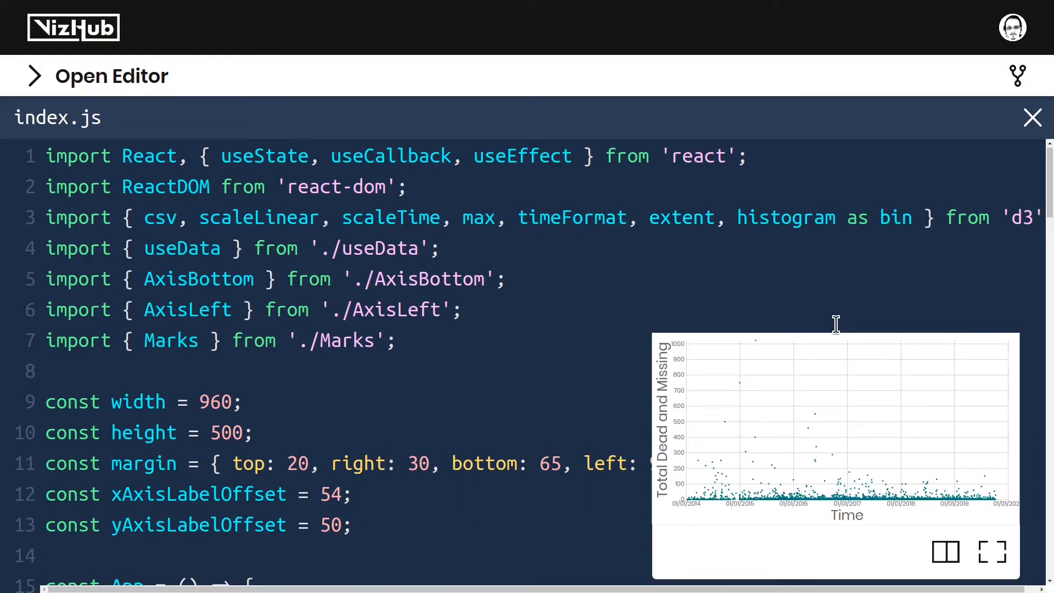
# Change the d3 import to 'histogram as bin' so the scatter renders again
pyautogui.doubleClick(858, 218)
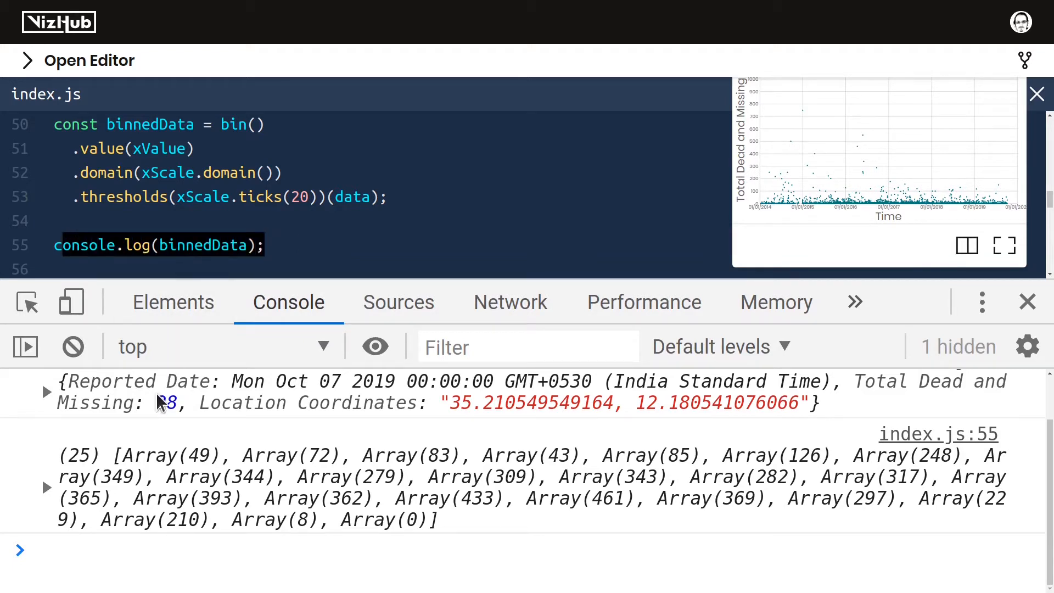
pyautogui.moveTo(45, 491)
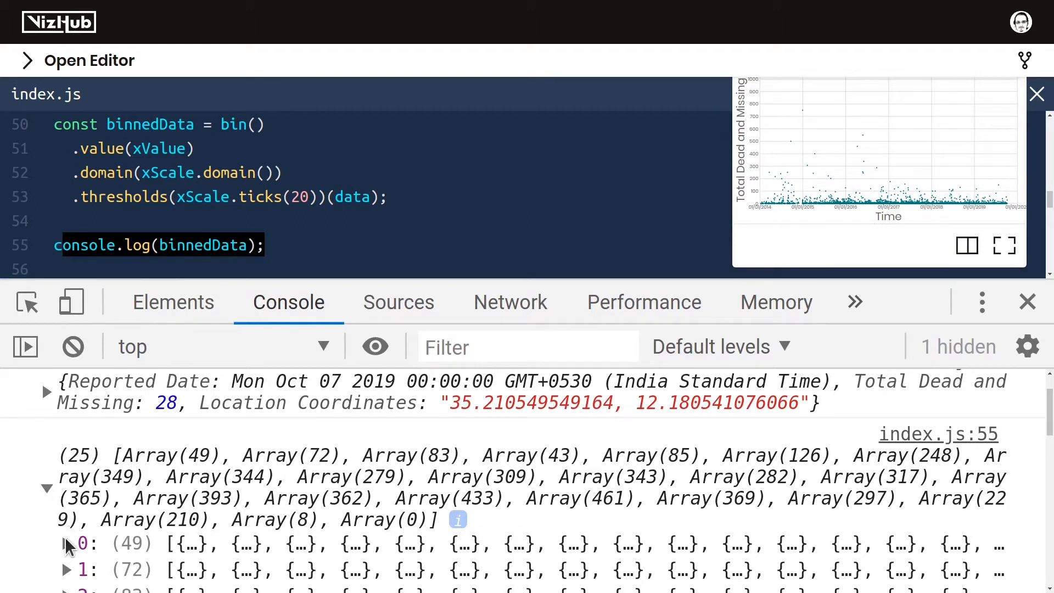
# Expand the first logged bin to see its 49 records and x0/x1 bounds of Jan–Apr 2014
pyautogui.click(66, 544)
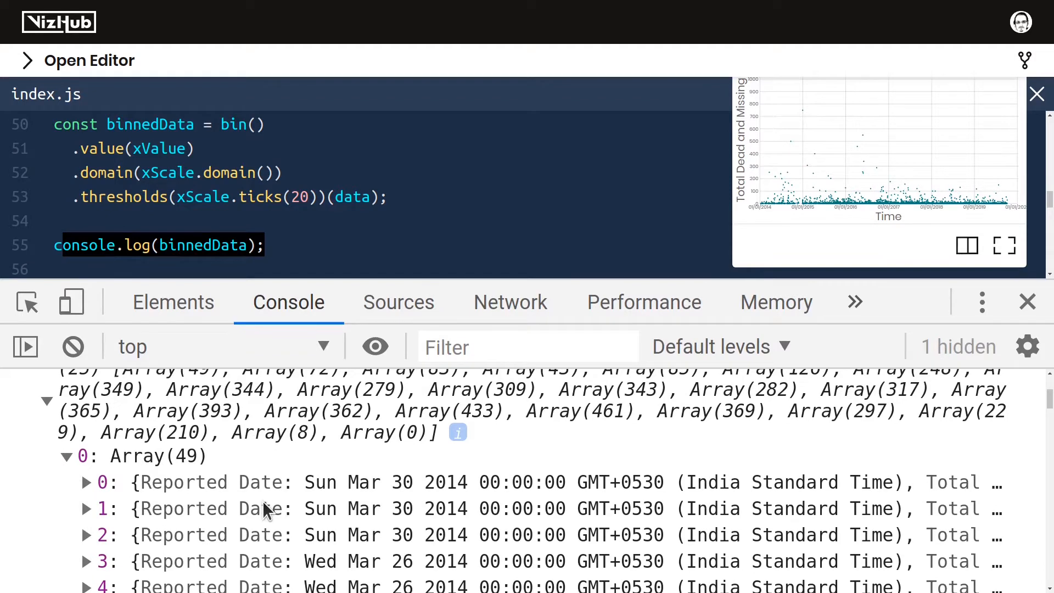
pyautogui.moveTo(139, 457)
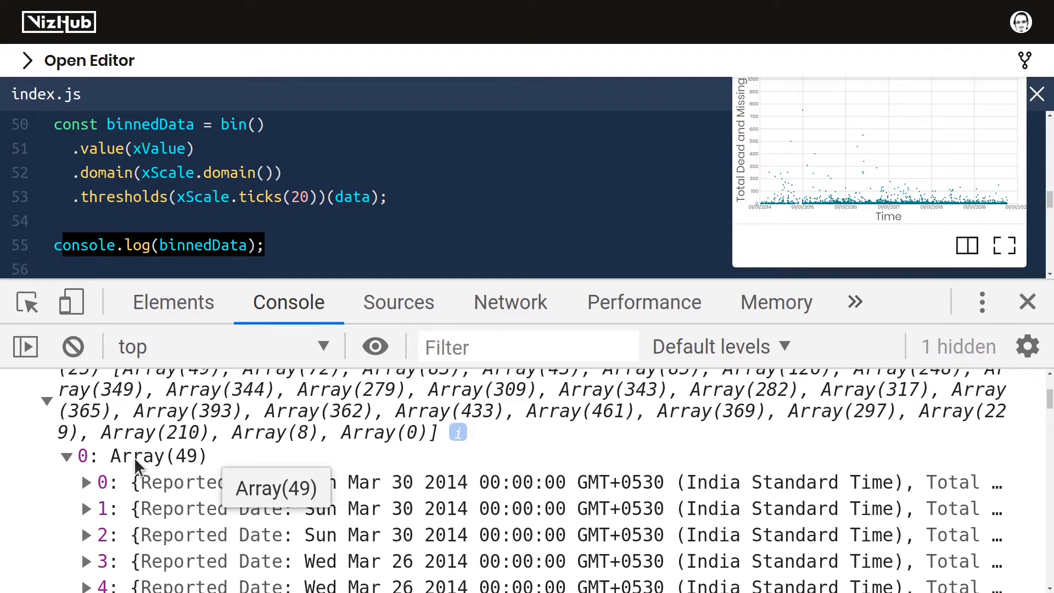
pyautogui.scroll(-3)
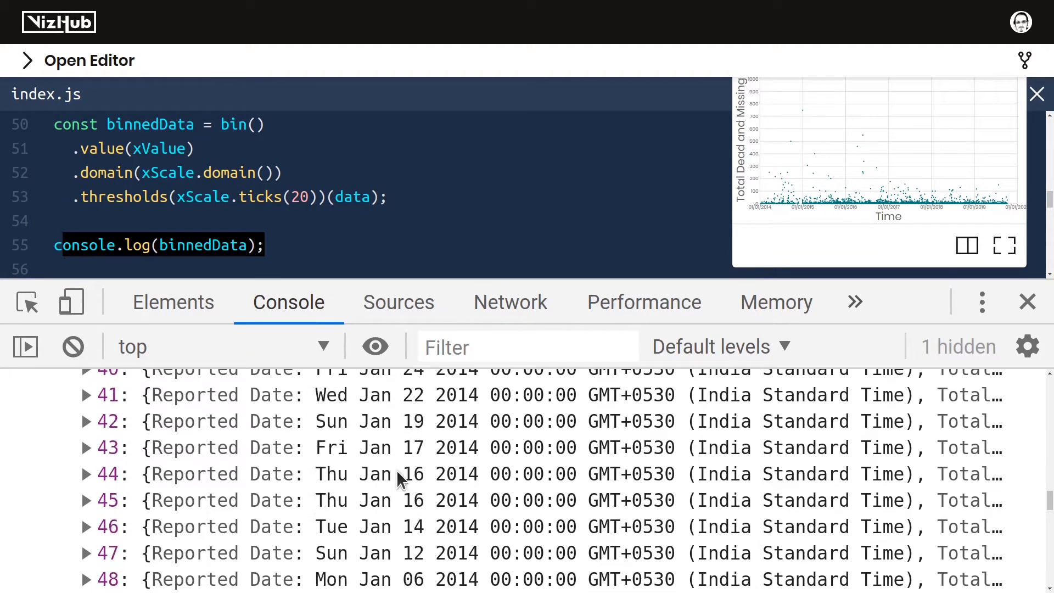
pyautogui.scroll(-3)
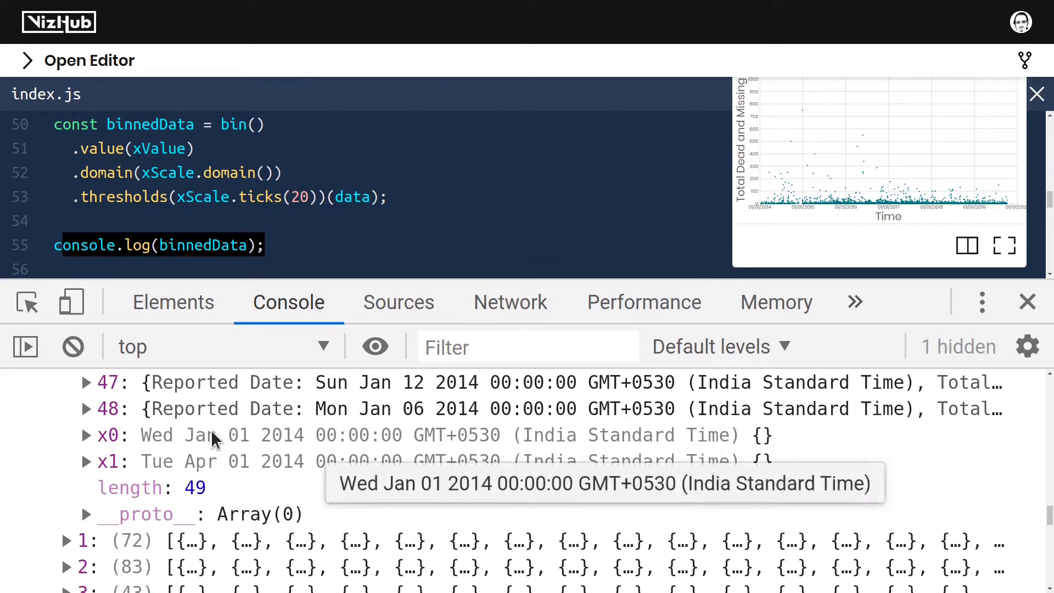
pyautogui.moveTo(108, 462)
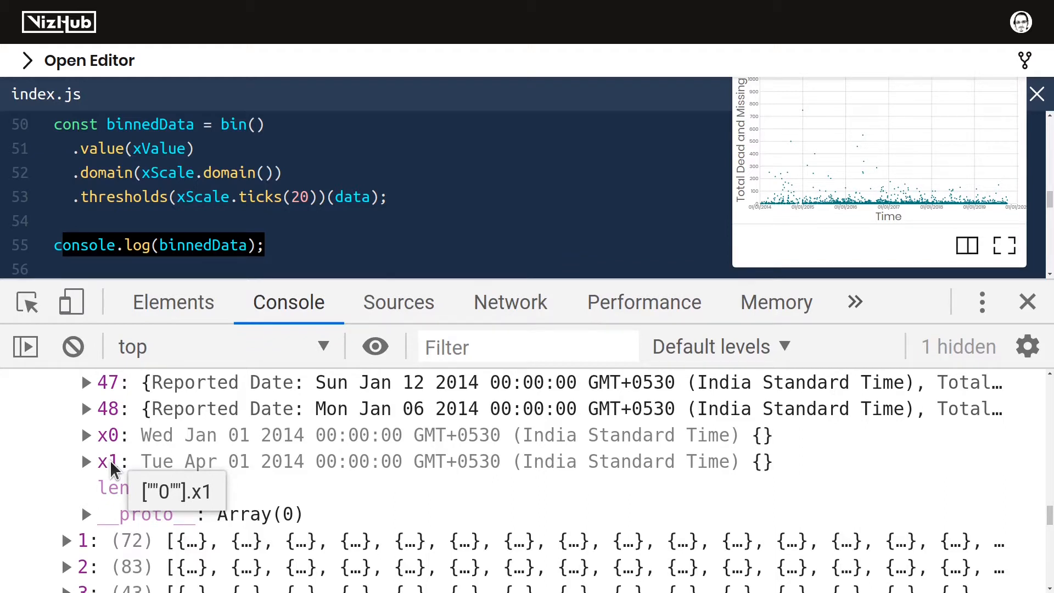
pyautogui.moveTo(238, 437)
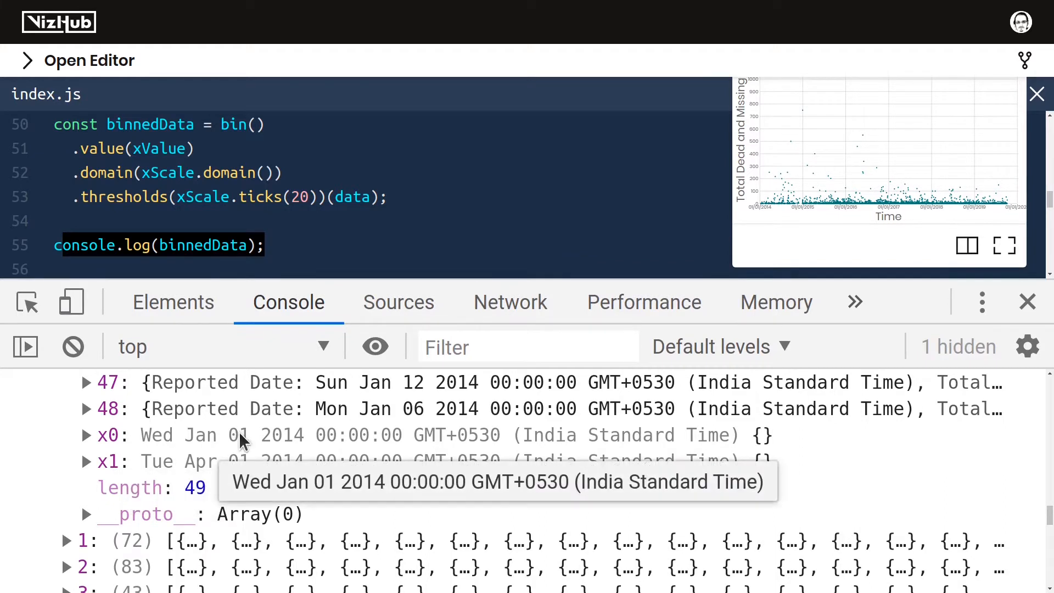
pyautogui.moveTo(245, 471)
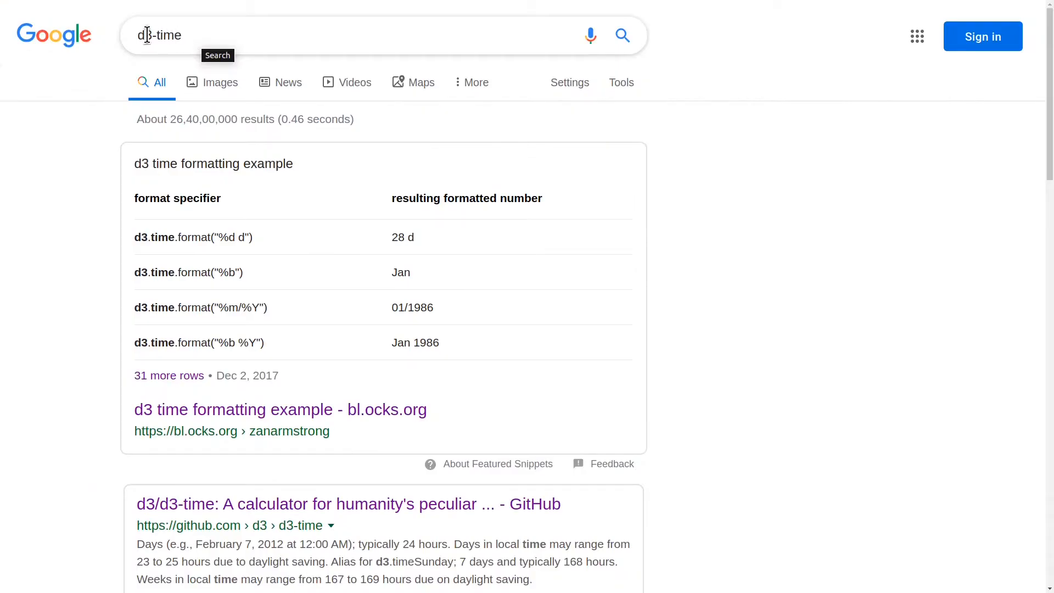
pyautogui.moveTo(225, 510)
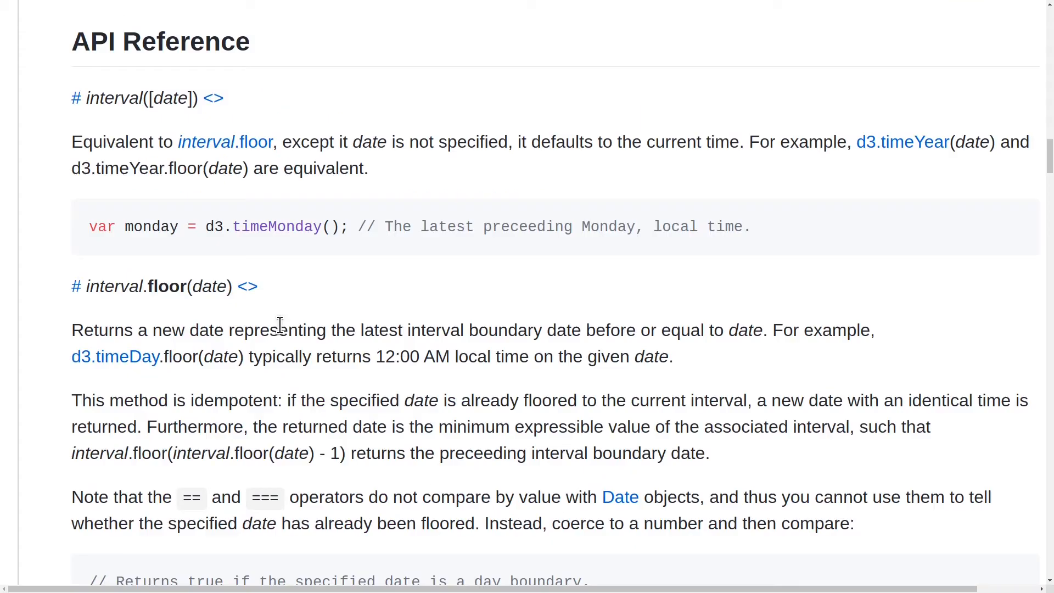
pyautogui.moveTo(127, 98)
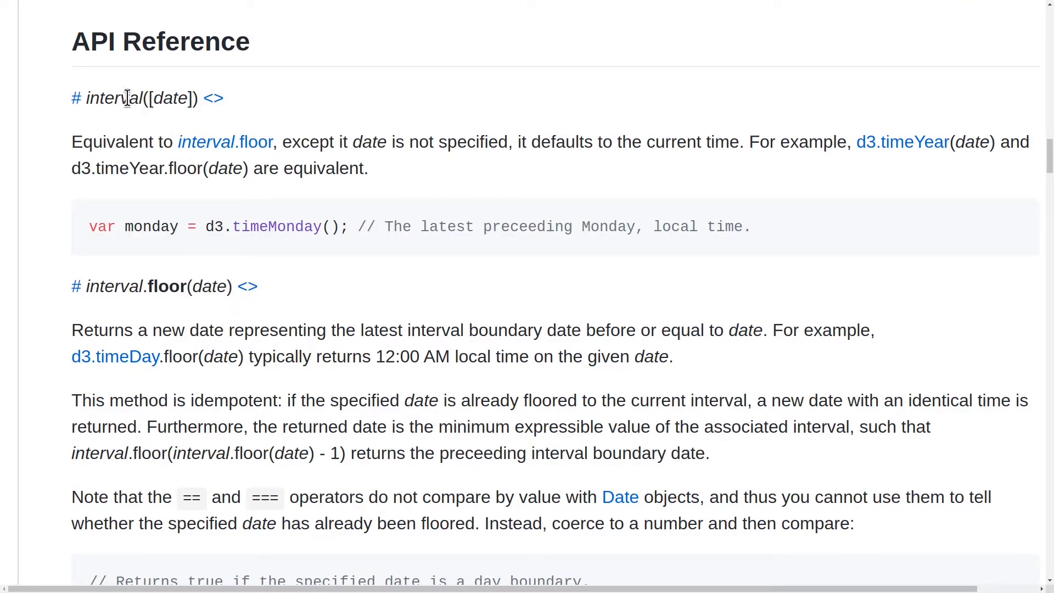
# Scroll the d3-time API reference to Ranges and highlight d3.timeMonths
pyautogui.doubleClick(114, 98)
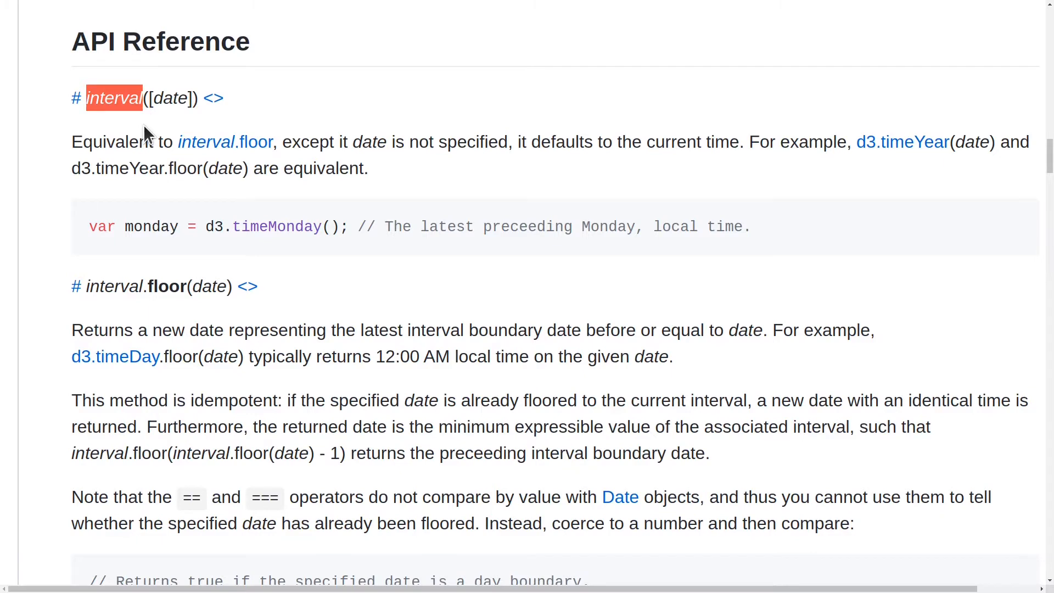
pyautogui.scroll(-3)
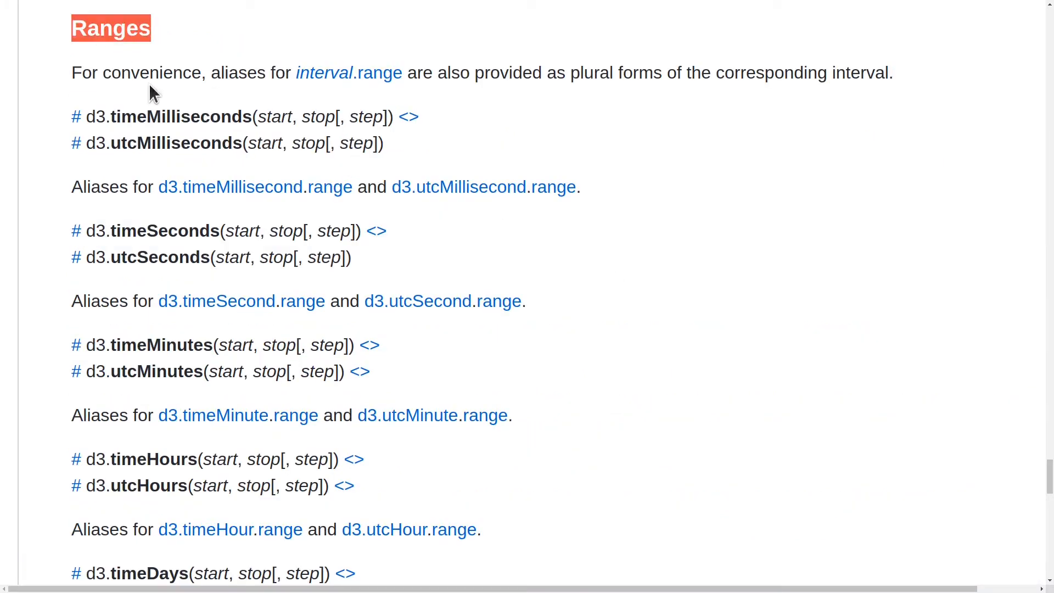
pyautogui.scroll(-3)
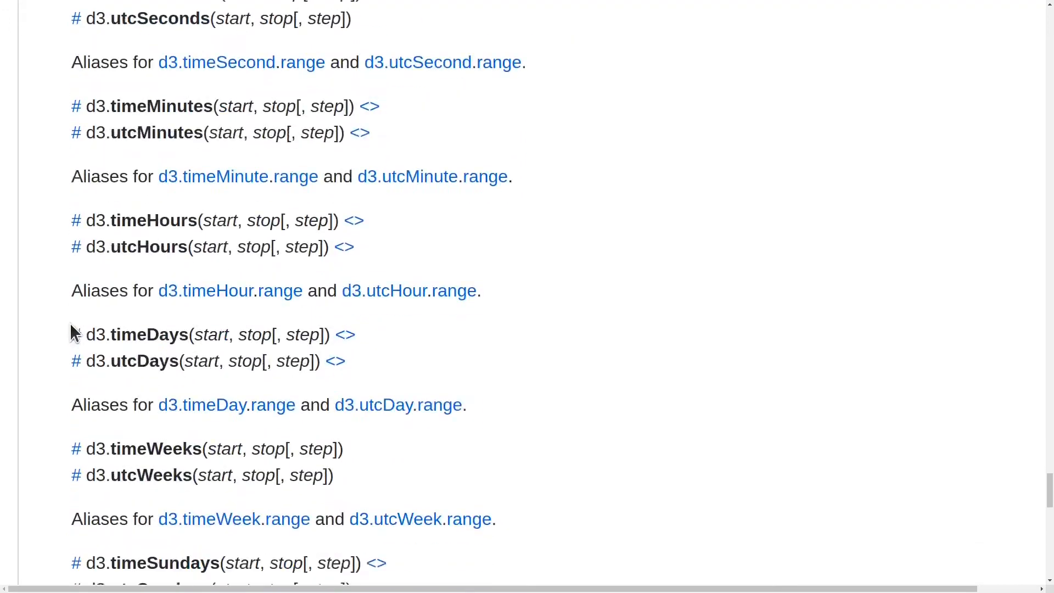
pyautogui.scroll(-3)
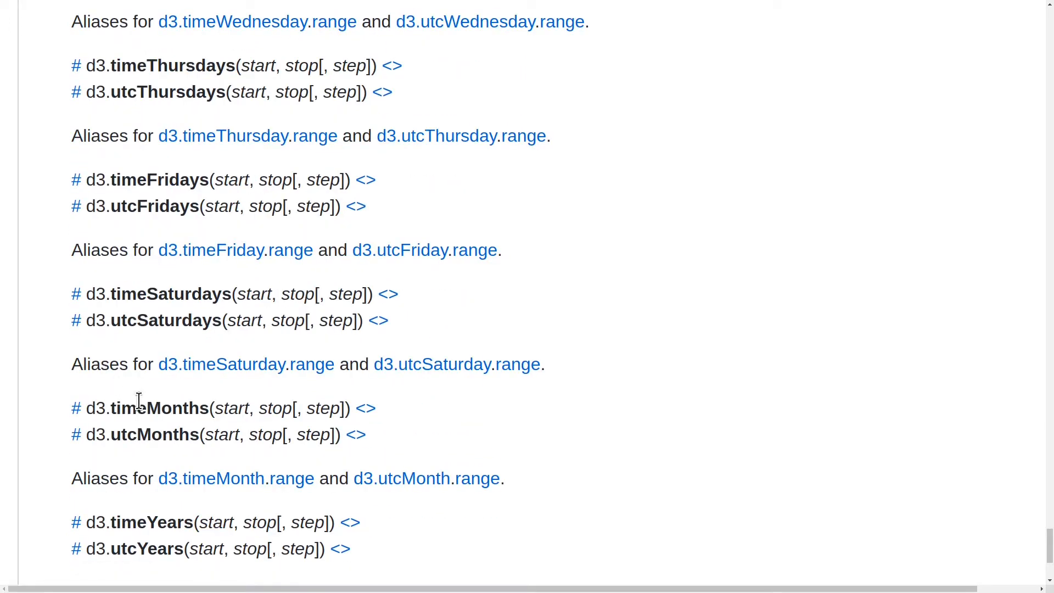
pyautogui.doubleClick(159, 408)
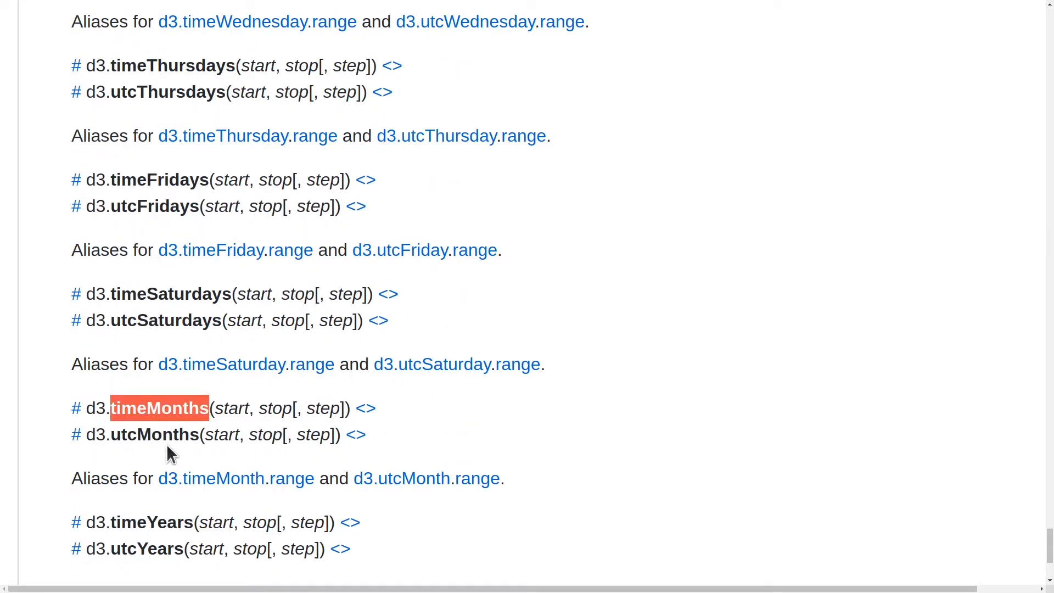
pyautogui.moveTo(229, 412)
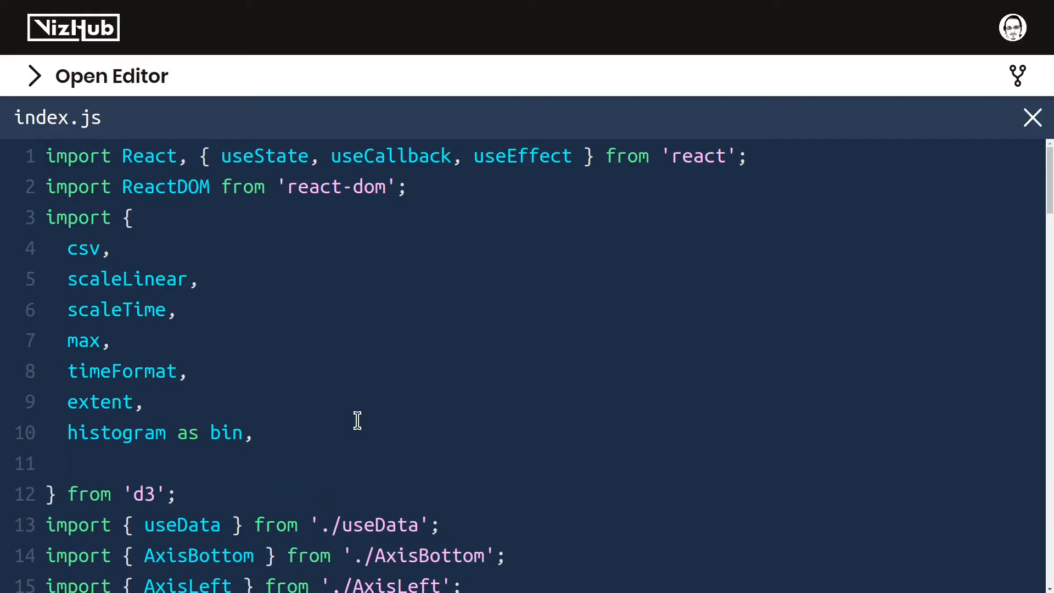
# Import timeMonths from d3 and set .thresholds(timeMonths(start, stop)) on the bin generator
pyautogui.write('timeMon')
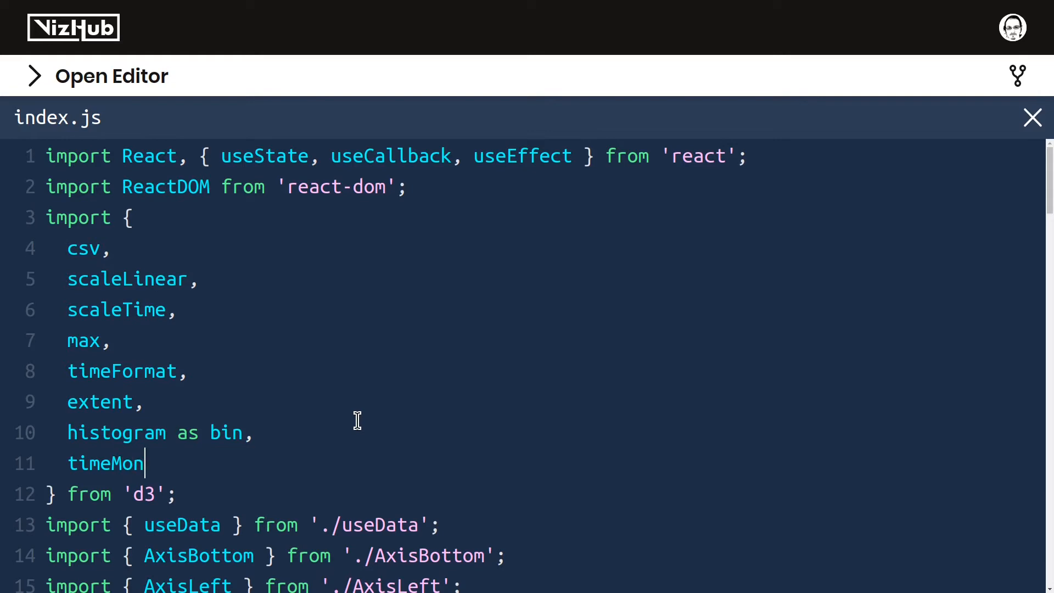
pyautogui.write('ths')
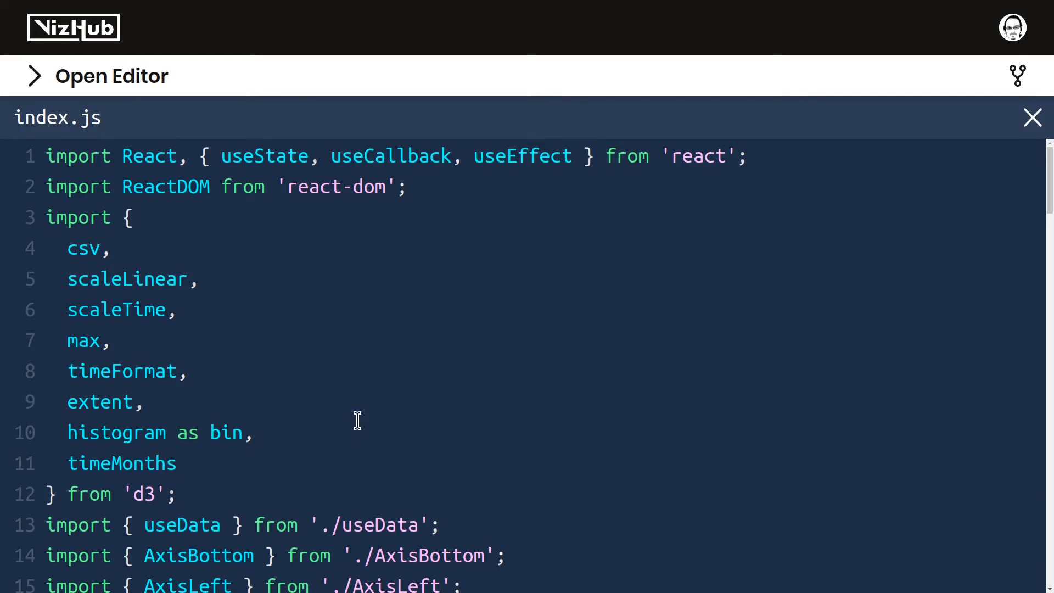
pyautogui.scroll(-3)
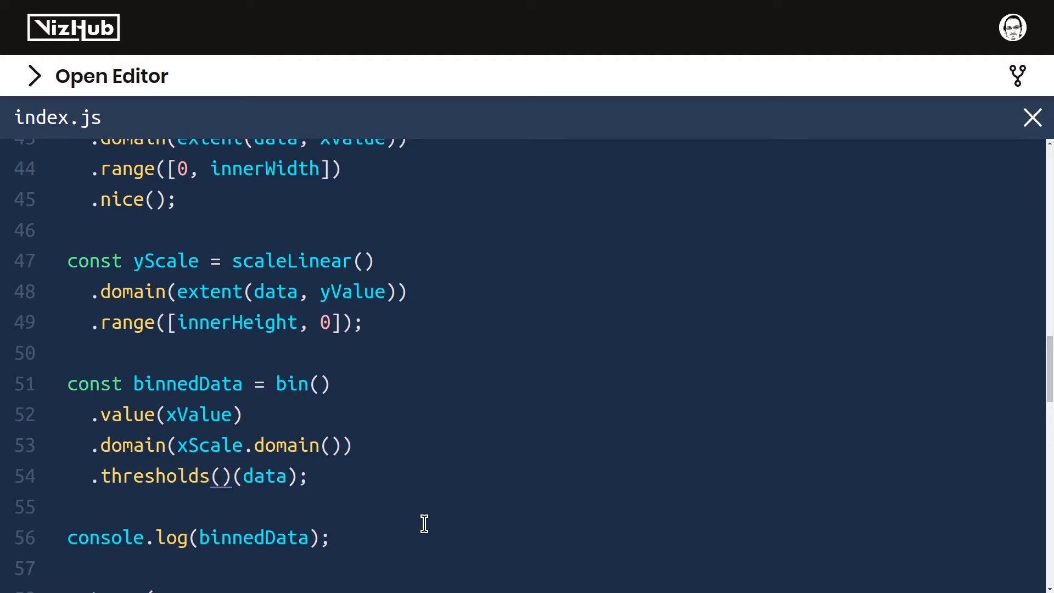
pyautogui.write('timeMonths(start, stop)')
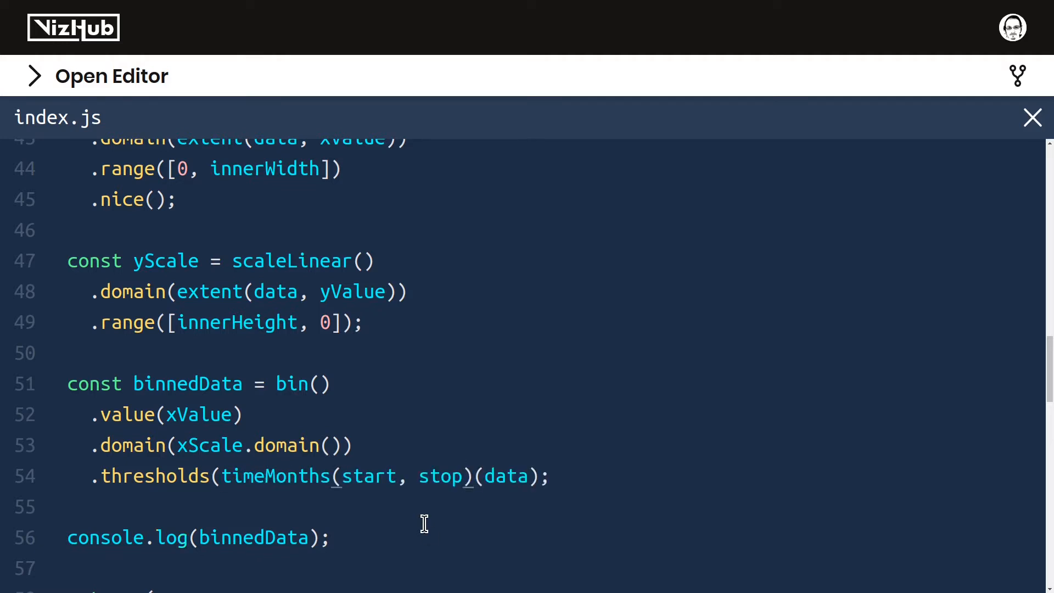
pyautogui.moveTo(303, 518)
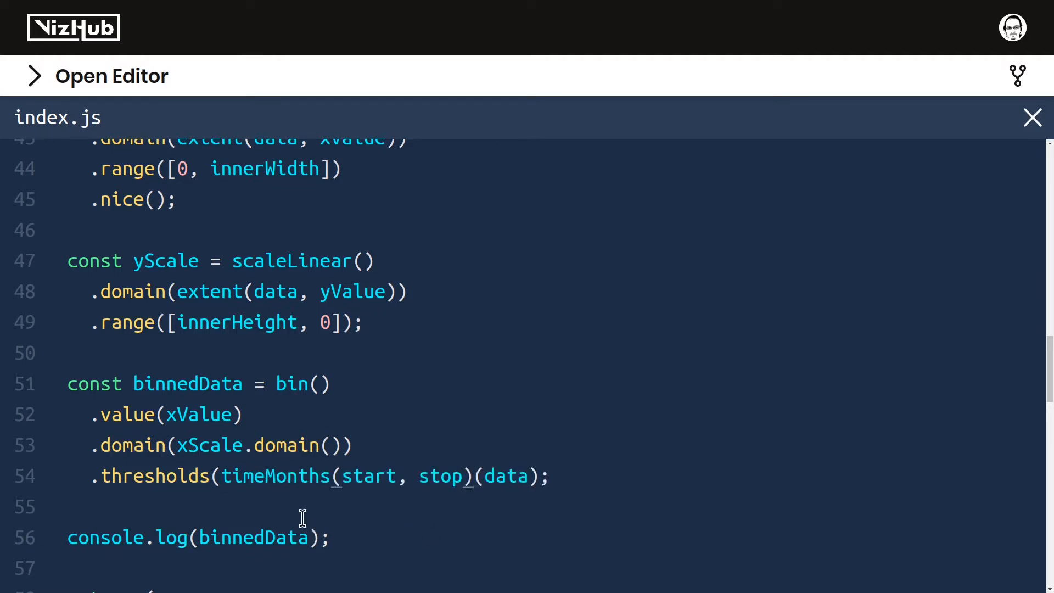
# Declare 'const [start, stop] = xScale.domain();' after the yScale definition
pyautogui.click(365, 322)
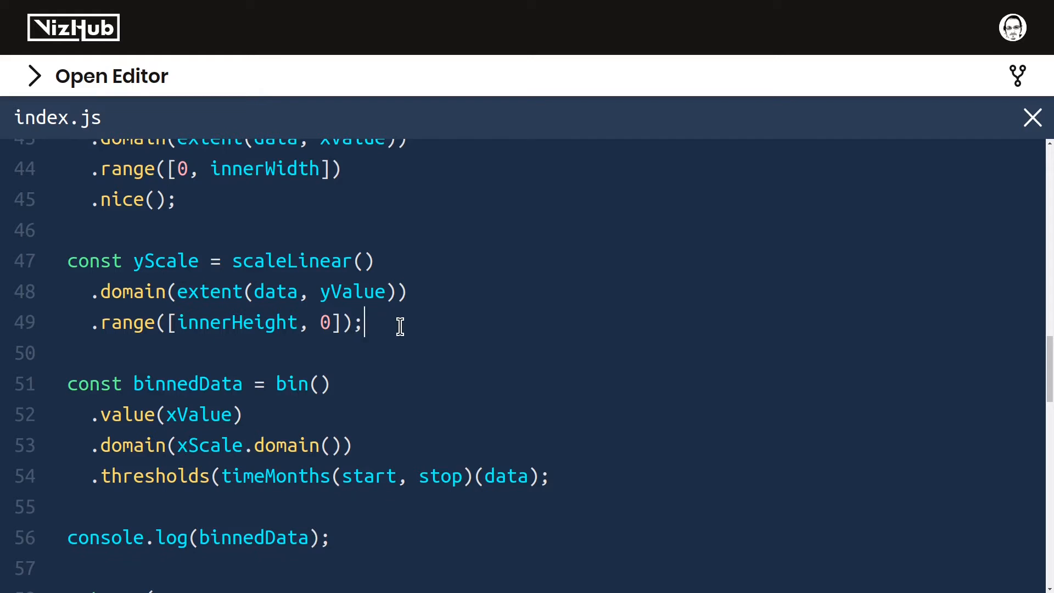
pyautogui.write('const [start, stop')
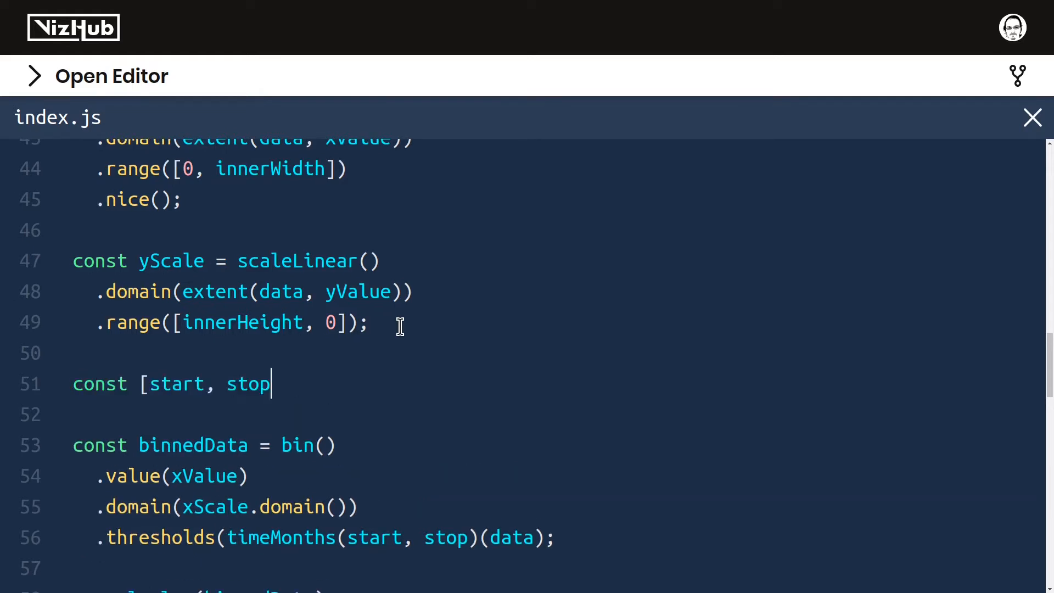
pyautogui.write('] =')
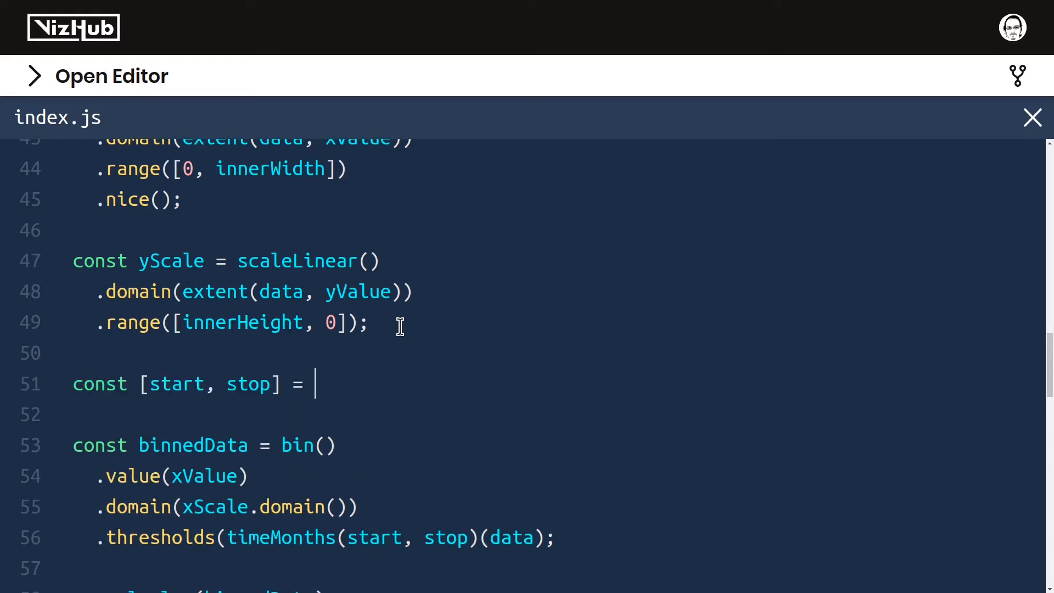
pyautogui.write('xScale.domain()')
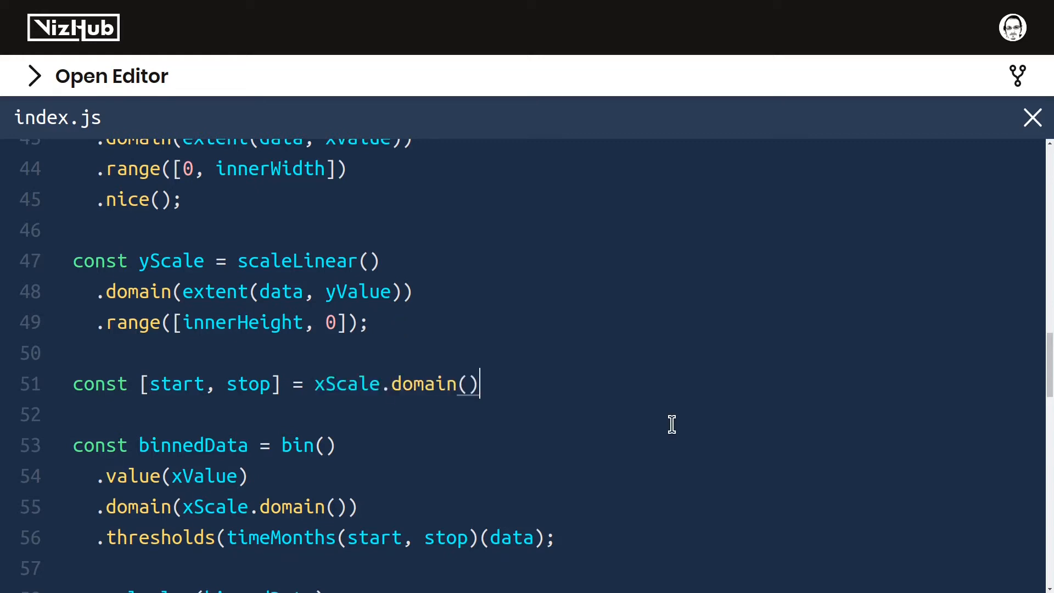
pyautogui.write(';')
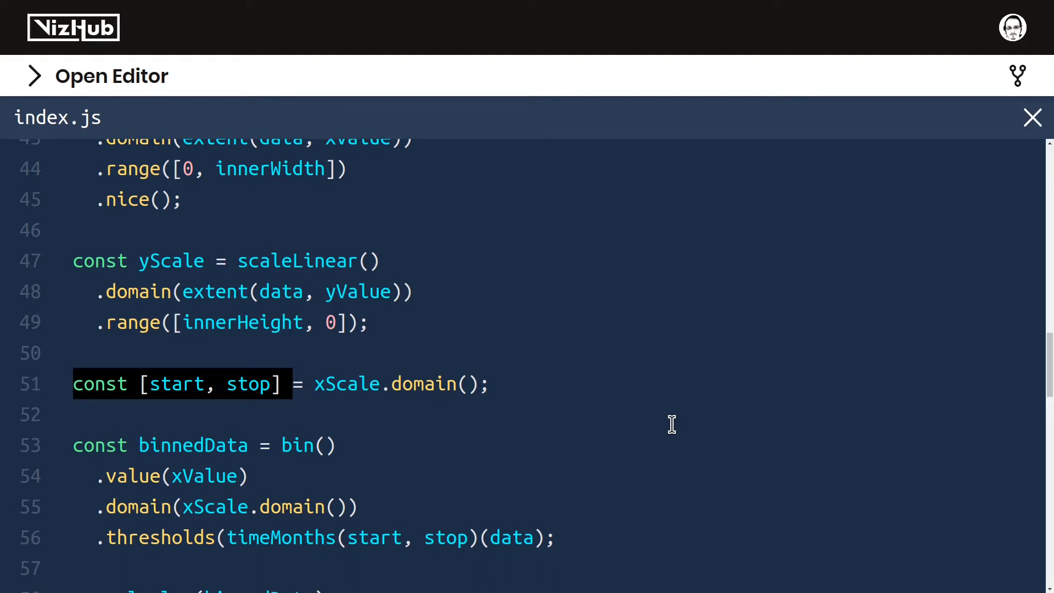
pyautogui.click(164, 384)
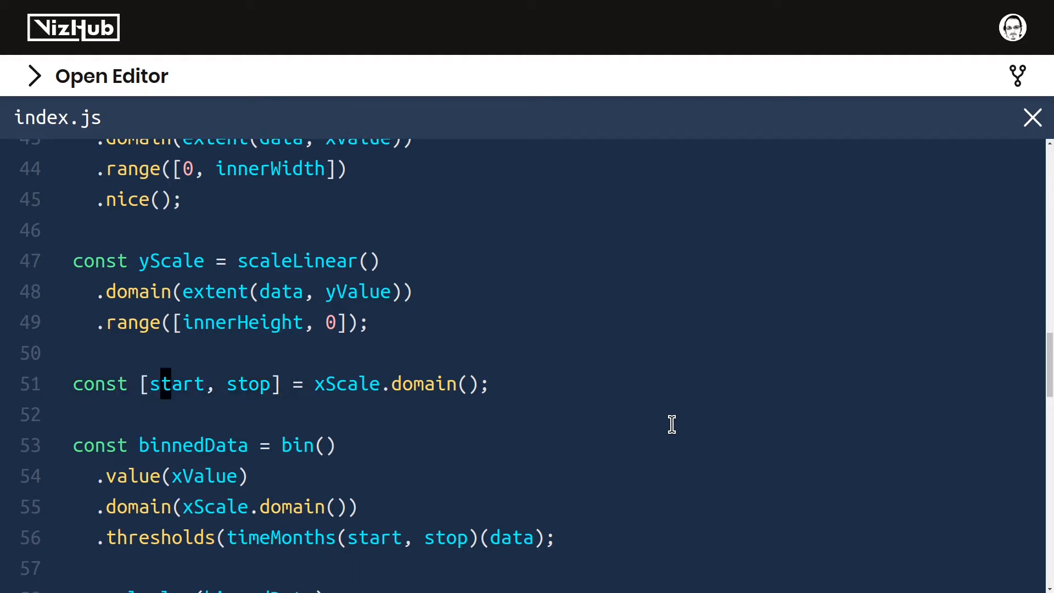
pyautogui.scroll(-3)
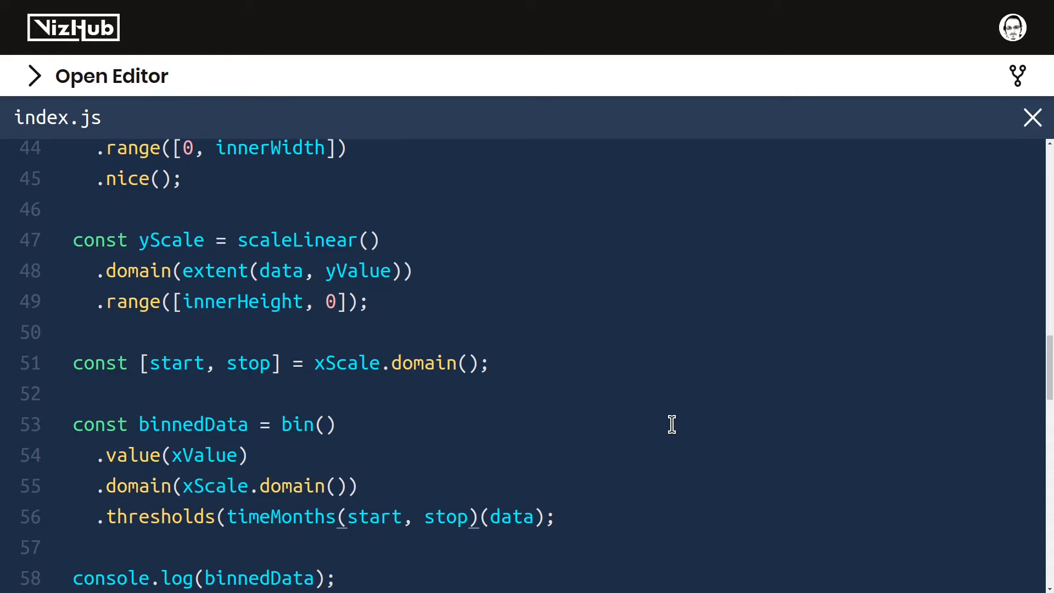
pyautogui.doubleClick(374, 516)
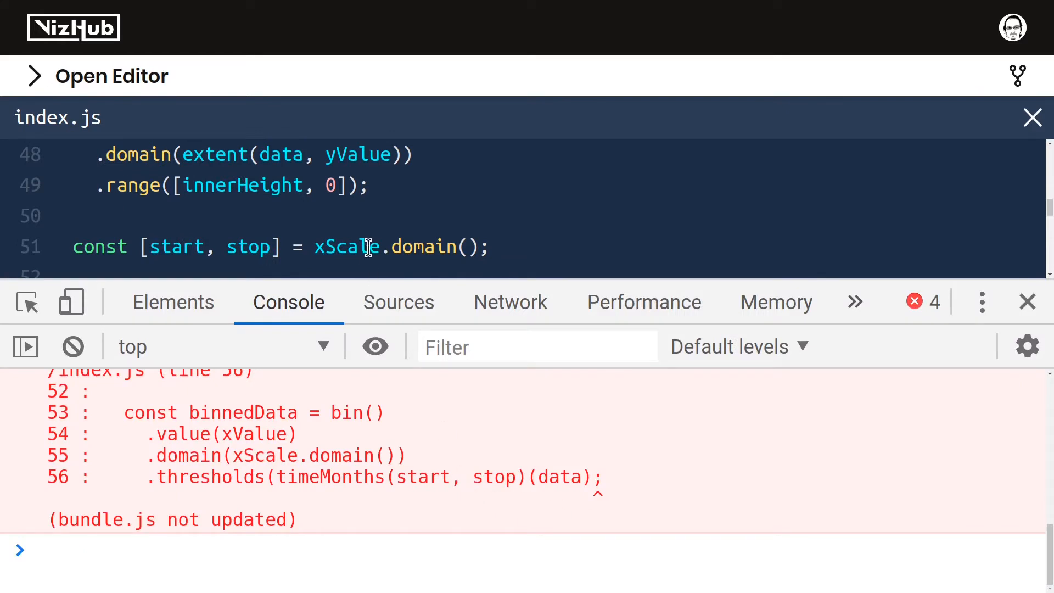
# Fix the closing parenthesis on the thresholds line and inspect the timeMonths TypeError in the console
pyautogui.scroll(-3)
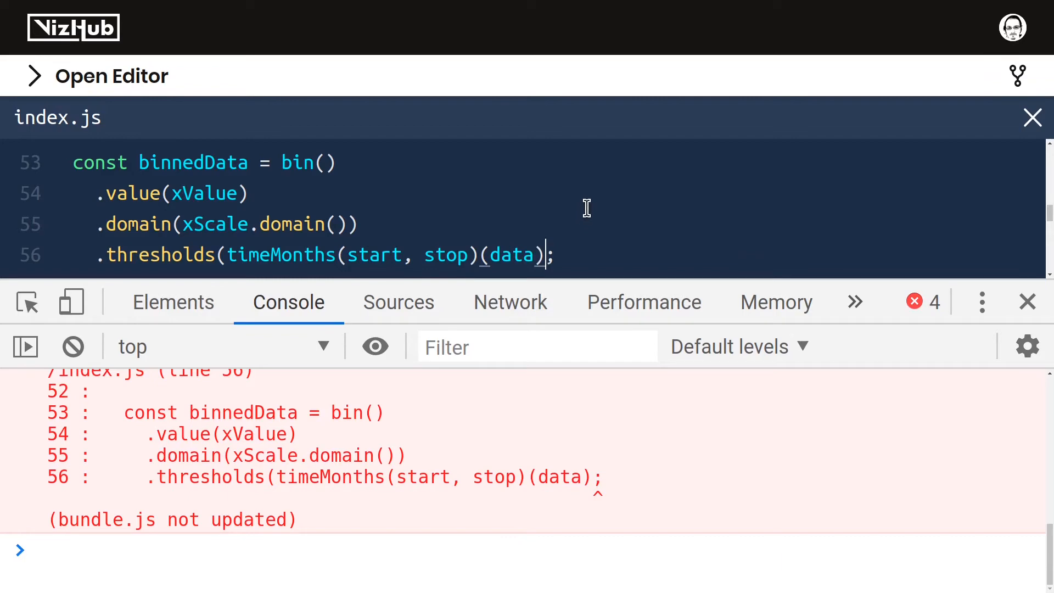
pyautogui.write(')')
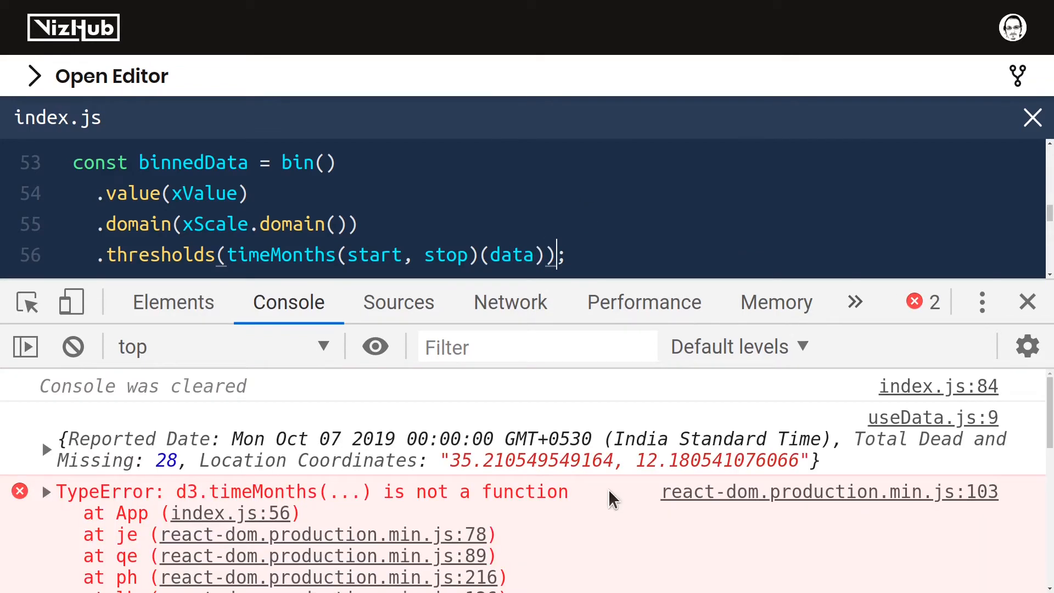
pyautogui.moveTo(269, 500)
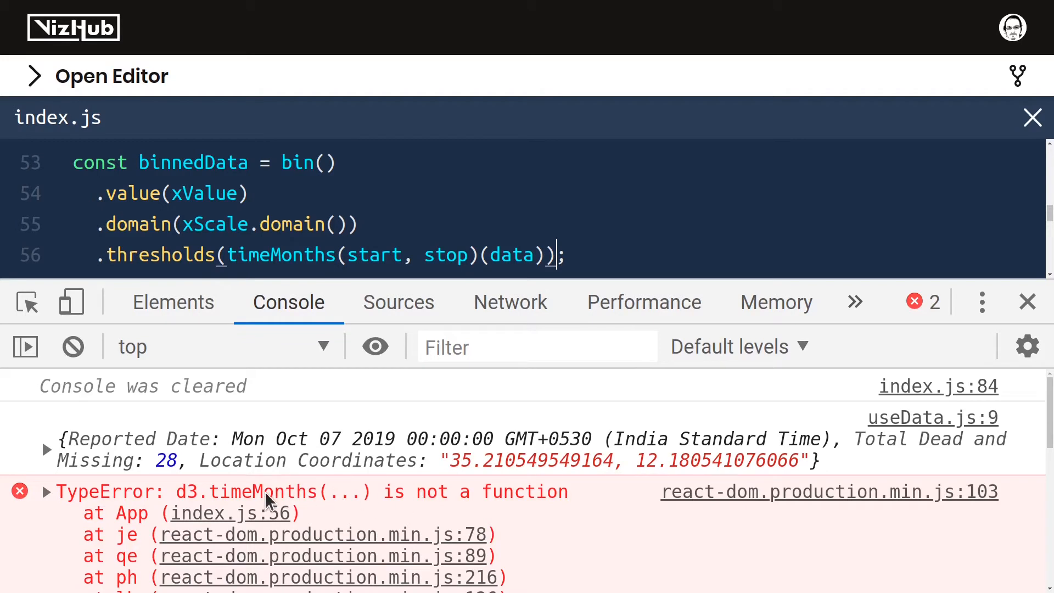
pyautogui.moveTo(265, 501)
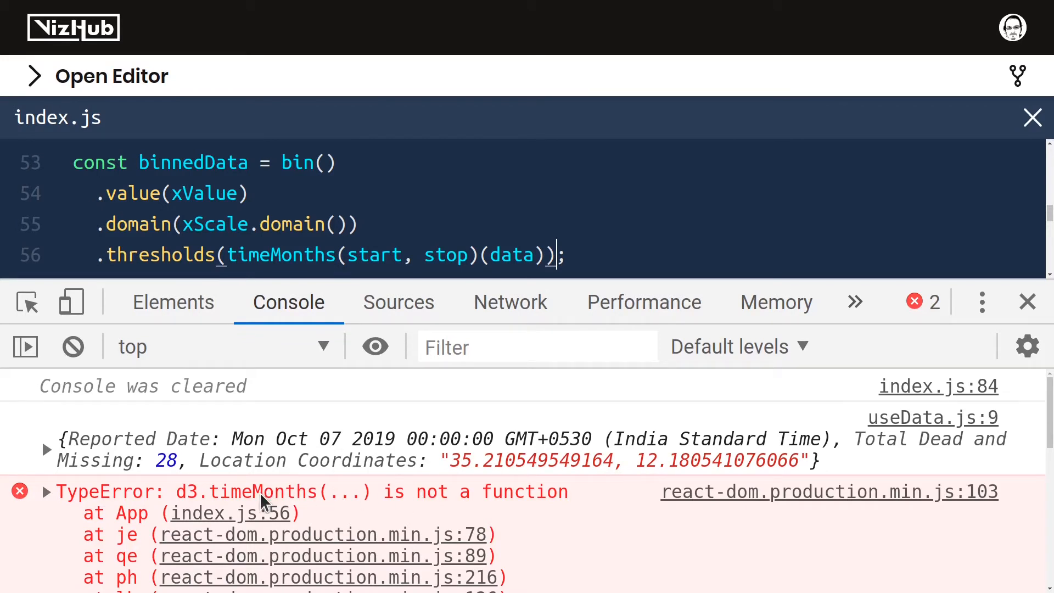
pyautogui.click(33, 76)
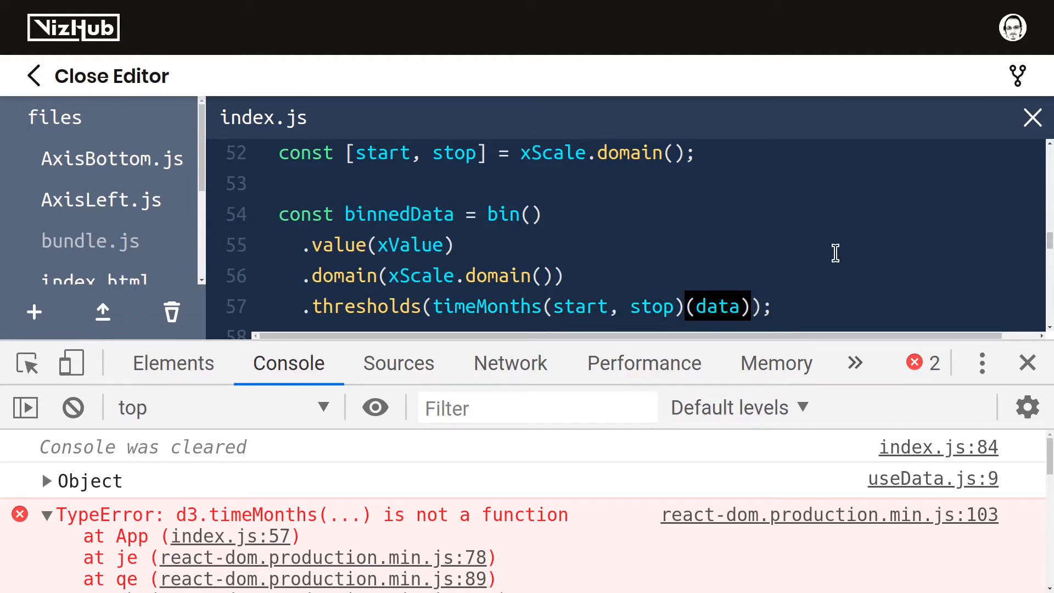
pyautogui.press('Backspace')
pyautogui.write(')')
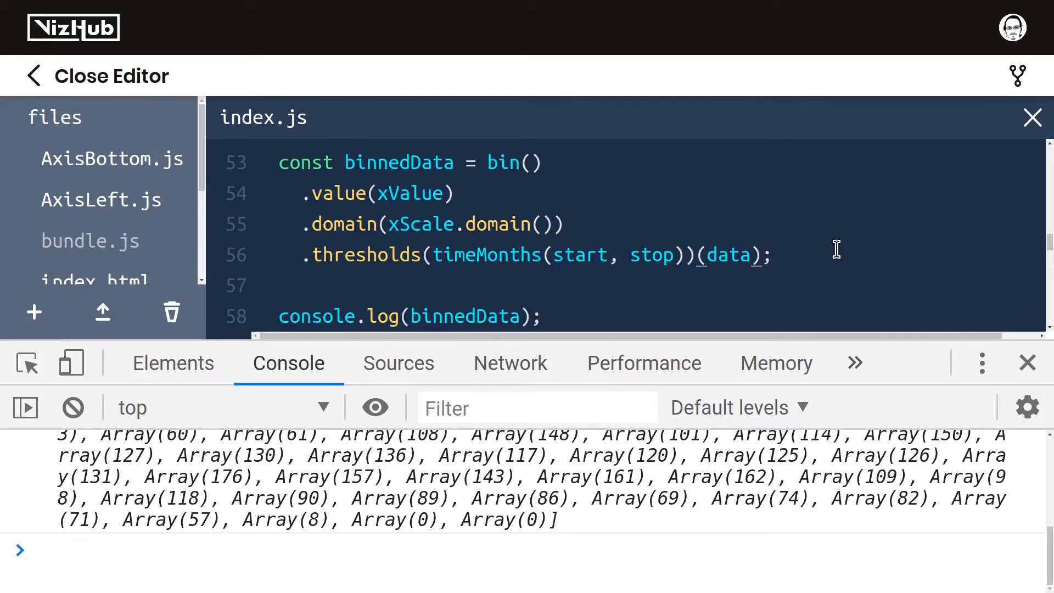
# Move the data argument outside .thresholds(timeMonths(start, stop)) so bins are monthly
pyautogui.doubleClick(730, 255)
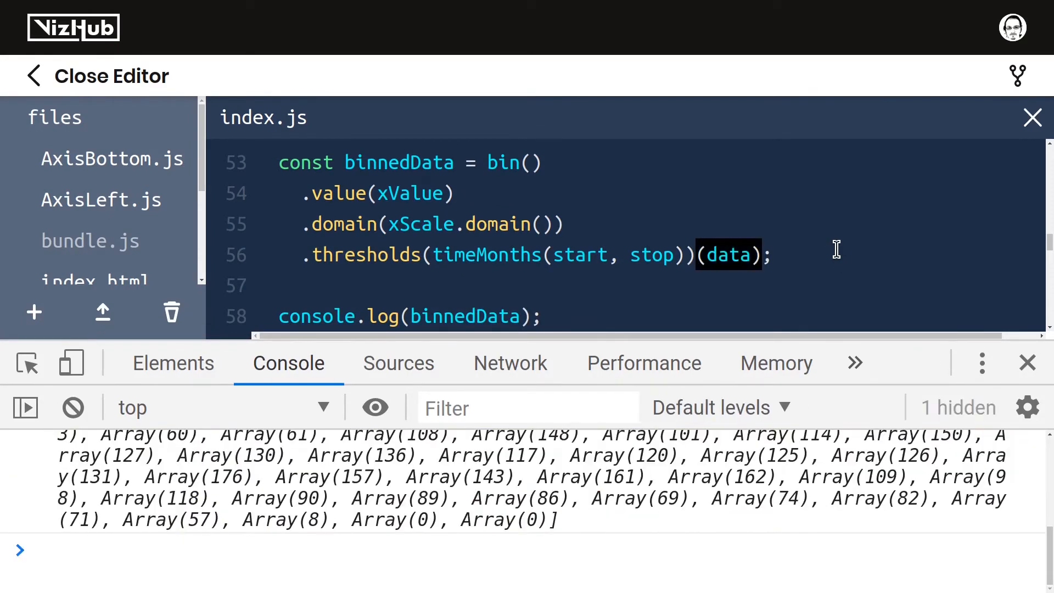
pyautogui.moveTo(520, 525)
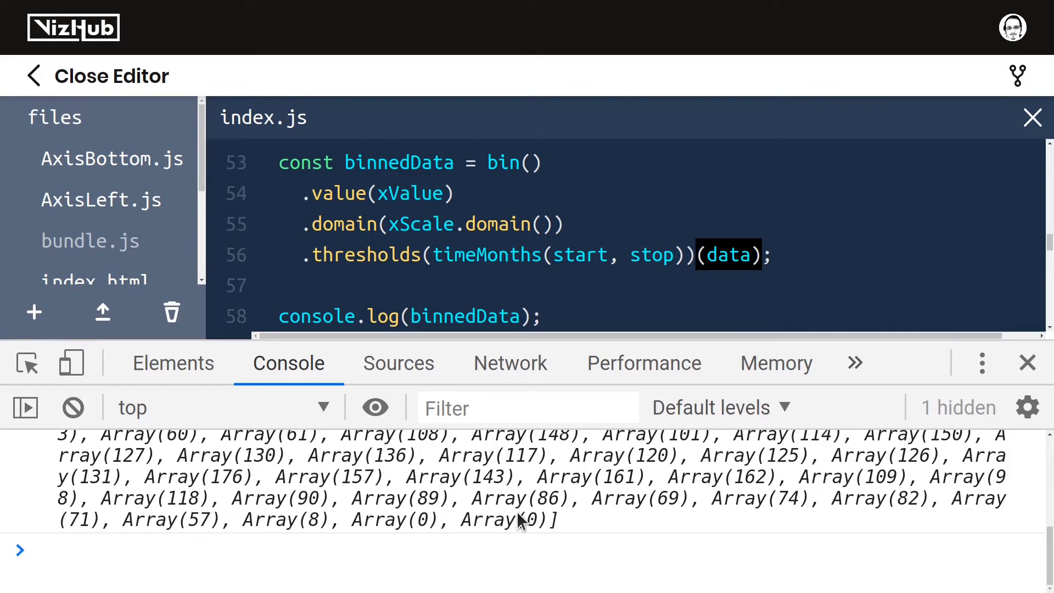
pyautogui.scroll(3)
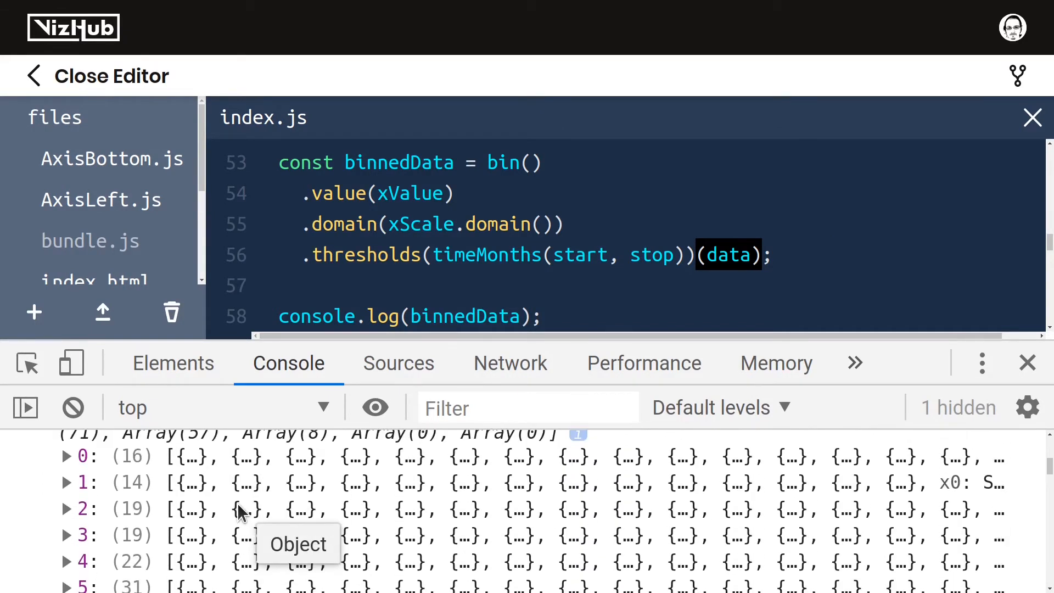
pyautogui.moveTo(104, 464)
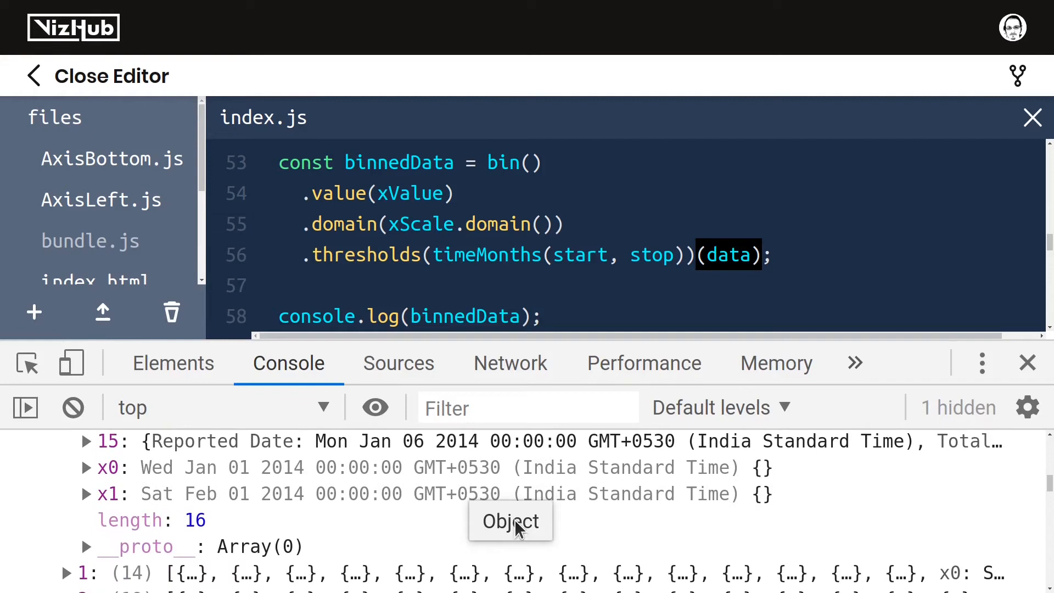
pyautogui.moveTo(114, 484)
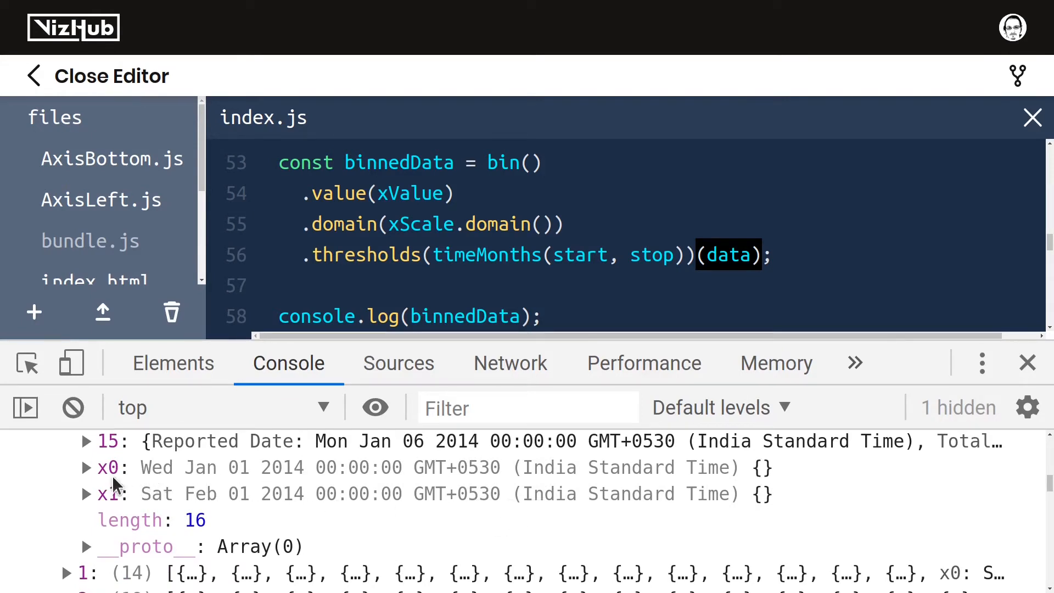
pyautogui.moveTo(169, 504)
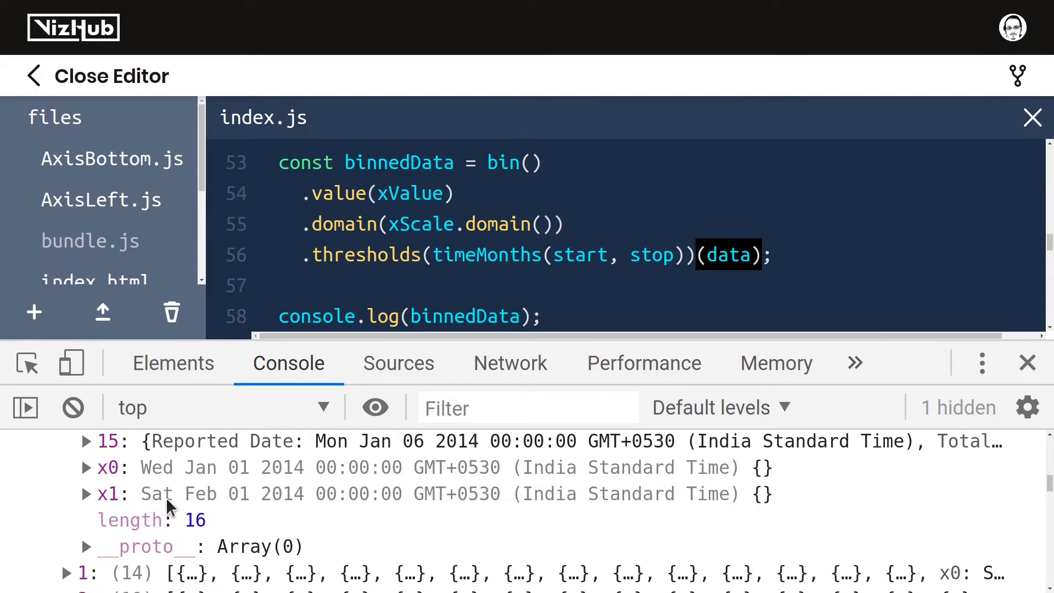
pyautogui.moveTo(282, 467)
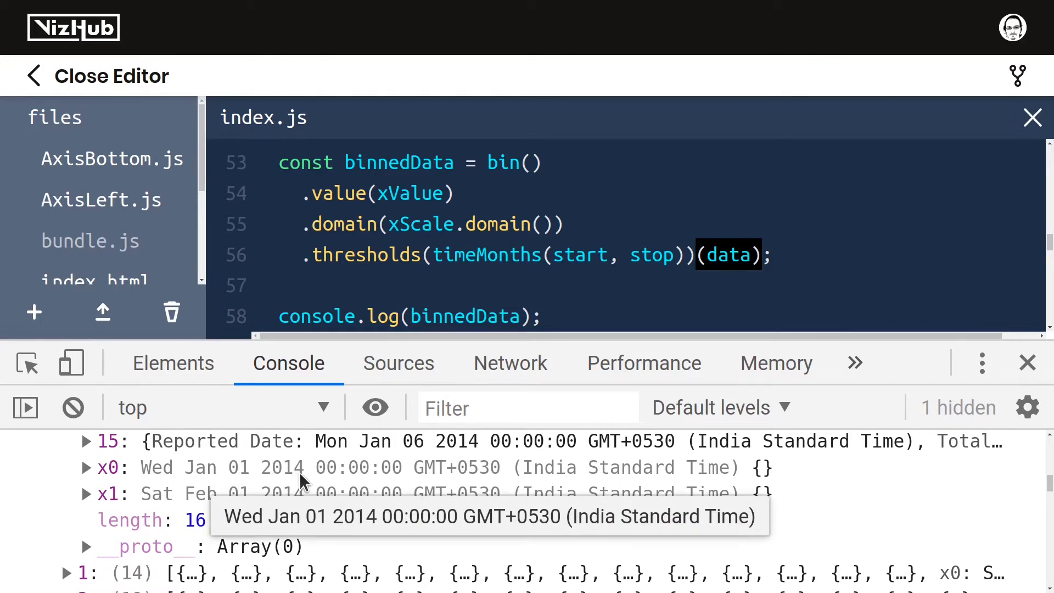
pyautogui.moveTo(301, 523)
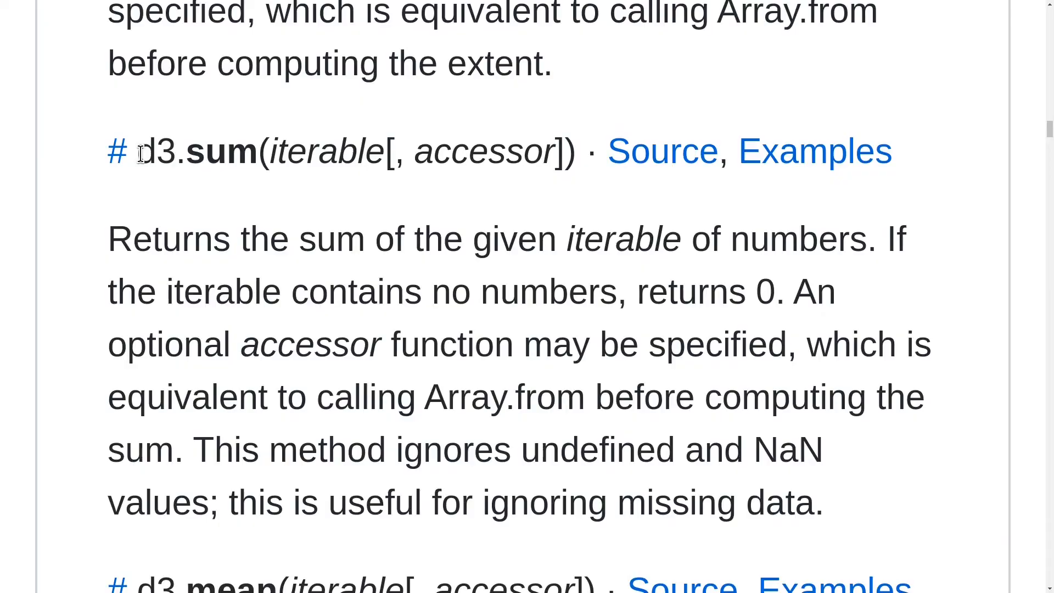
# Select the d3.sum function name in the d3-array README reference
pyautogui.doubleClick(196, 150)
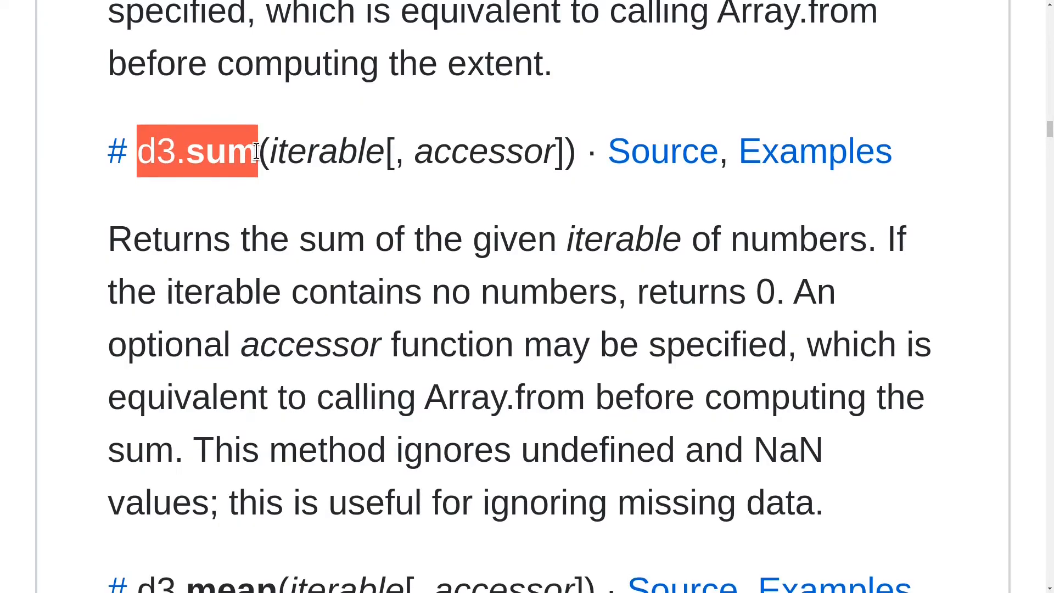
pyautogui.doubleClick(327, 151)
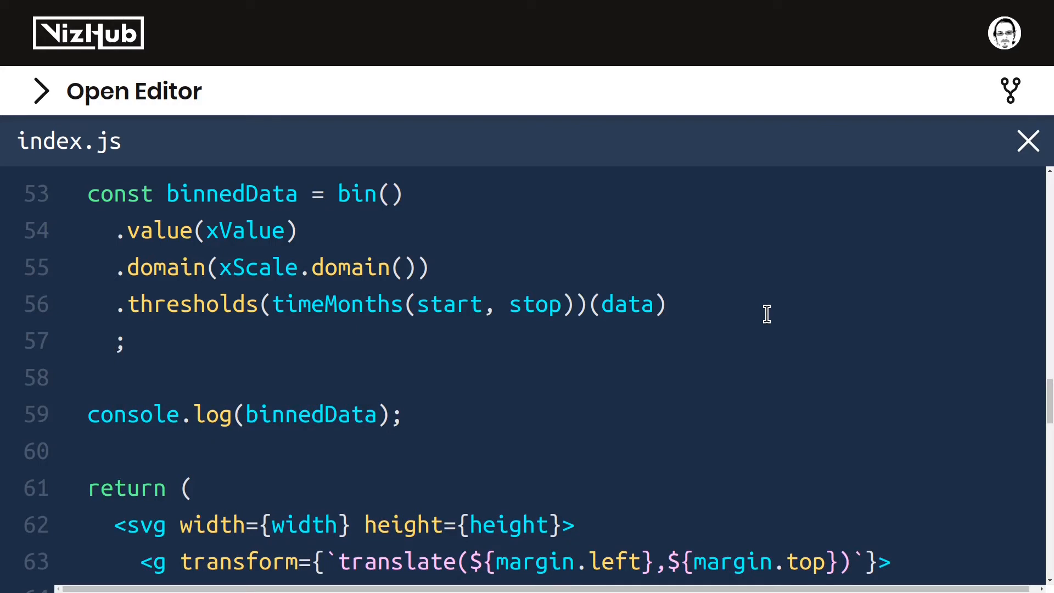
# Chain .map(array => ({ totalDeadAndMissing: sum(a... })) onto the monthly bins
pyautogui.write('.map()')
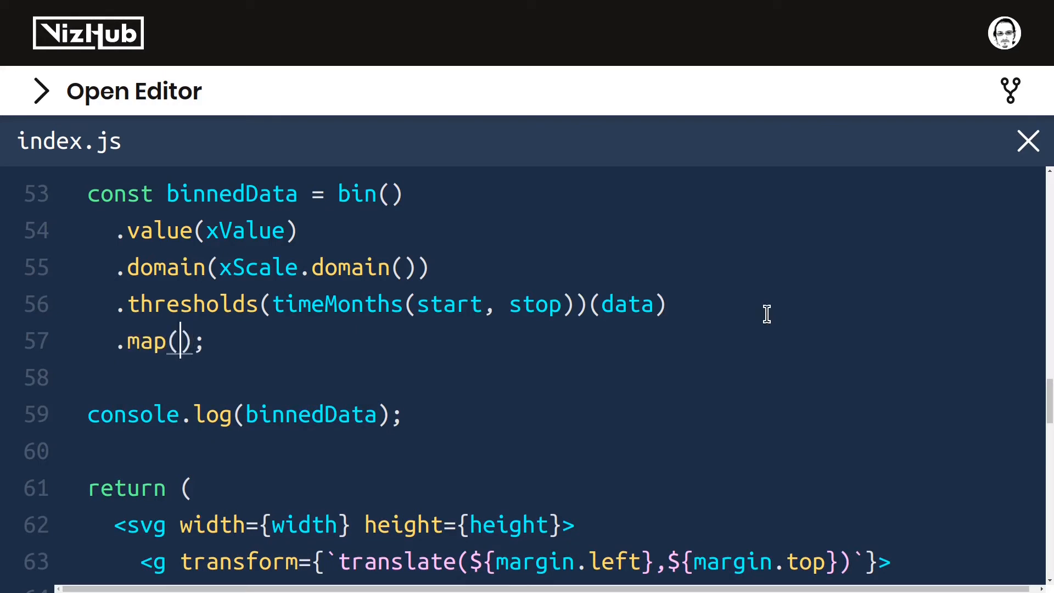
pyautogui.write('array')
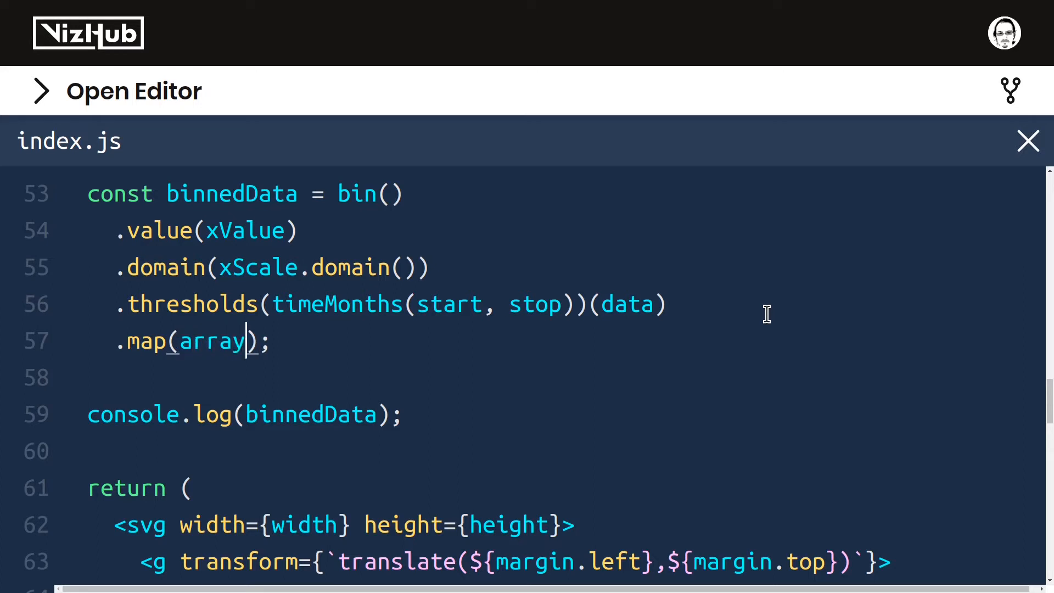
pyautogui.write('=>')
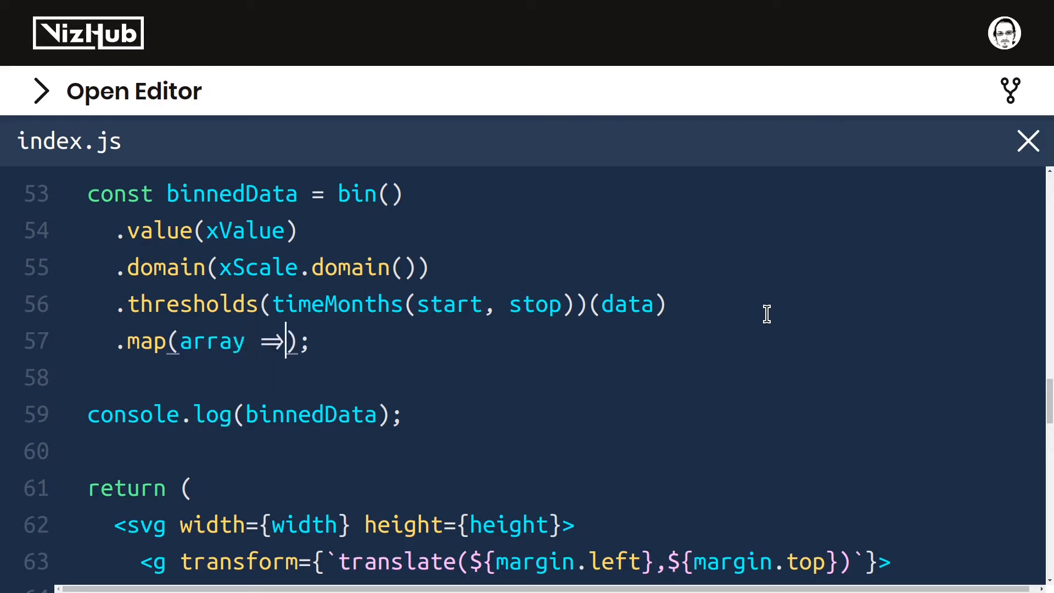
pyautogui.write('(')
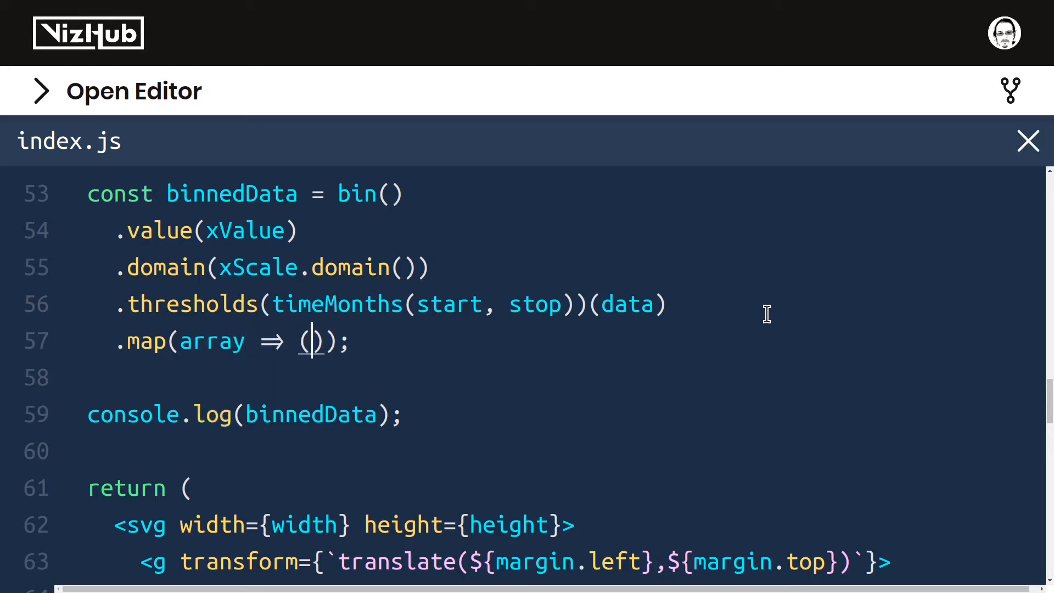
pyautogui.write('{')
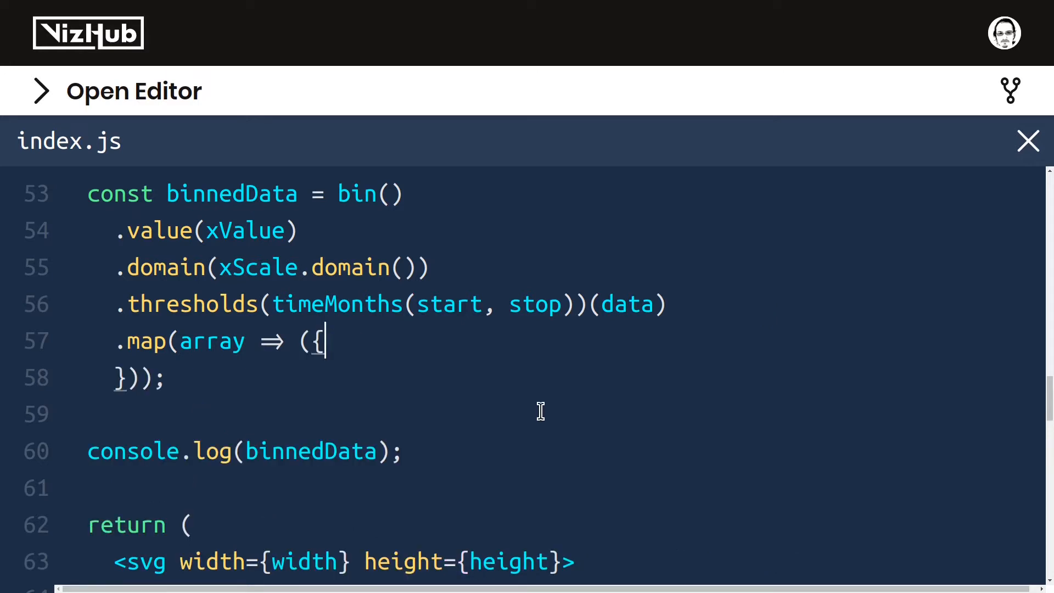
pyautogui.press('Enter')
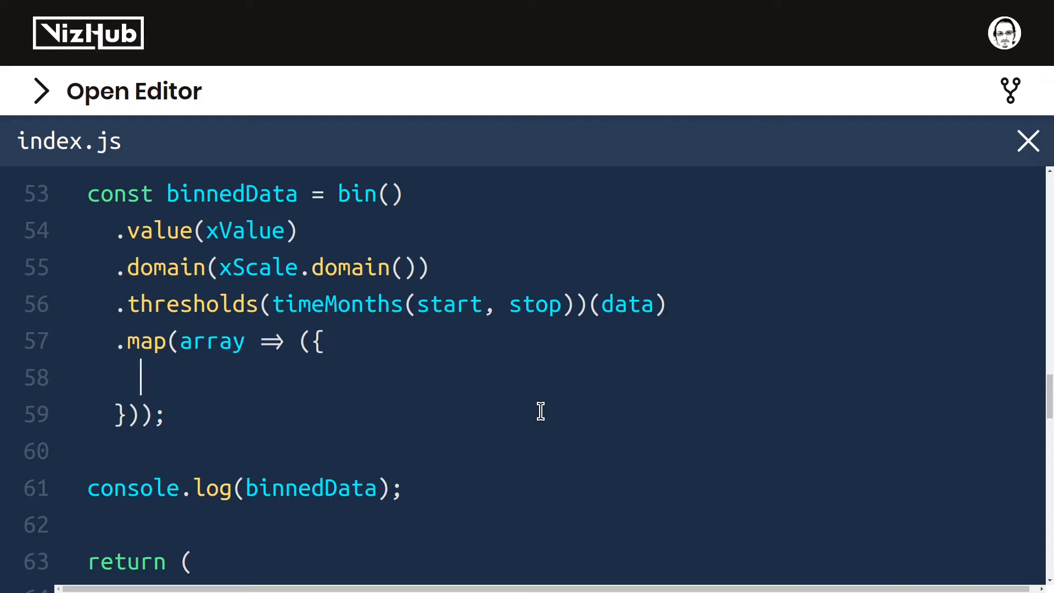
pyautogui.write('totalDeadAndMissing')
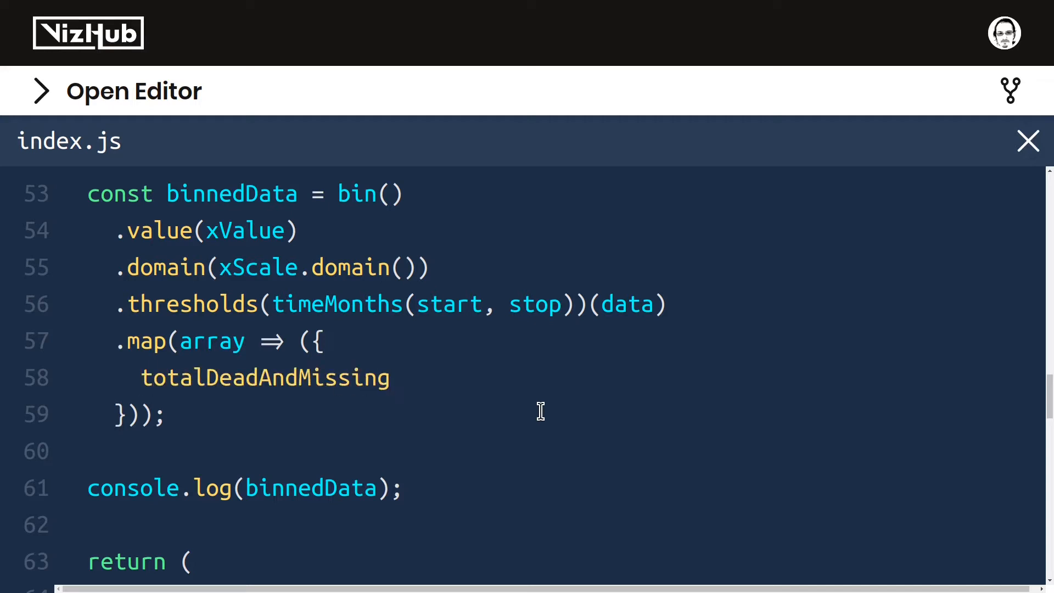
pyautogui.write(': su')
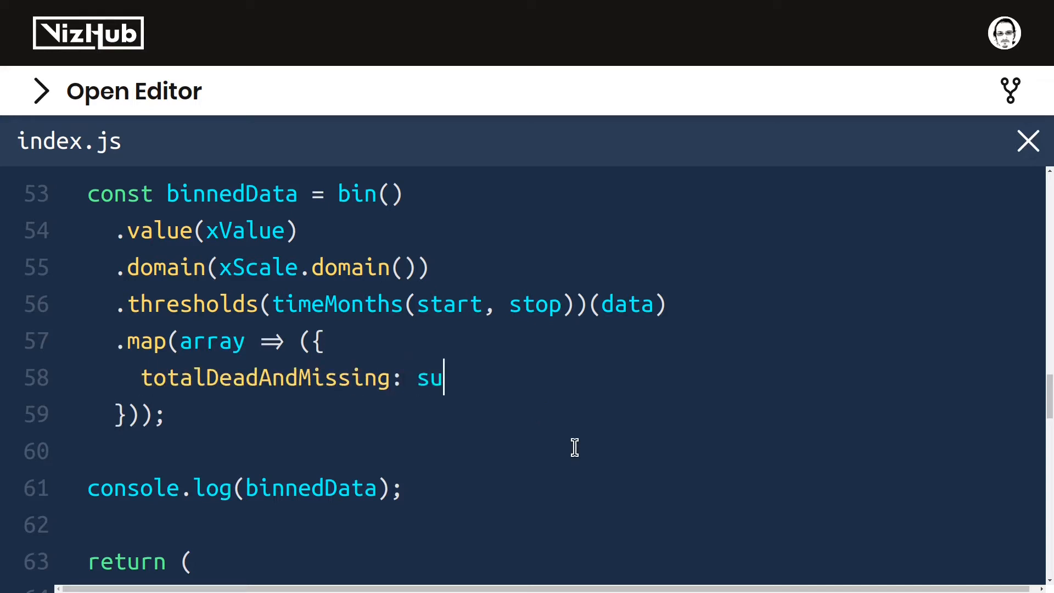
pyautogui.write('m(a)')
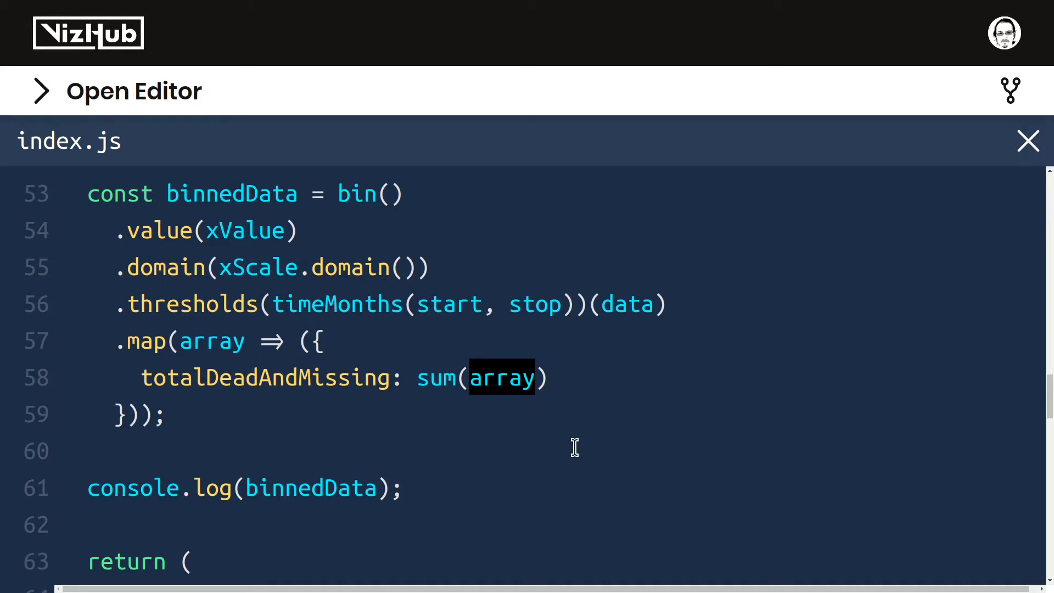
# Complete the sum call as sum(array, yValue) using the Total Dead and Missing accessor
pyautogui.click(541, 377)
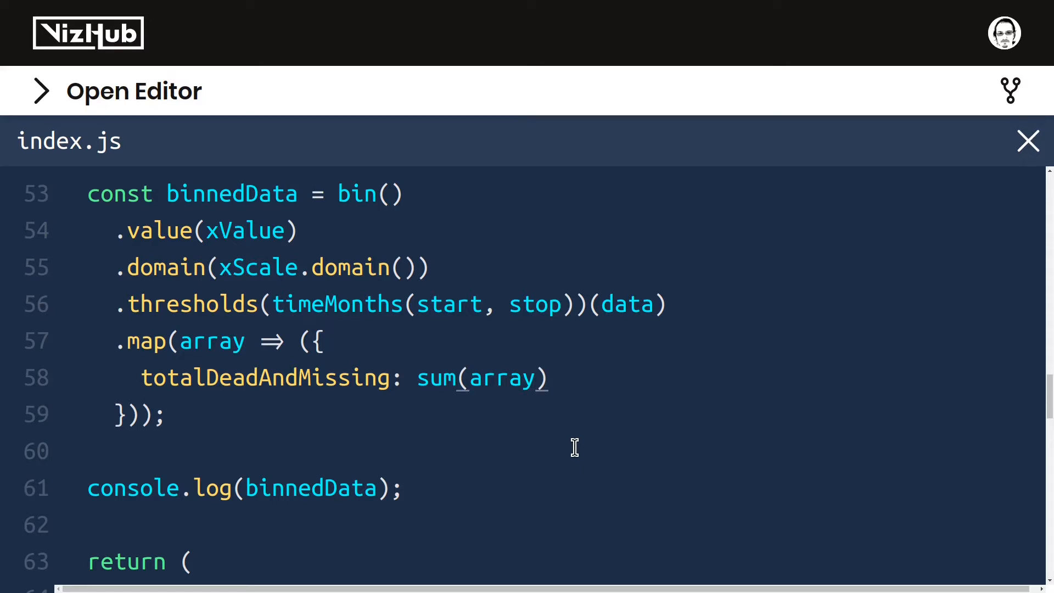
pyautogui.write(',')
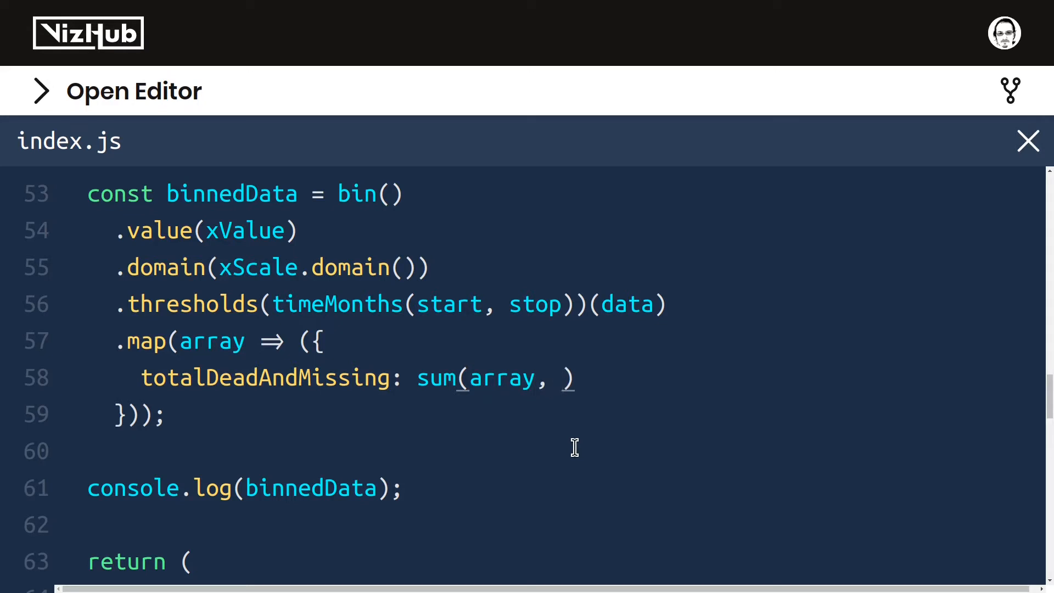
pyautogui.click(562, 377)
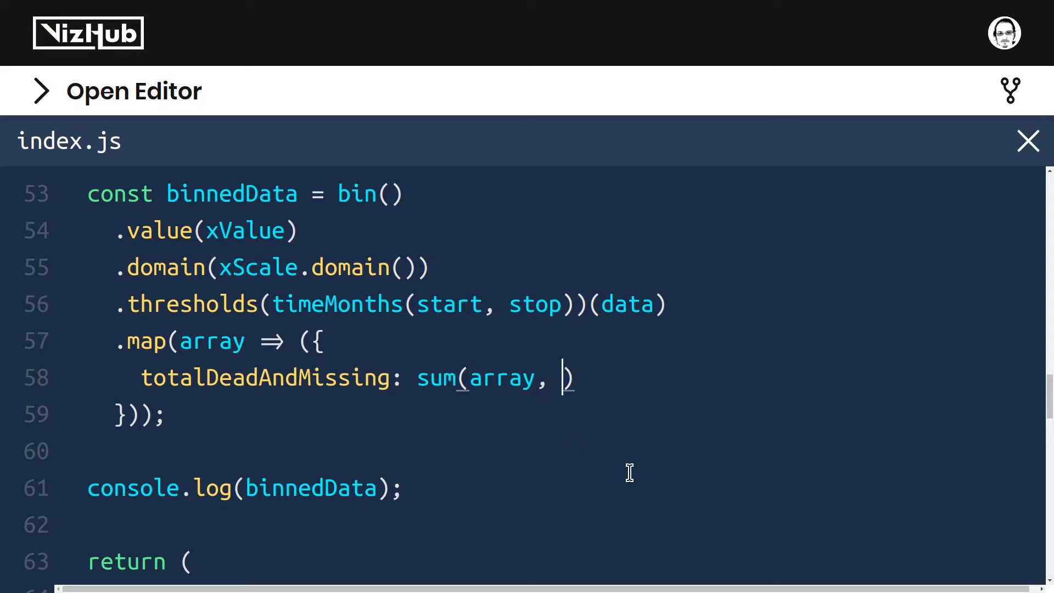
pyautogui.scroll(3)
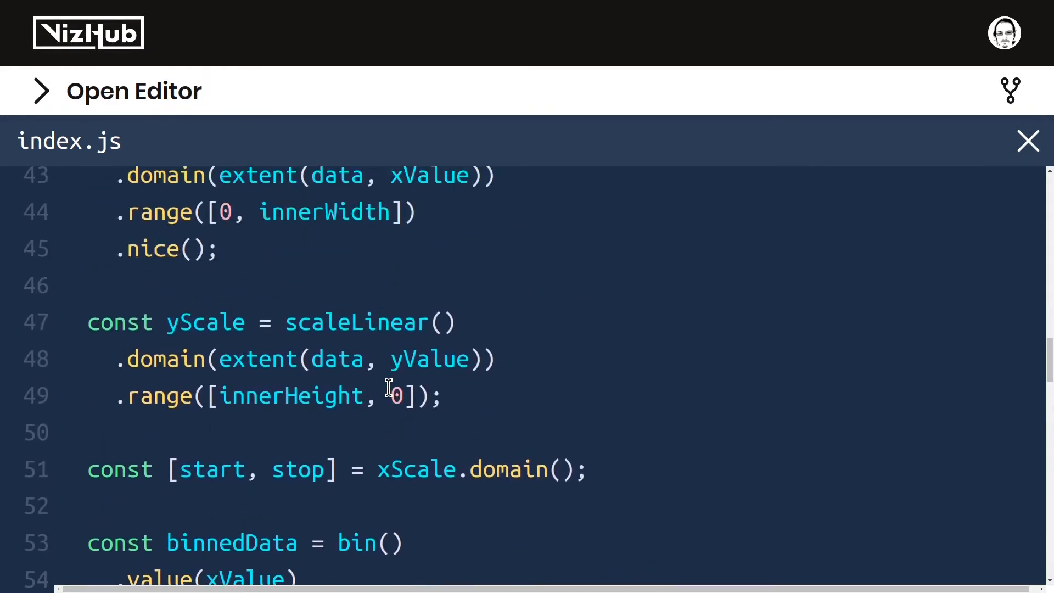
pyautogui.scroll(3)
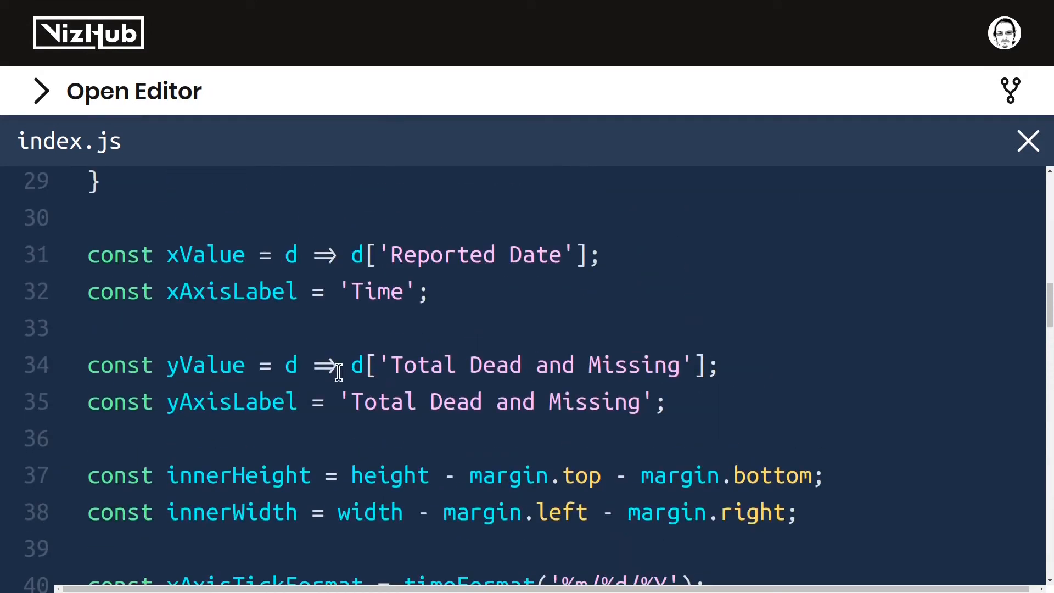
pyautogui.doubleClick(205, 364)
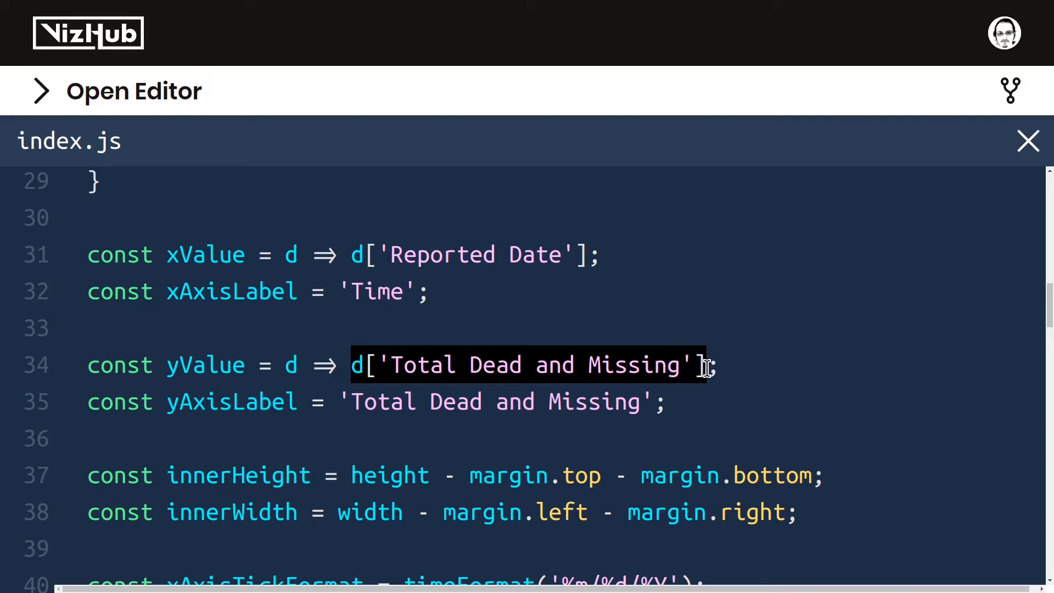
pyautogui.doubleClick(206, 364)
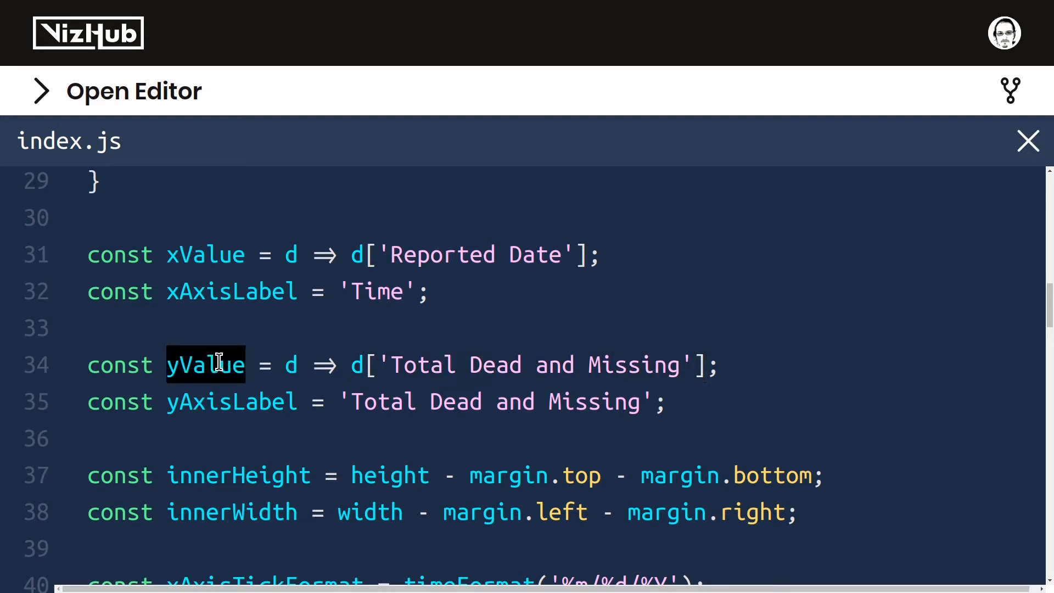
pyautogui.scroll(-3)
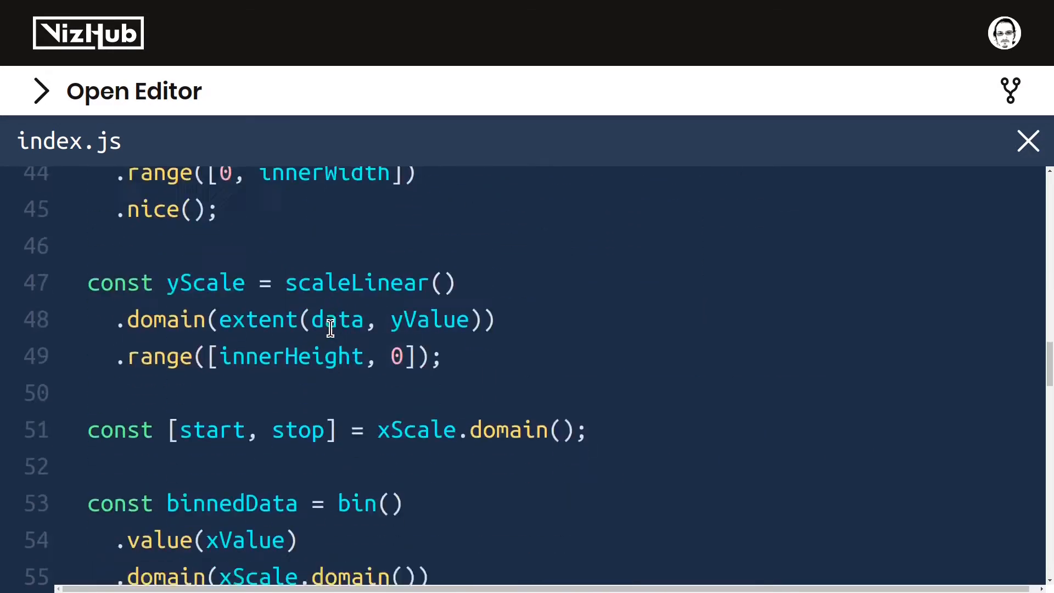
pyautogui.scroll(-3)
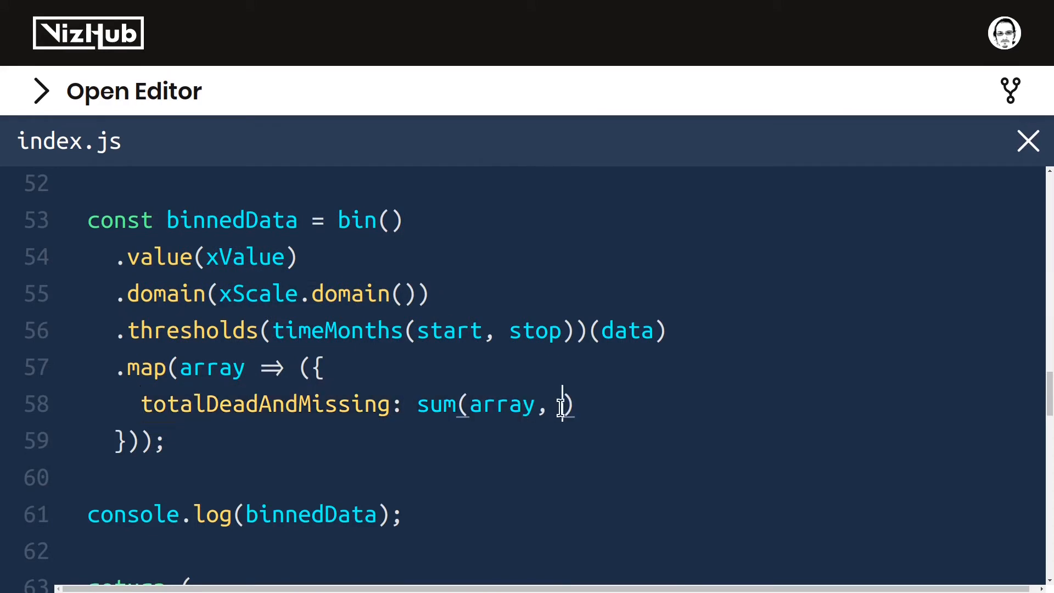
pyautogui.write('yValue')
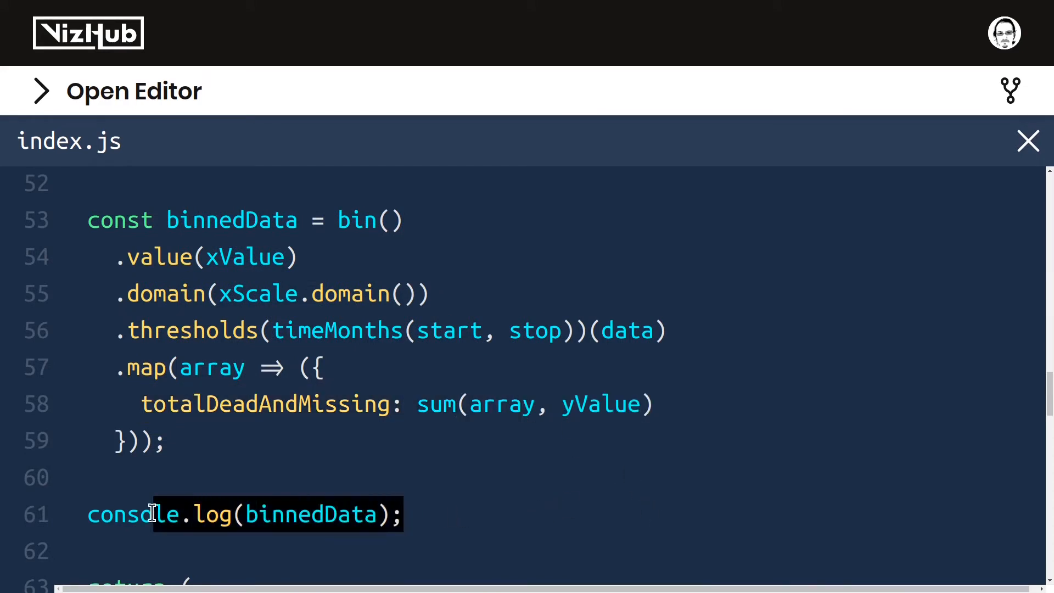
# Expand the logged 72-bin array in the console to read totalDeadAndMissing values like 27, 58, 320
pyautogui.click(87, 514)
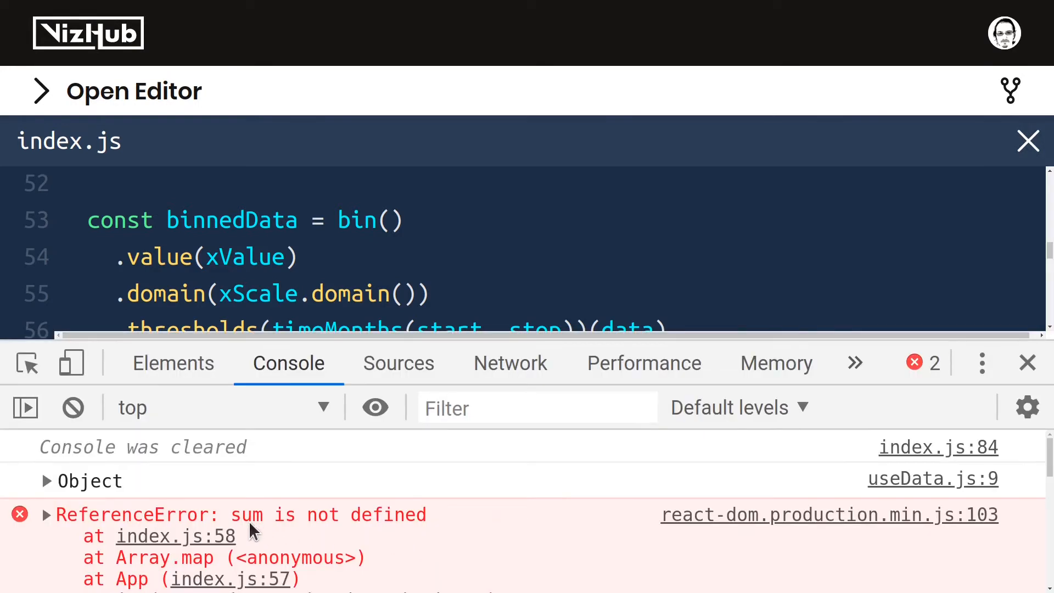
pyautogui.moveTo(1047, 258)
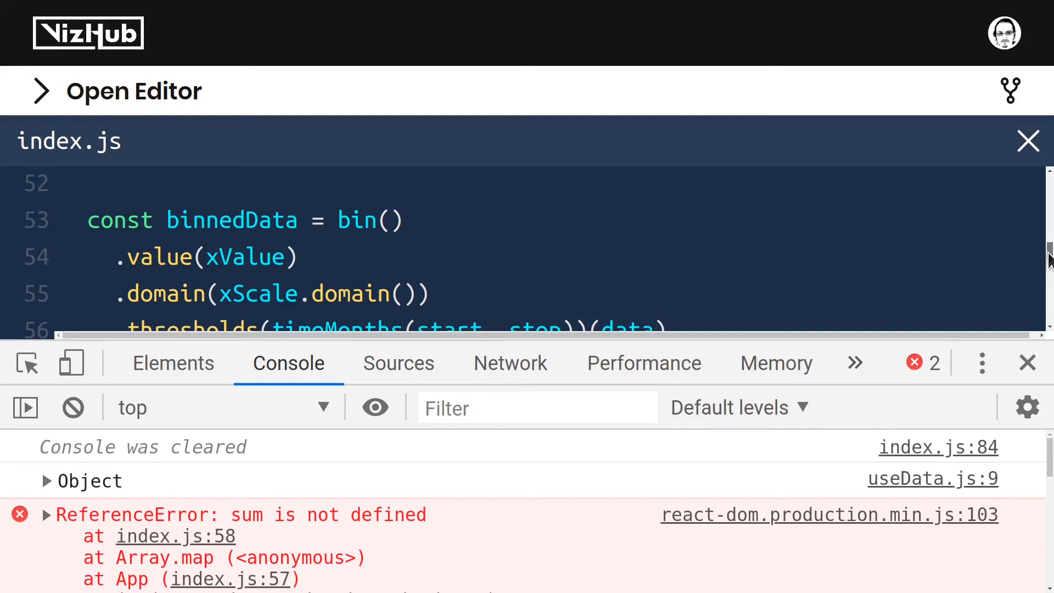
pyautogui.scroll(3)
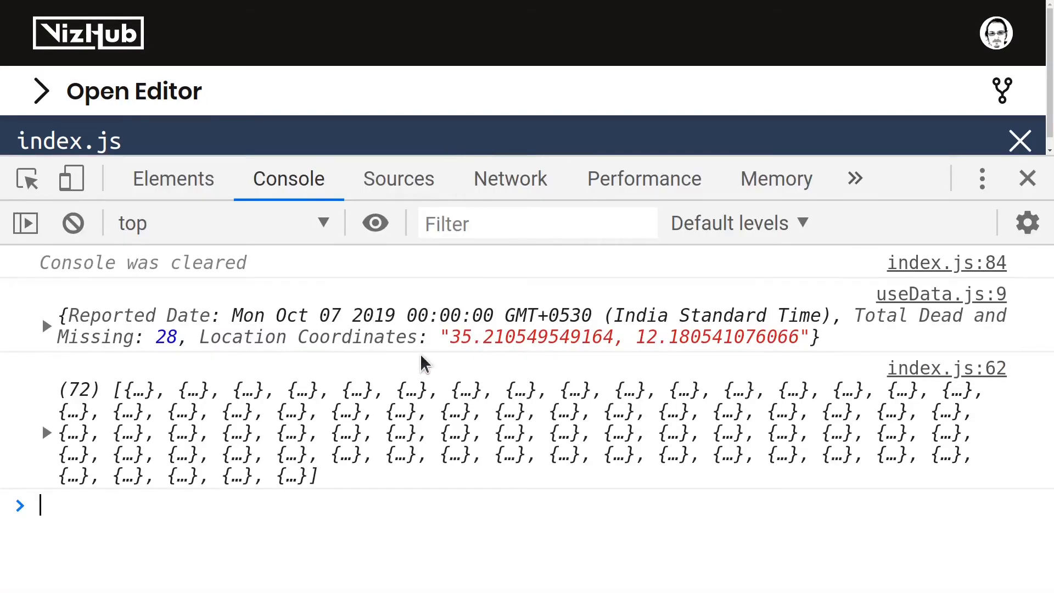
pyautogui.click(46, 433)
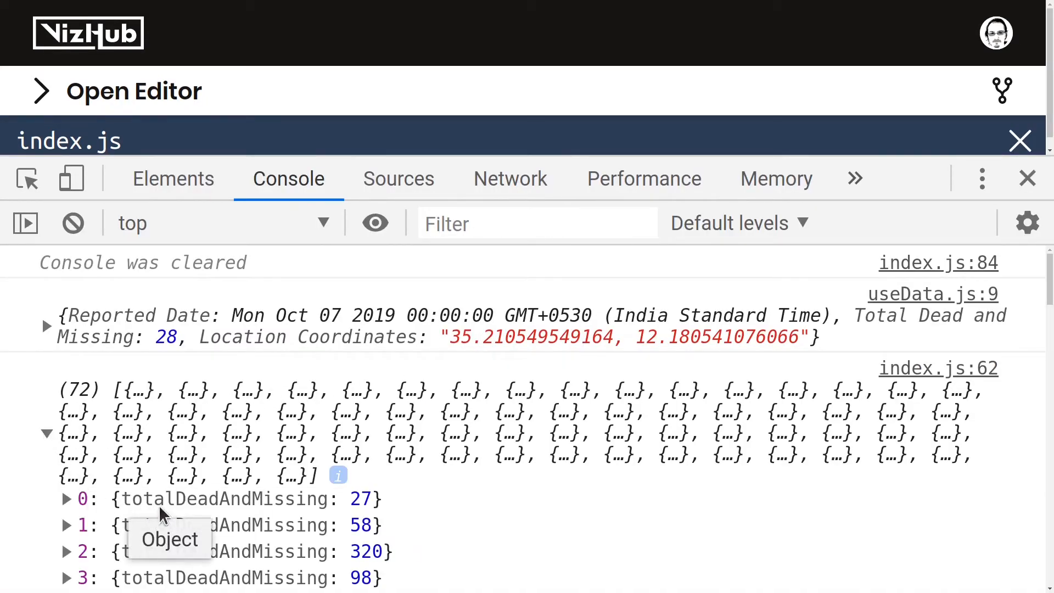
pyautogui.scroll(-3)
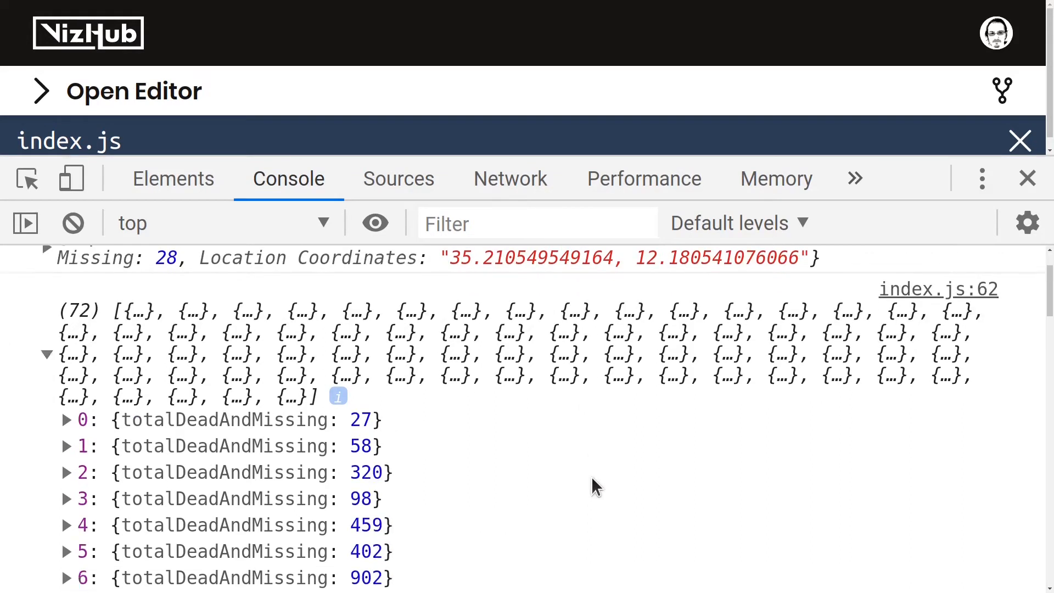
pyautogui.scroll(-3)
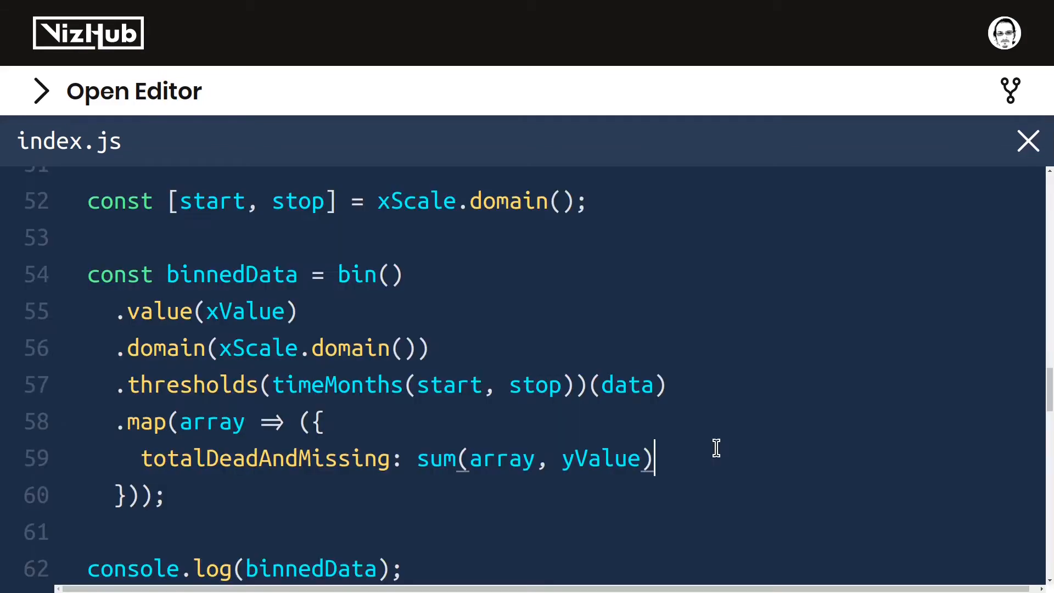
# Add x0: array.x0 and x1: array.x1 to each bin object, with the missing comma
pyautogui.press('Enter')
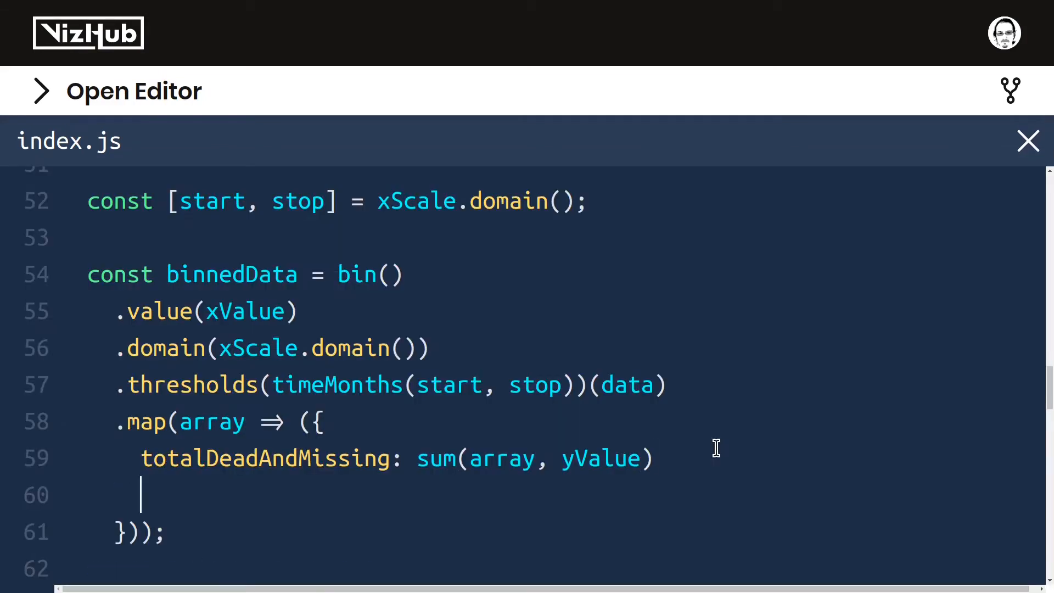
pyautogui.write('x0')
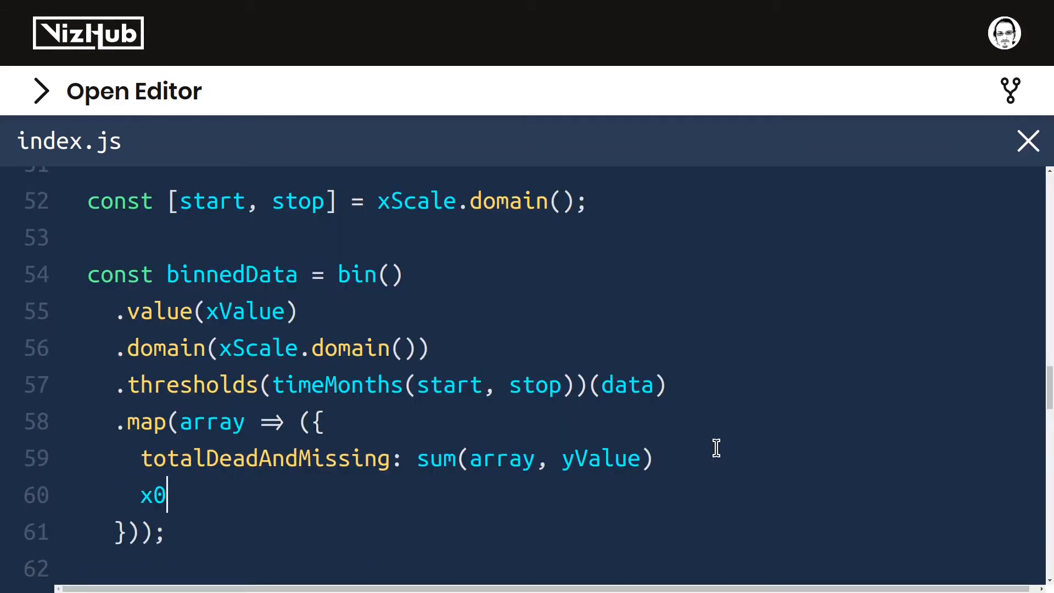
pyautogui.write(': array')
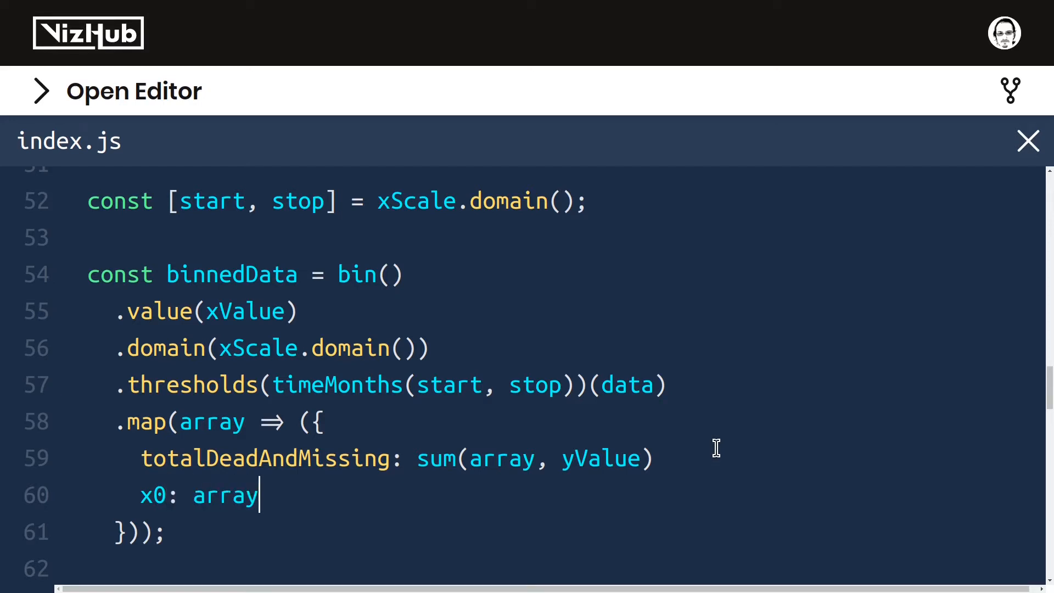
pyautogui.write('.x0,')
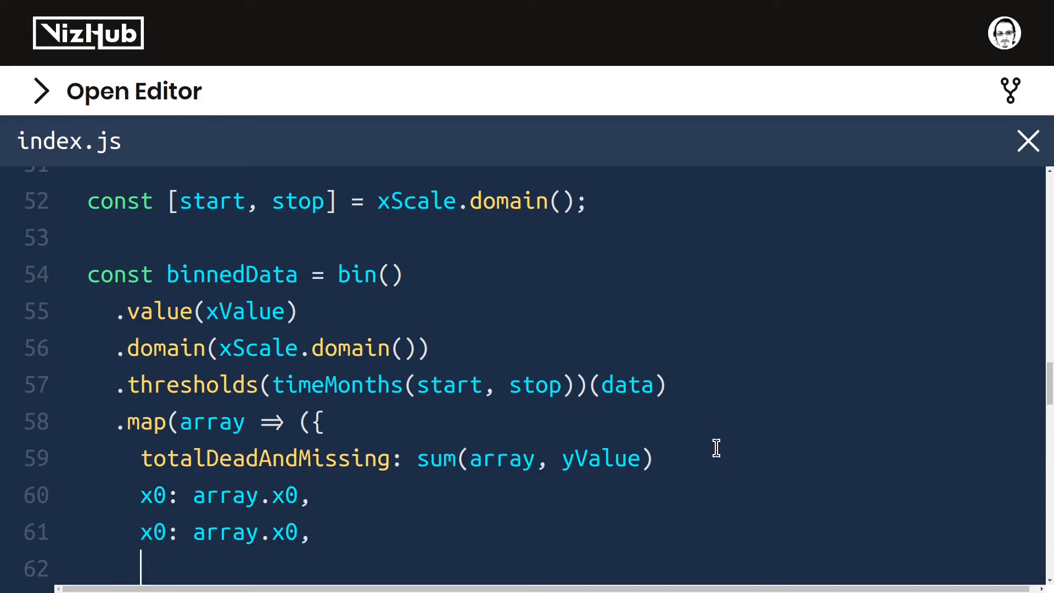
pyautogui.write('x1: array.x1')
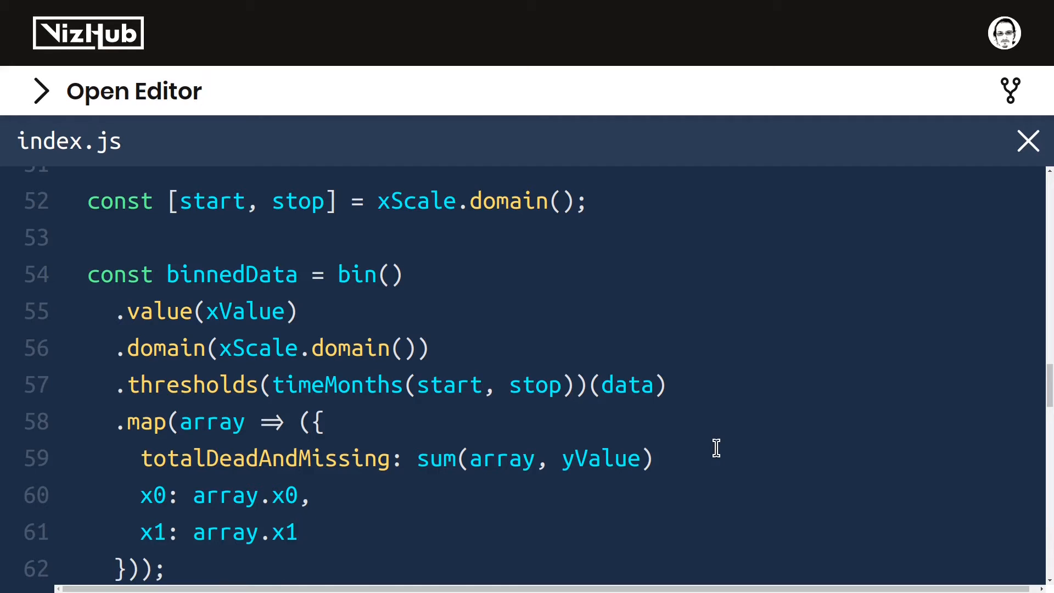
pyautogui.click(295, 531)
pyautogui.write(',')
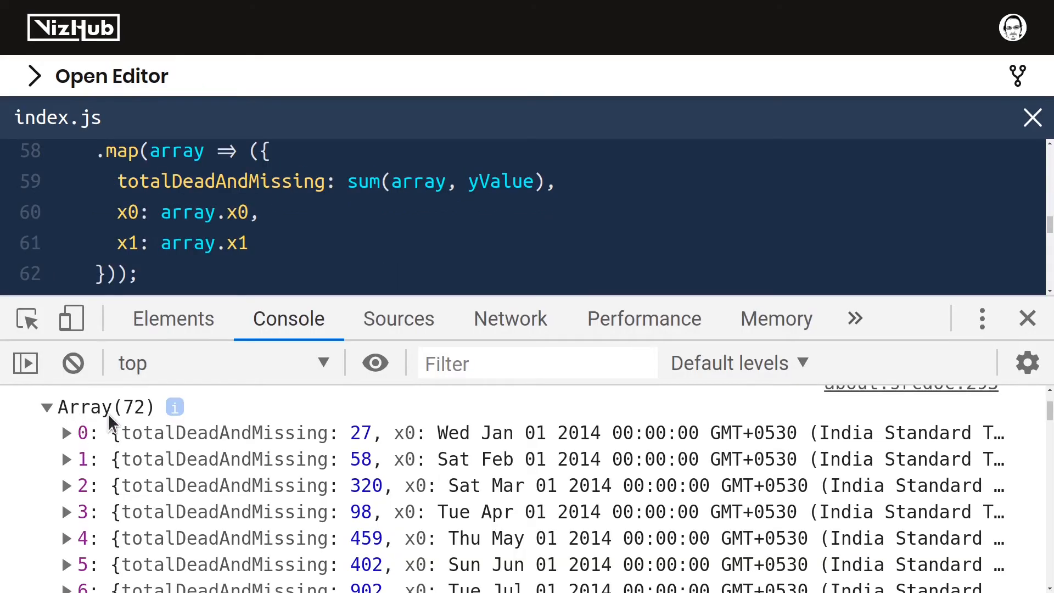
pyautogui.moveTo(306, 443)
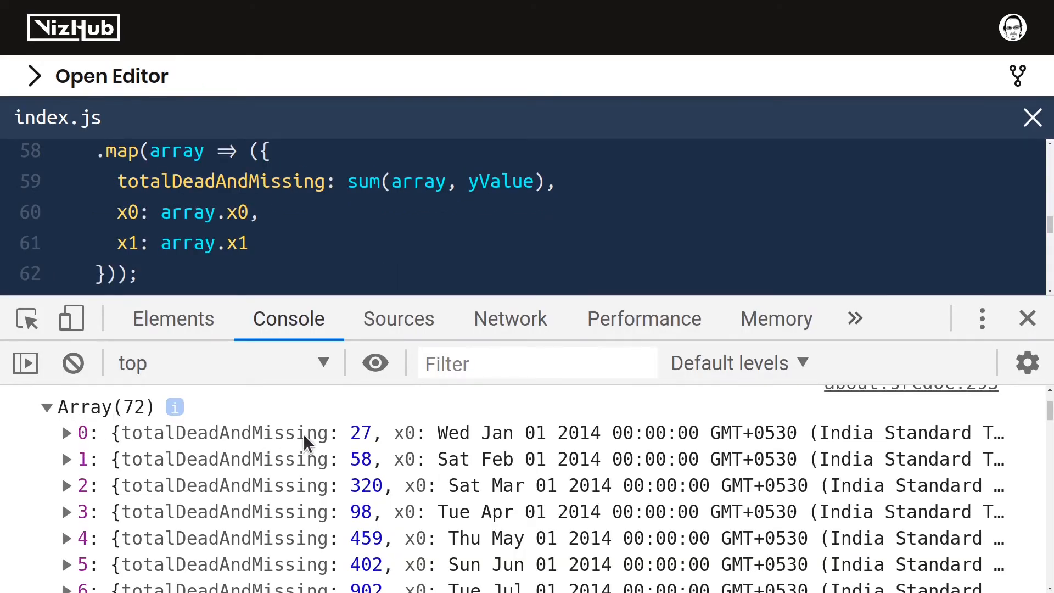
pyautogui.moveTo(64, 437)
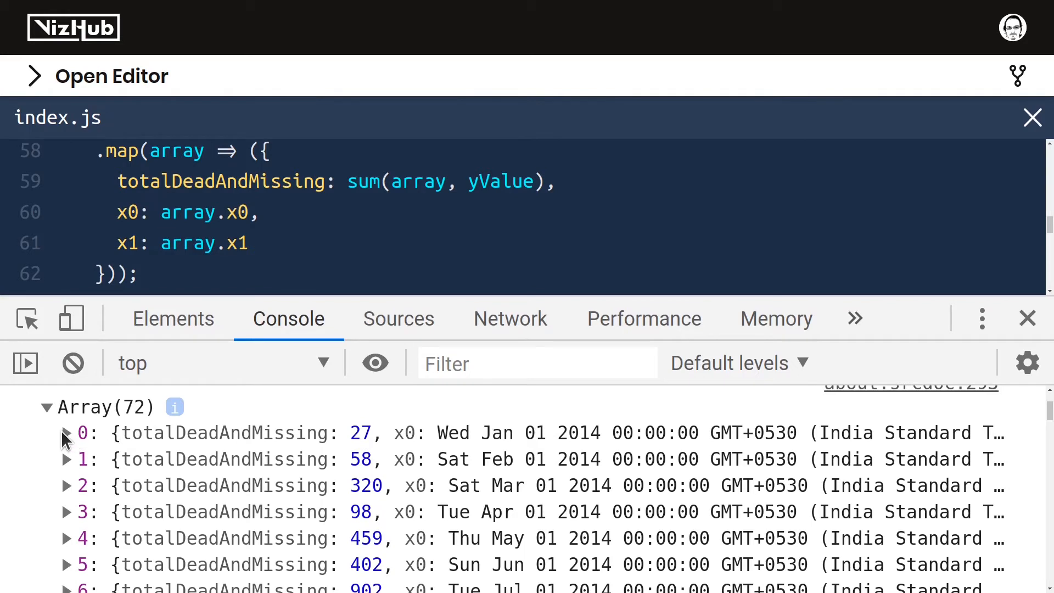
# Expand the first bin in the console to see its total and January 2014 dates
pyautogui.click(65, 433)
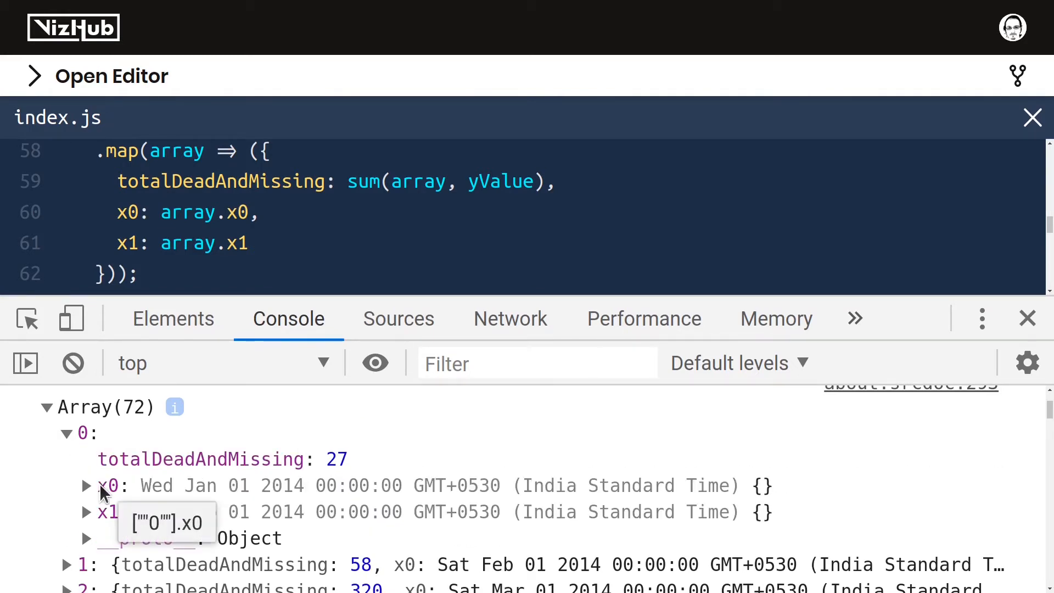
pyautogui.moveTo(235, 517)
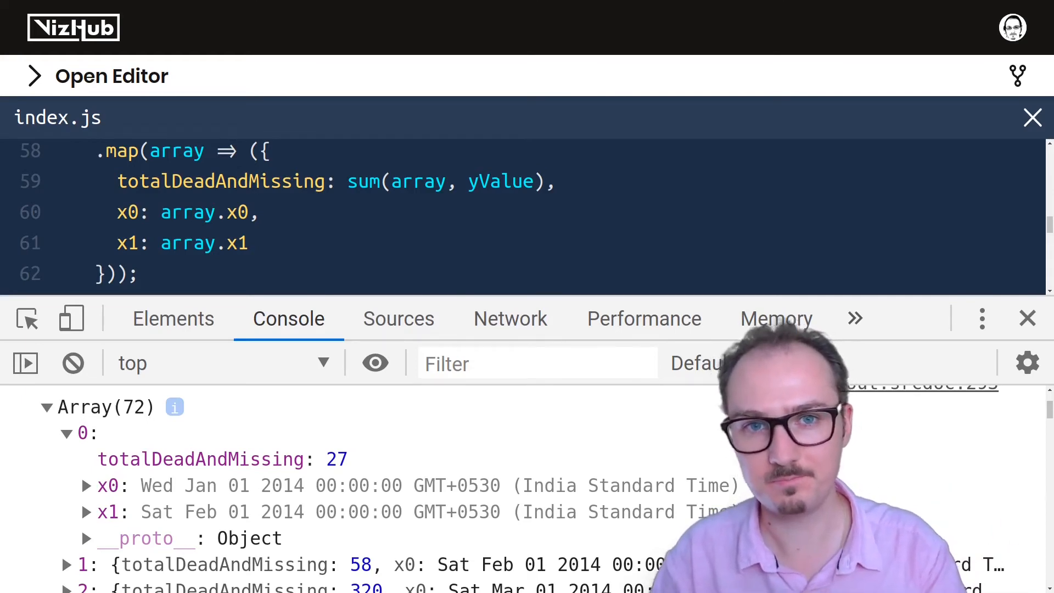
# Close the console and return to the binnedData code, scrolling up toward yScale
pyautogui.click(1028, 319)
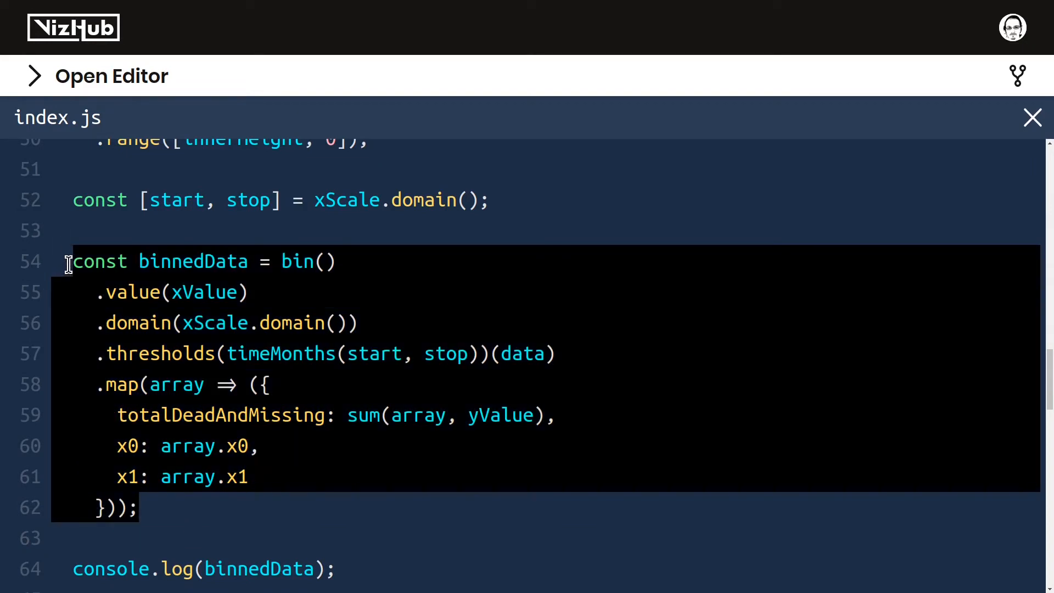
pyautogui.click(74, 262)
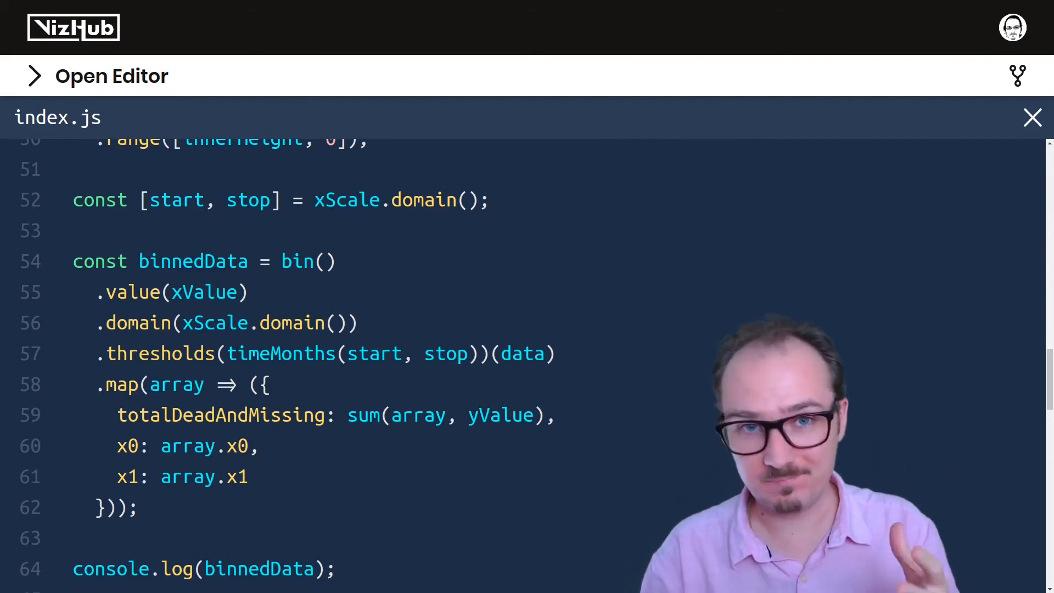
pyautogui.scroll(3)
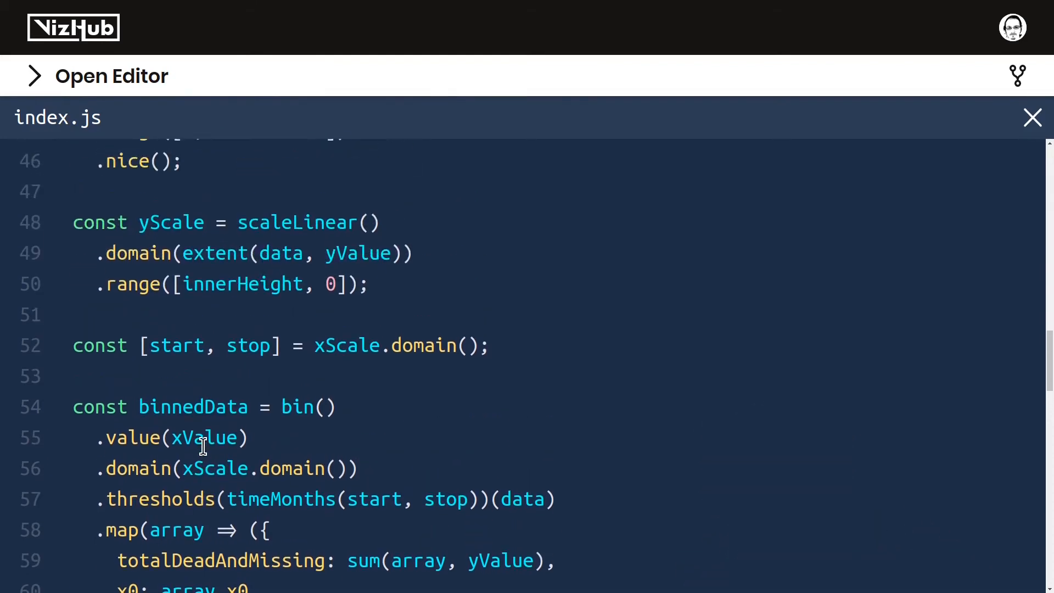
pyautogui.moveTo(94, 254)
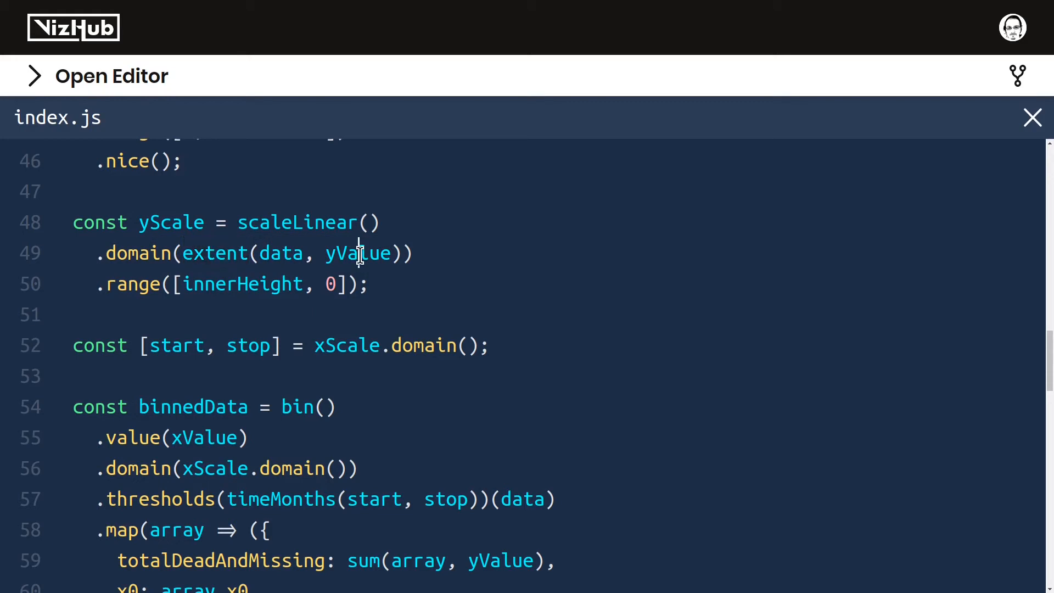
# Cut the yScale block and move it below the binnedData computation, then select totalDeadAndMissing
pyautogui.doubleClick(360, 254)
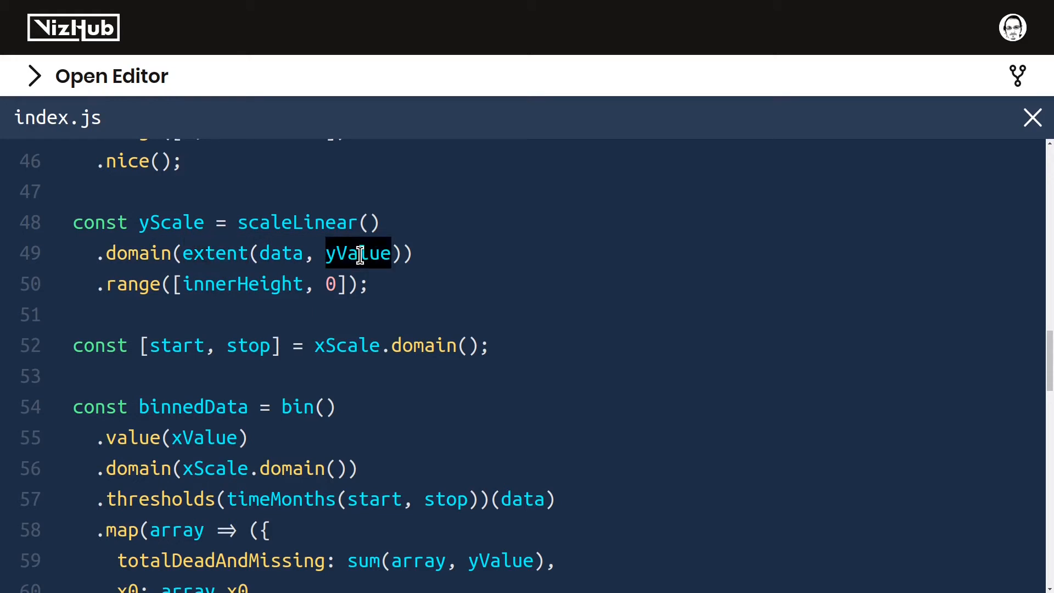
pyautogui.scroll(-3)
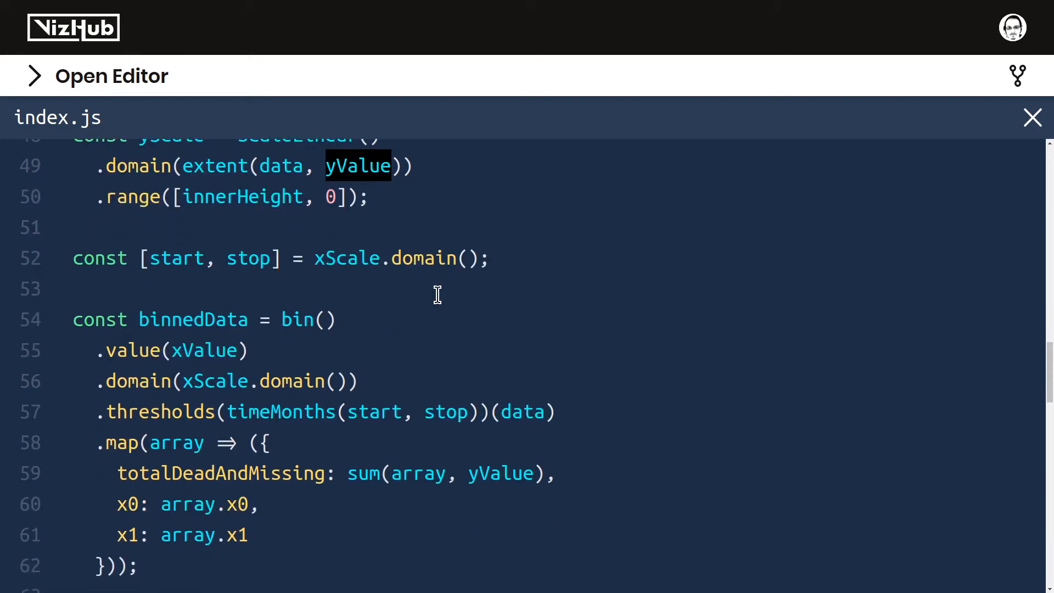
pyautogui.moveTo(150, 479)
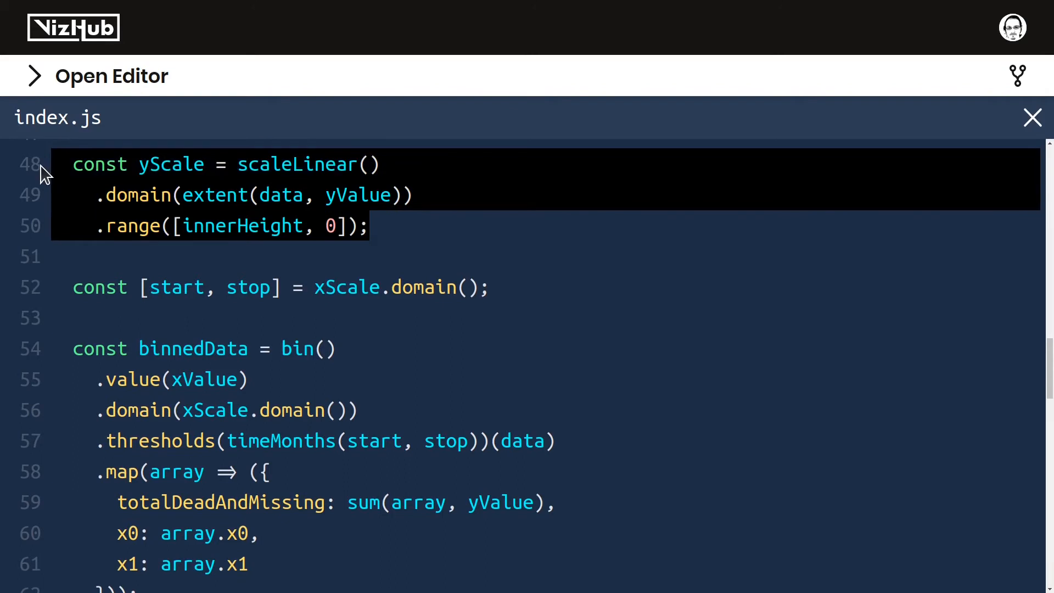
pyautogui.press('Delete')
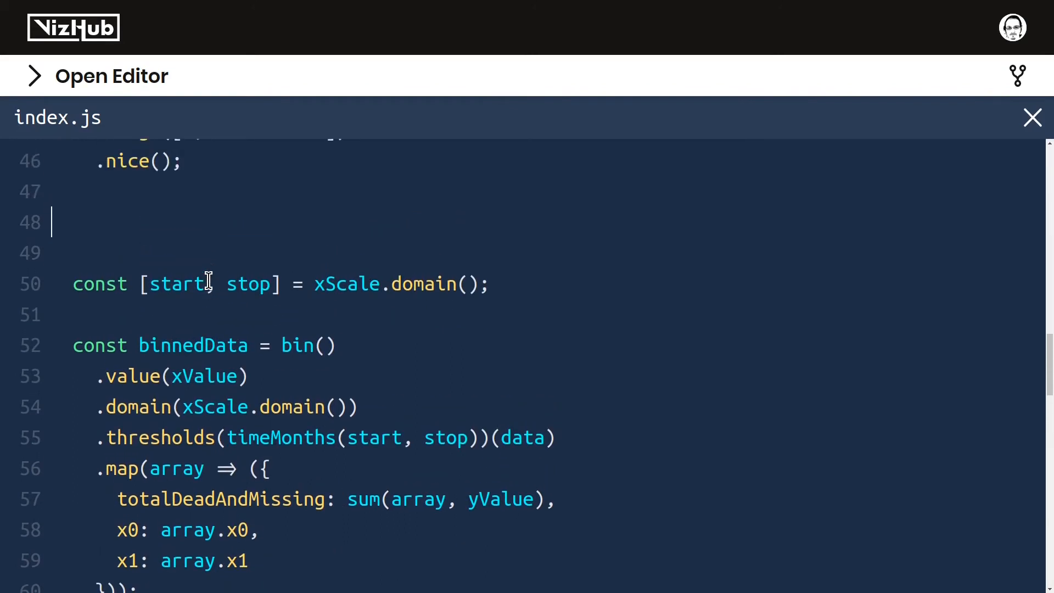
pyautogui.scroll(-3)
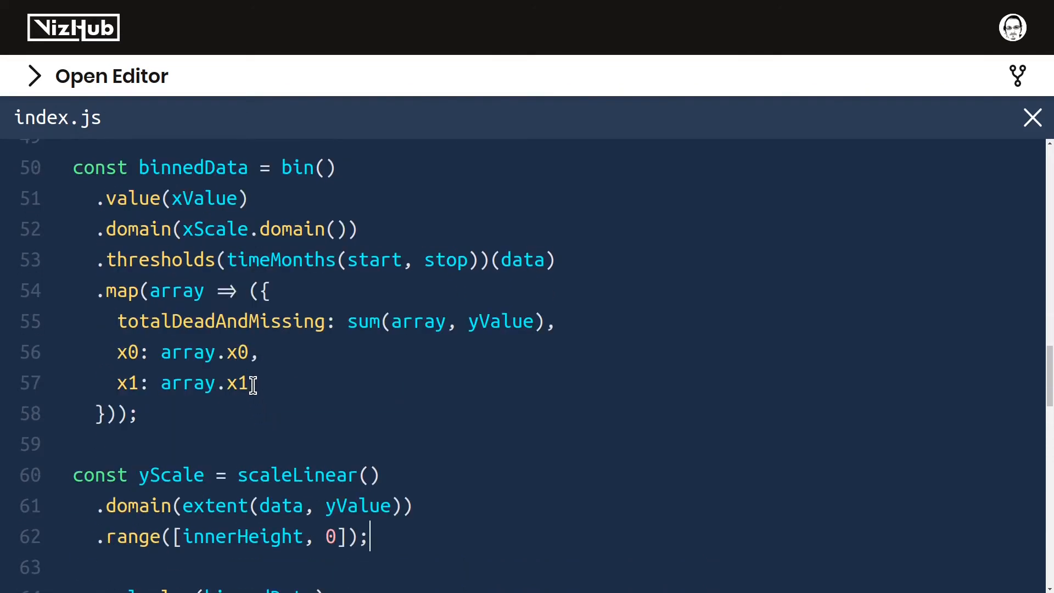
pyautogui.doubleClick(221, 320)
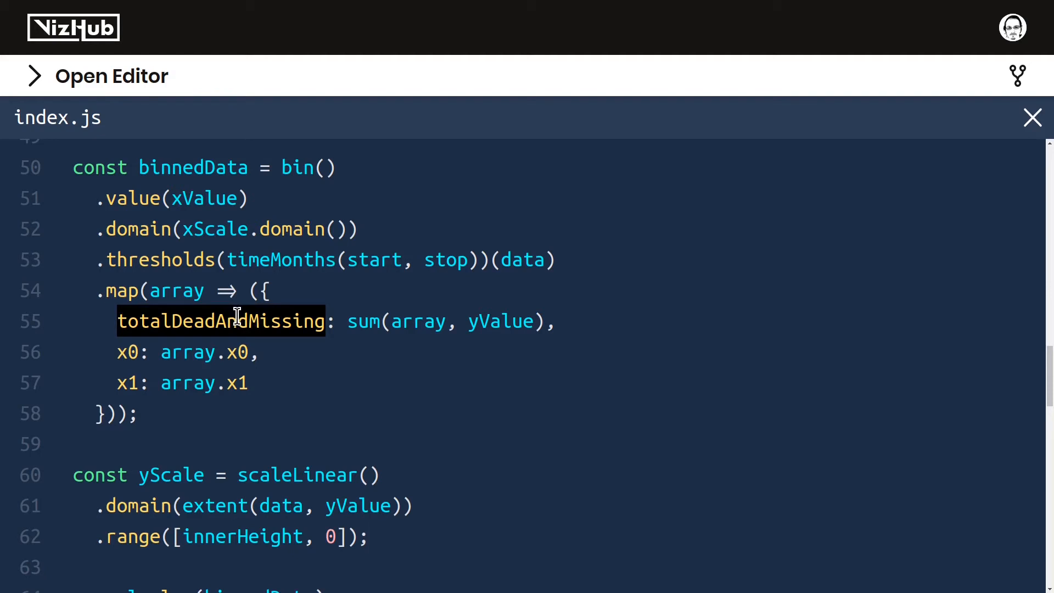
# Rename the bin total to y and set yScale domain to [0, max(binnedData, d => d.y)]
pyautogui.write('y')
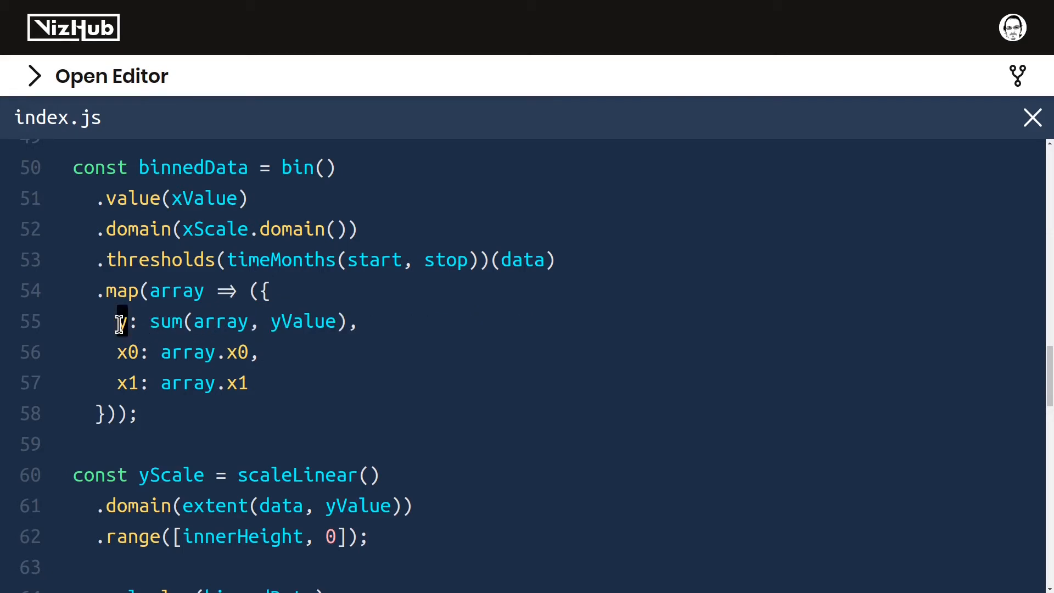
pyautogui.doubleClick(171, 475)
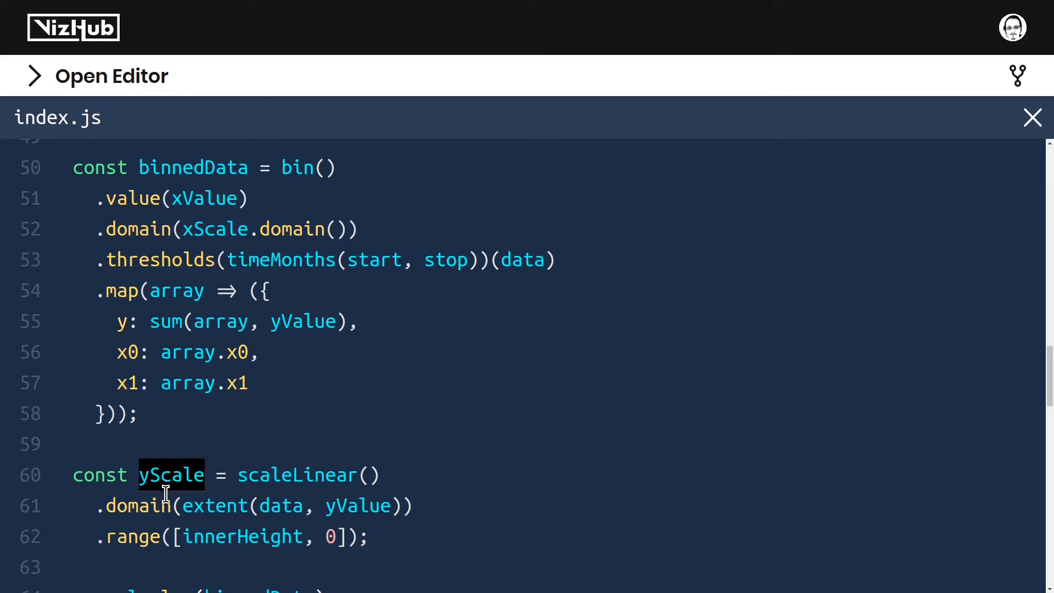
pyautogui.moveTo(184, 506)
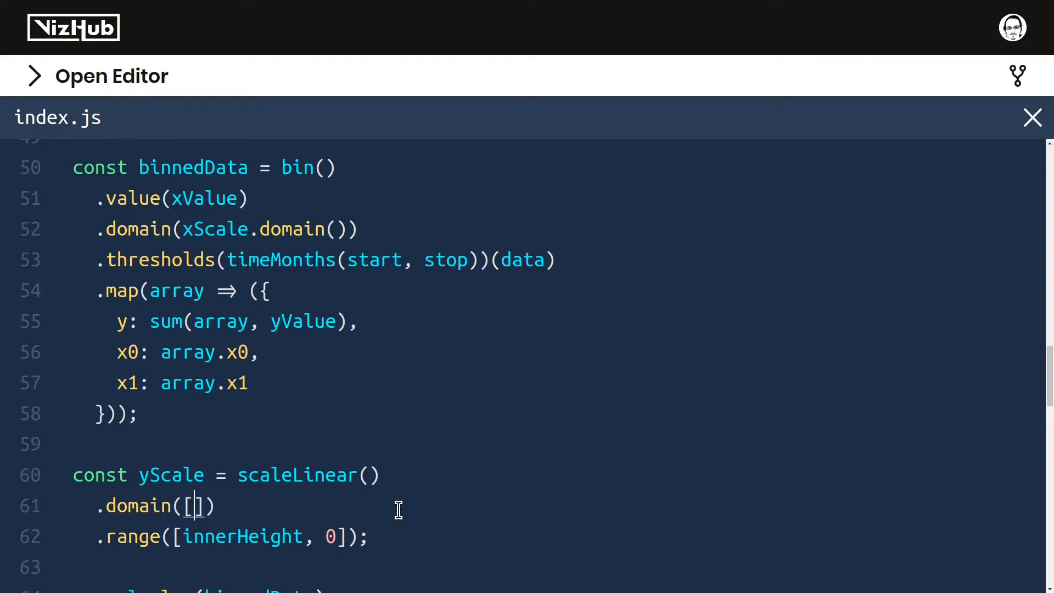
pyautogui.write('0')
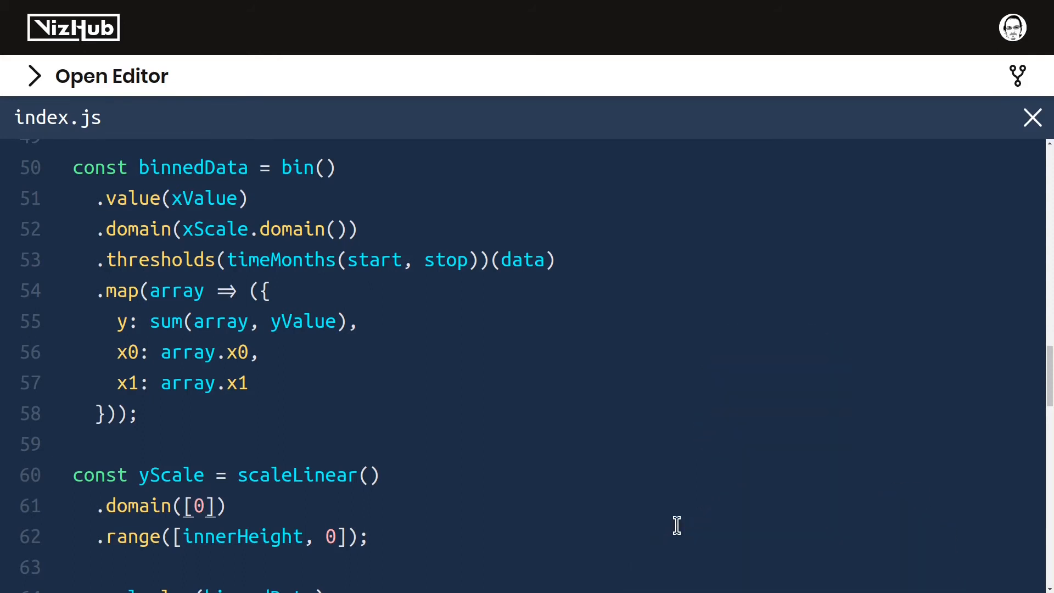
pyautogui.write(',')
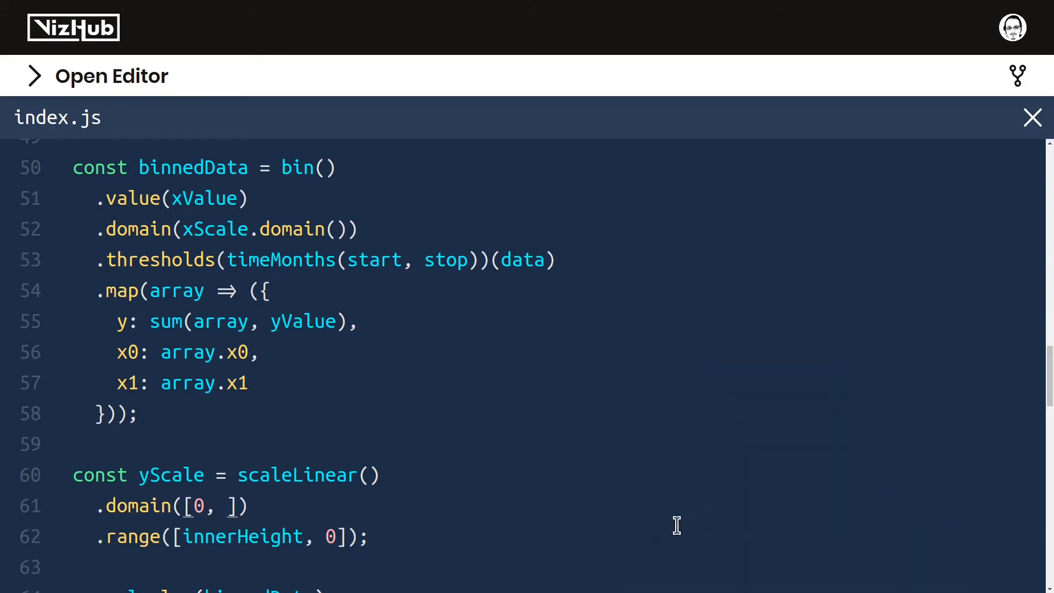
pyautogui.write('max()')
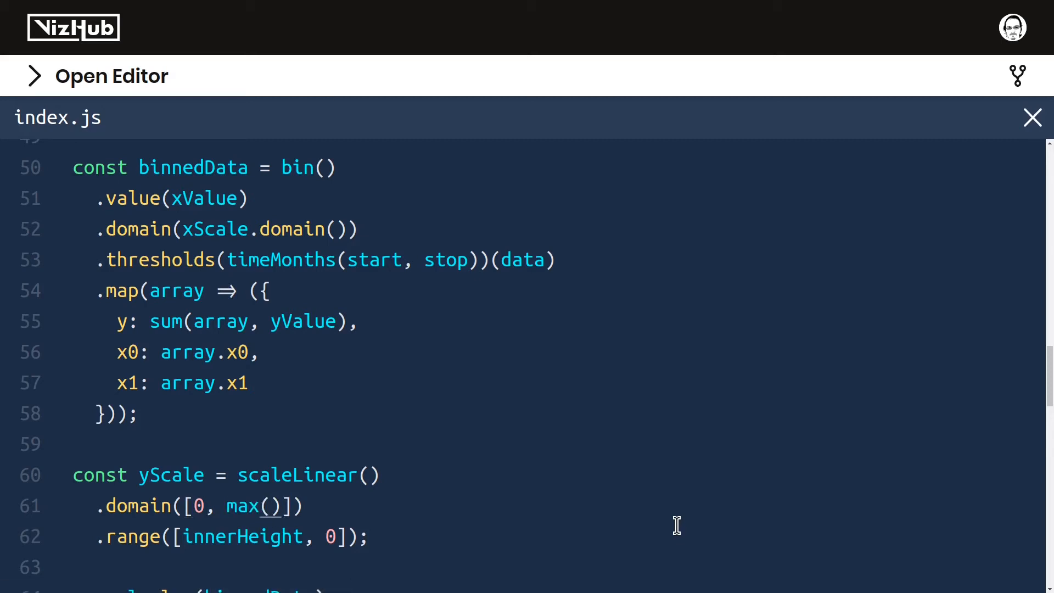
pyautogui.write('binne')
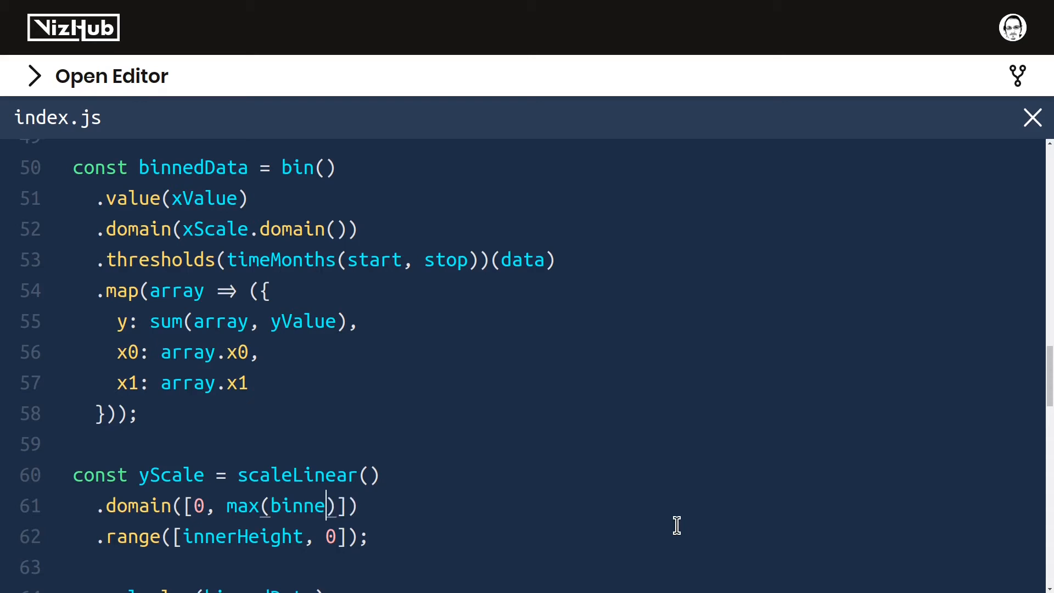
pyautogui.write('dData,')
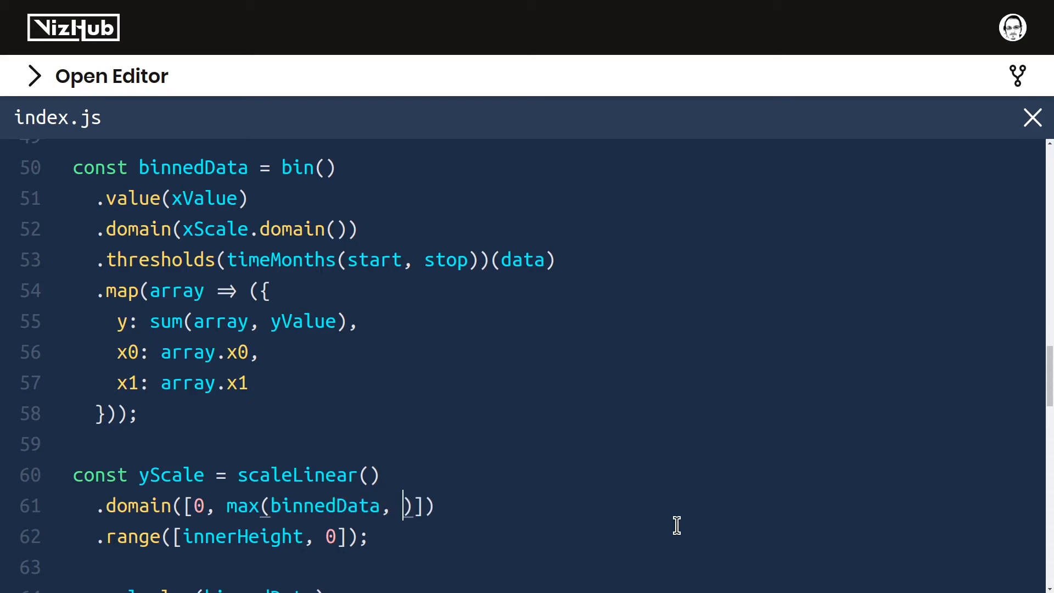
pyautogui.write('d =>')
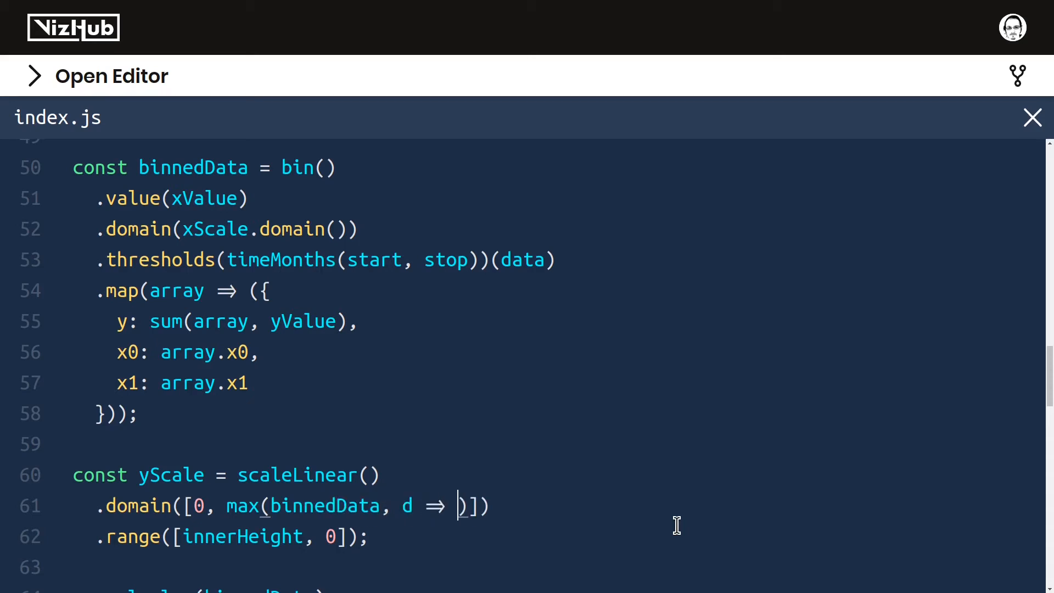
pyautogui.write('d.y')
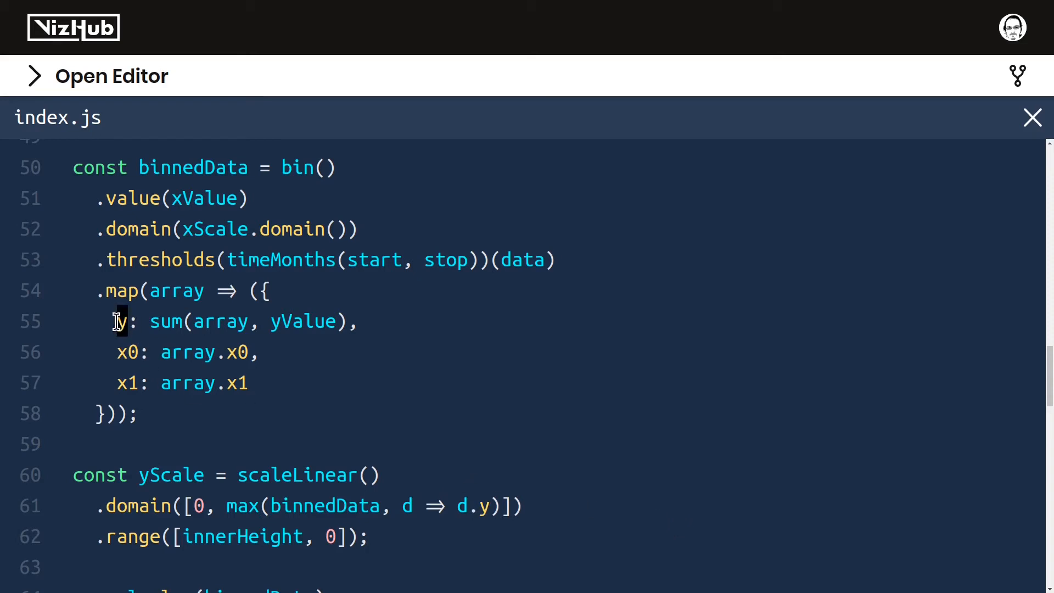
pyautogui.moveTo(400, 541)
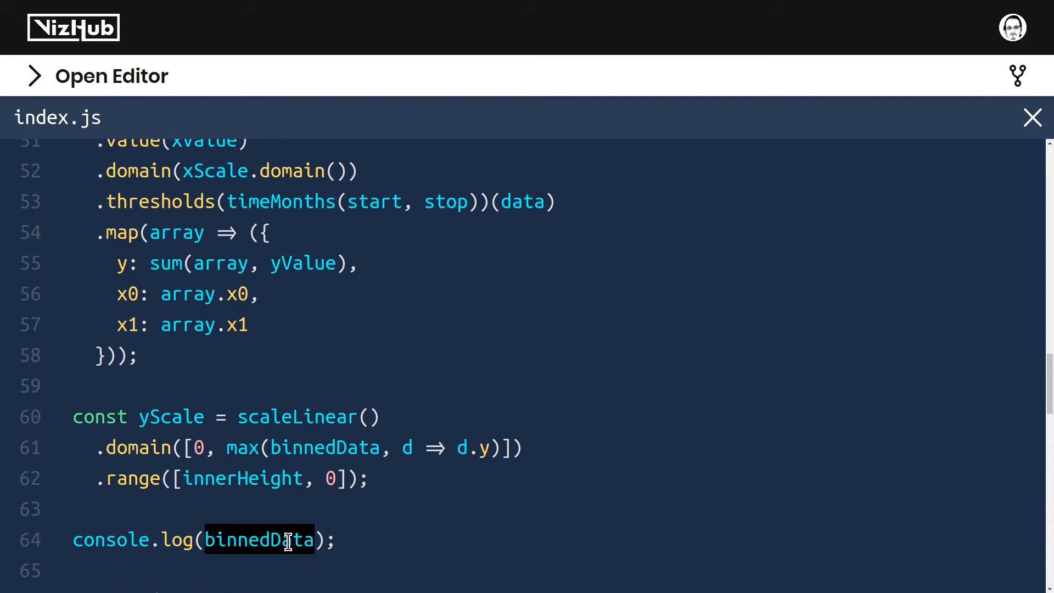
# Log yScale's domain instead of binnedData to check it in the console
pyautogui.write('yScale')
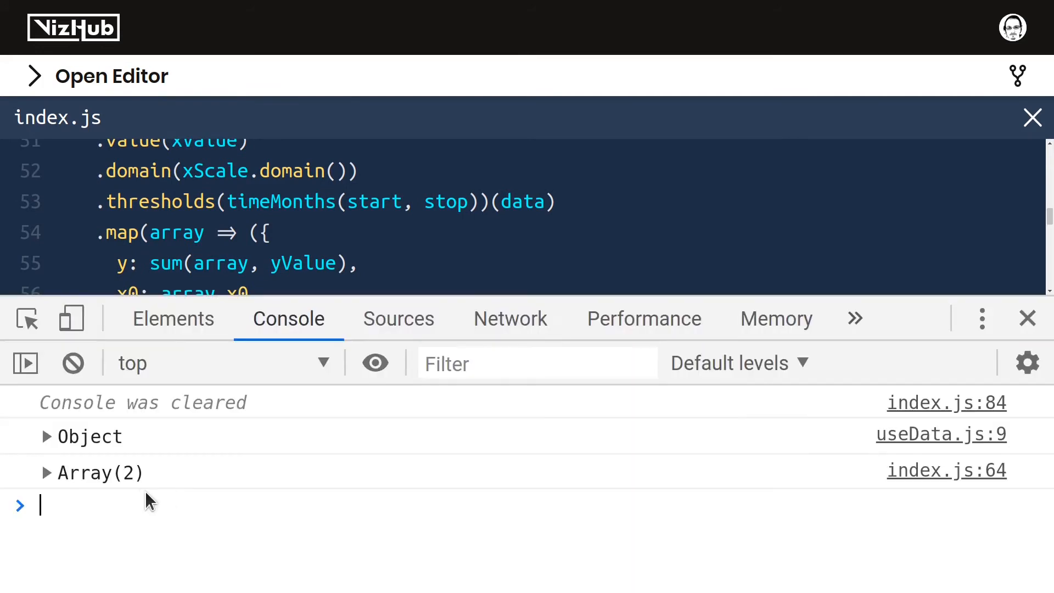
# Confirm the logged y domain is [0, 1583], then close the console to edit the log line
pyautogui.click(47, 473)
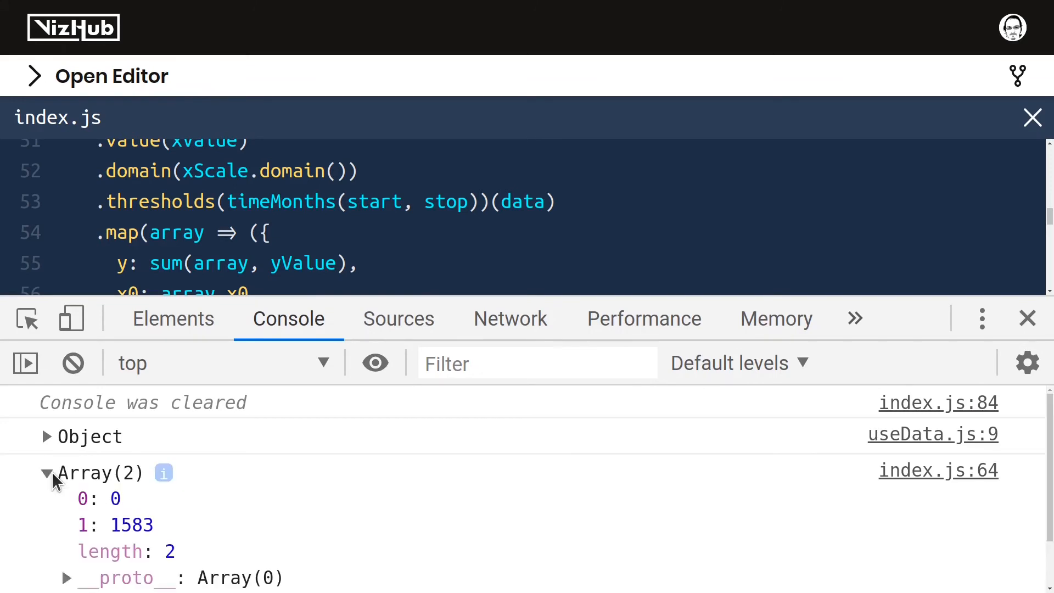
pyautogui.doubleClick(132, 525)
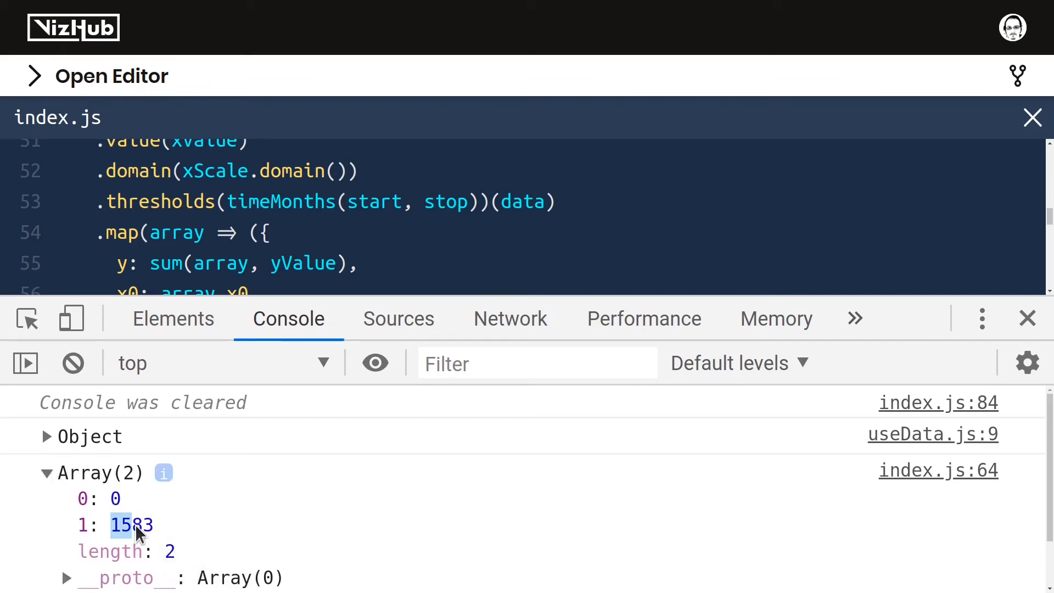
pyautogui.moveTo(261, 540)
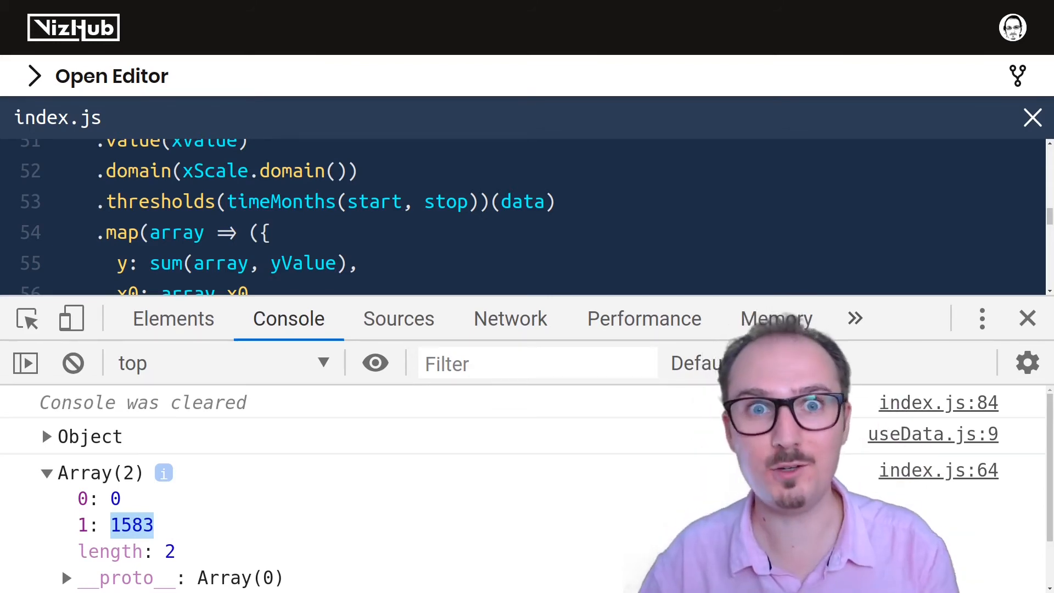
pyautogui.click(1028, 318)
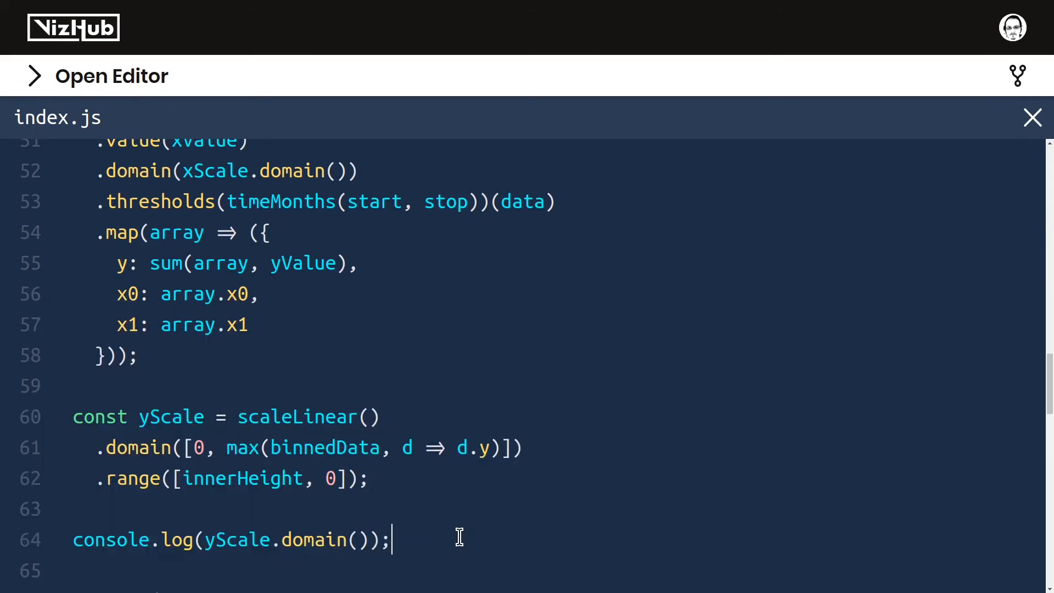
# Restore return ( for the chart and pass binnedData={binnedData} to Marks instead of data
pyautogui.write('return (')
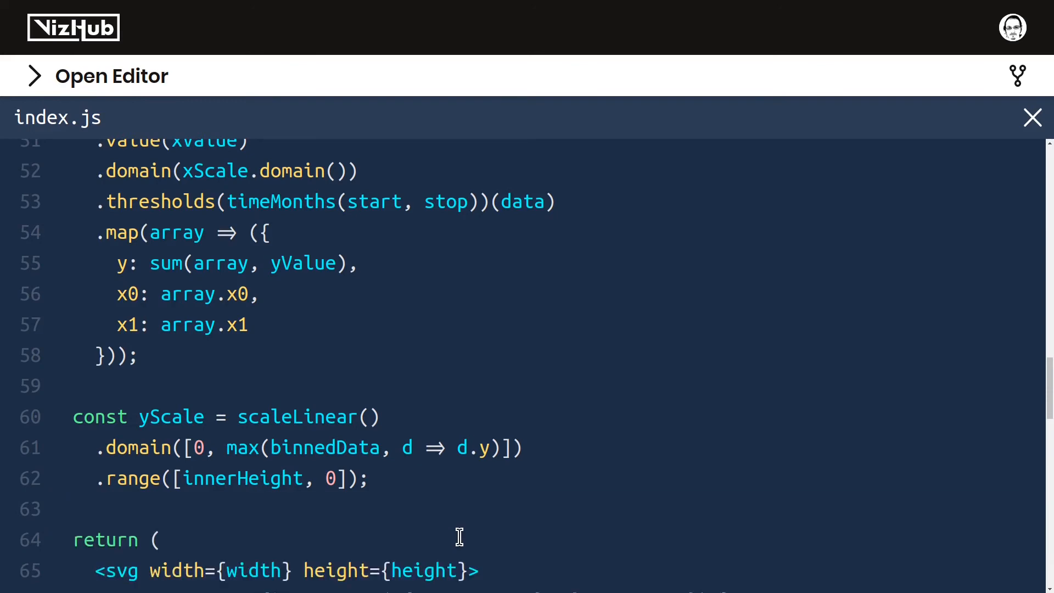
pyautogui.scroll(-3)
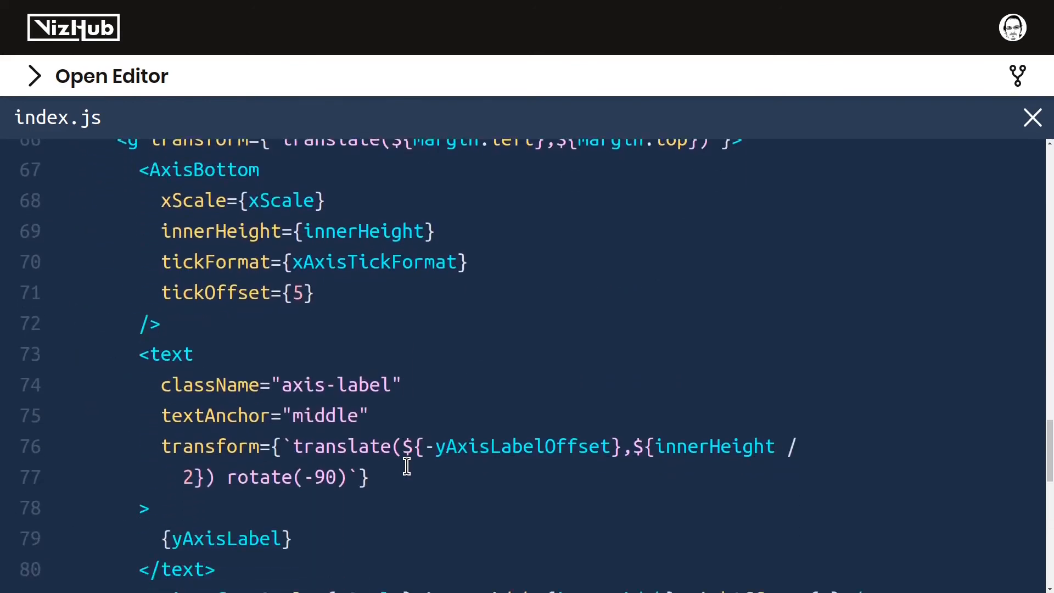
pyautogui.scroll(-3)
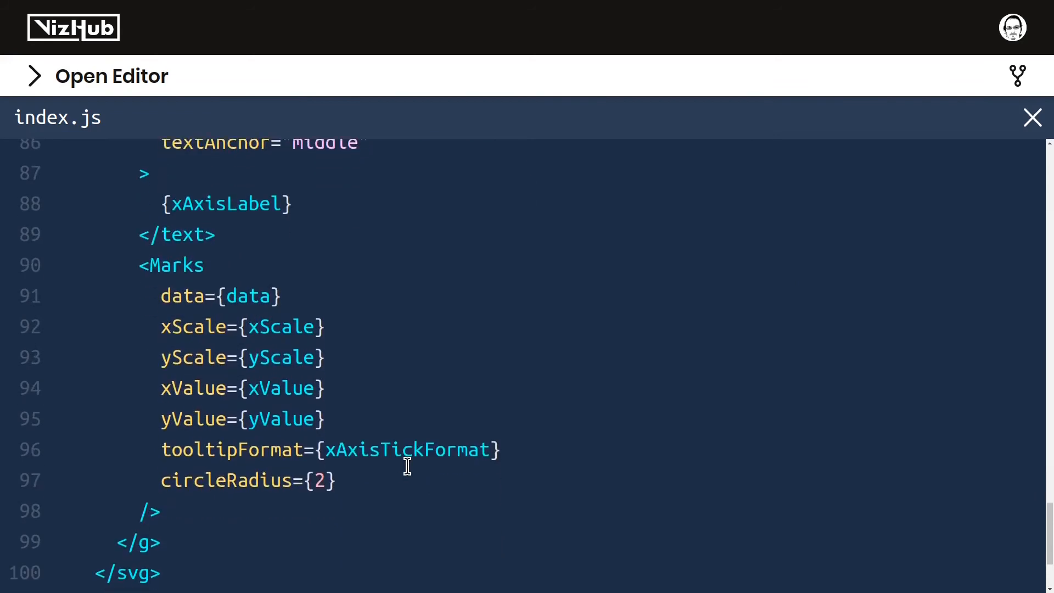
pyautogui.doubleClick(172, 264)
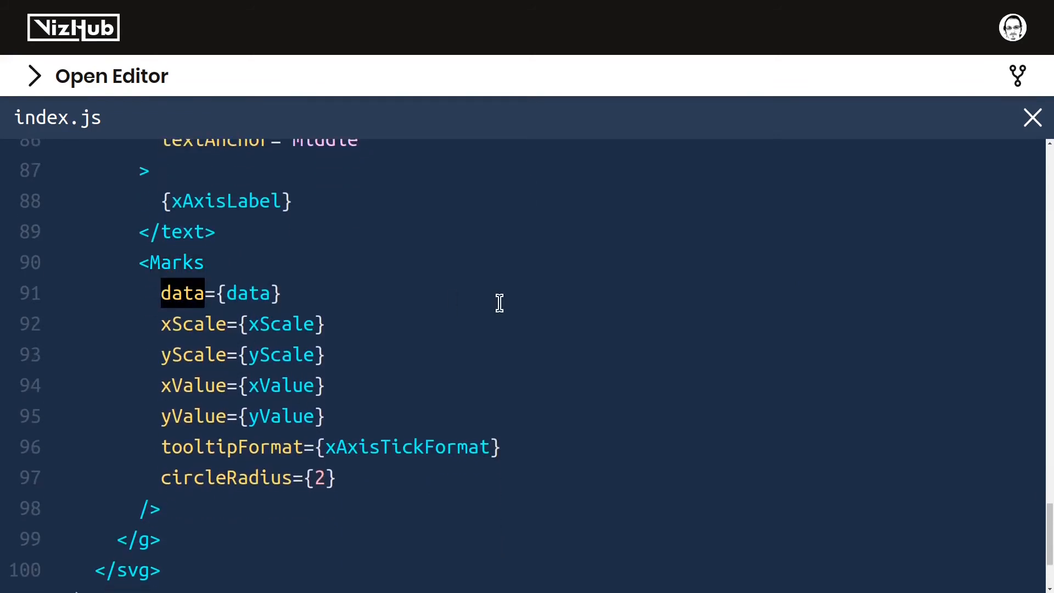
pyautogui.write('binni')
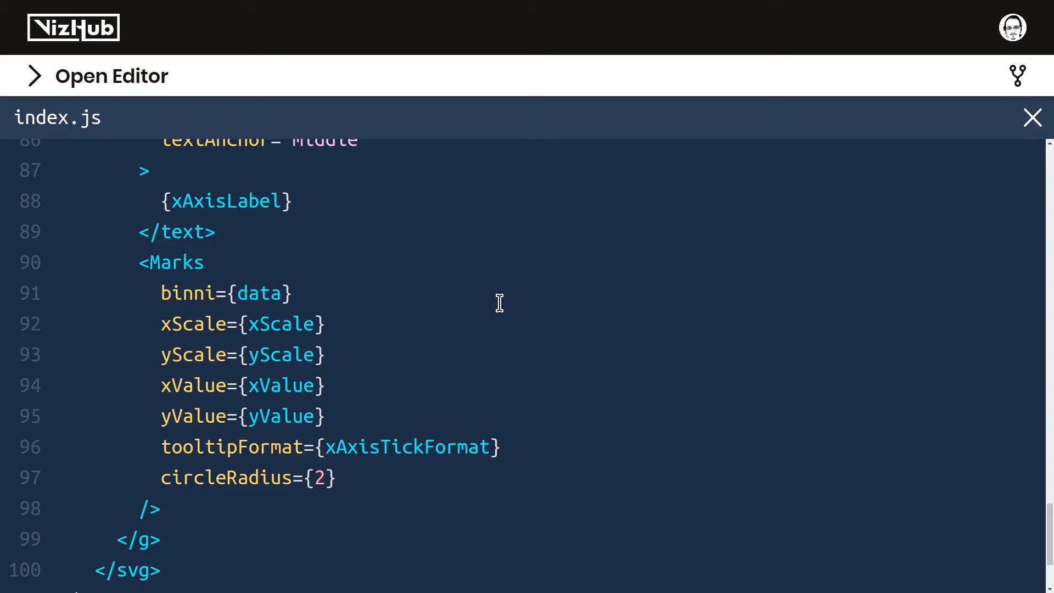
pyautogui.write('binnedData')
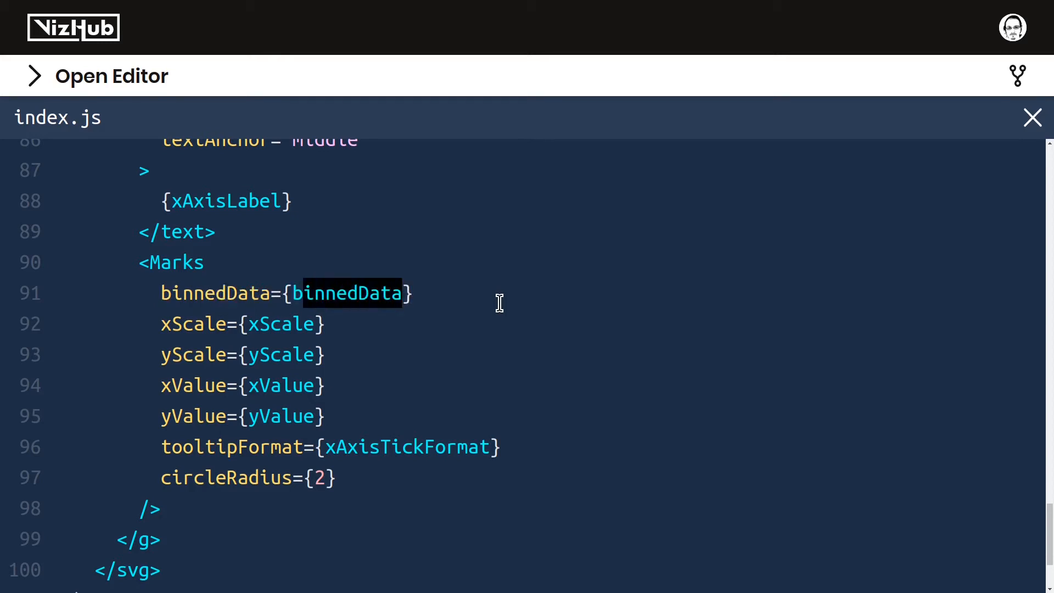
pyautogui.click(209, 263)
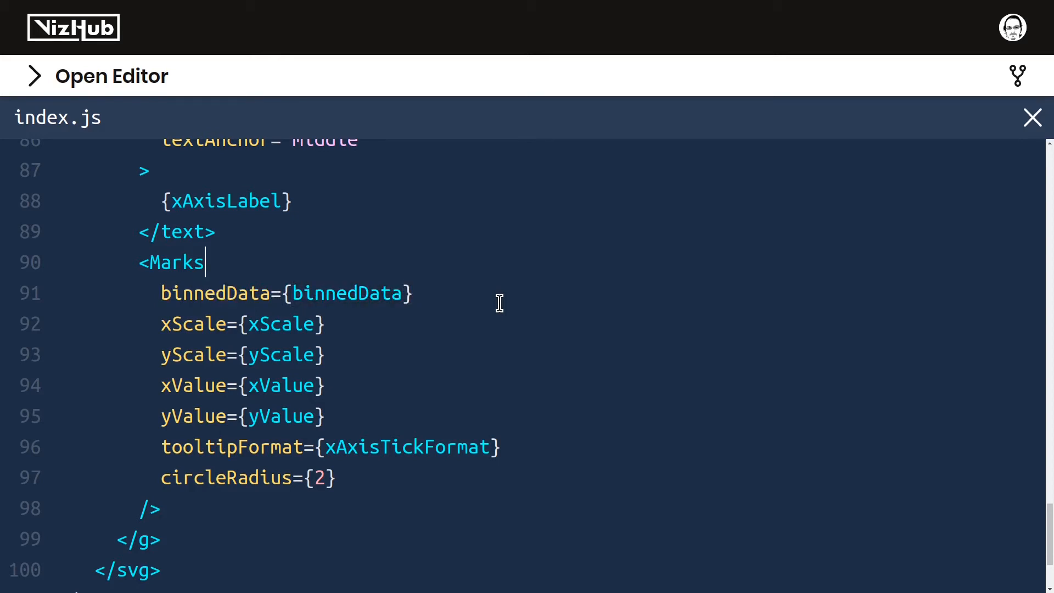
pyautogui.click(325, 355)
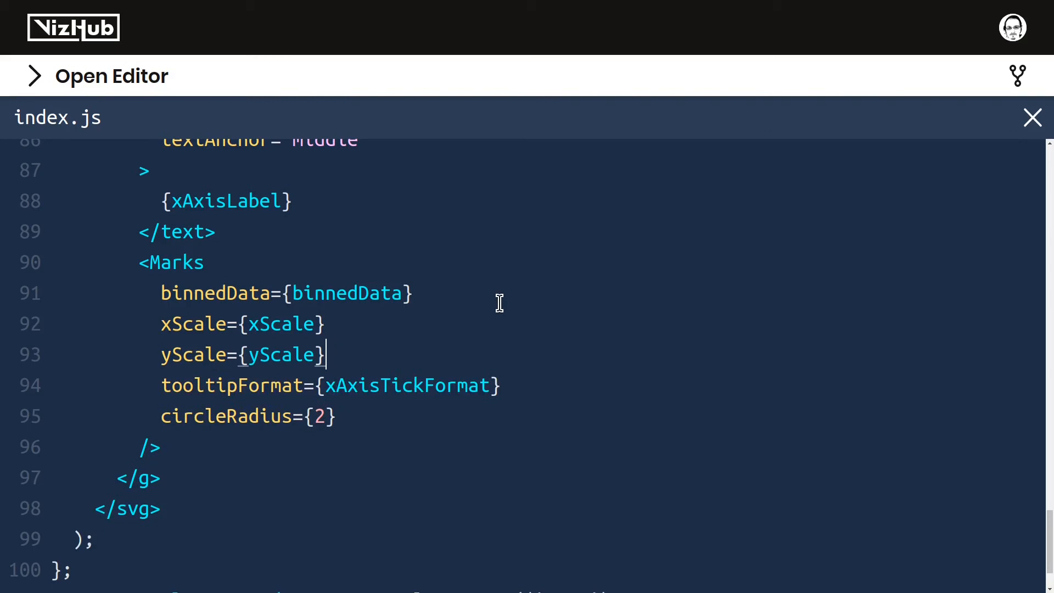
pyautogui.moveTo(79, 85)
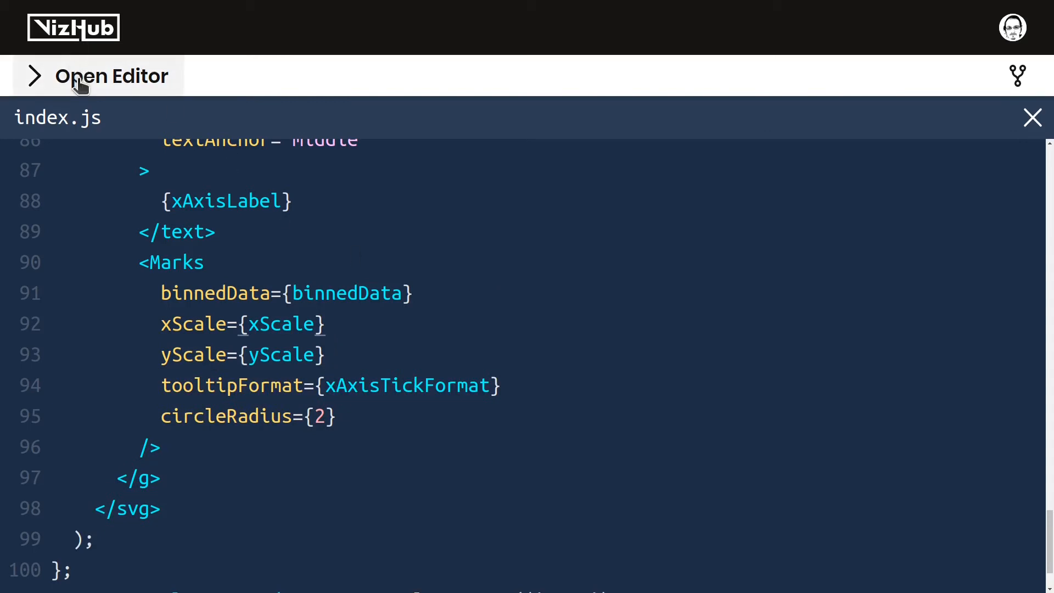
# In Marks.js, rename the data prop to binnedData and drop the xValue/yValue accessors
pyautogui.click(97, 76)
pyautogui.write('b,')
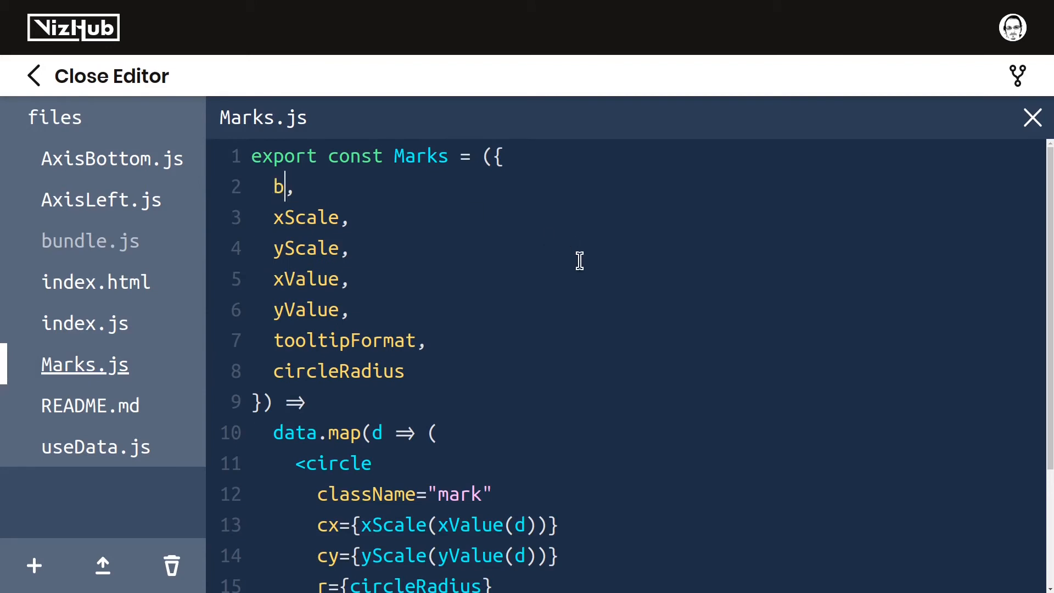
pyautogui.write('innedData')
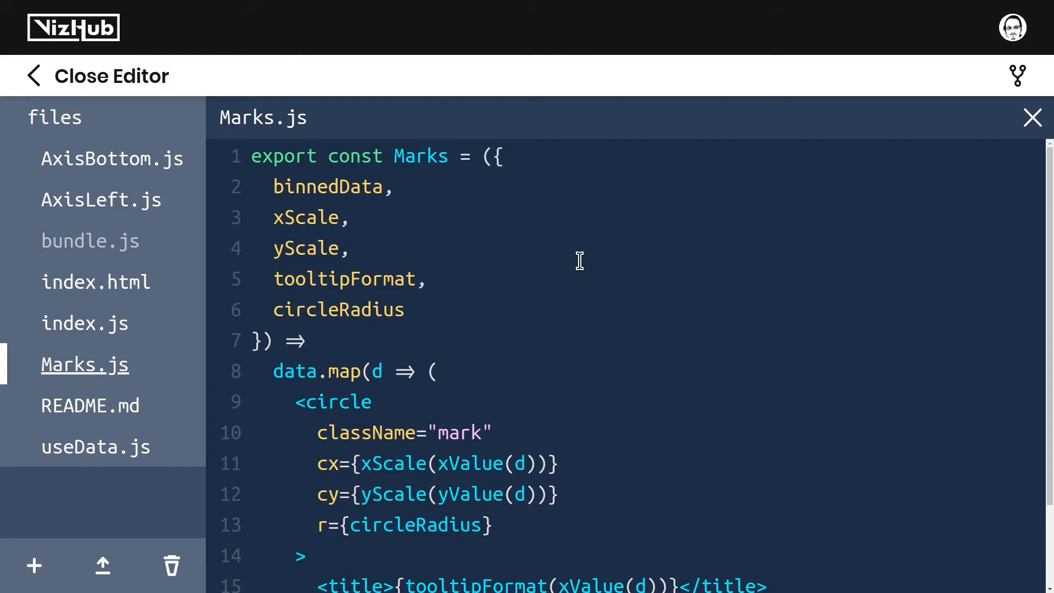
pyautogui.scroll(-3)
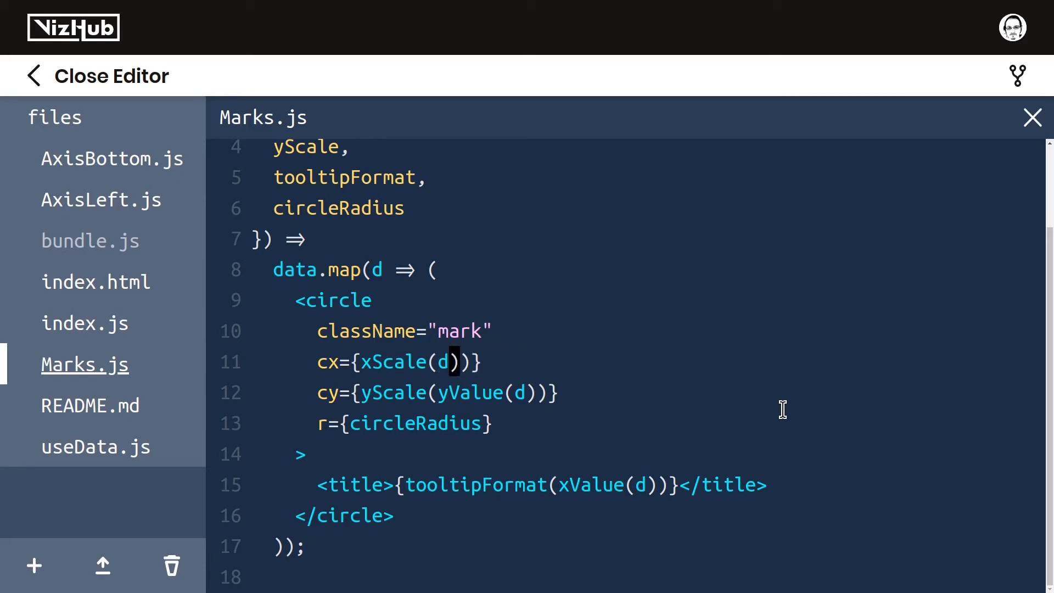
# Position each mark at d.x0 and d.y, mapping over binnedData
pyautogui.write('.x0')
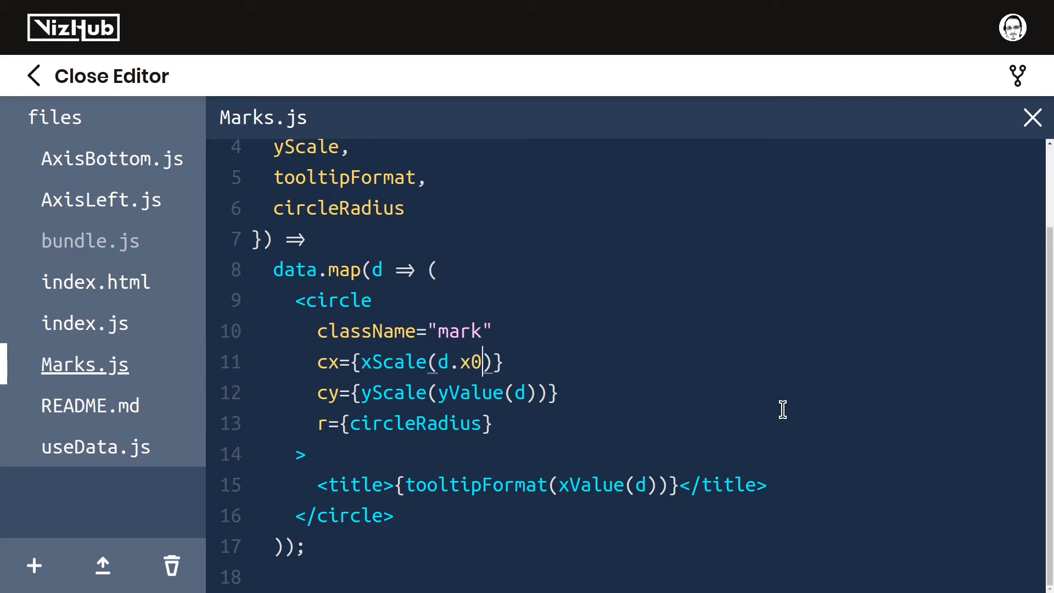
pyautogui.doubleClick(466, 393)
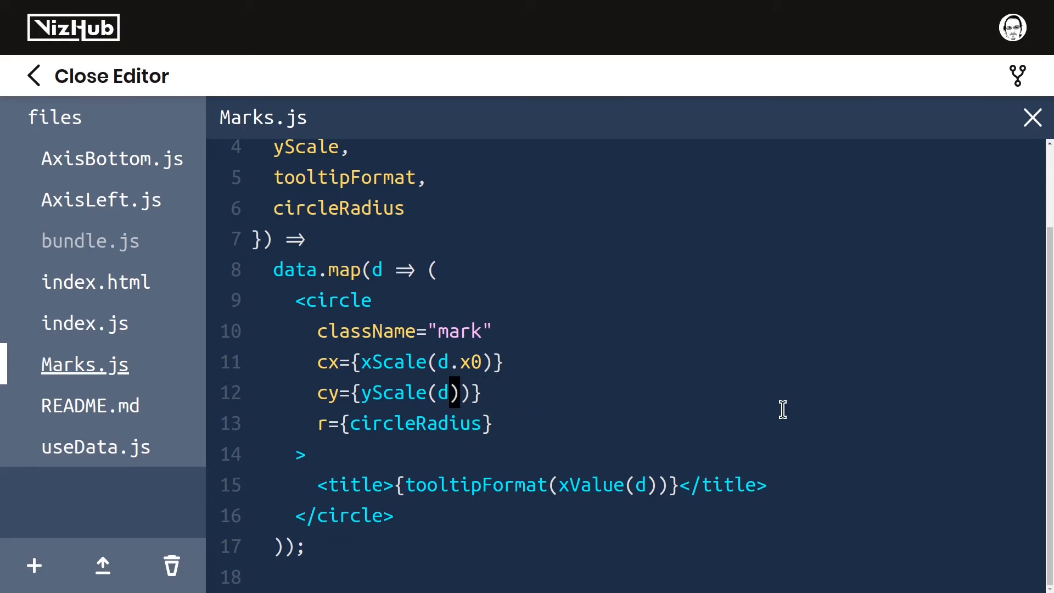
pyautogui.write('.y')
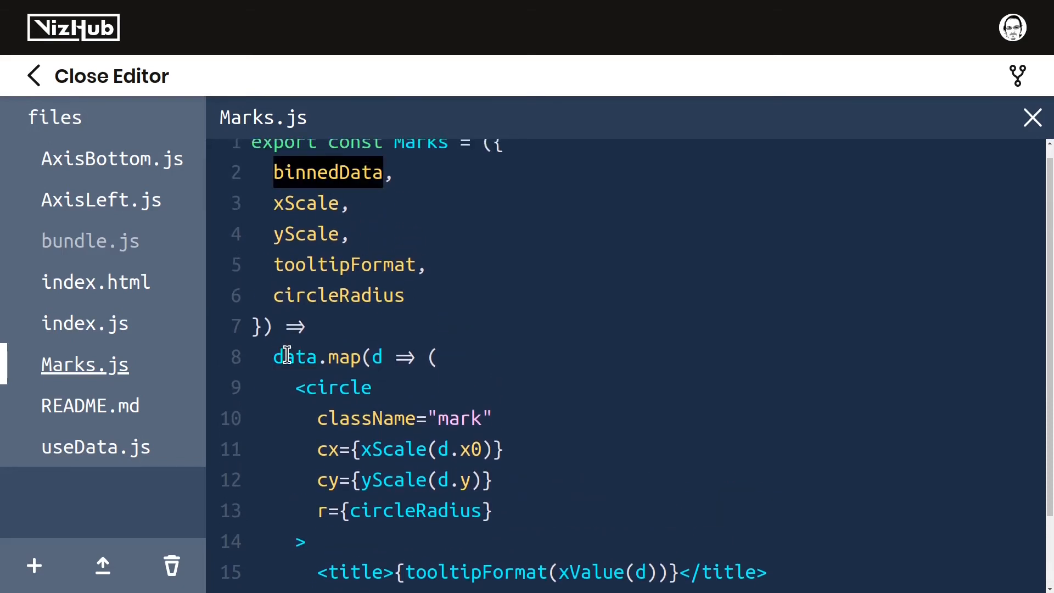
pyautogui.write('binnedData')
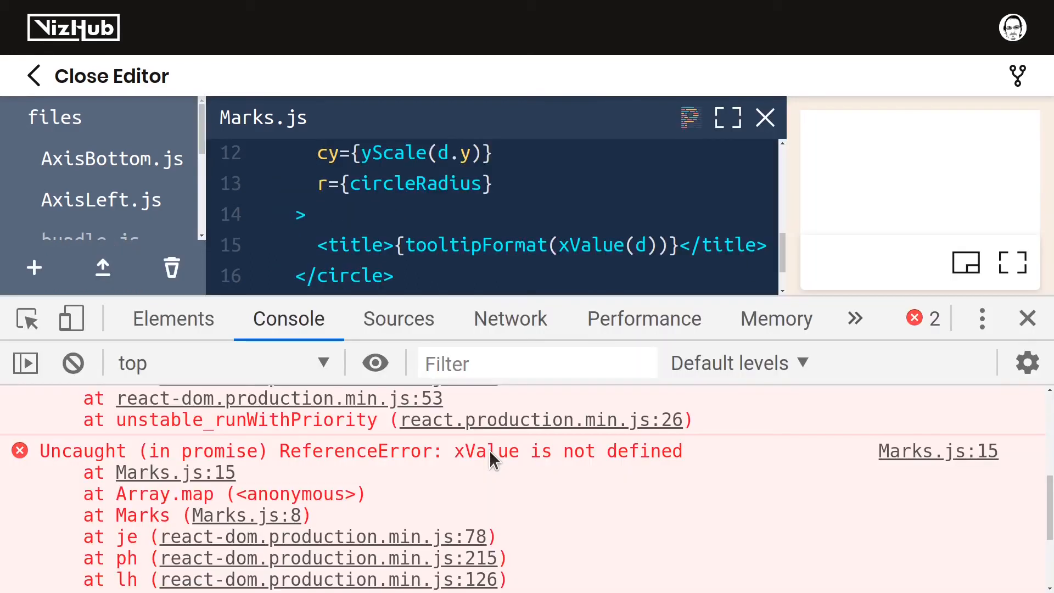
pyautogui.moveTo(386, 241)
pyautogui.write('.y')
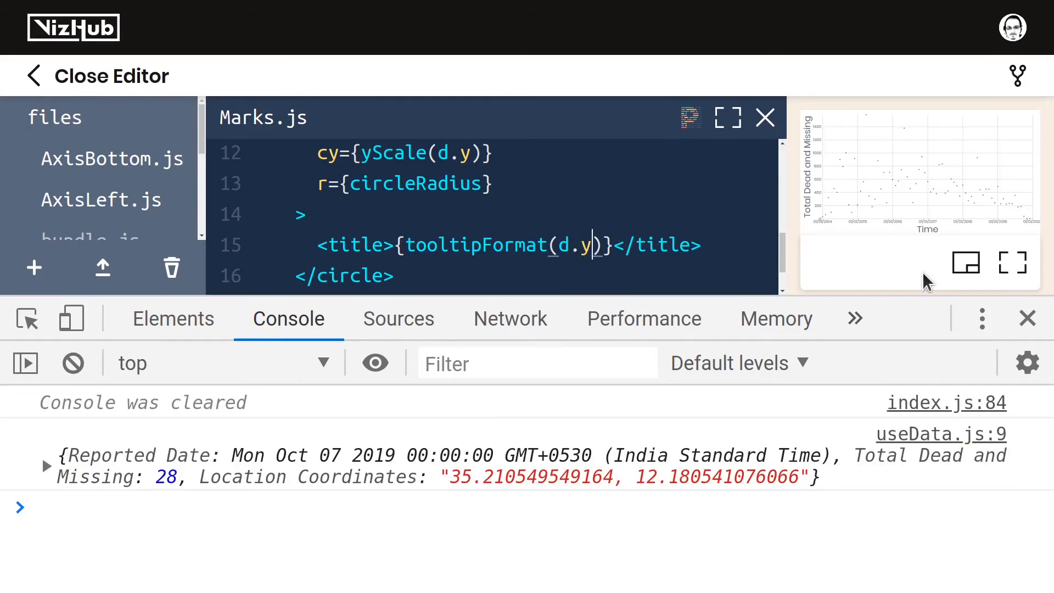
# Show the rendered monthly totals scatter plot full screen
pyautogui.click(1012, 262)
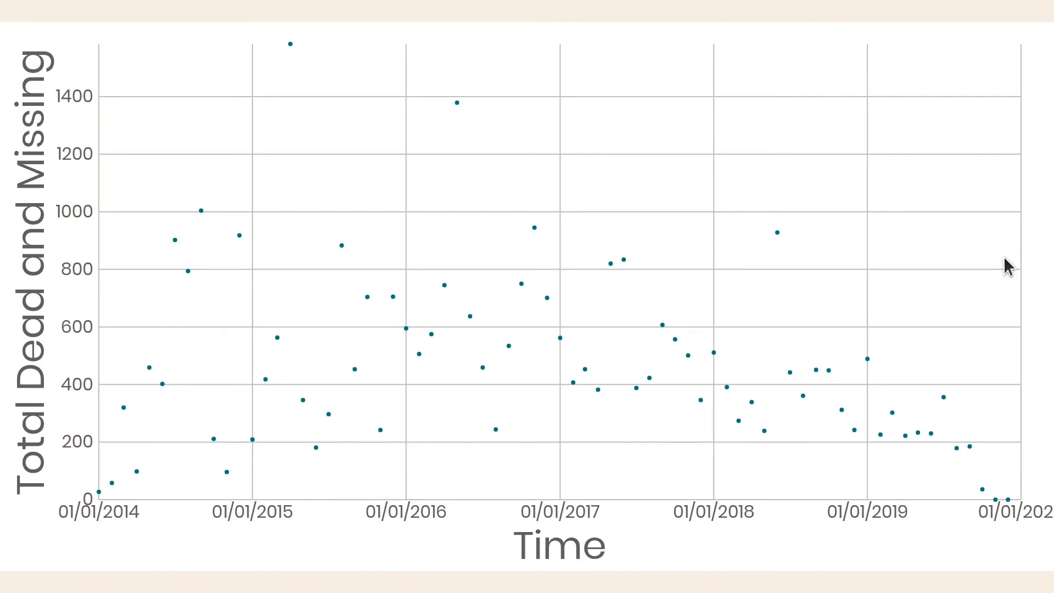
pyautogui.moveTo(289, 49)
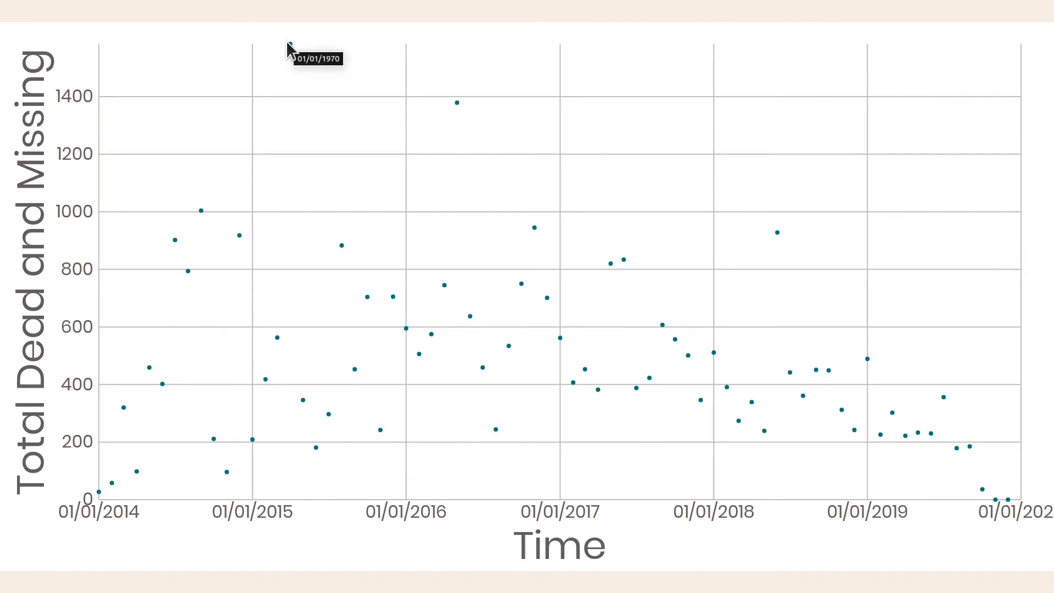
pyautogui.moveTo(285, 340)
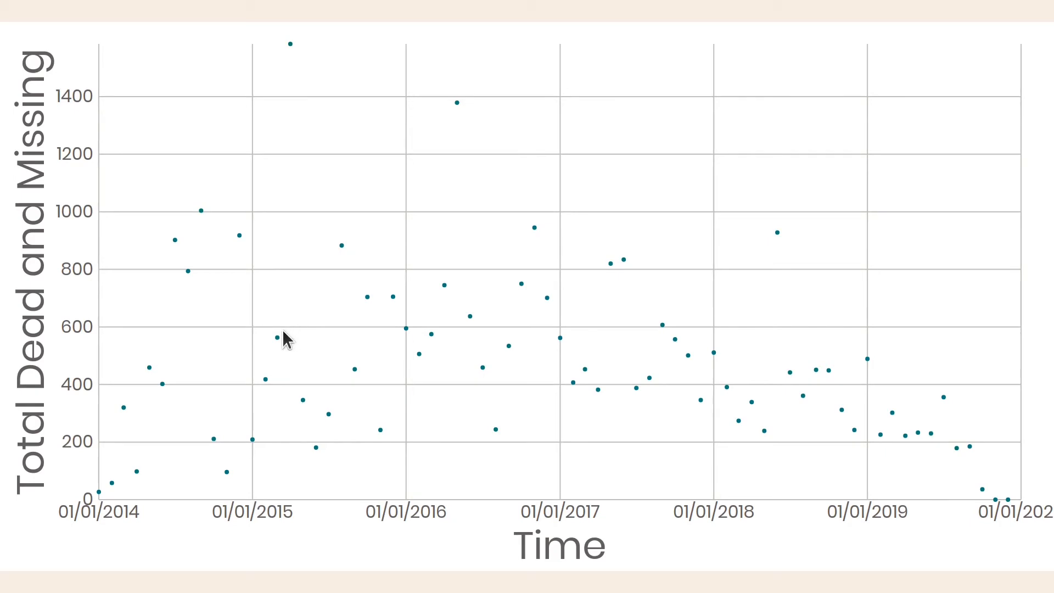
pyautogui.moveTo(1012, 282)
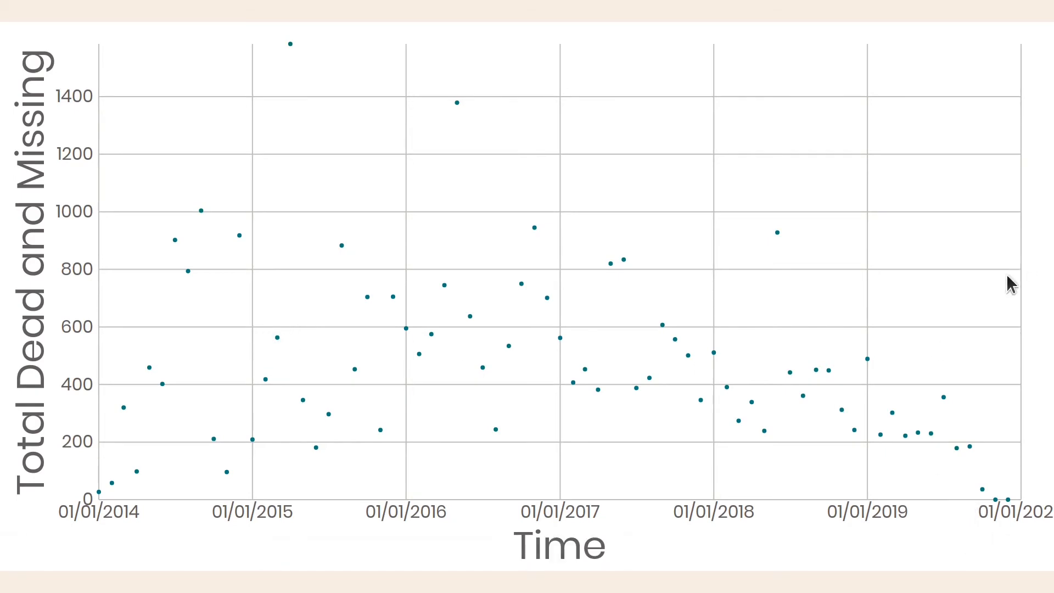
pyautogui.moveTo(865, 501)
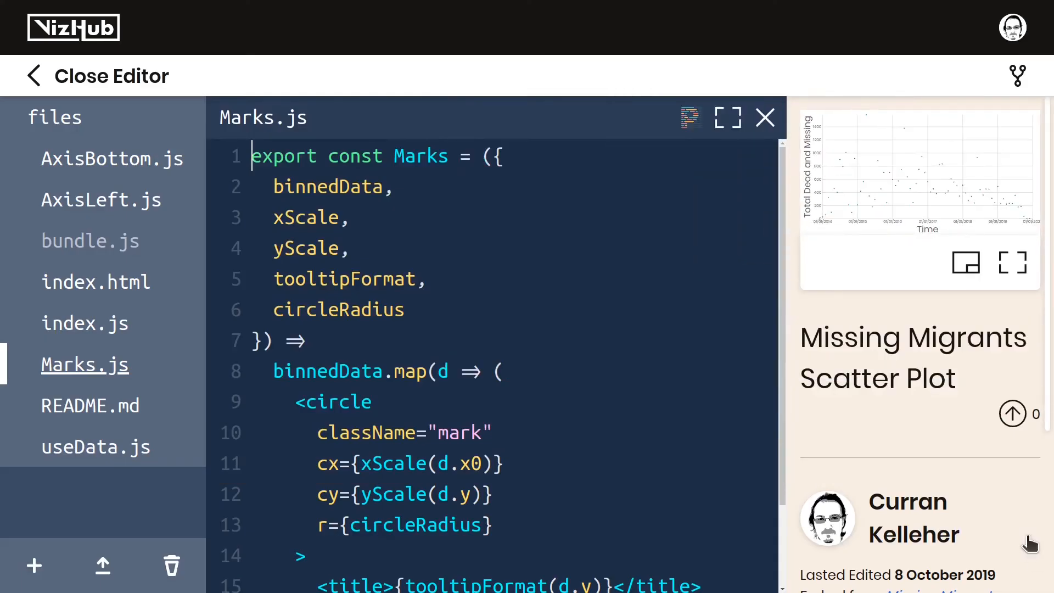
pyautogui.moveTo(548, 422)
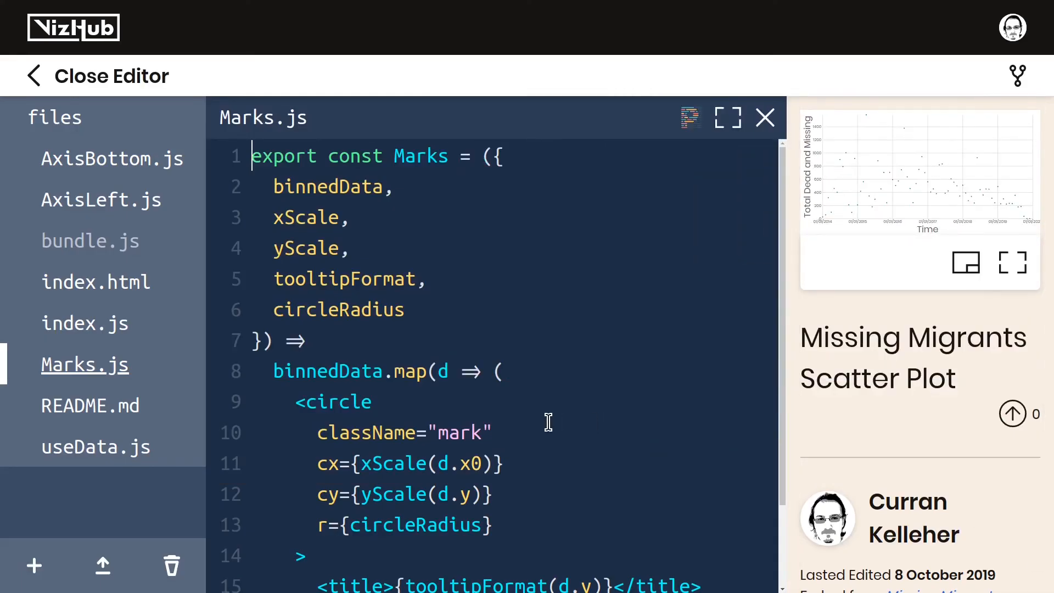
# Replace each circle with a rect at x0 and y, removing the circleRadius prop
pyautogui.scroll(-3)
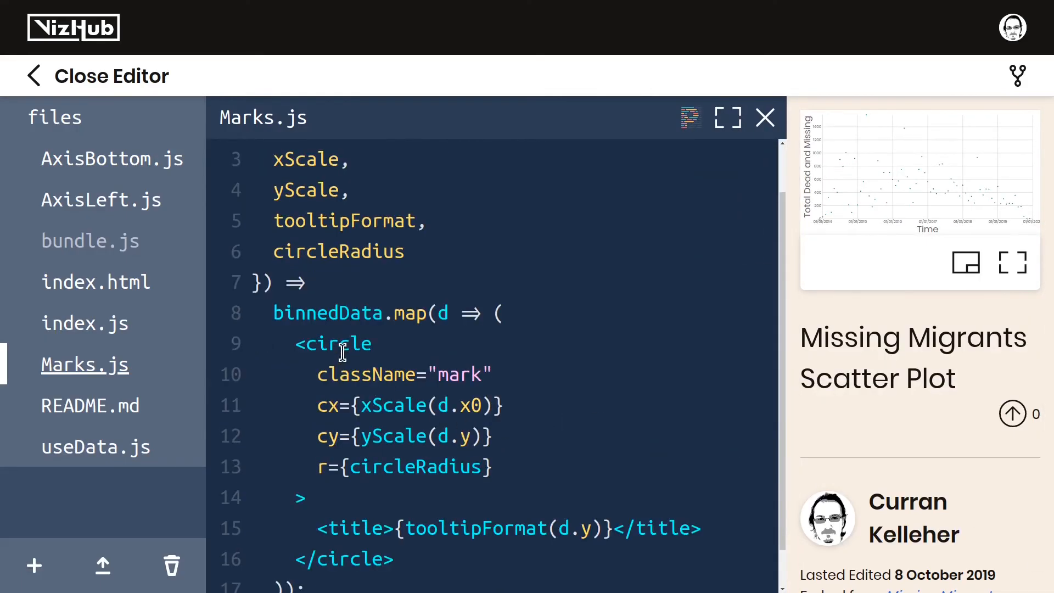
pyautogui.write('rect')
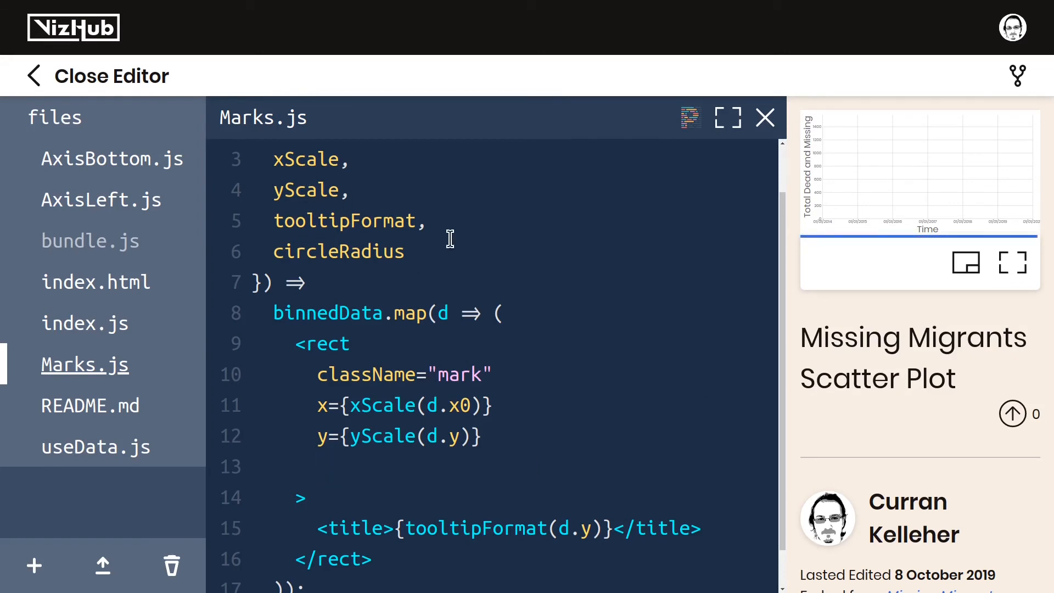
pyautogui.press('Backspace')
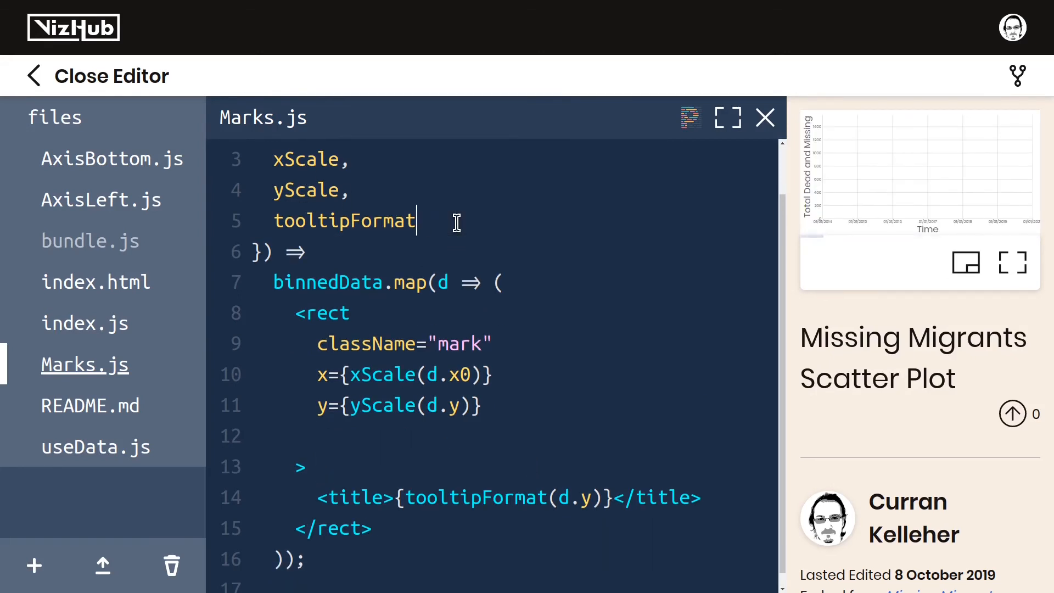
pyautogui.moveTo(311, 361)
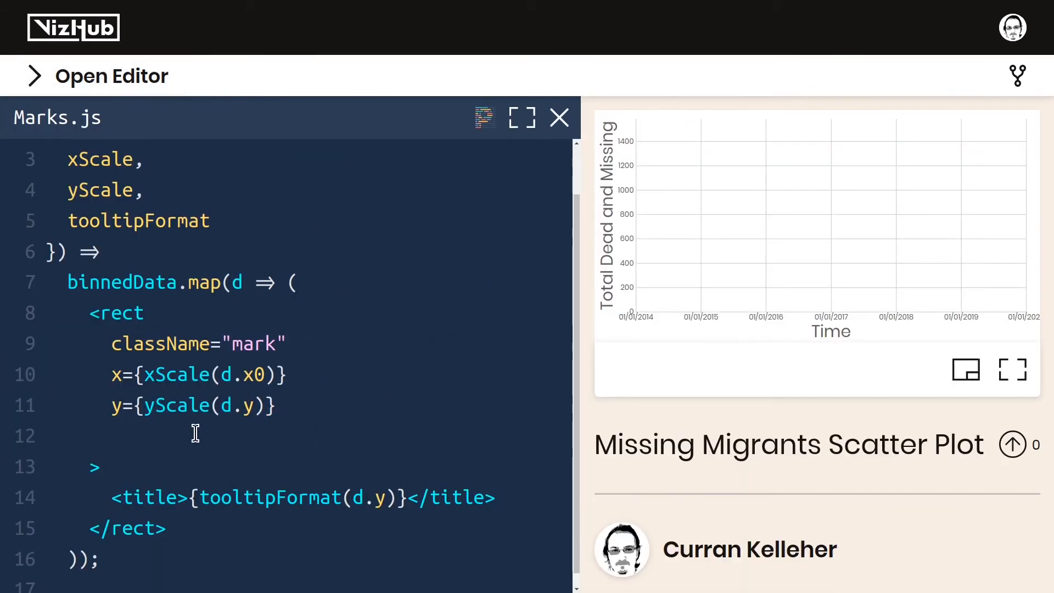
# Give each bar width xScale(d.x1) - xScale(d.x0)
pyautogui.write('width')
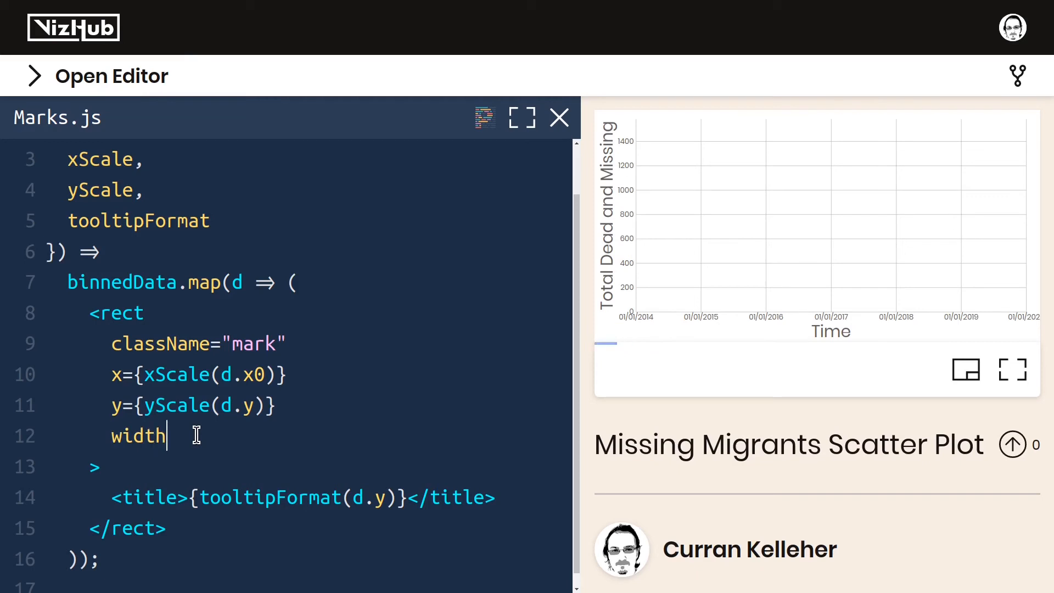
pyautogui.write('={}')
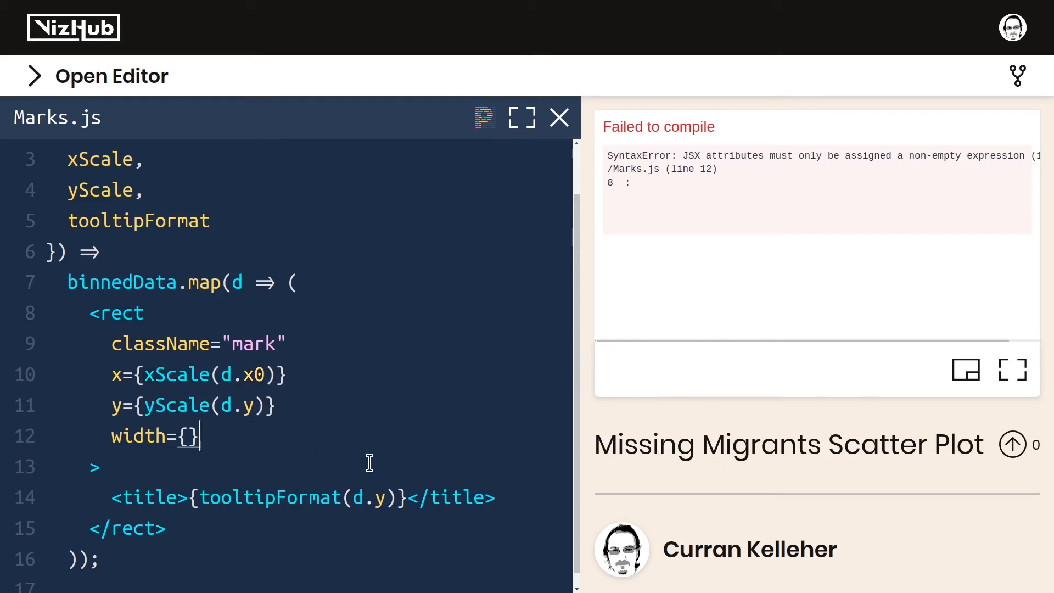
pyautogui.write('xScale(d.x0)')
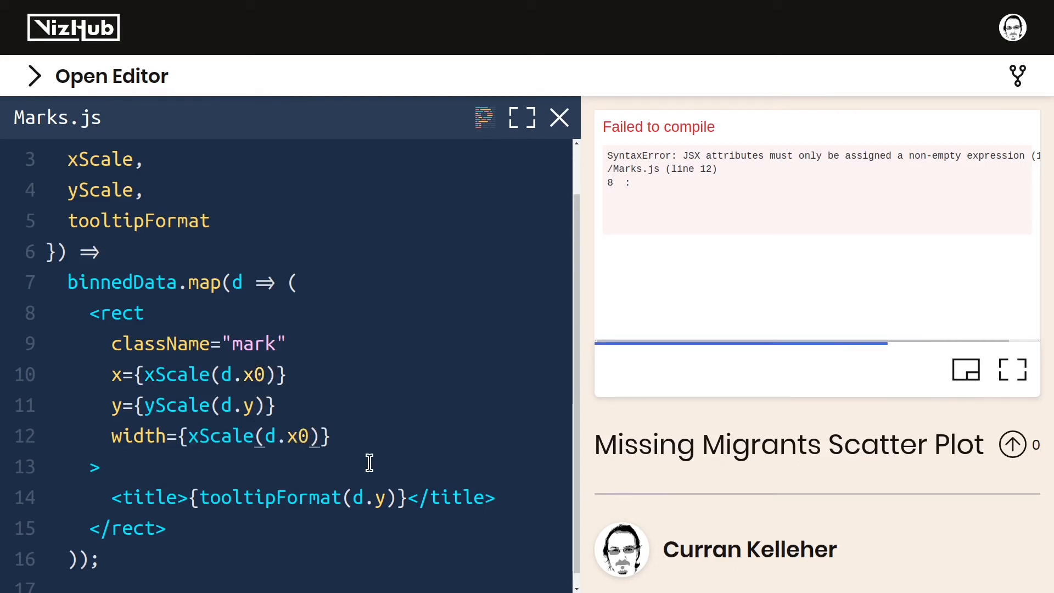
pyautogui.write('xScale(d.x0)')
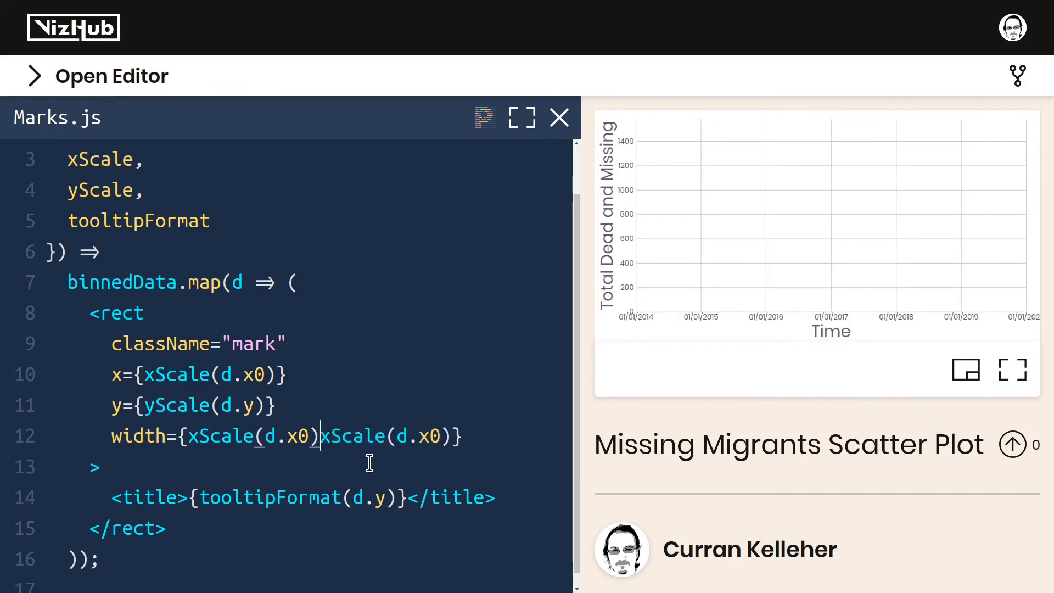
pyautogui.write('-')
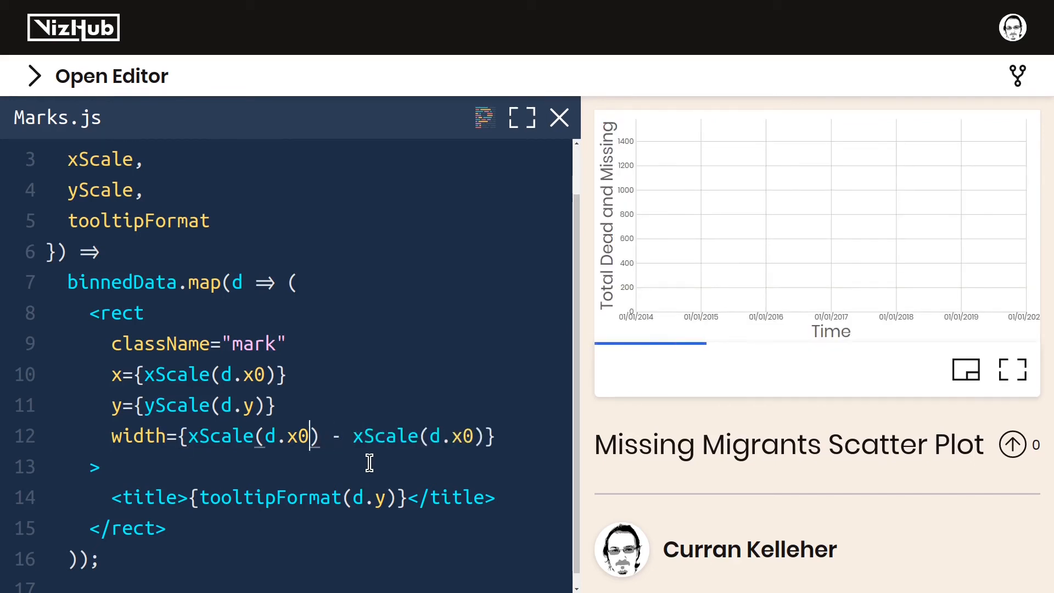
pyautogui.write('1')
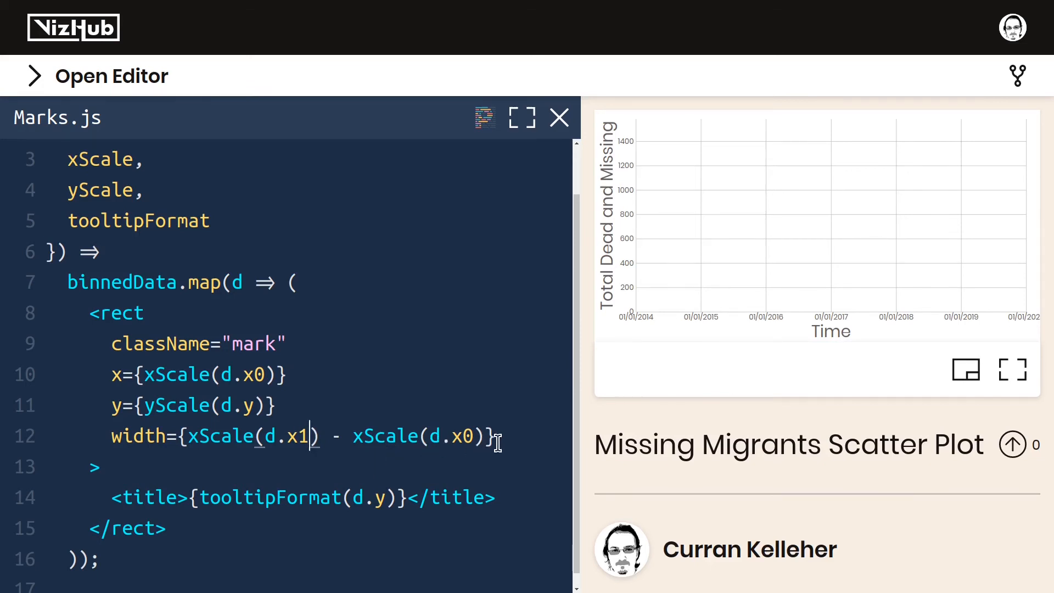
# Give each bar height innerHeight - yScale(d.y) and add innerHeight as a Marks prop
pyautogui.write('height=')
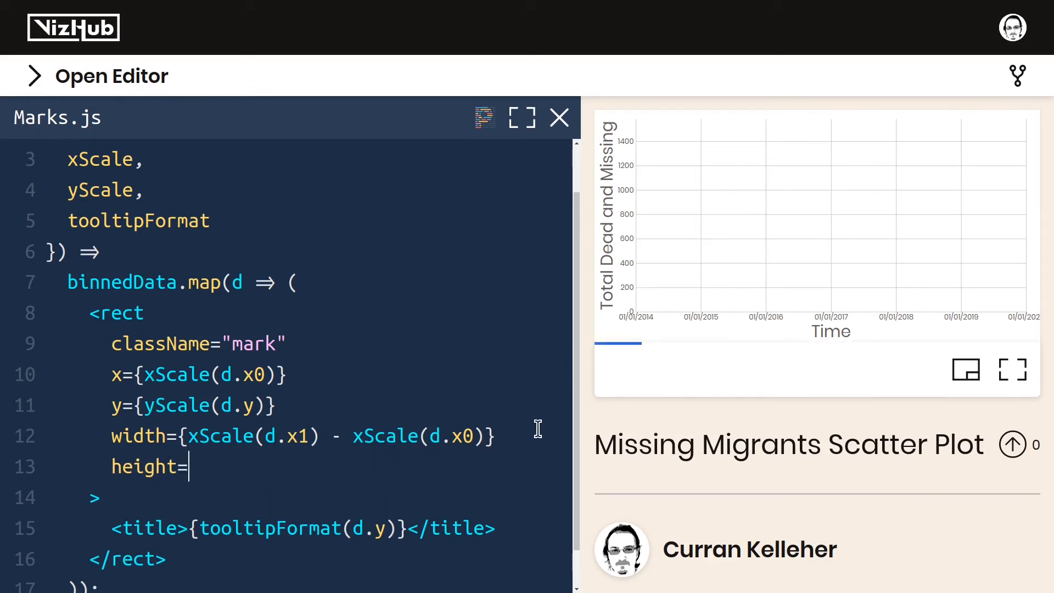
pyautogui.write('{}')
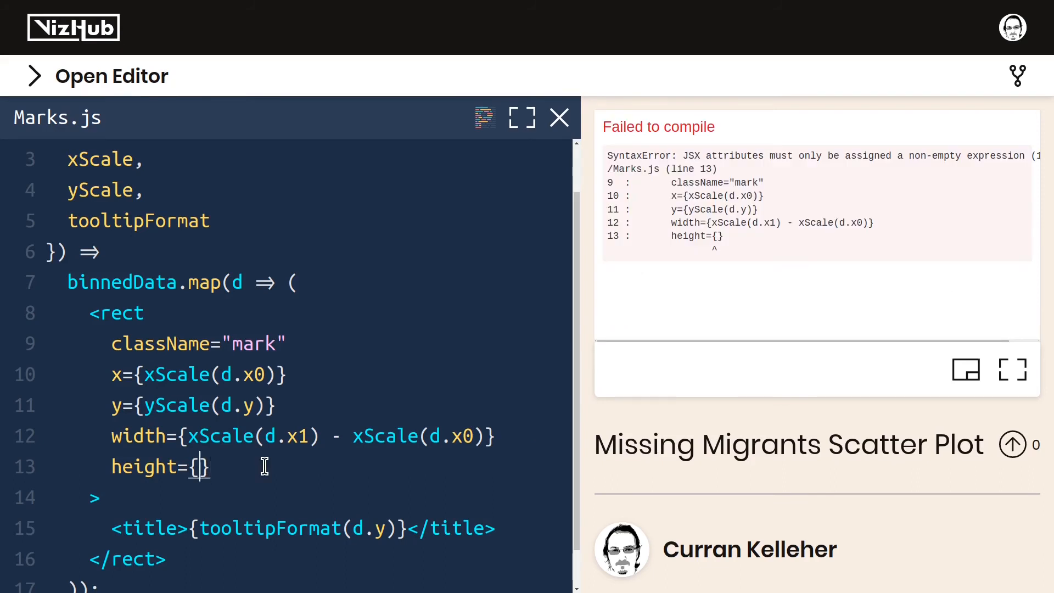
pyautogui.write('yScale(d.y)')
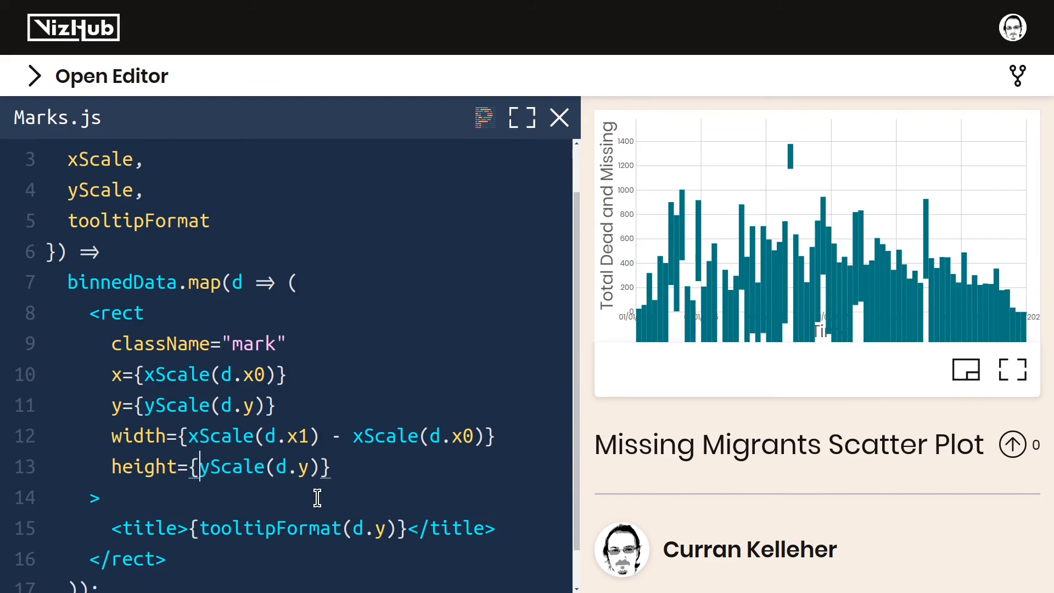
pyautogui.write('in')
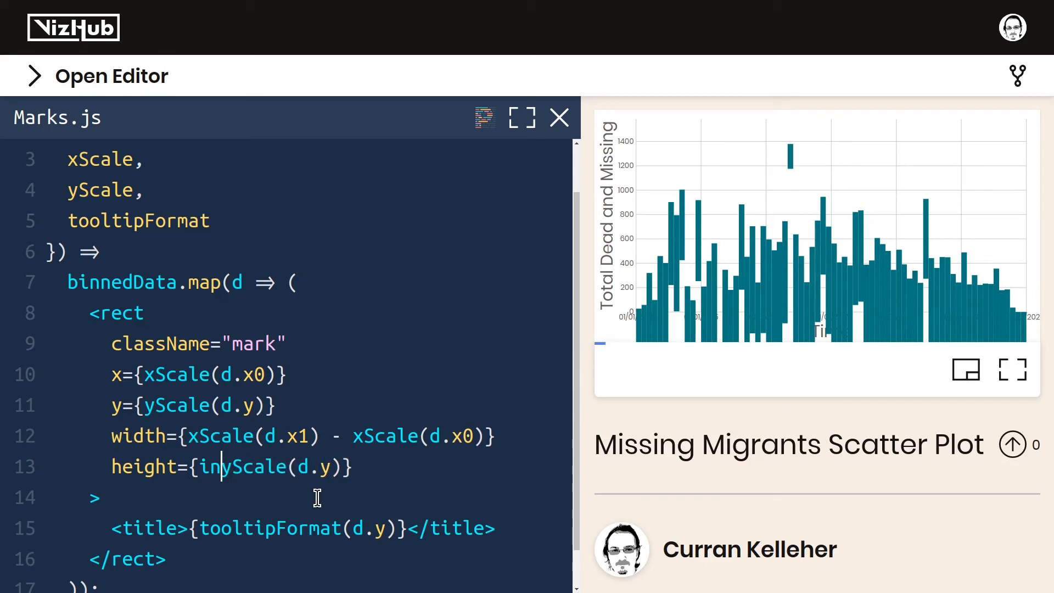
pyautogui.write('innerHeight -')
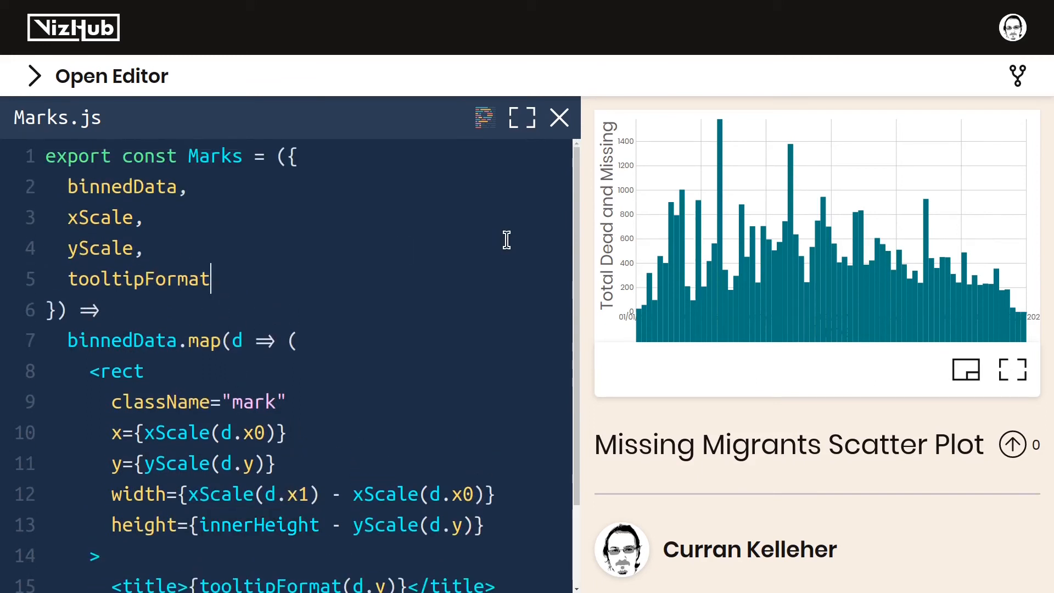
pyautogui.write(',')
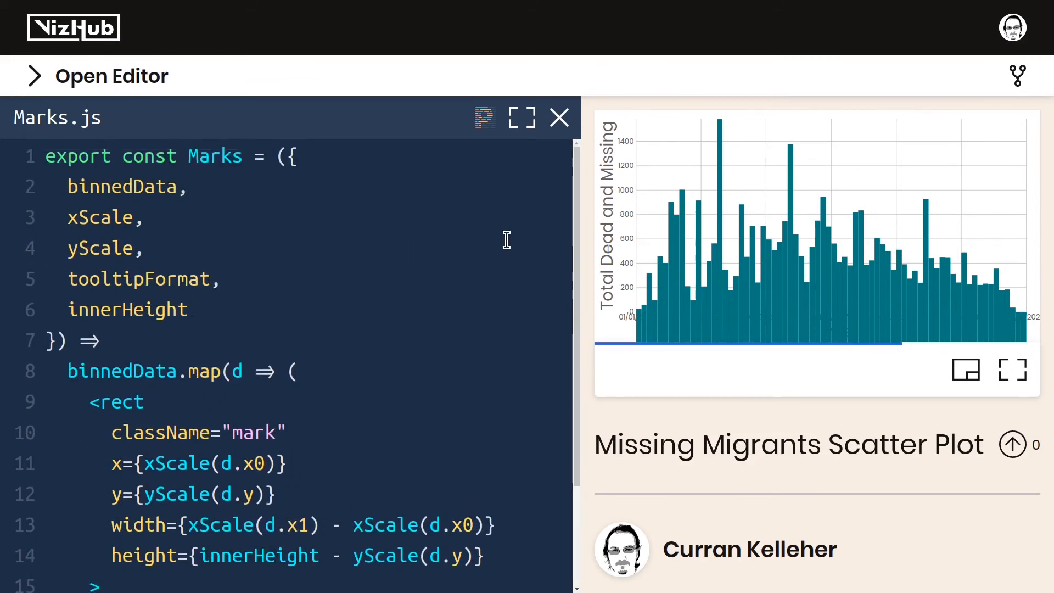
pyautogui.click(190, 310)
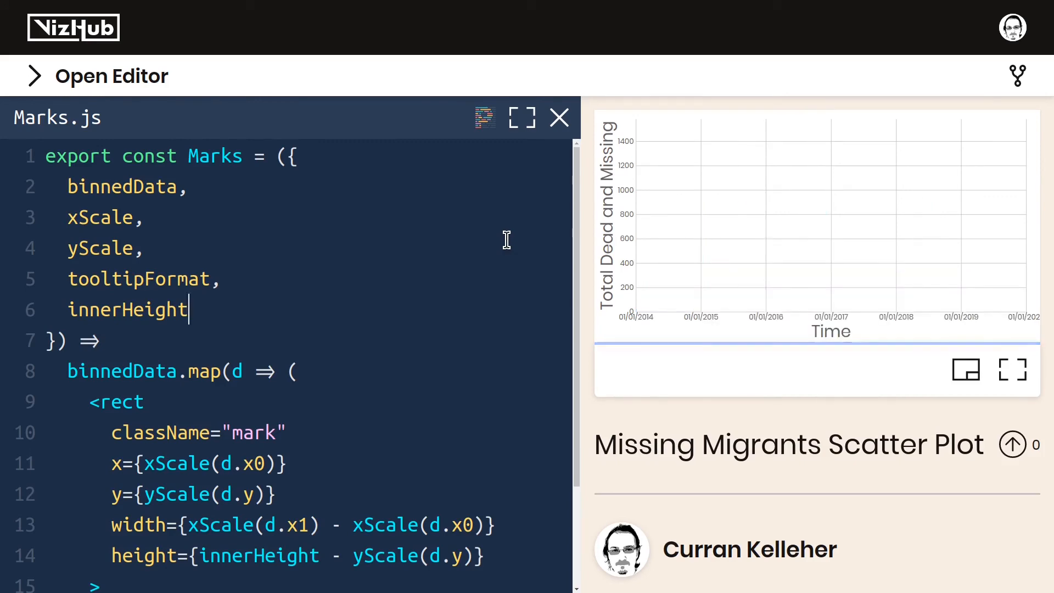
pyautogui.click(31, 76)
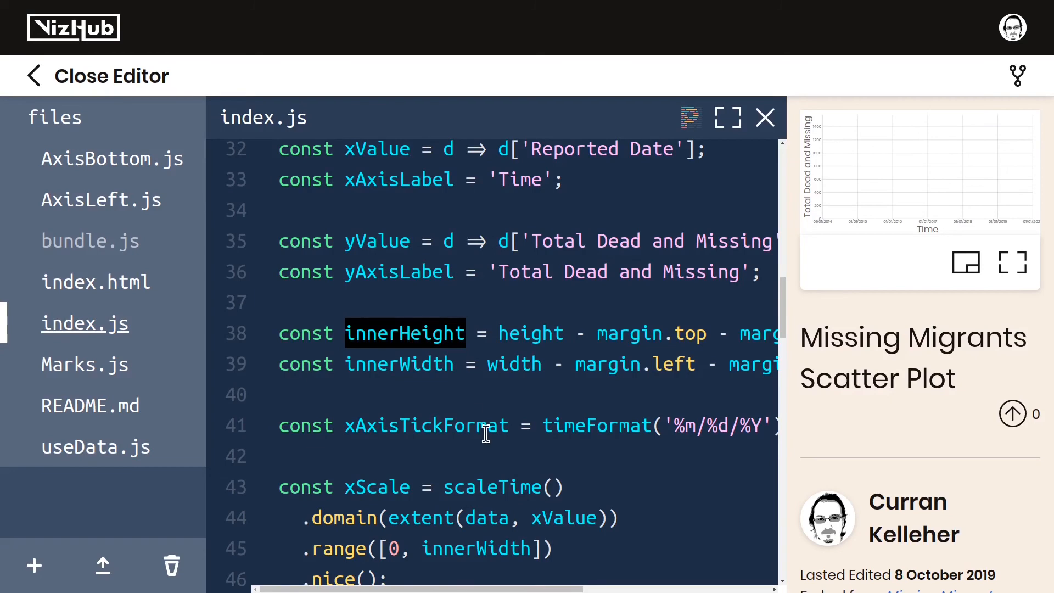
# Pass innerHeight={innerHeight} to Marks in index.js so the monthly bars render
pyautogui.scroll(-3)
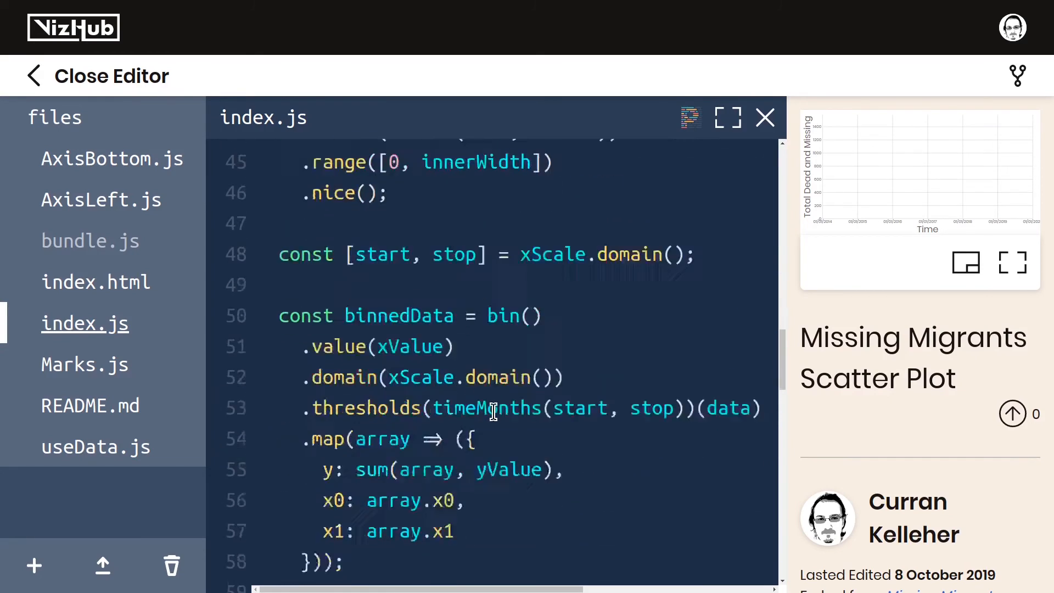
pyautogui.scroll(-3)
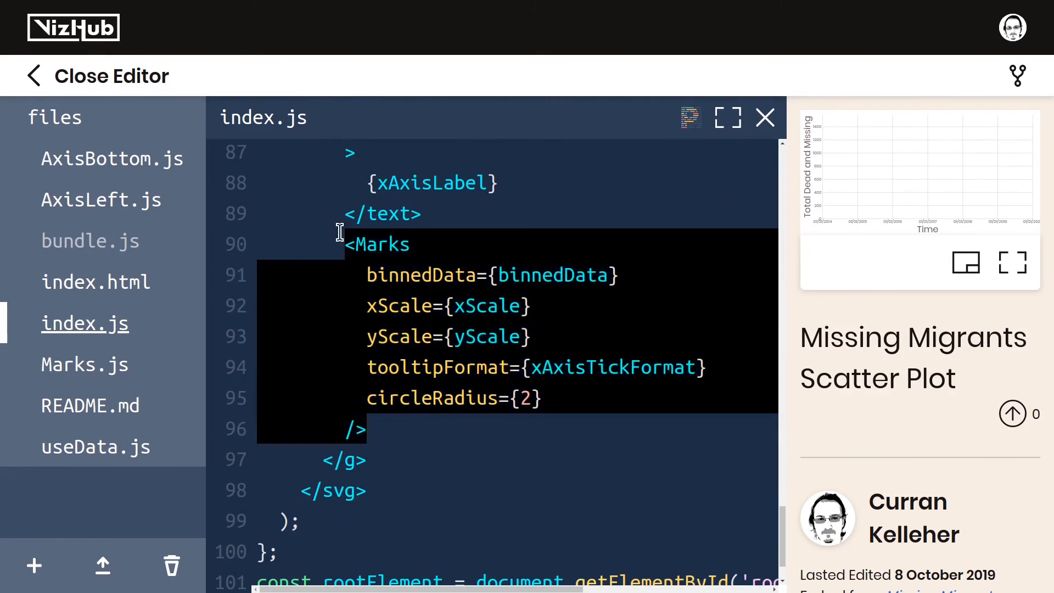
pyautogui.write('innerHeight')
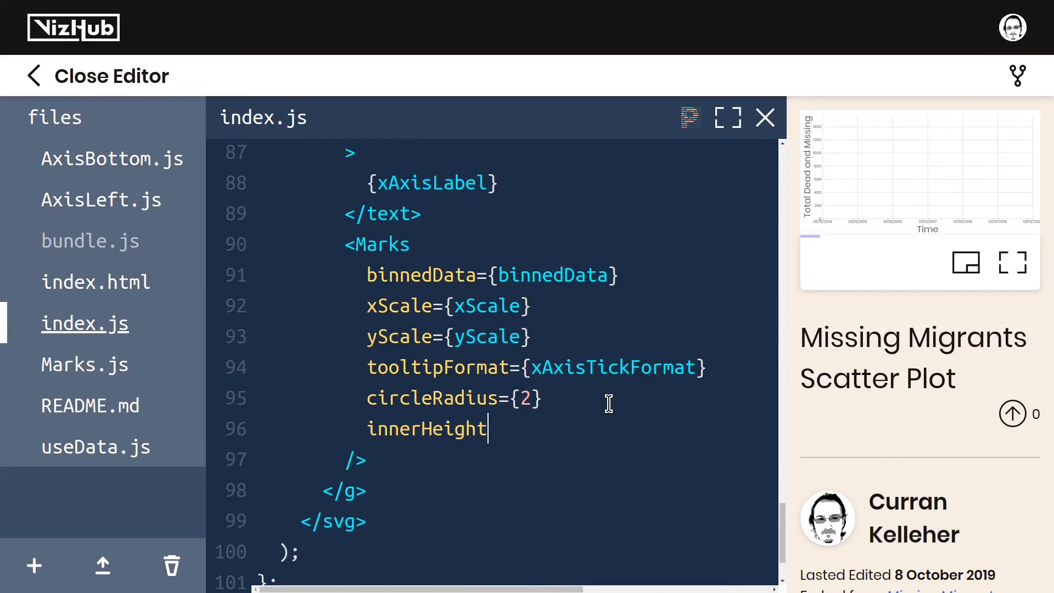
pyautogui.write('={innerHeight}')
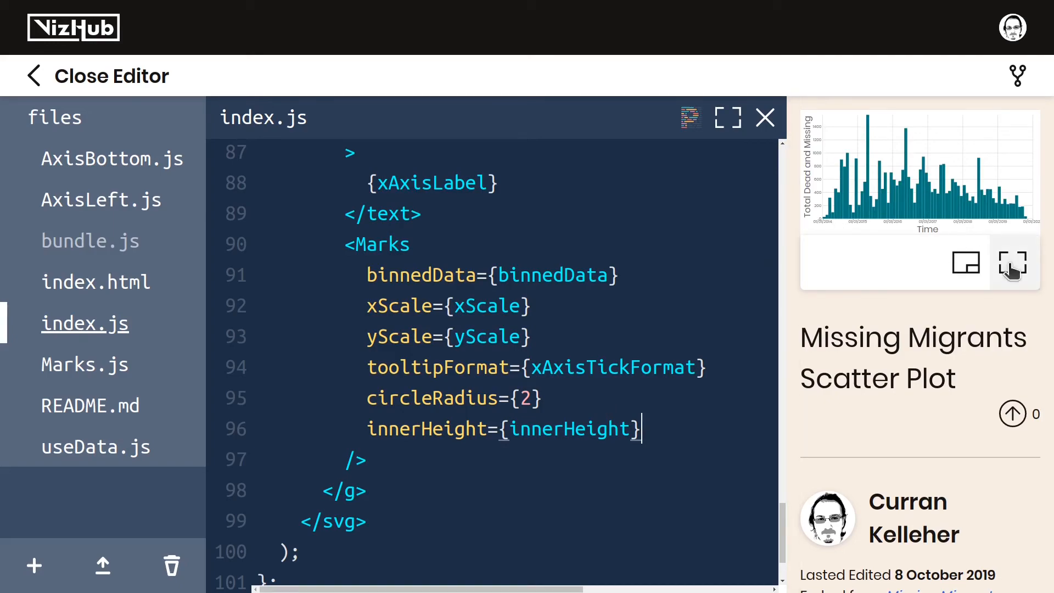
pyautogui.click(1011, 262)
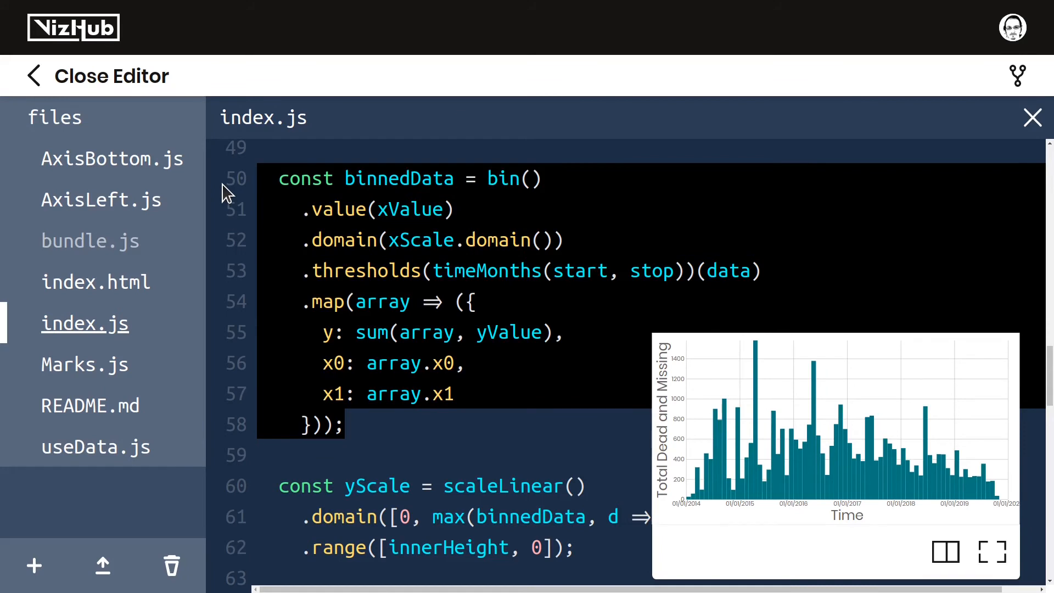
pyautogui.moveTo(478, 178)
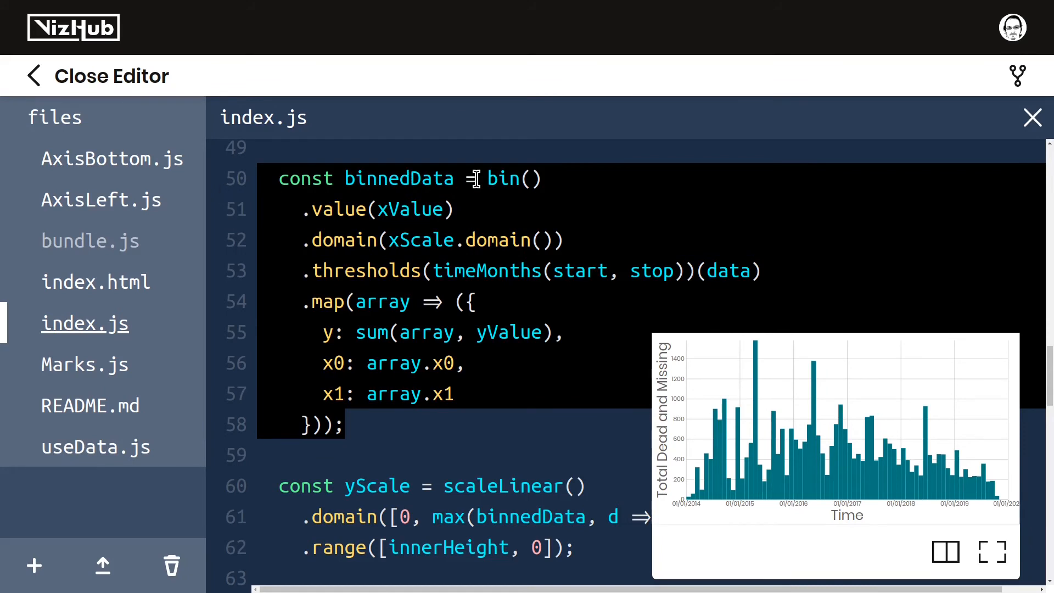
pyautogui.doubleClick(502, 177)
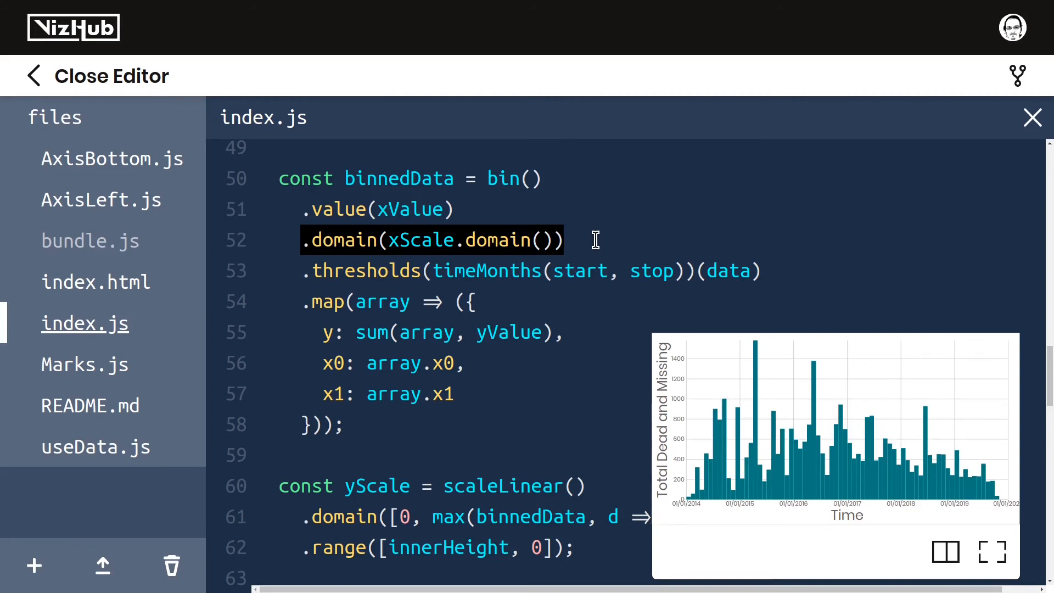
pyautogui.click(693, 271)
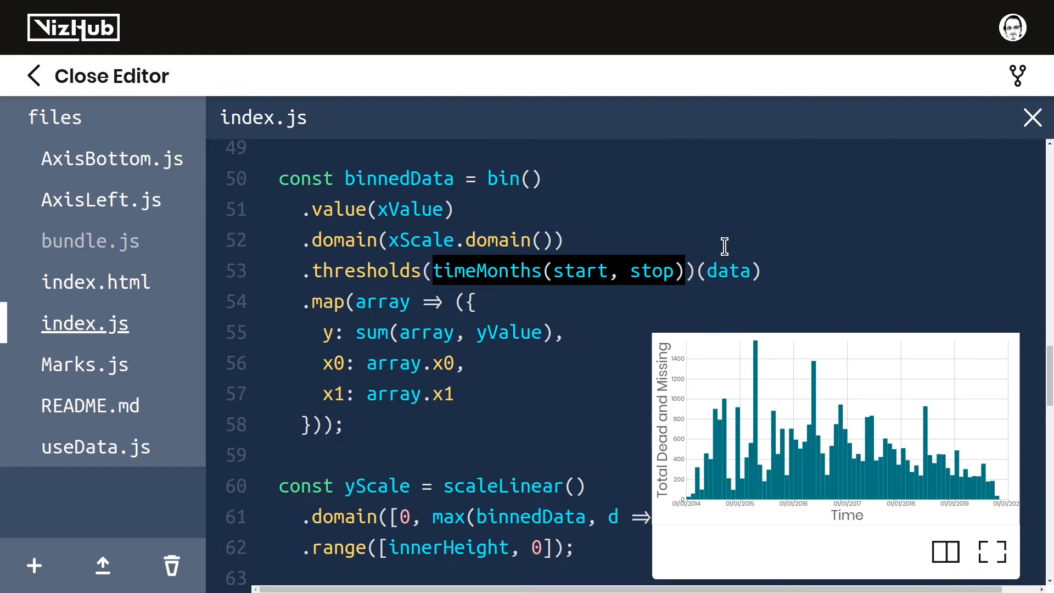
pyautogui.scroll(3)
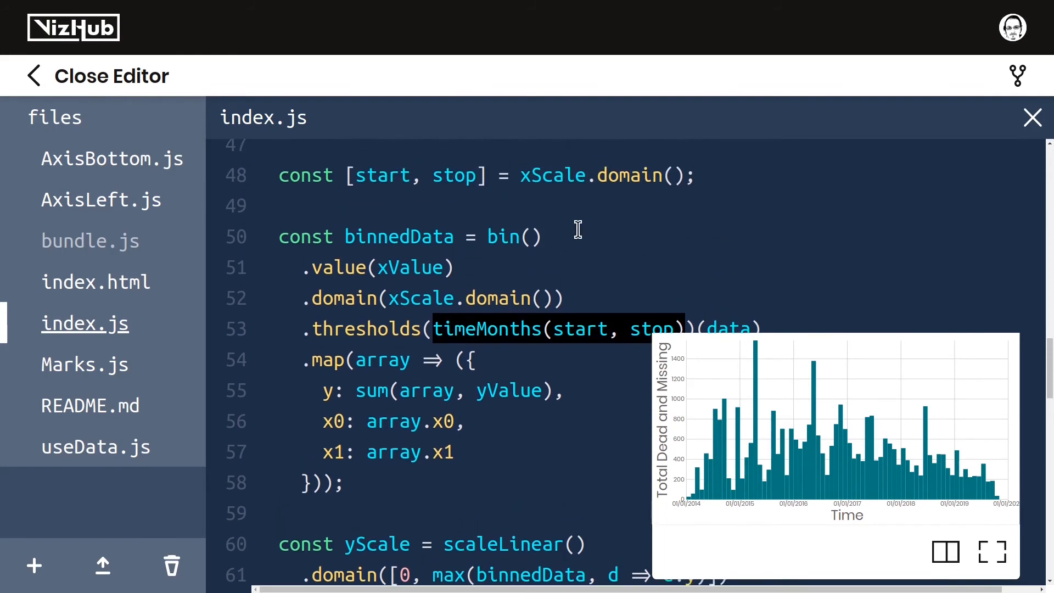
pyautogui.moveTo(410, 184)
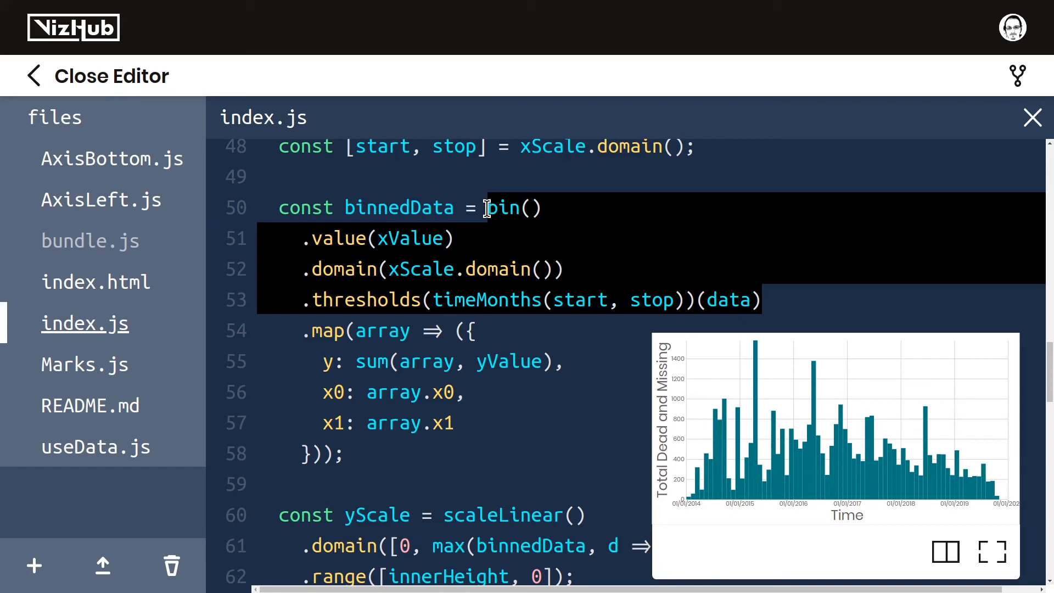
pyautogui.click(367, 460)
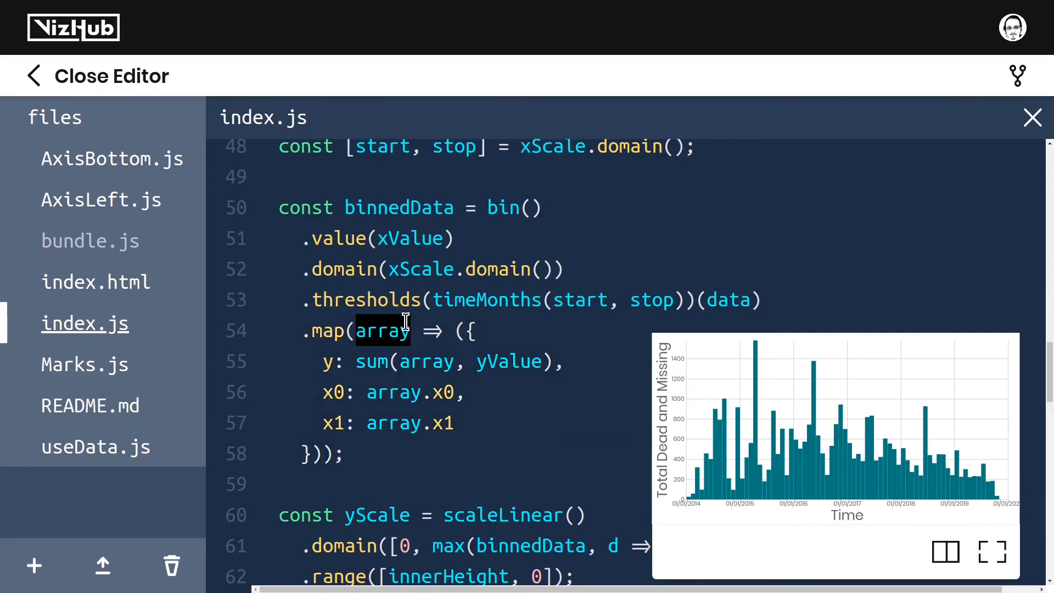
pyautogui.moveTo(462, 314)
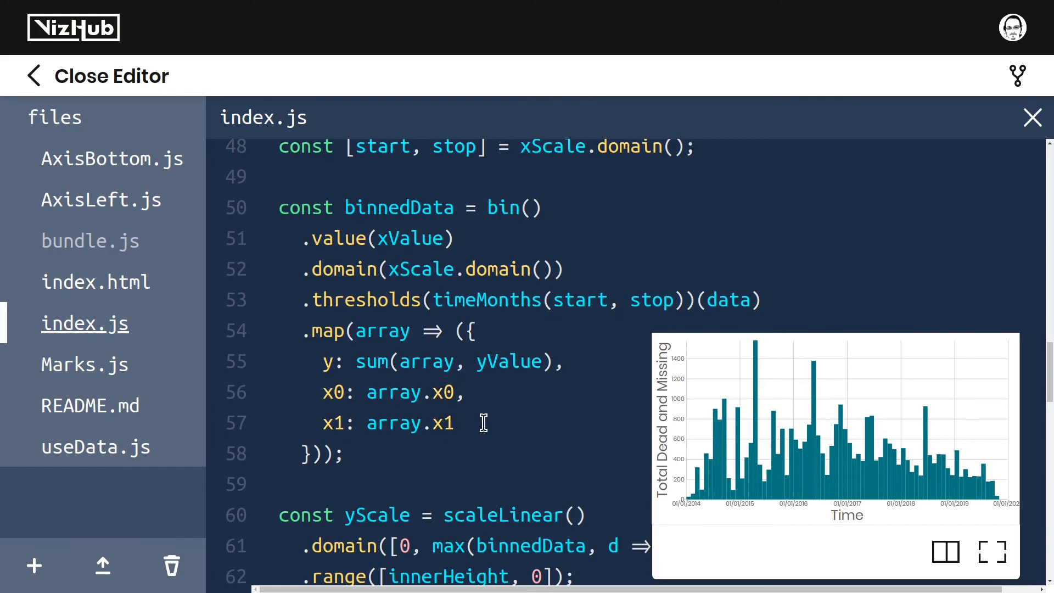
pyautogui.doubleClick(514, 208)
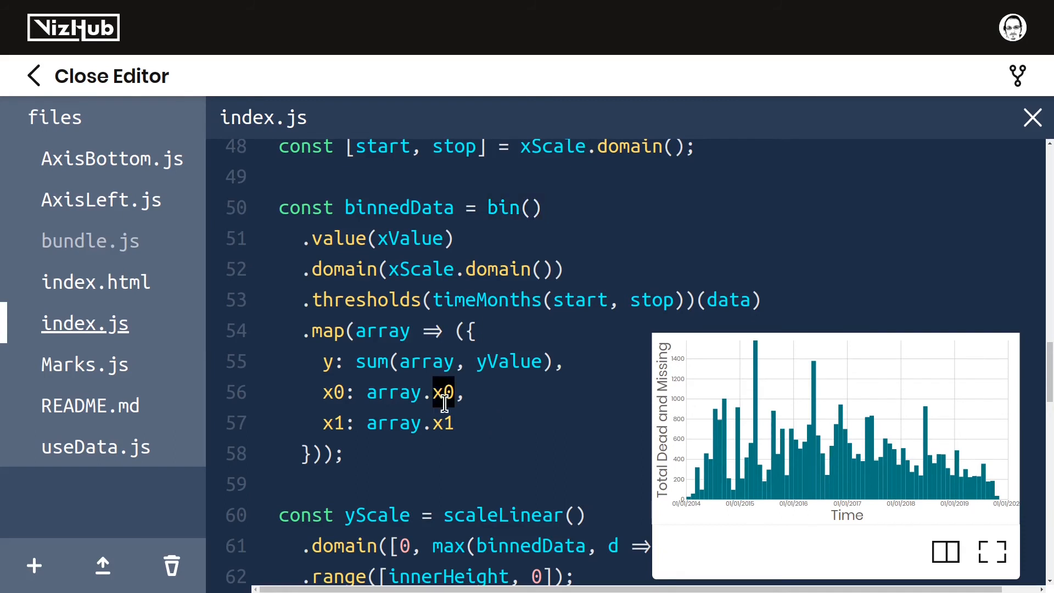
pyautogui.click(479, 424)
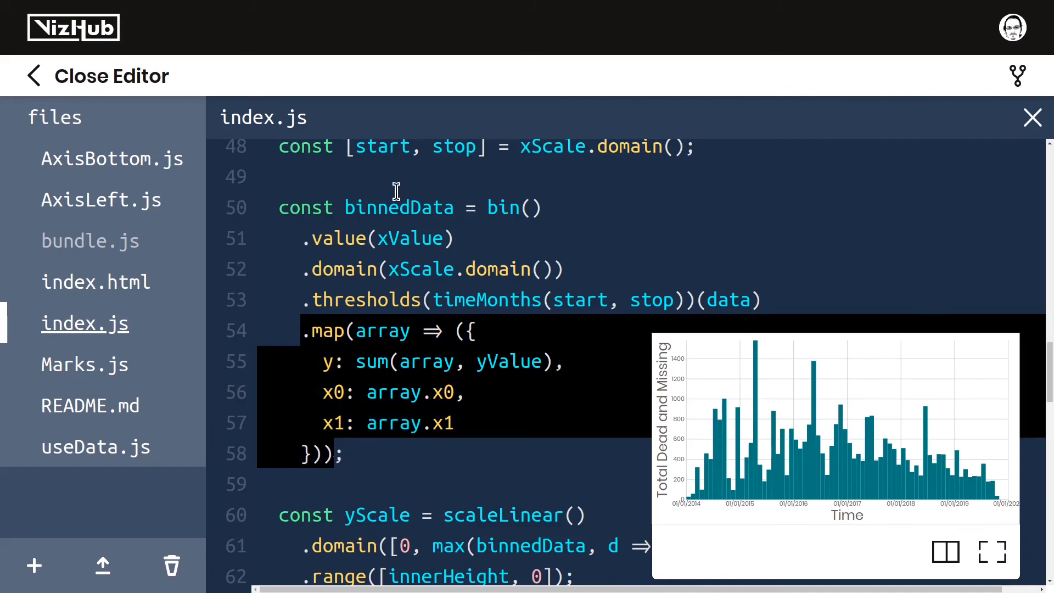
pyautogui.doubleClick(399, 208)
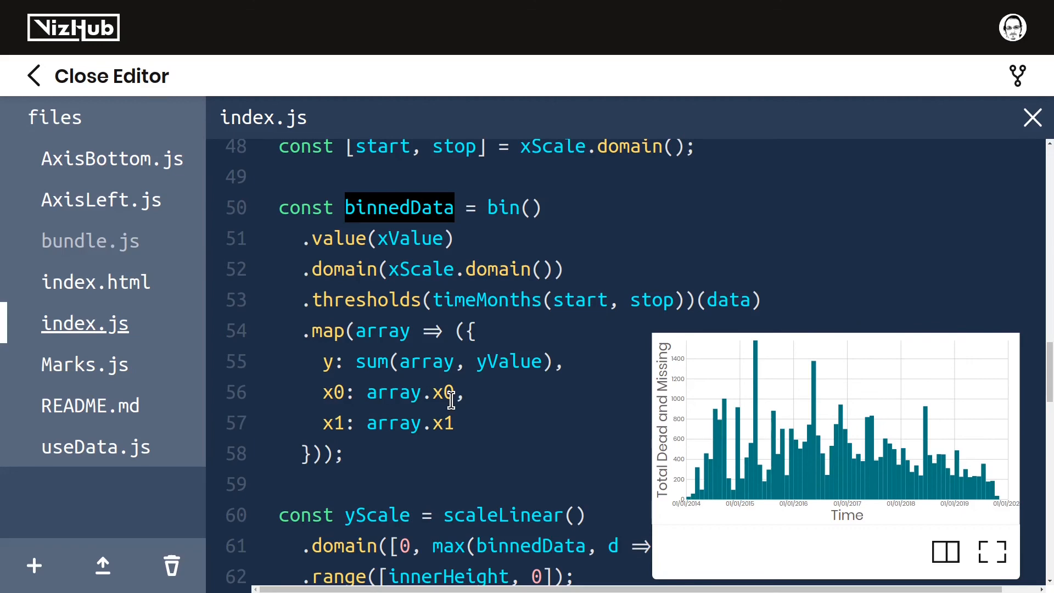
pyautogui.scroll(-3)
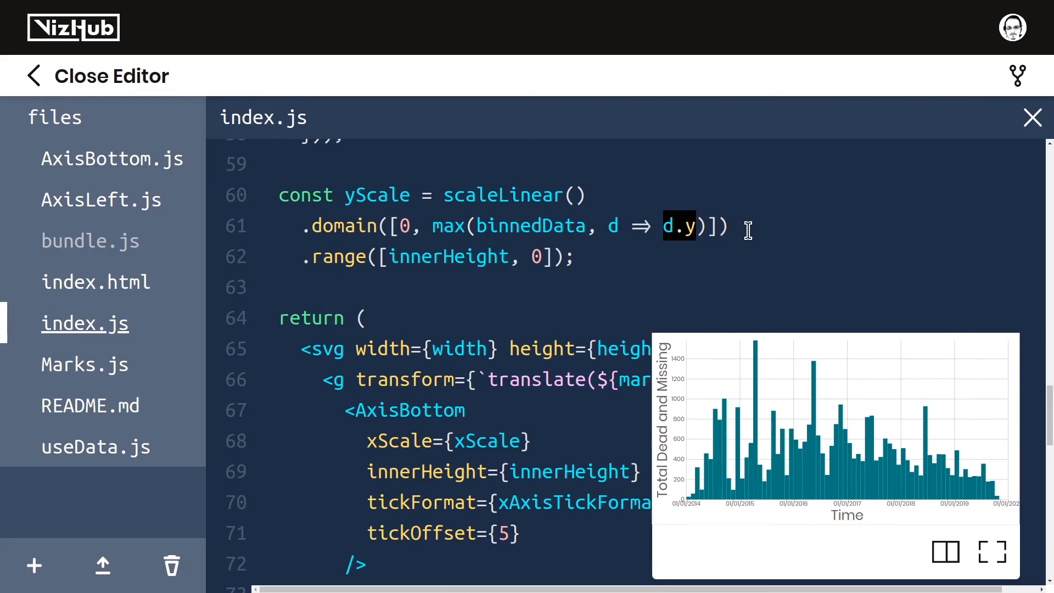
pyautogui.scroll(-3)
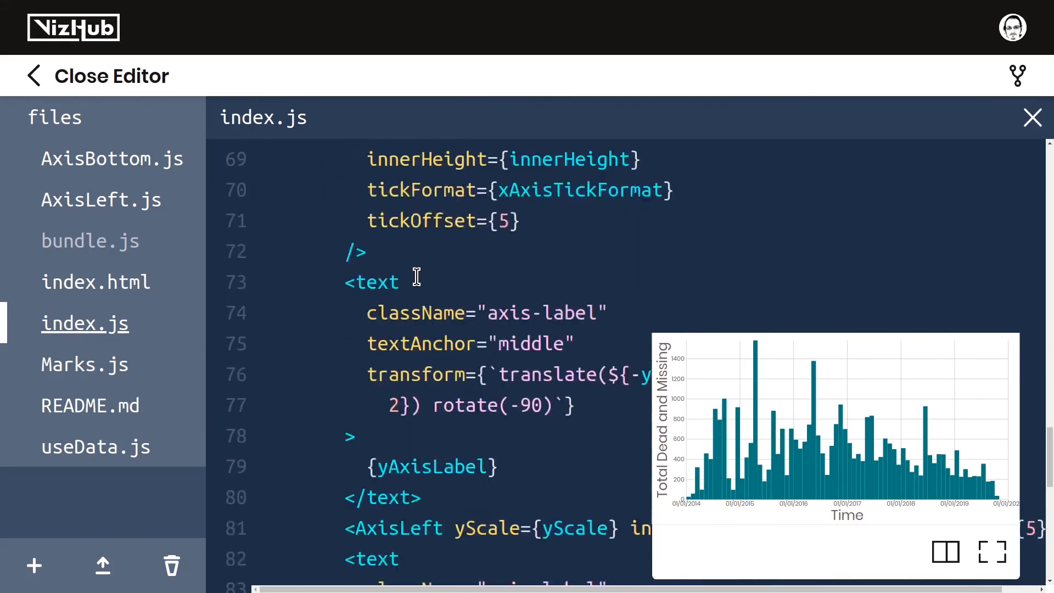
pyautogui.scroll(-3)
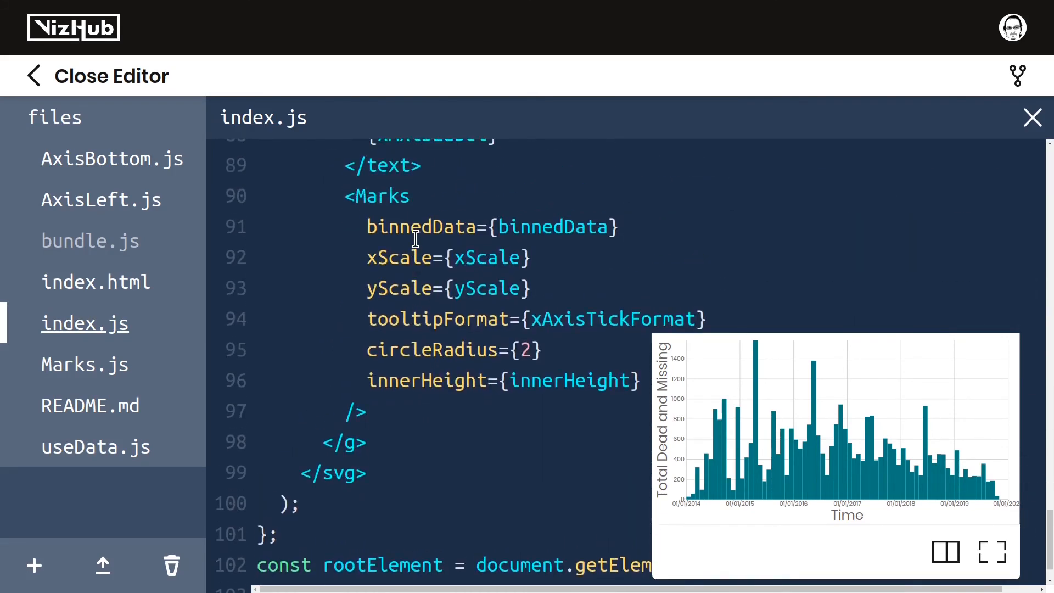
pyautogui.doubleClick(420, 226)
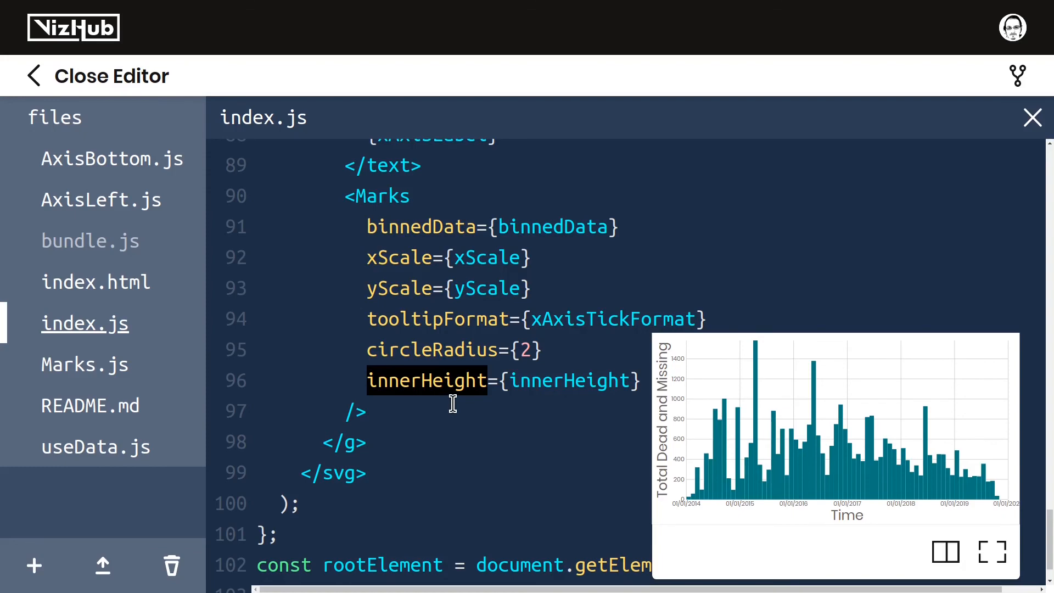
pyautogui.moveTo(77, 373)
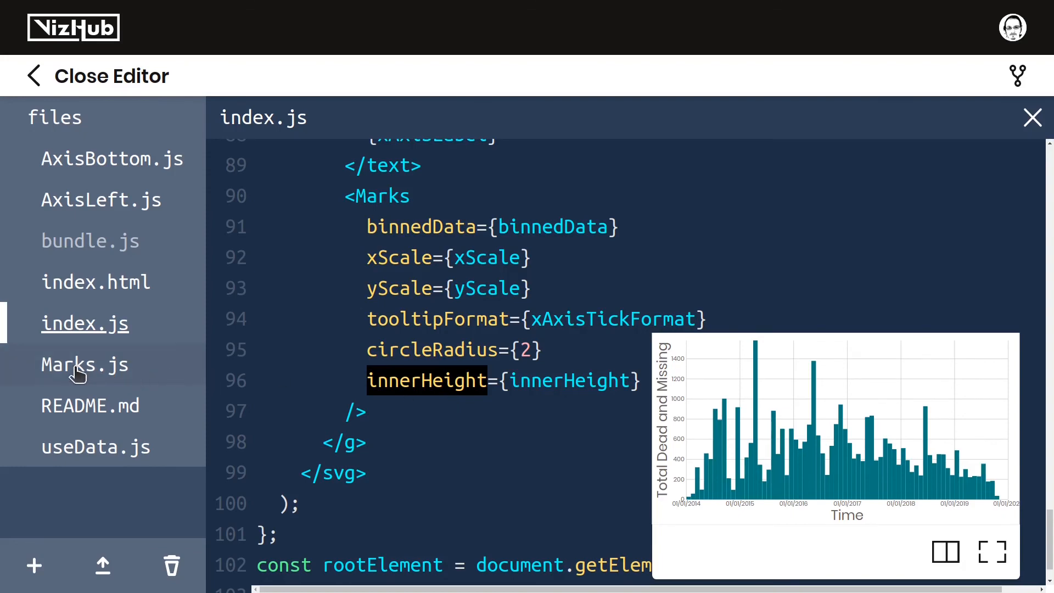
# Review Marks.js and select the tooltipFormat(d.y) call inside each bar's title
pyautogui.click(84, 365)
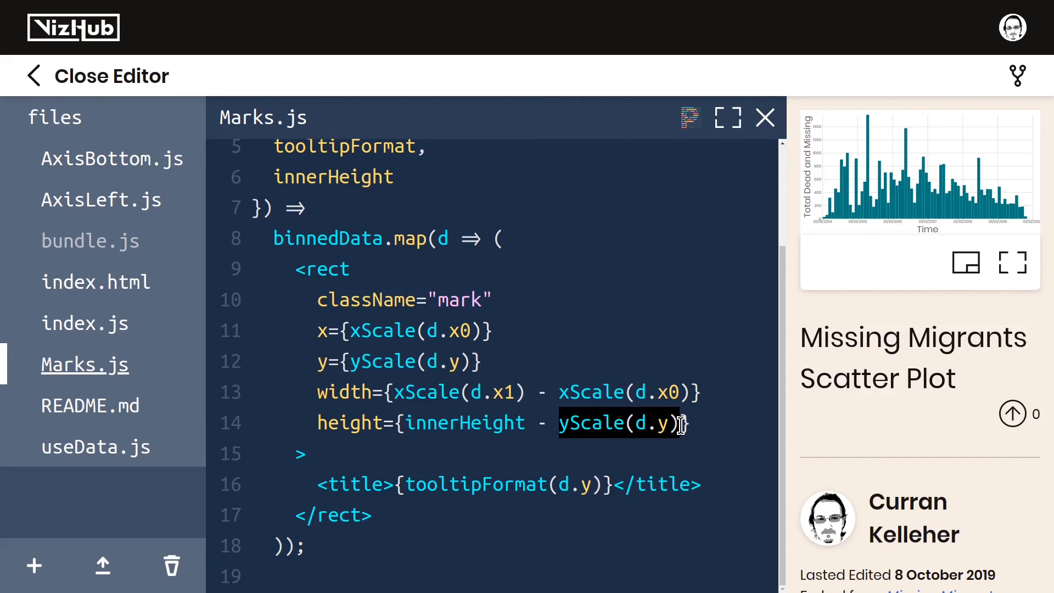
pyautogui.click(316, 484)
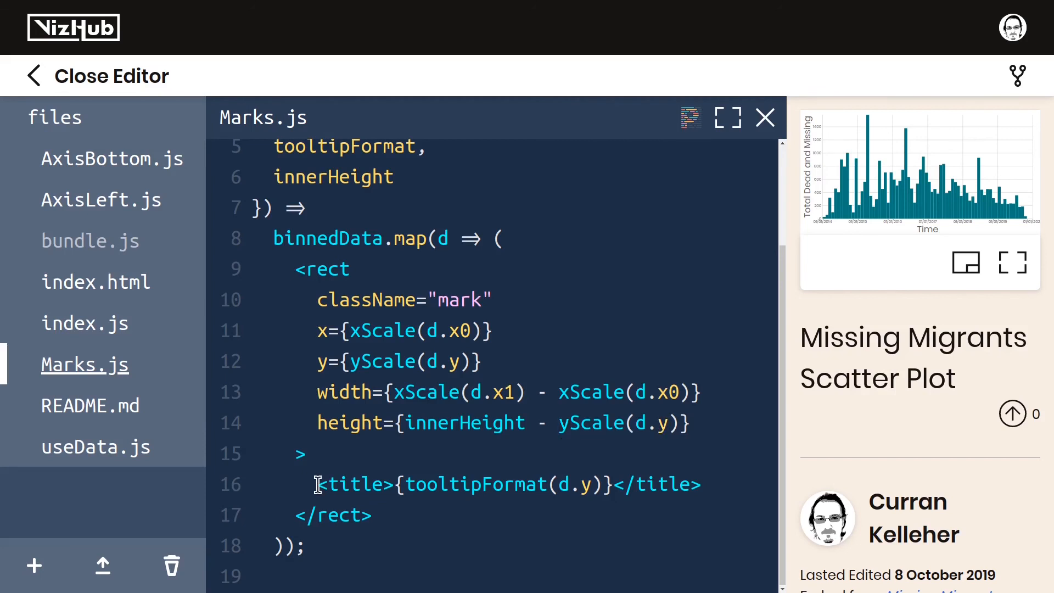
pyautogui.tripleClick(507, 485)
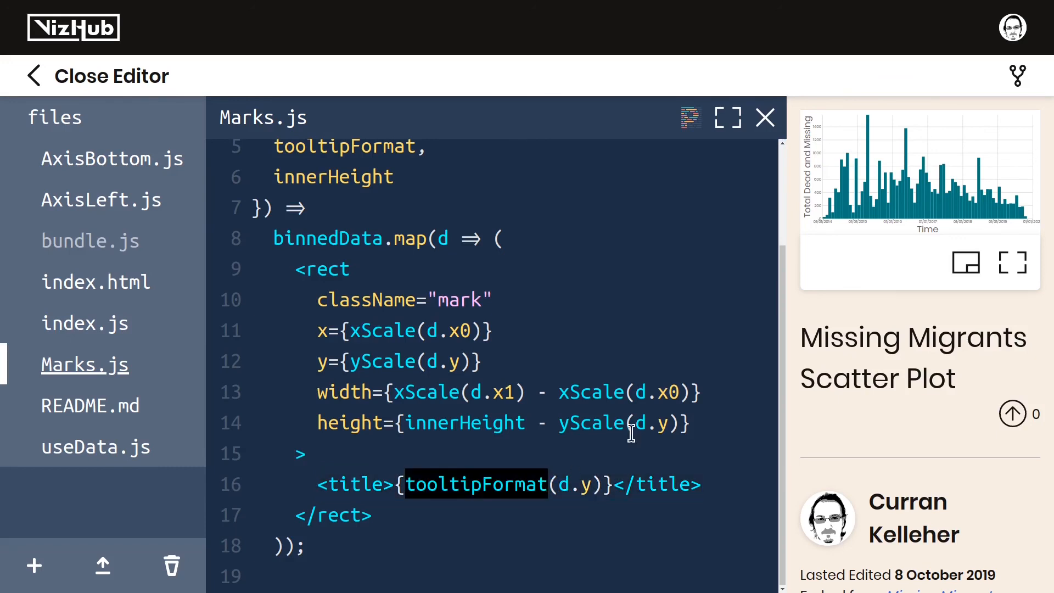
pyautogui.moveTo(904, 209)
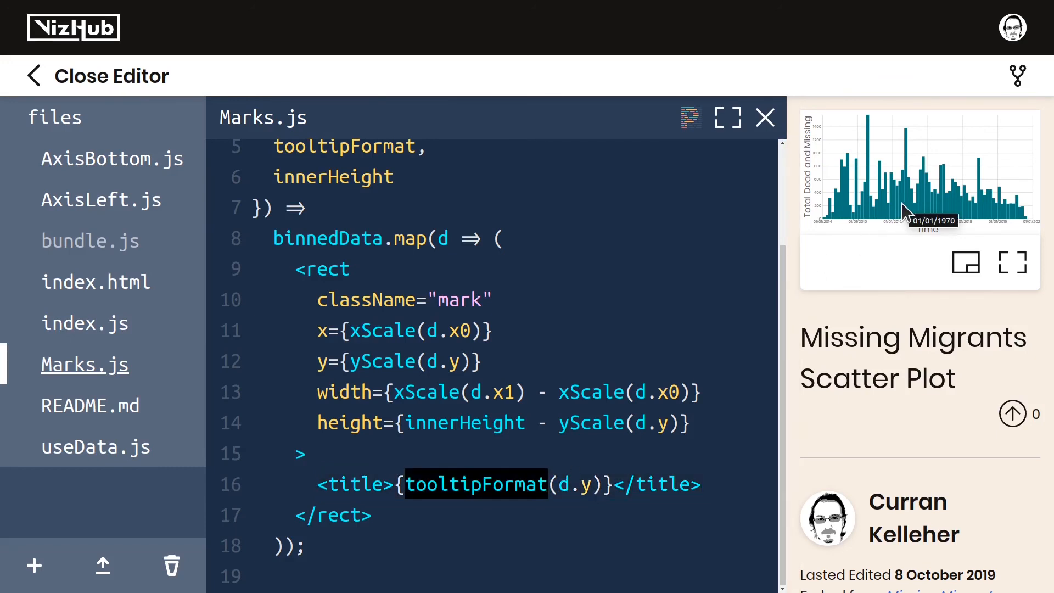
pyautogui.moveTo(906, 208)
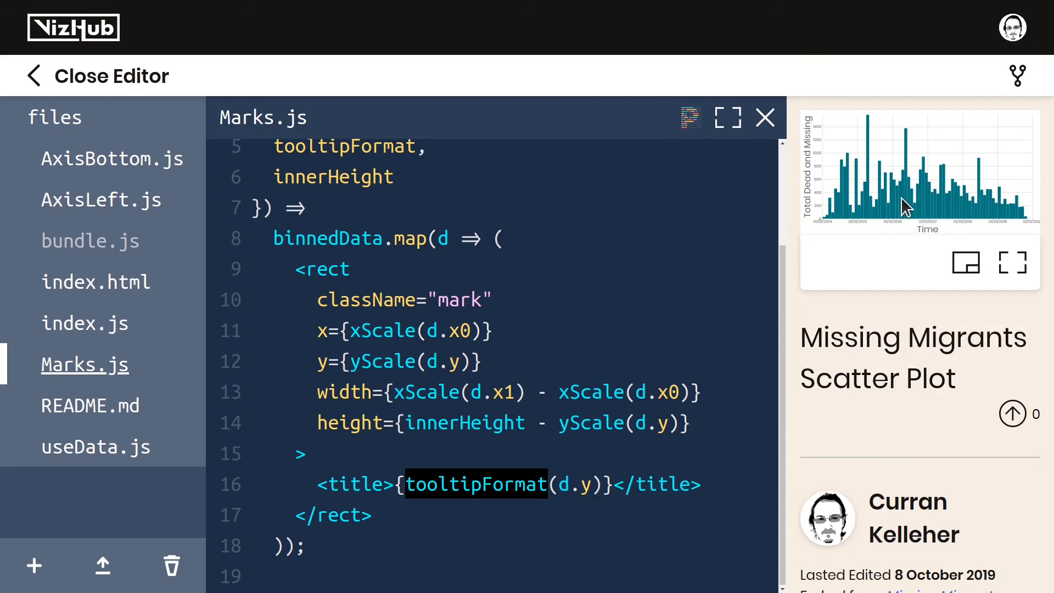
pyautogui.moveTo(904, 208)
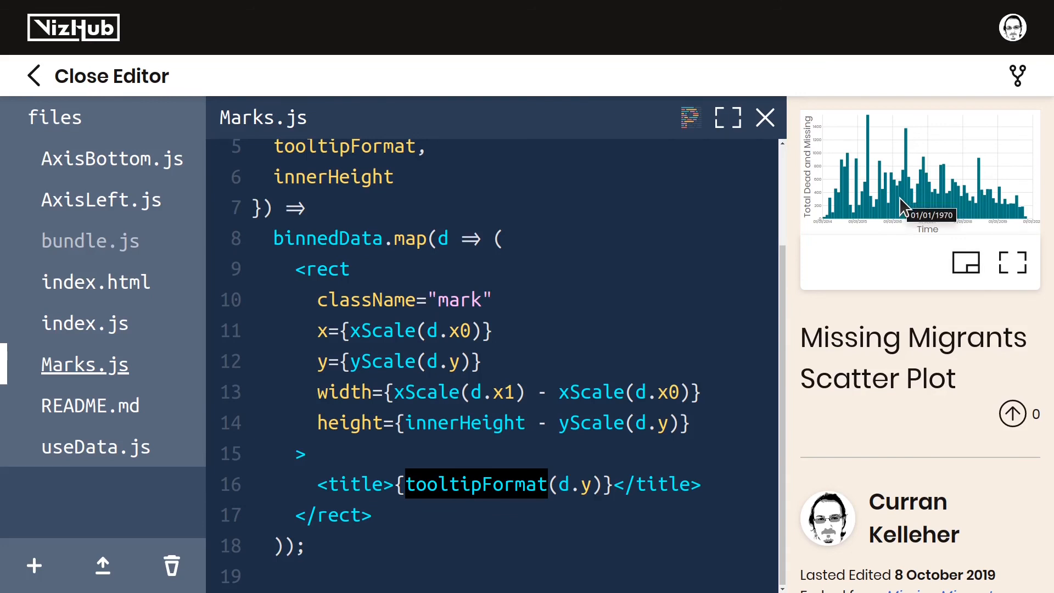
pyautogui.moveTo(85, 323)
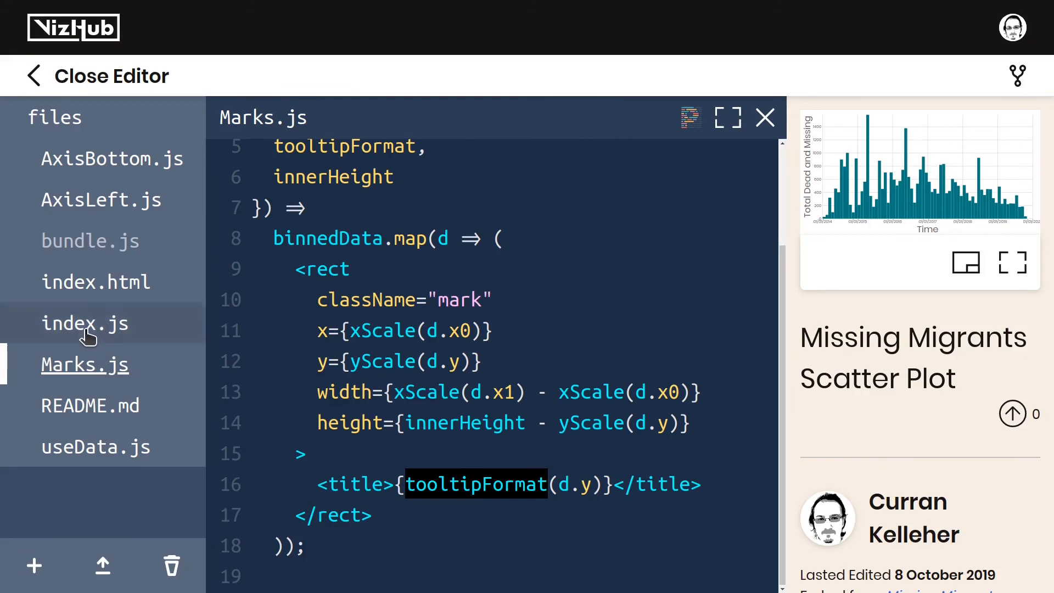
# In index.js, pass tooltipFormat={d => d} to Marks instead of xAxisTickFormat
pyautogui.click(84, 323)
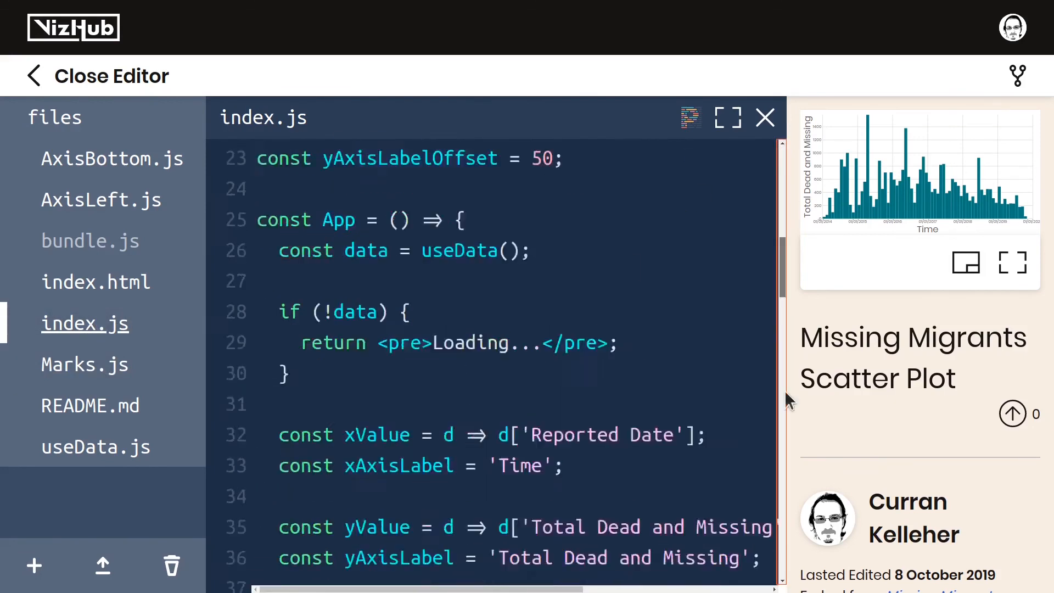
pyautogui.scroll(-3)
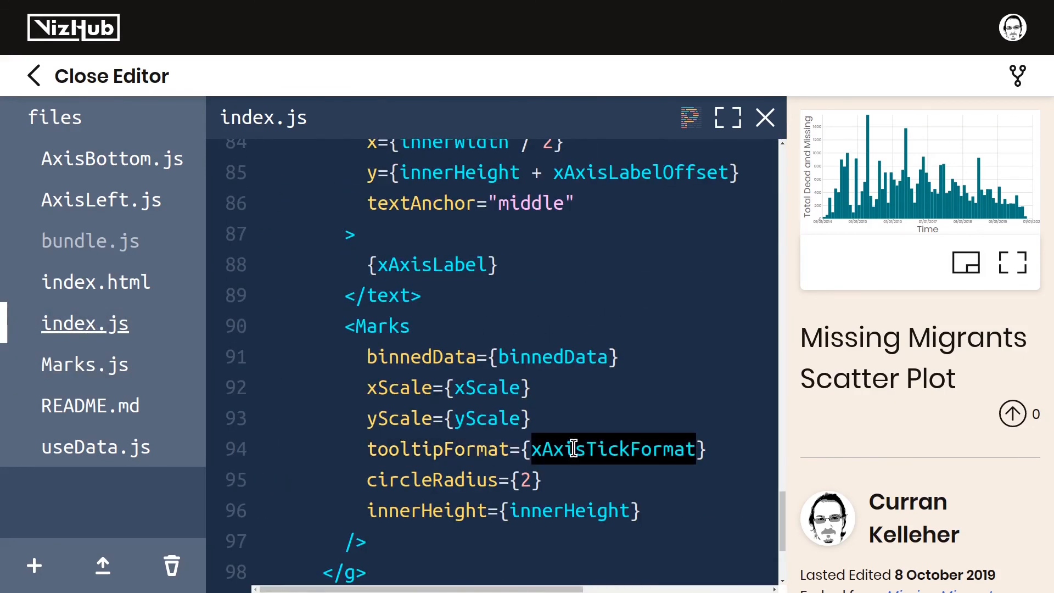
pyautogui.moveTo(695, 411)
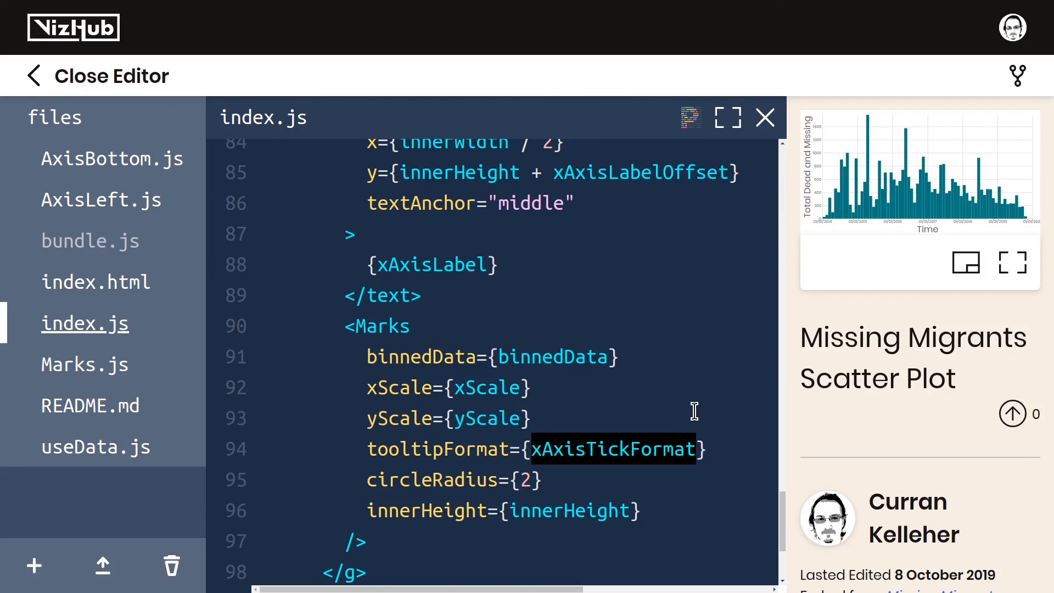
pyautogui.write('d =>')
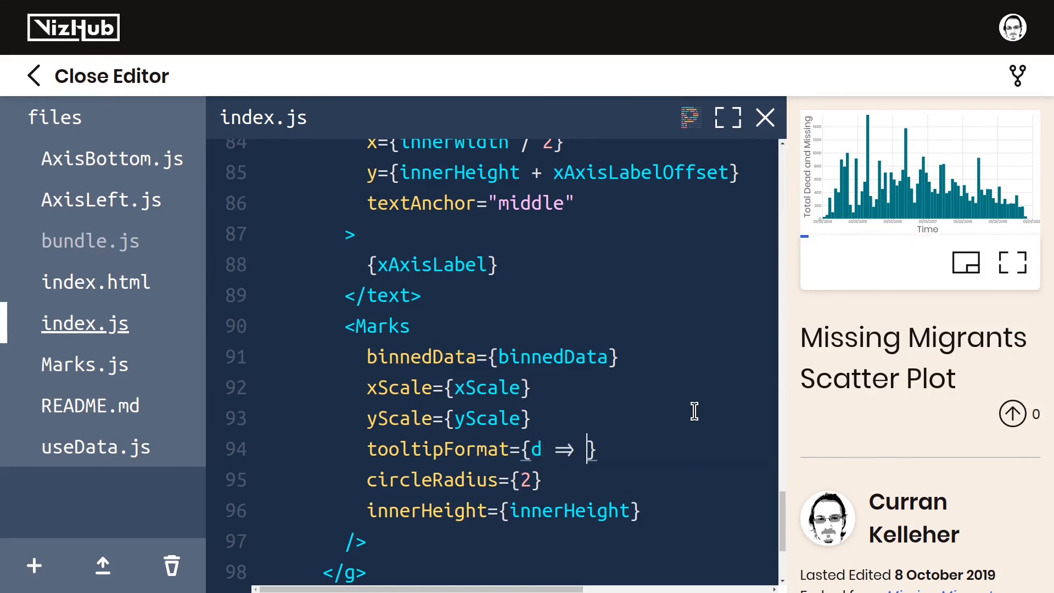
pyautogui.write('d')
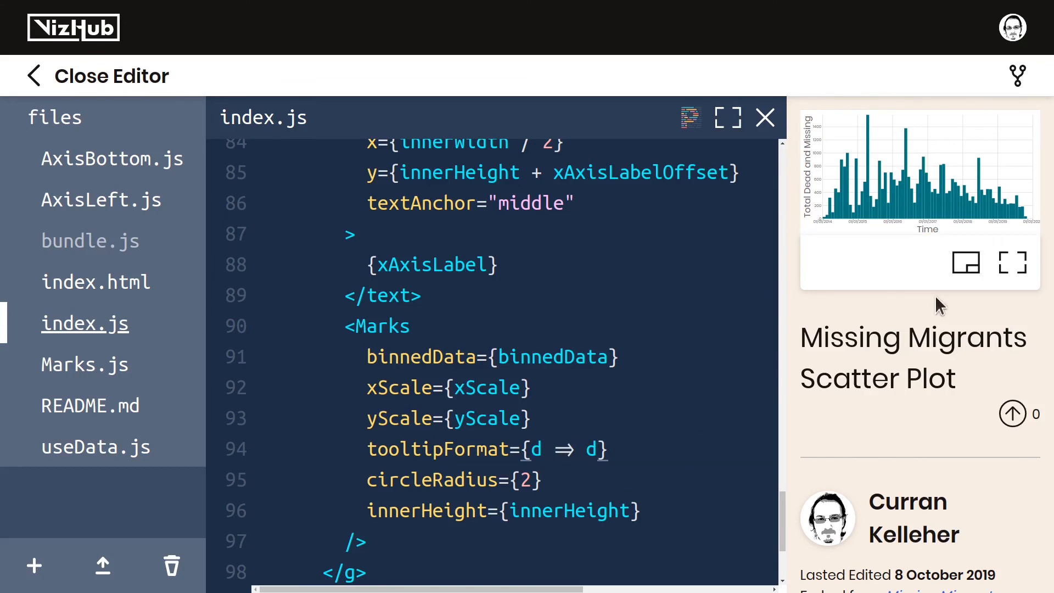
# Display the monthly bar chart full screen and check bar tooltips show totals like 1583
pyautogui.click(1011, 261)
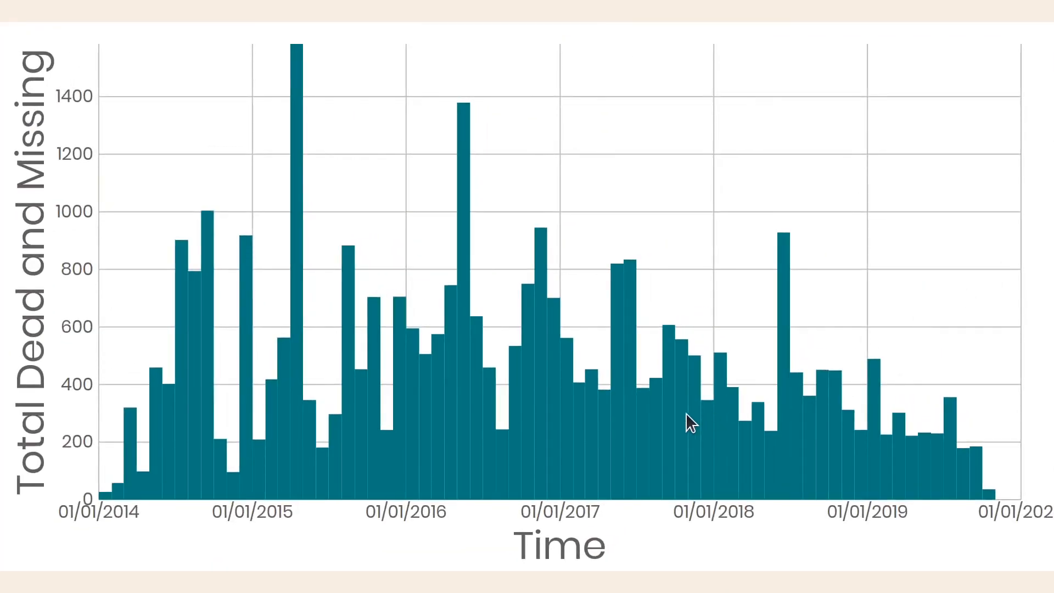
pyautogui.moveTo(673, 418)
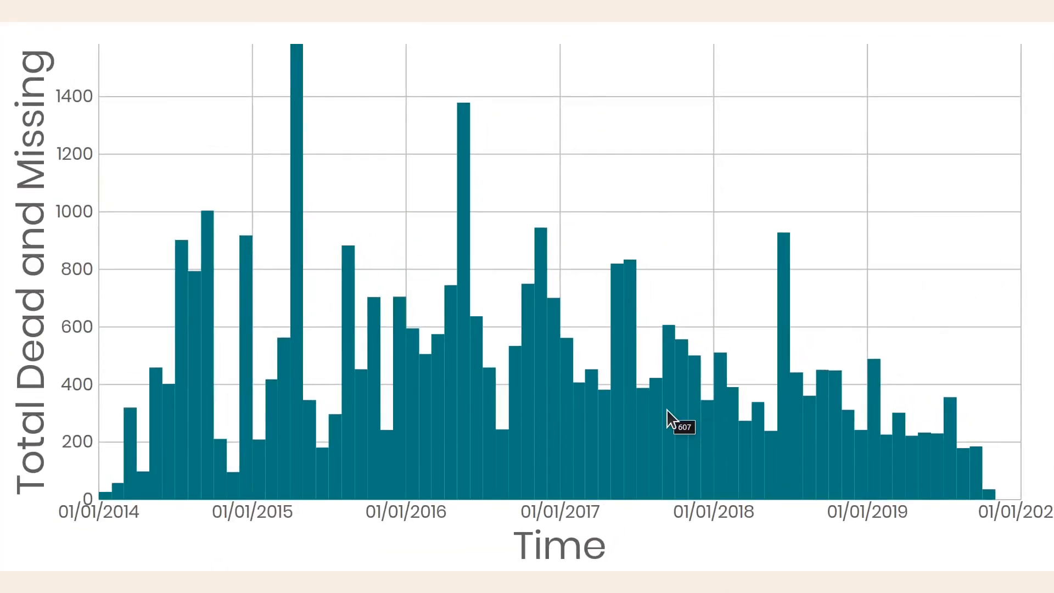
pyautogui.moveTo(298, 105)
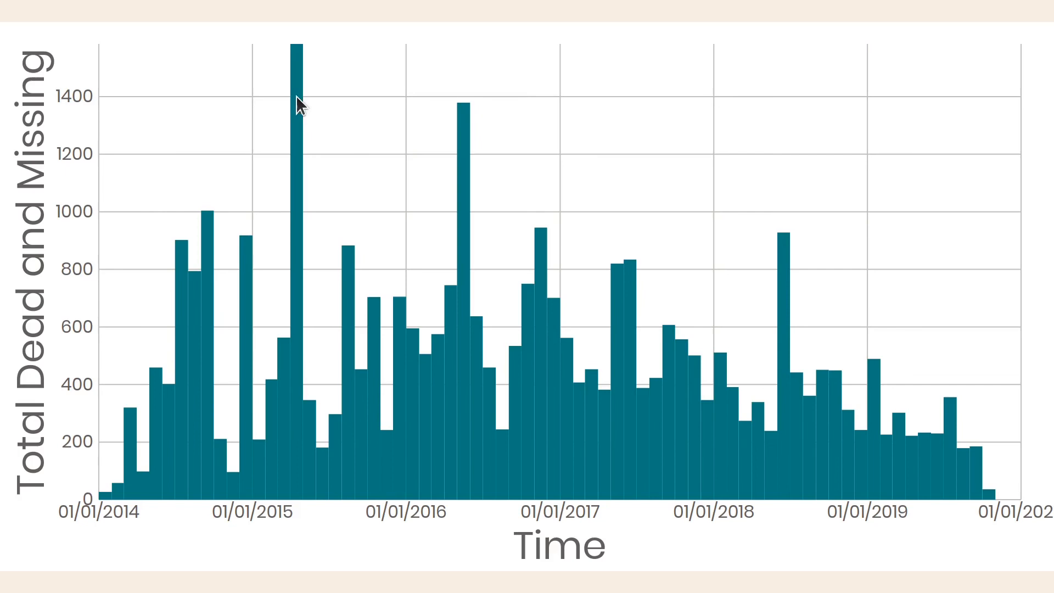
pyautogui.moveTo(299, 102)
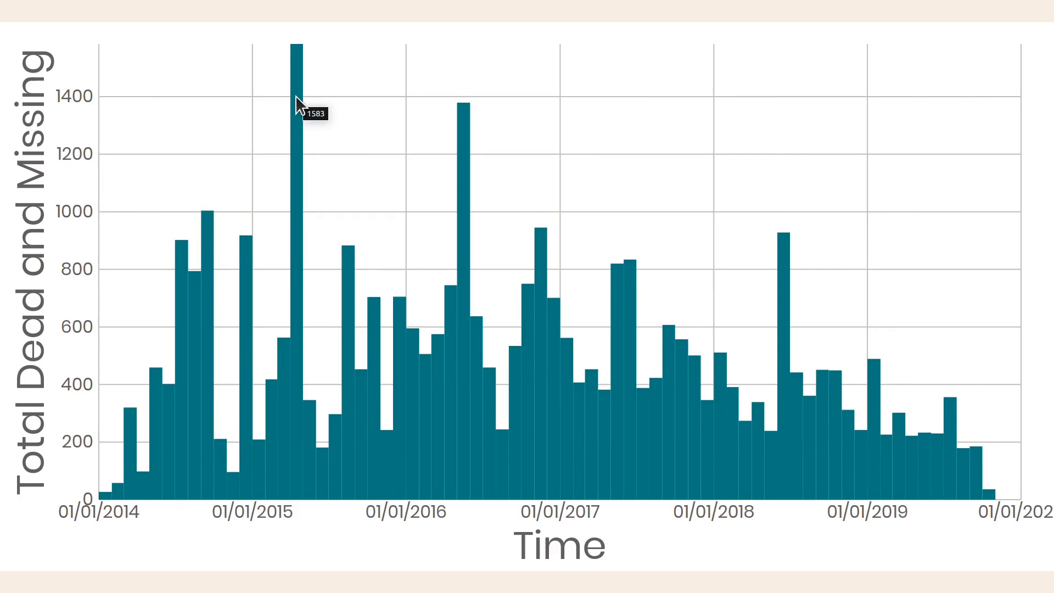